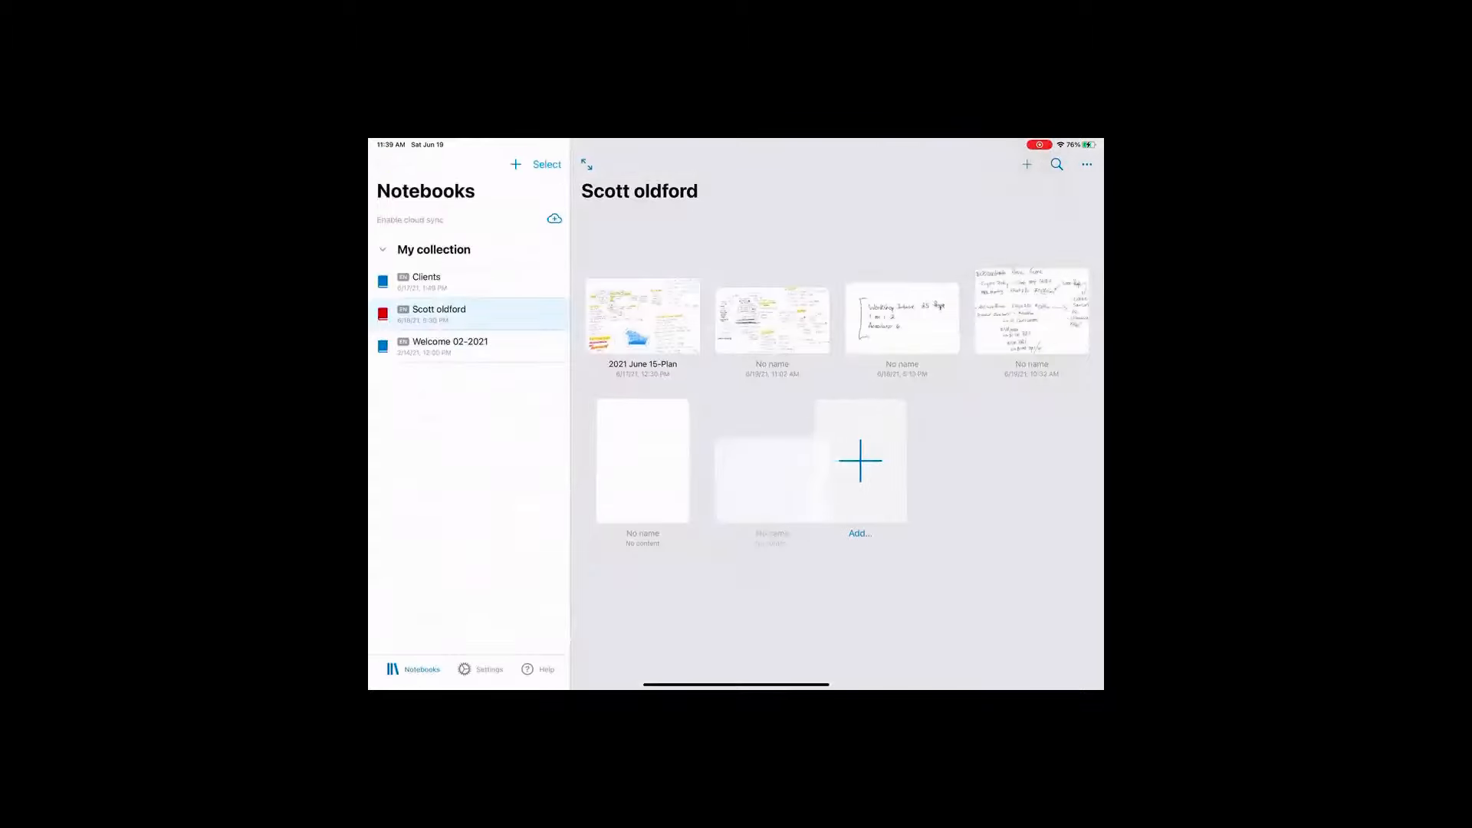
Create a new blank, untitled page in the Scott oldford notebook
left_click(641, 461)
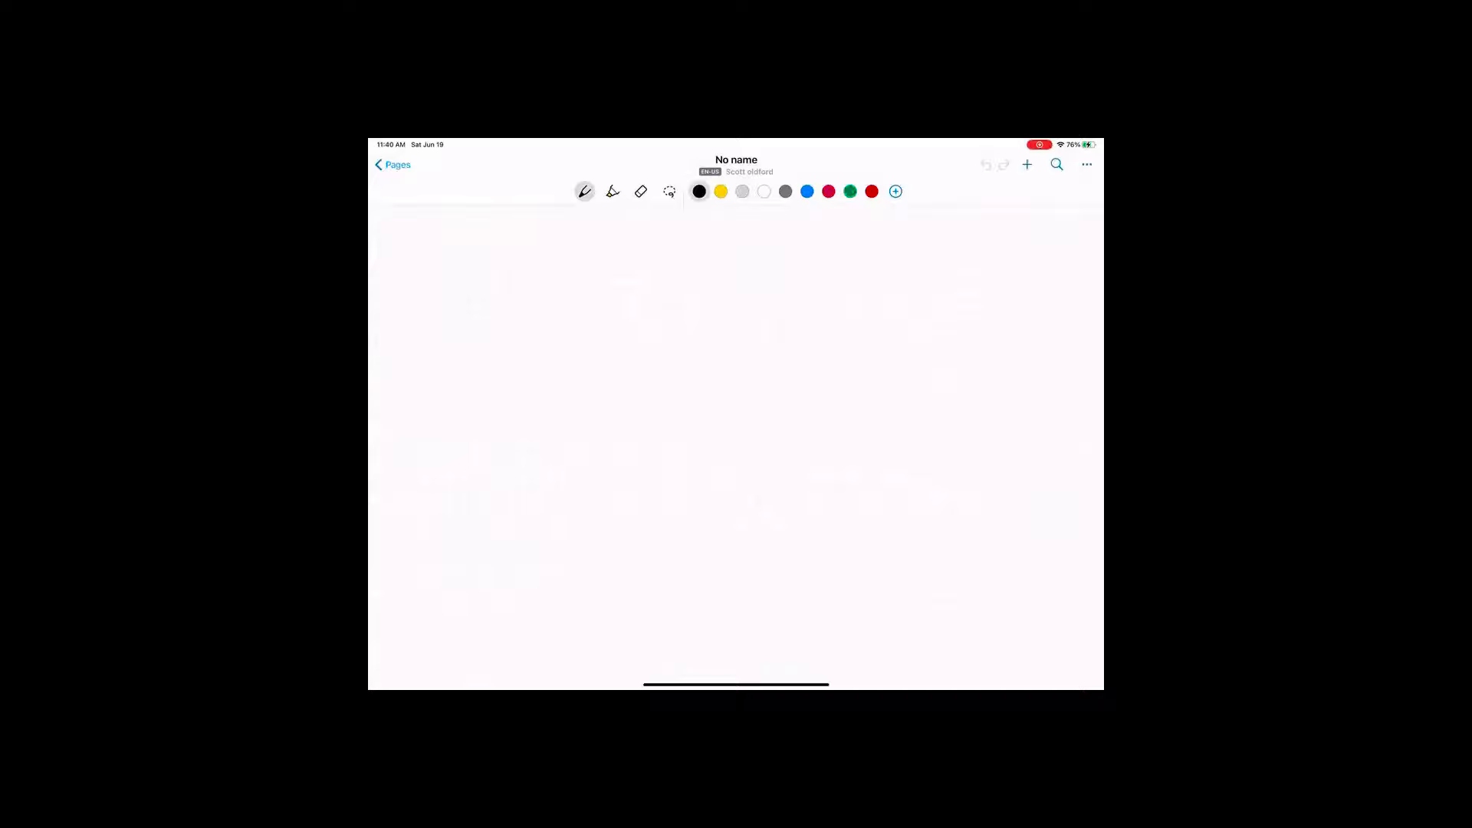
Handwrite 'Scott', 'MBA' and 'Investments' as headings across the top of the page
left_click_drag(421, 234, 405, 259)
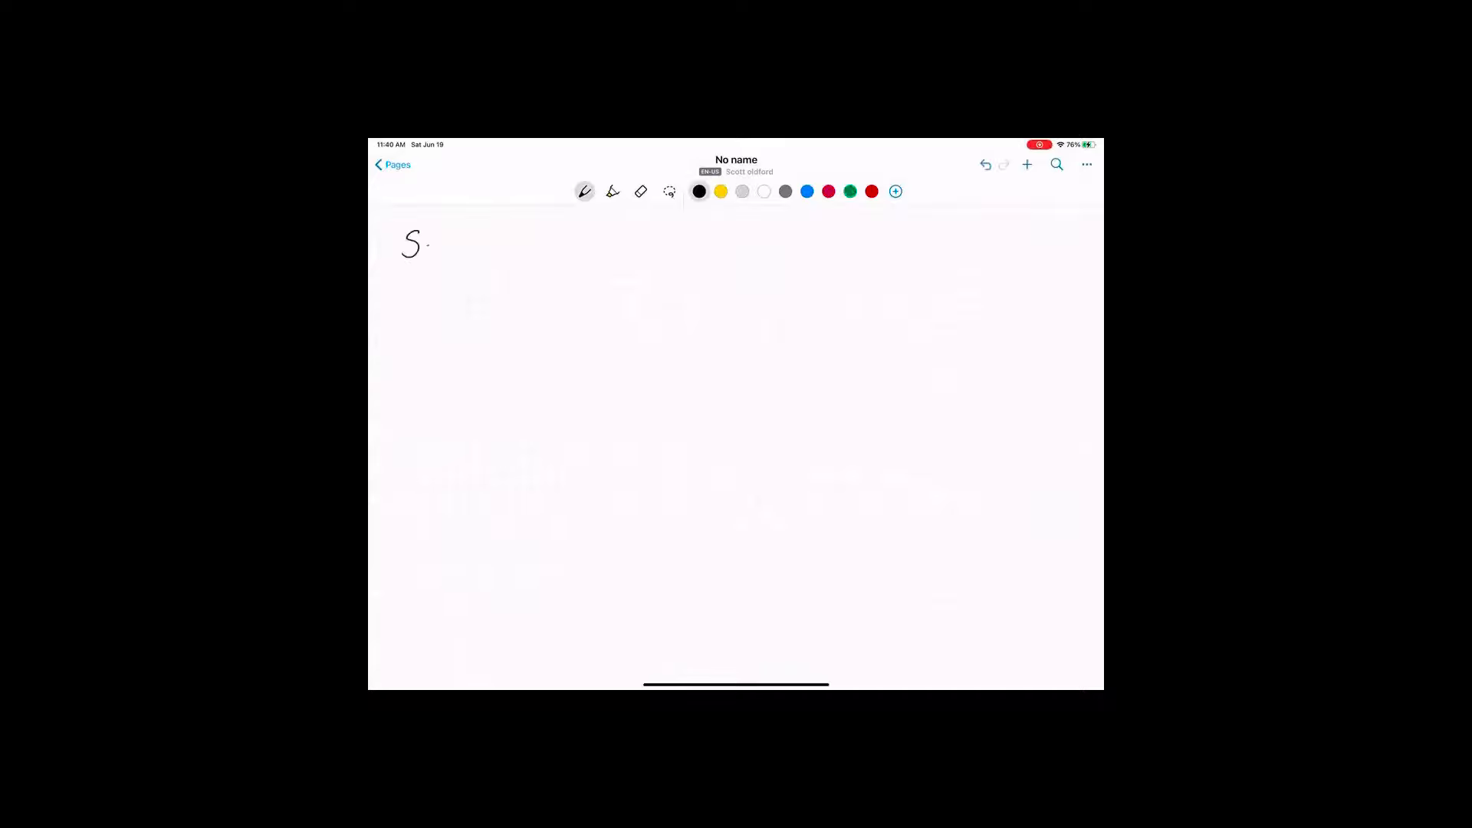
left_click_drag(423, 246, 469, 246)
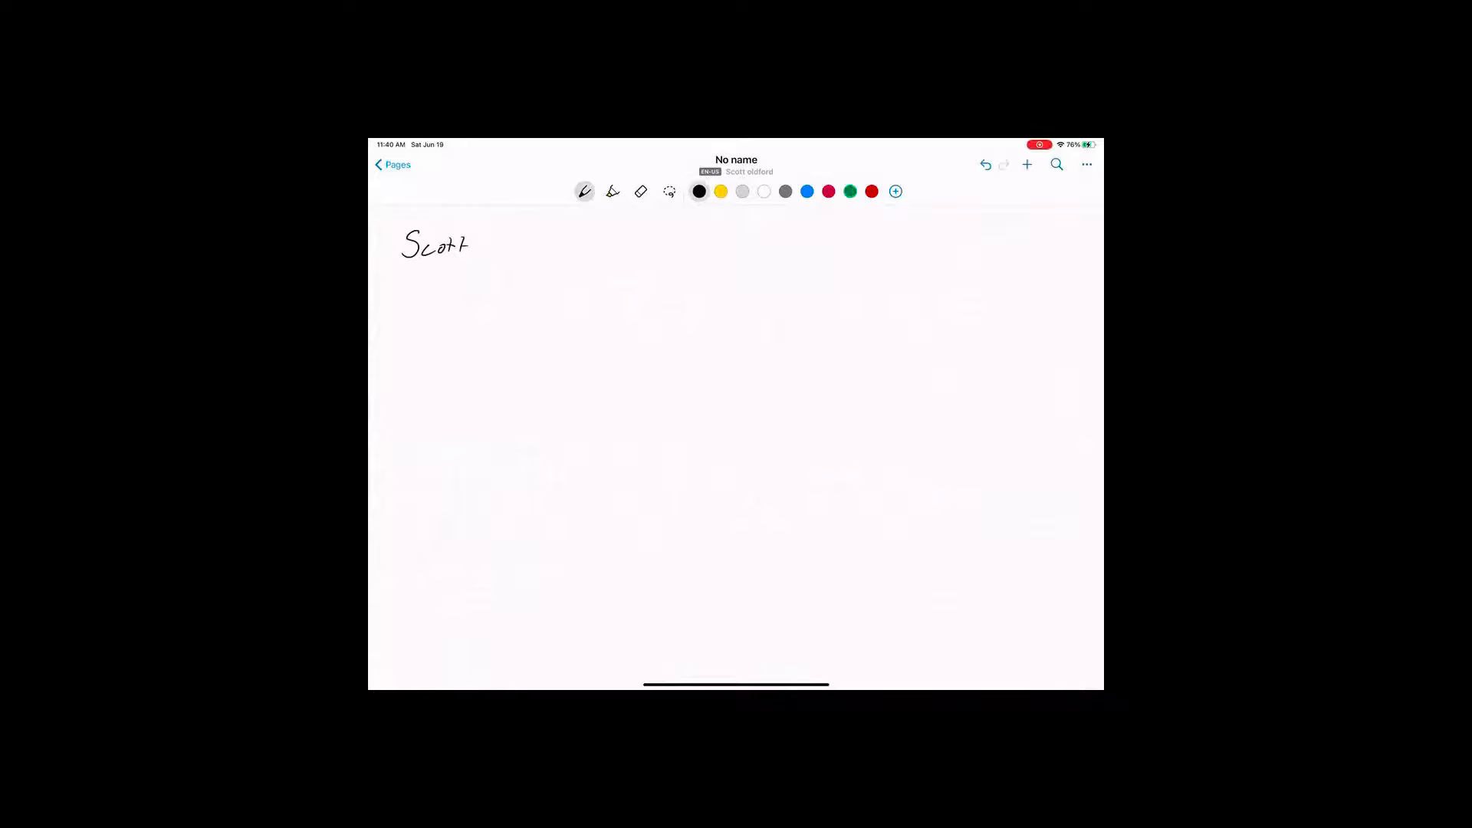
left_click_drag(667, 248, 685, 230)
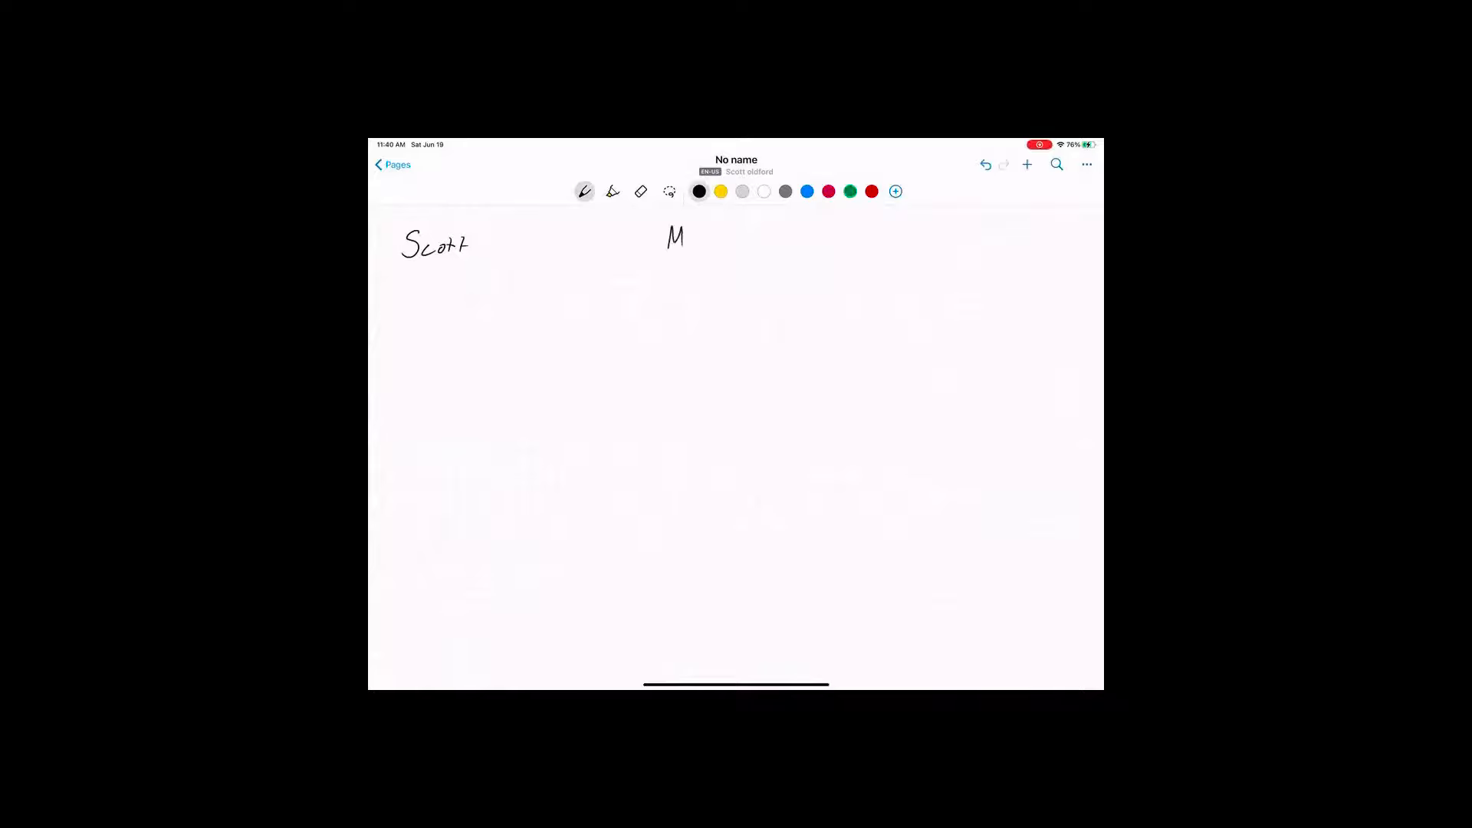
left_click_drag(686, 235, 711, 248)
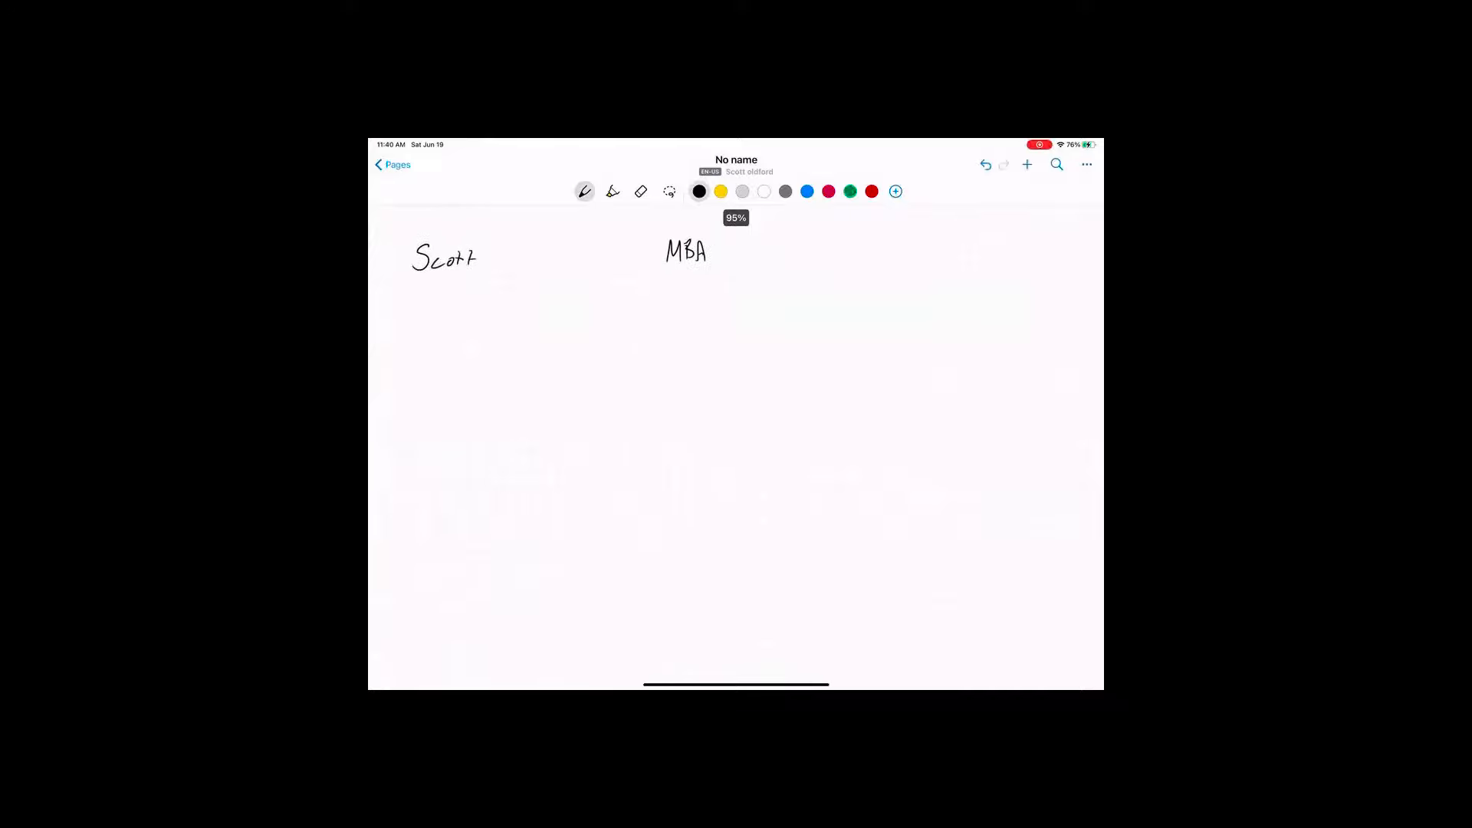
left_click_drag(901, 244, 925, 254)
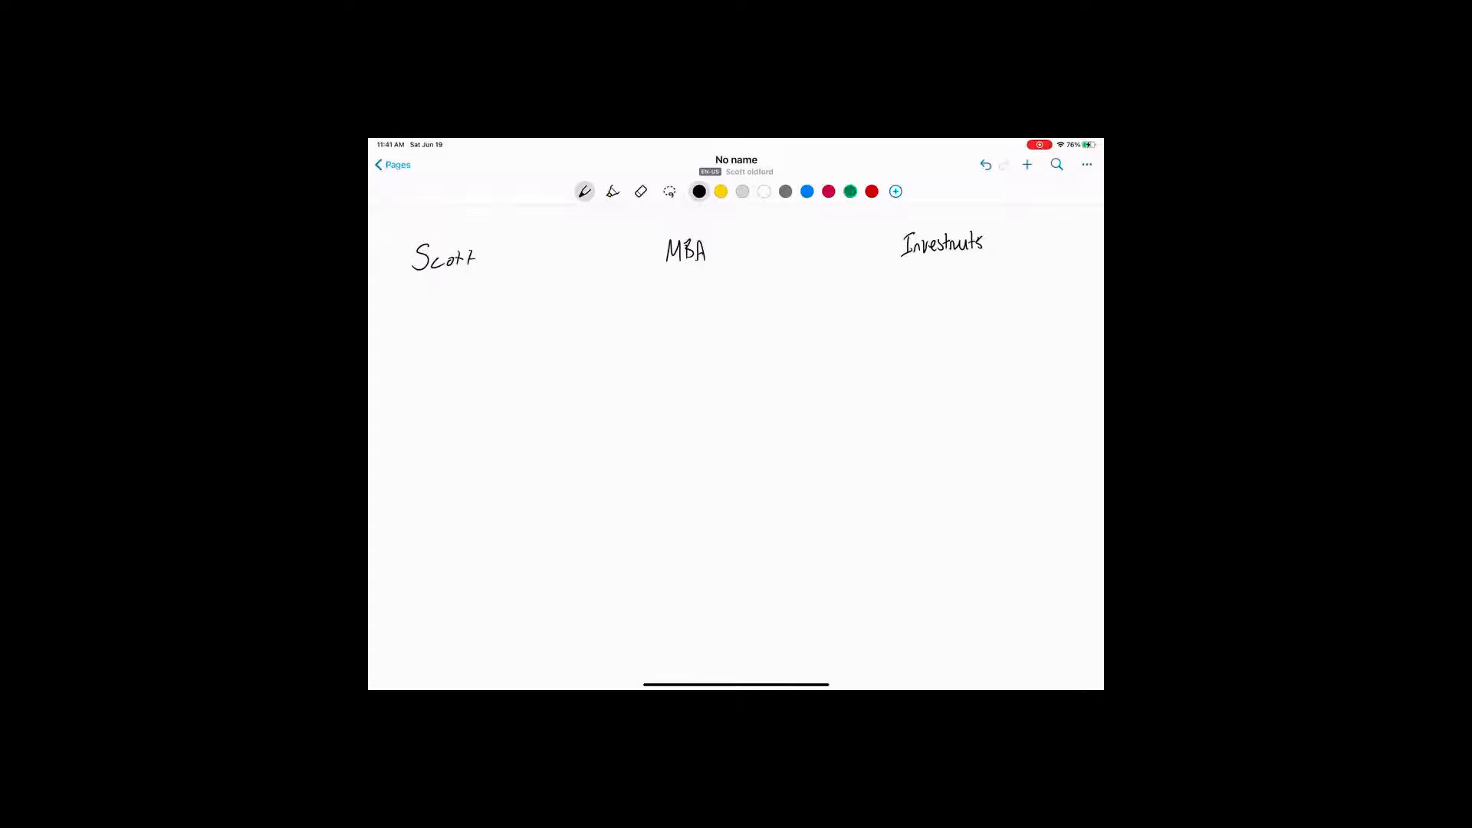
Underline 'Scott' and list 1 on 1 ($200K), Accelerator ($40K) and 1-off / VIP (?)
left_click_drag(413, 275, 477, 275)
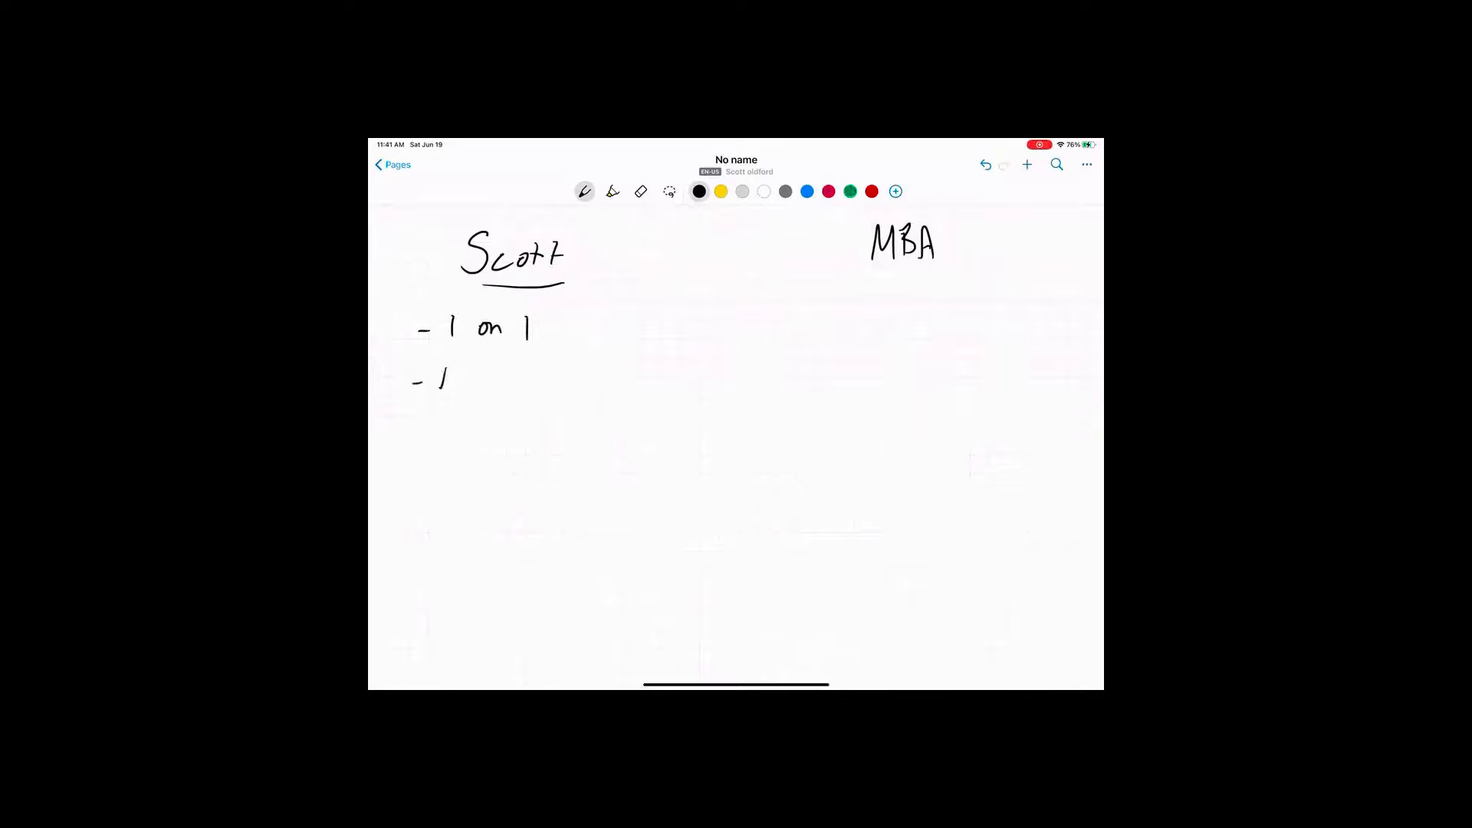
left_click_drag(441, 375, 531, 375)
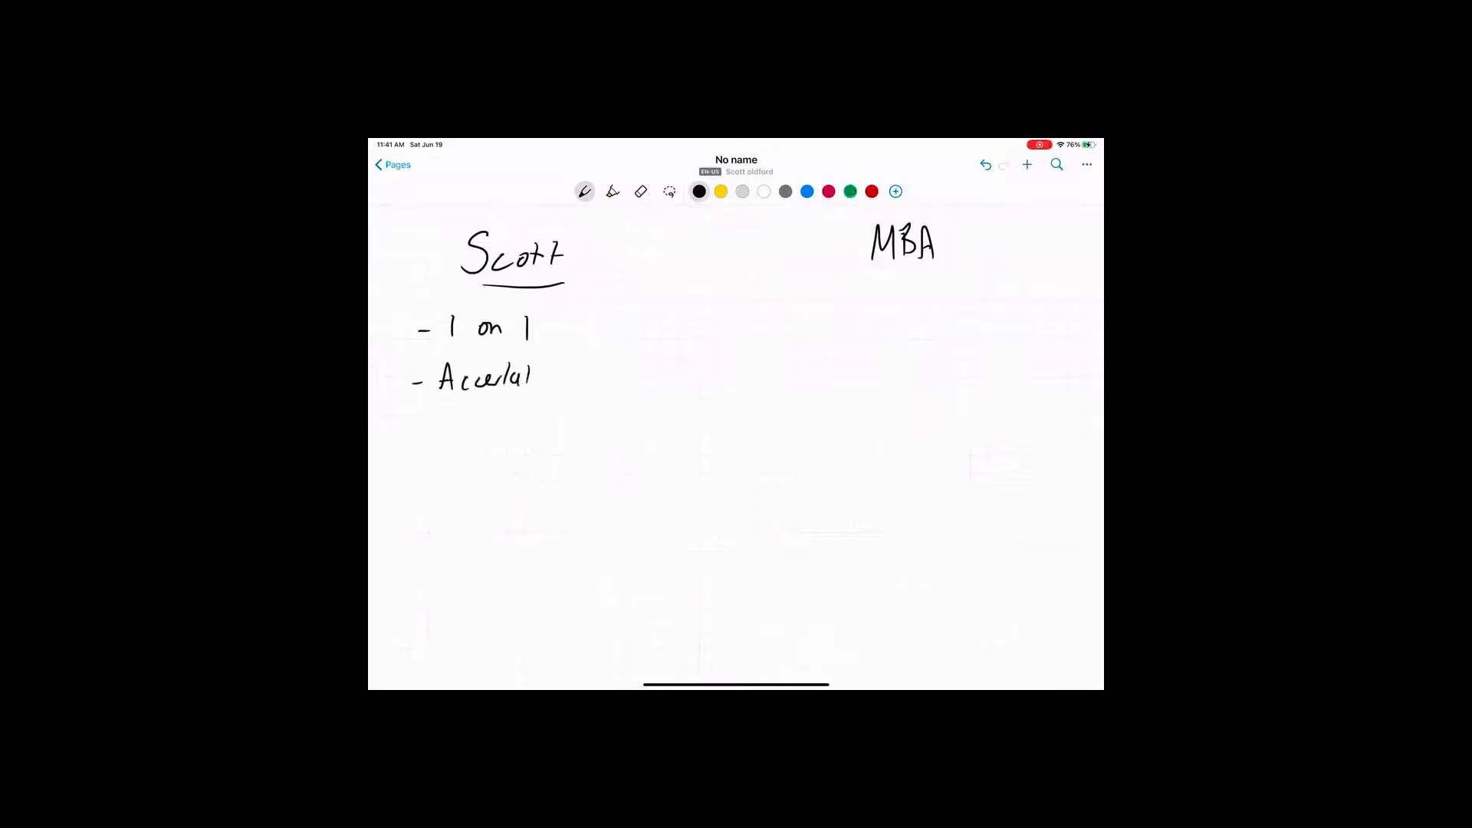
left_click_drag(530, 375, 556, 380)
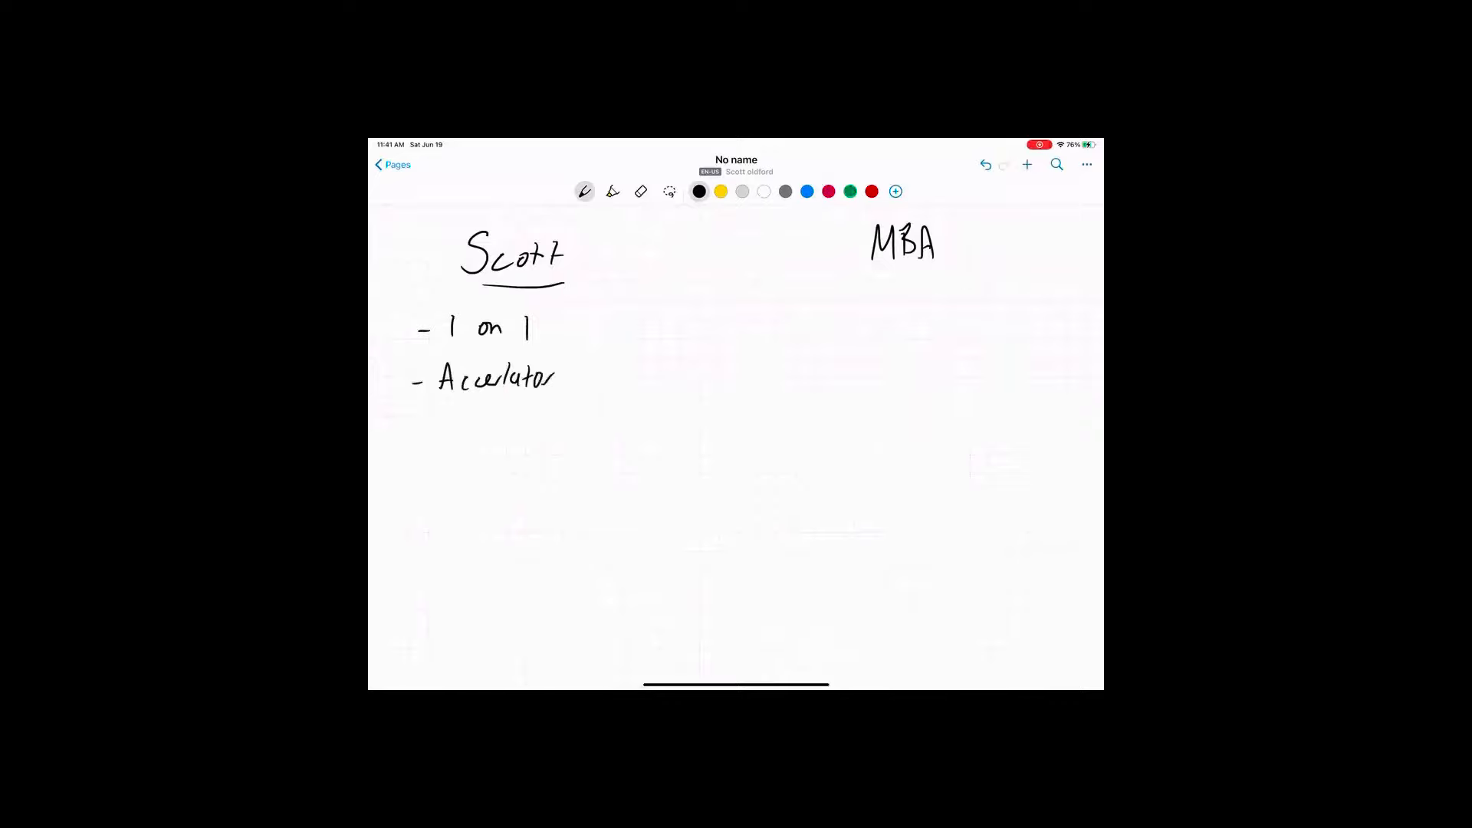
left_click_drag(411, 438, 421, 438)
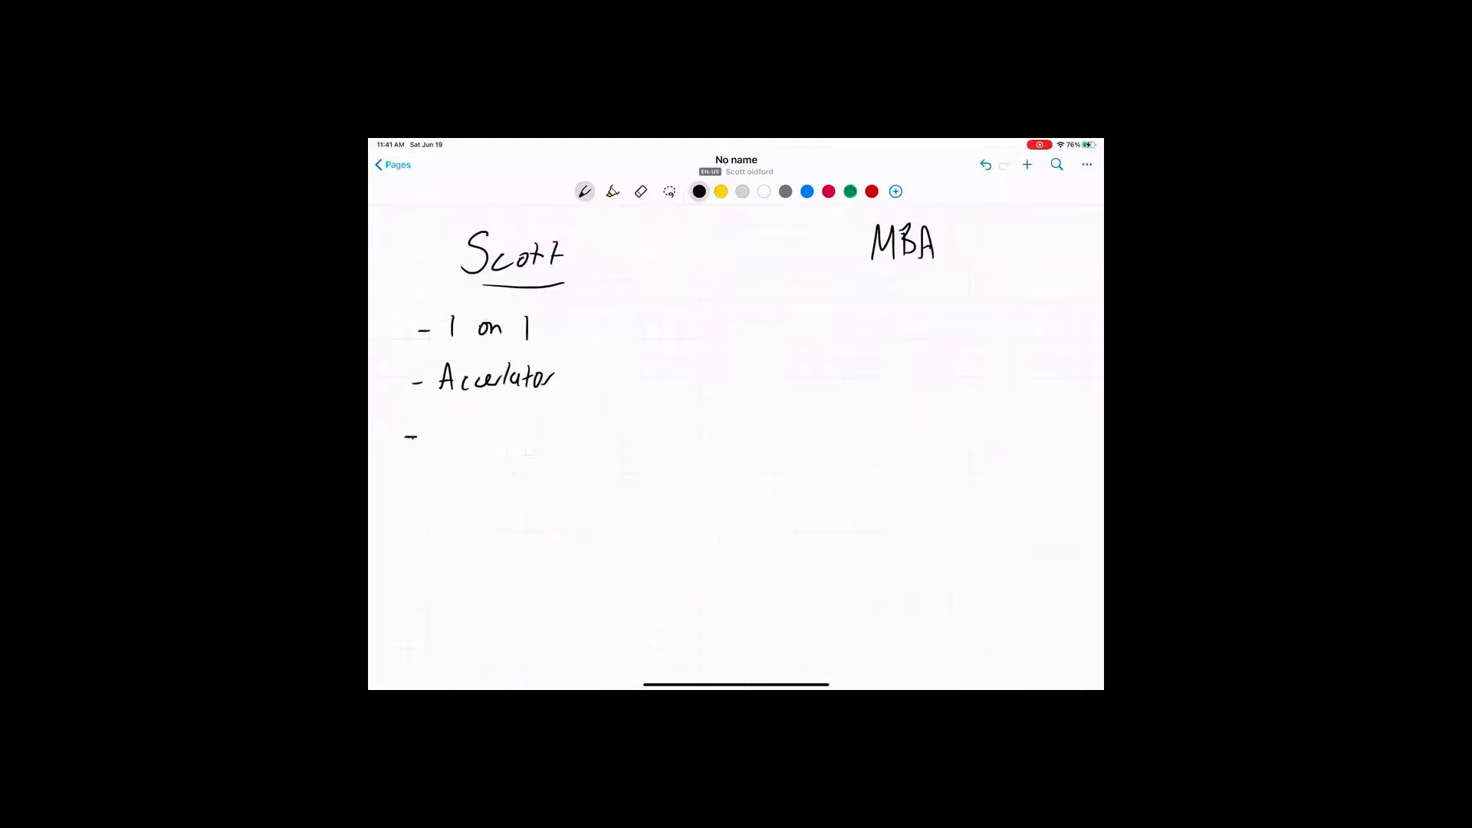
type("1-off/ VIP")
type(" ($")
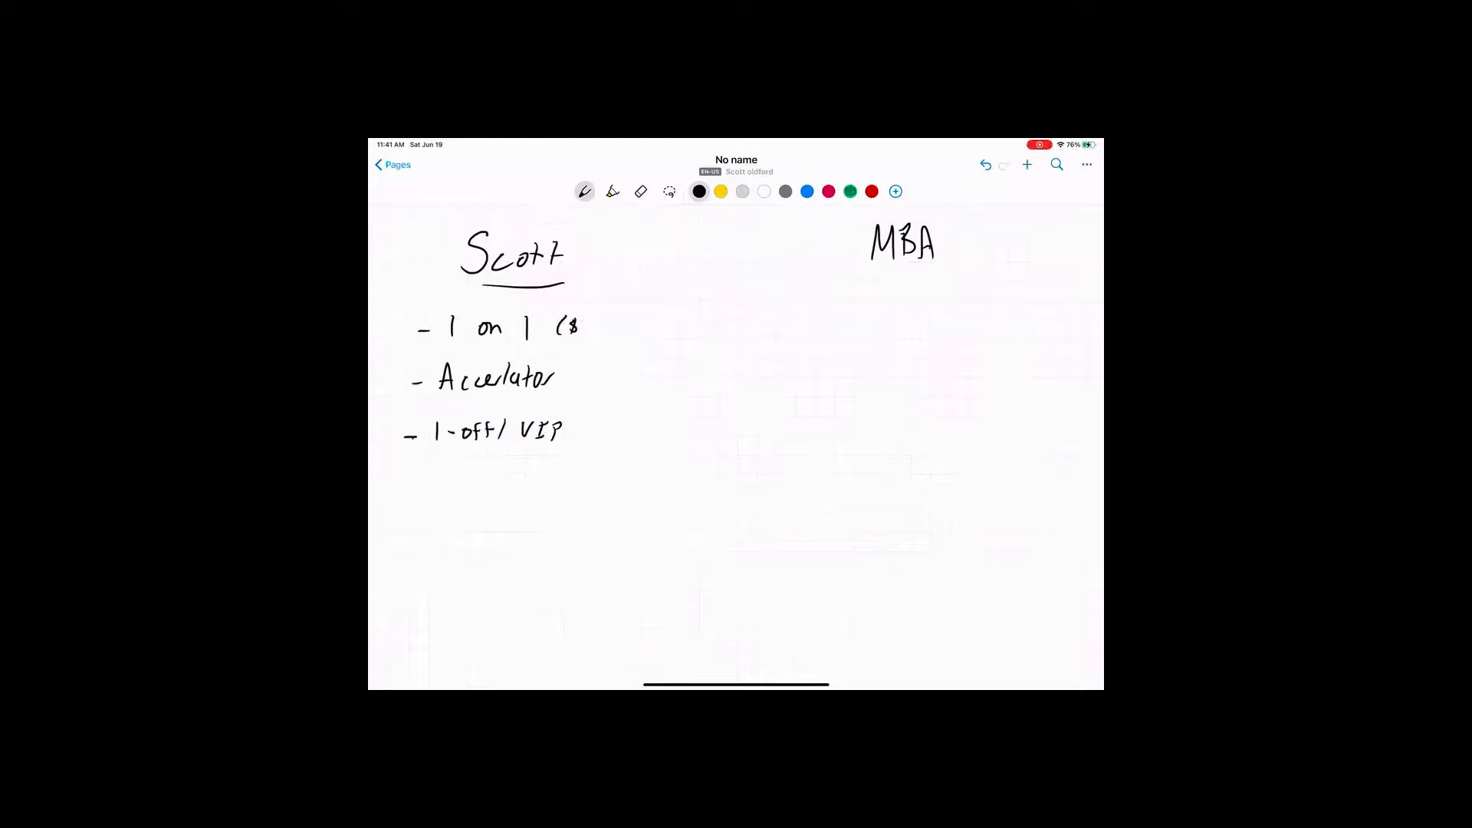
type("200k)")
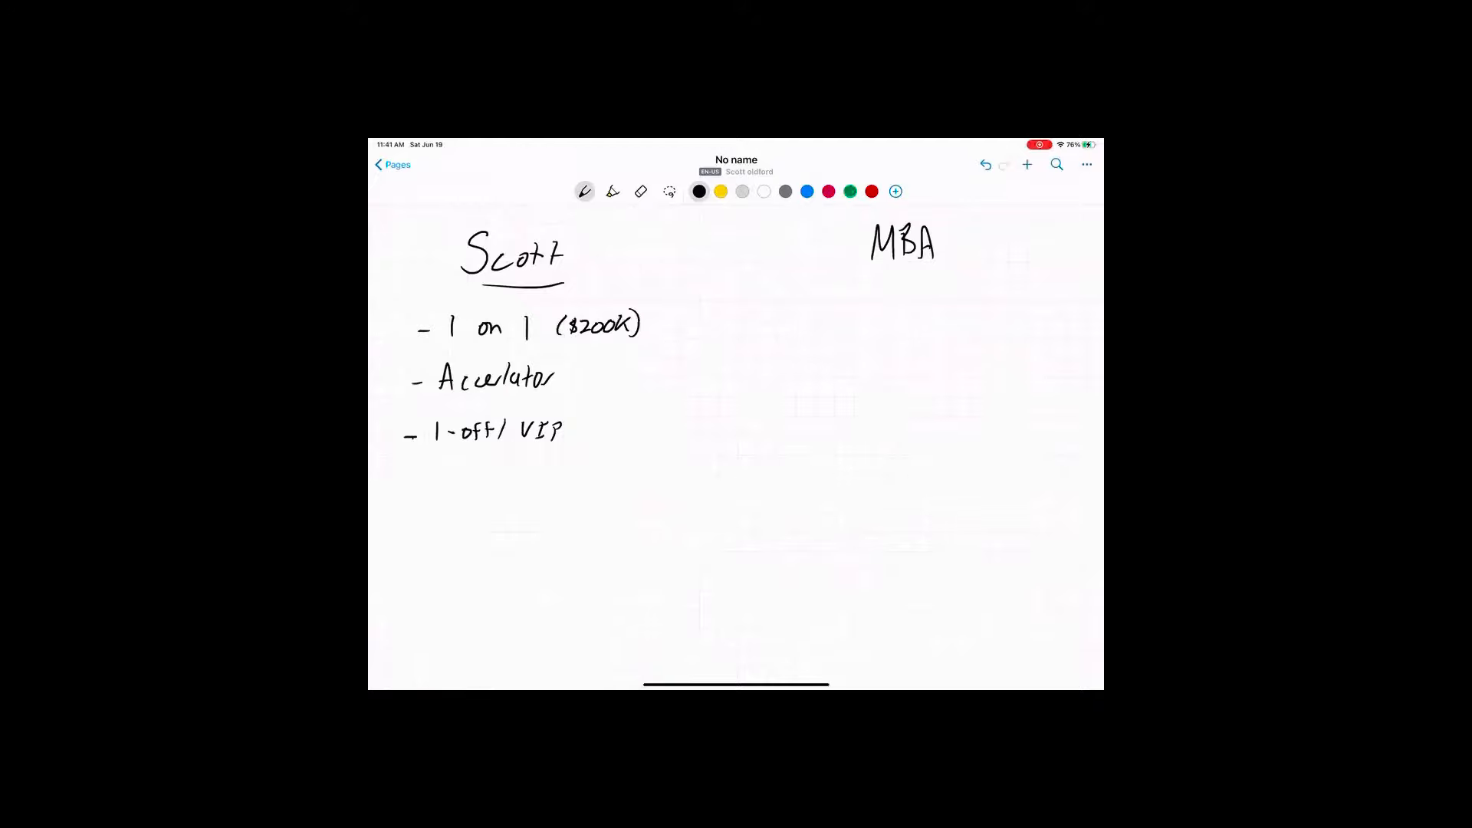
left_click_drag(568, 375, 601, 375)
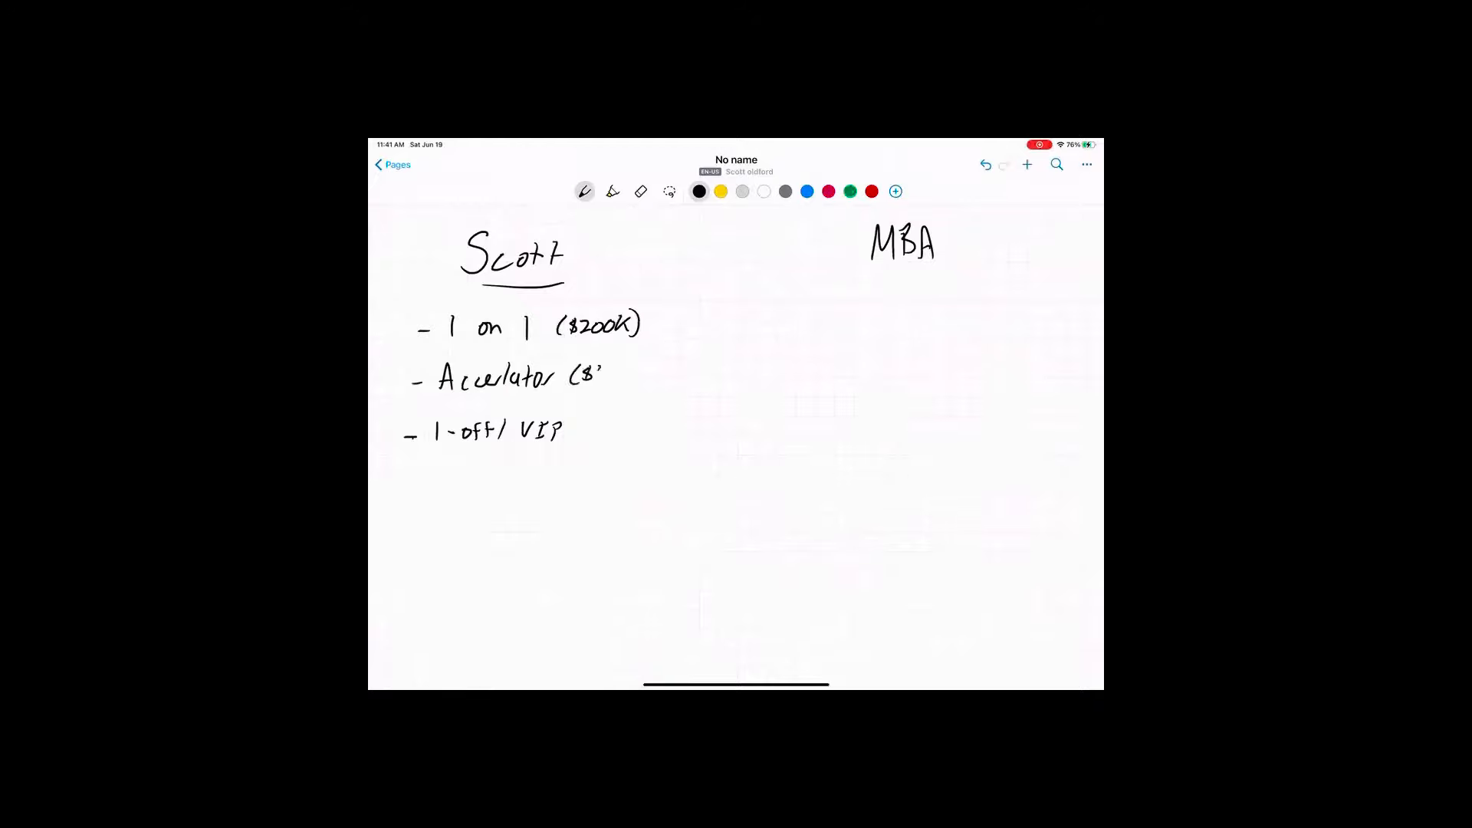
type("$40k)")
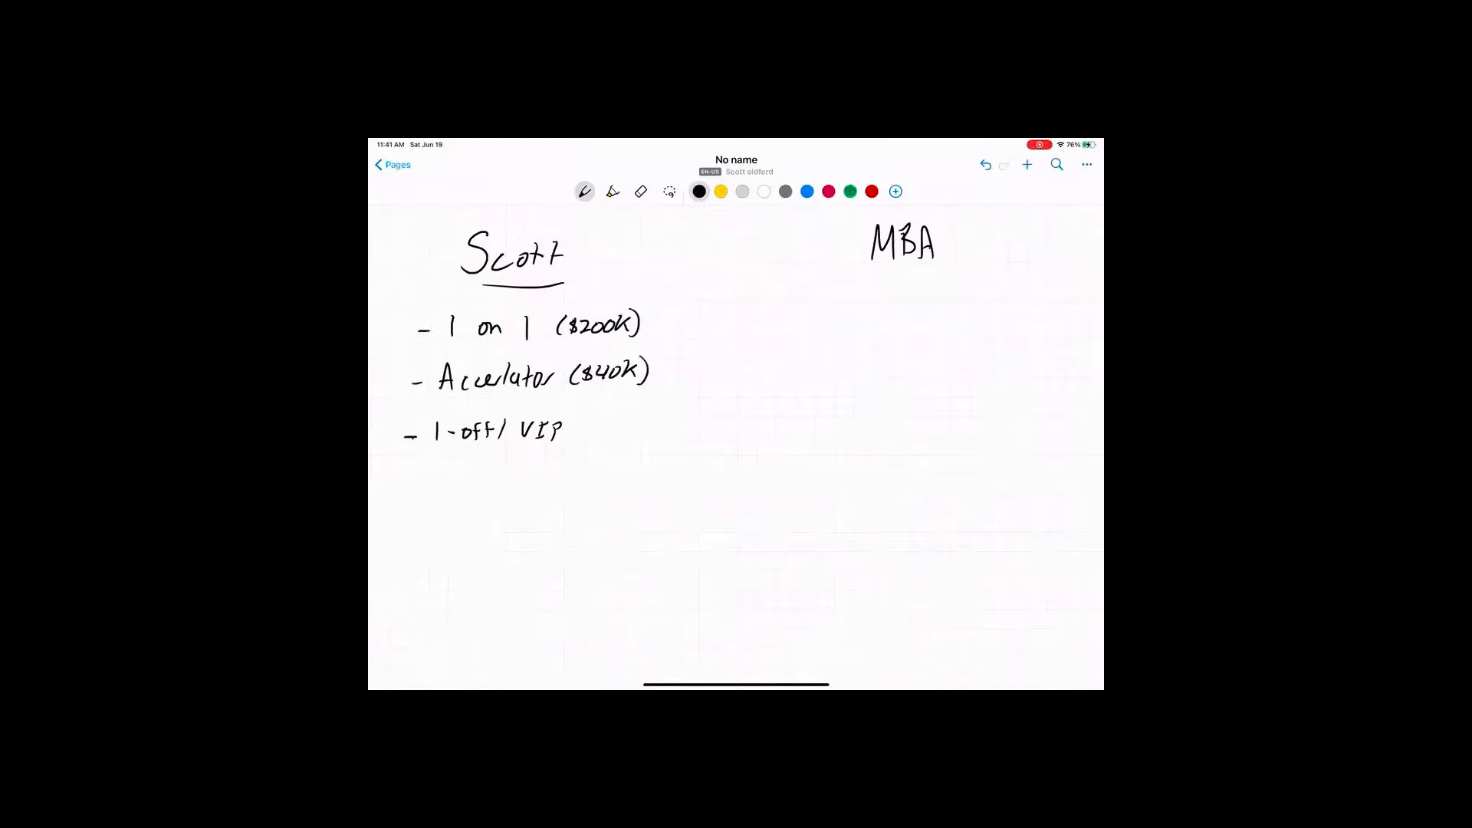
left_click_drag(582, 427, 619, 431)
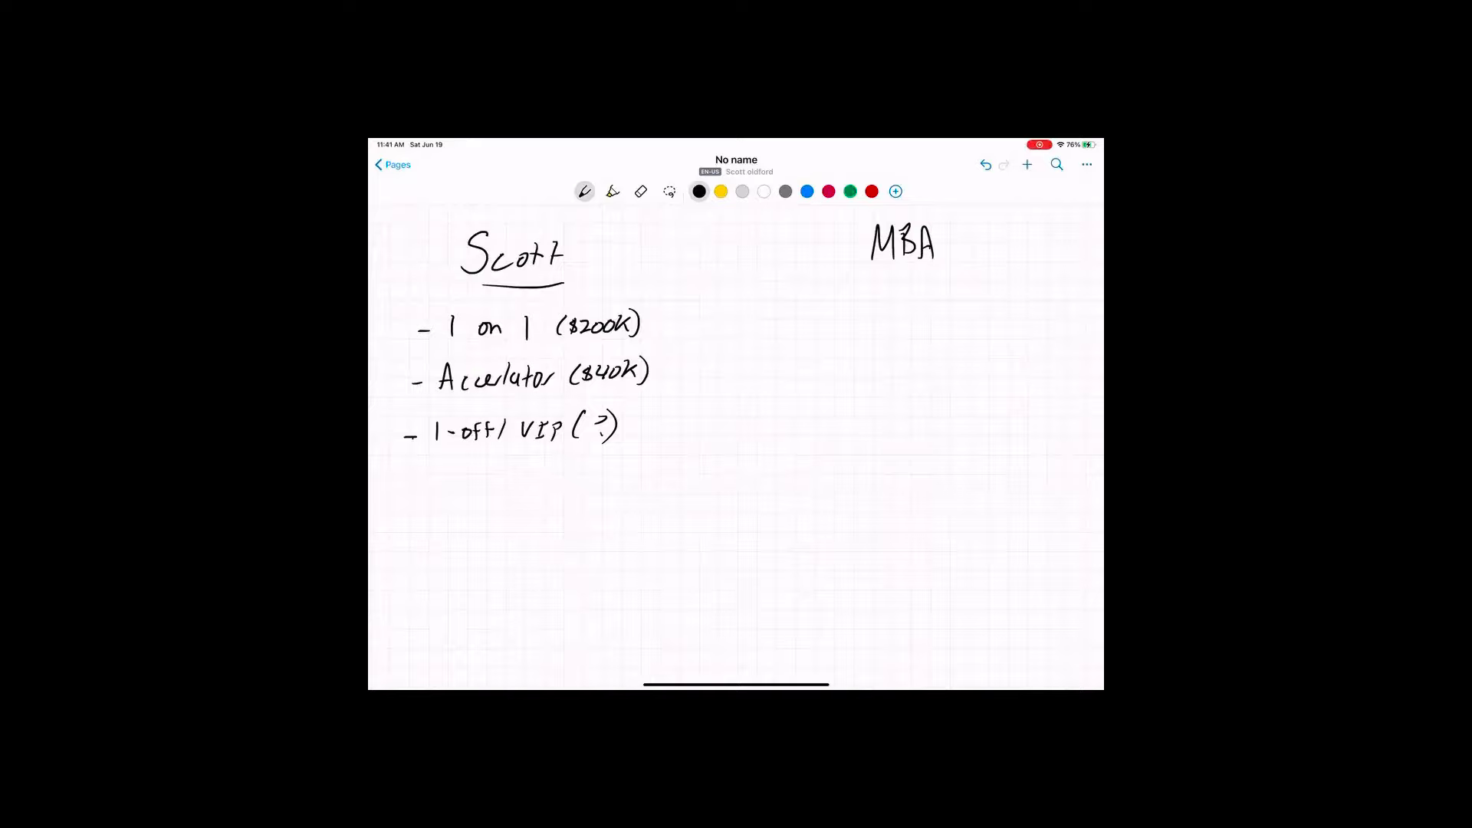
Under MBA, list MBA $97/mo, MBA LT ($2K), MBA+ ($6K) and MBA VIP ($14K)
scroll("down", 3)
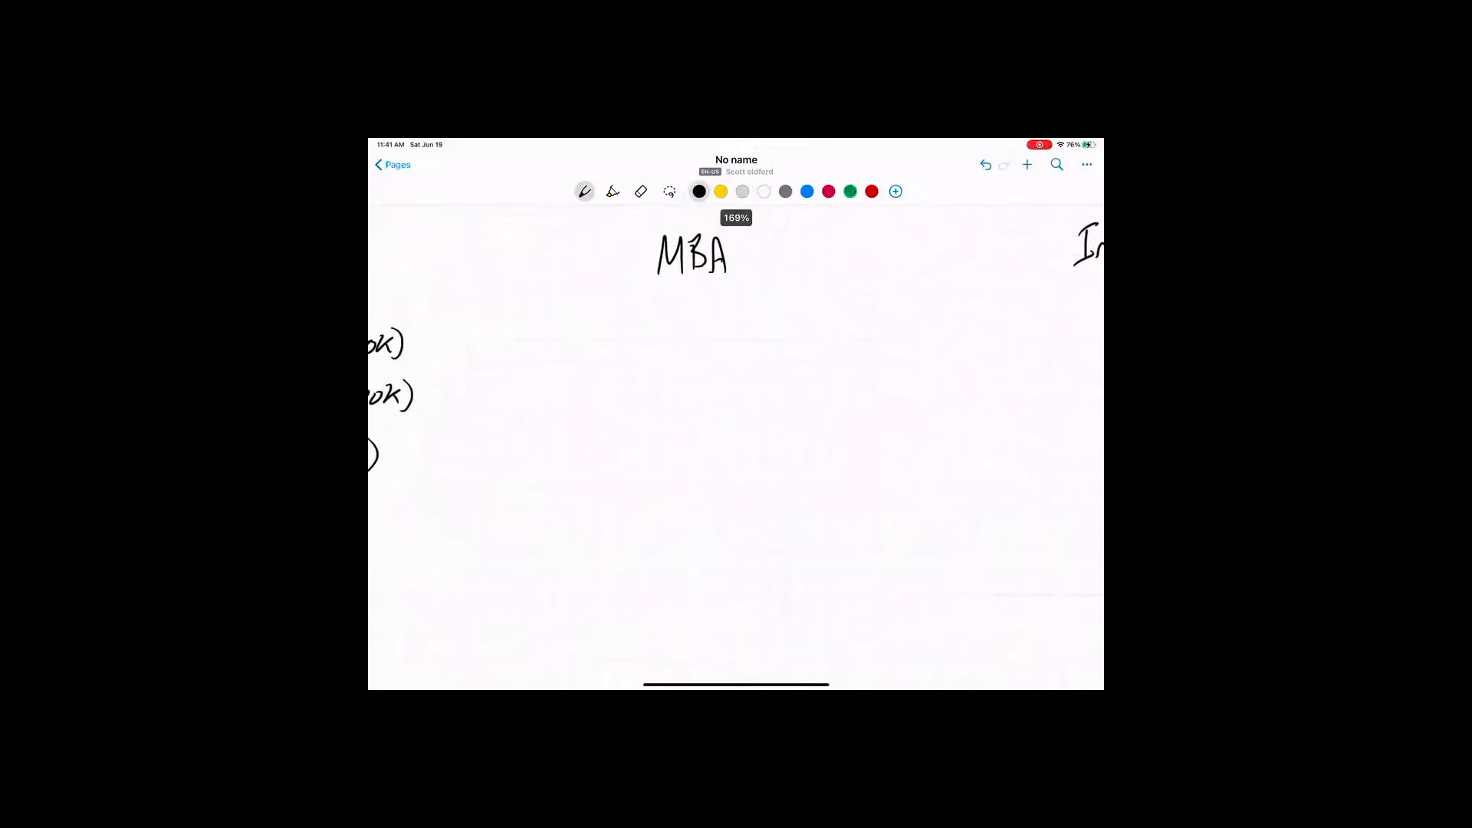
left_click_drag(598, 322, 610, 322)
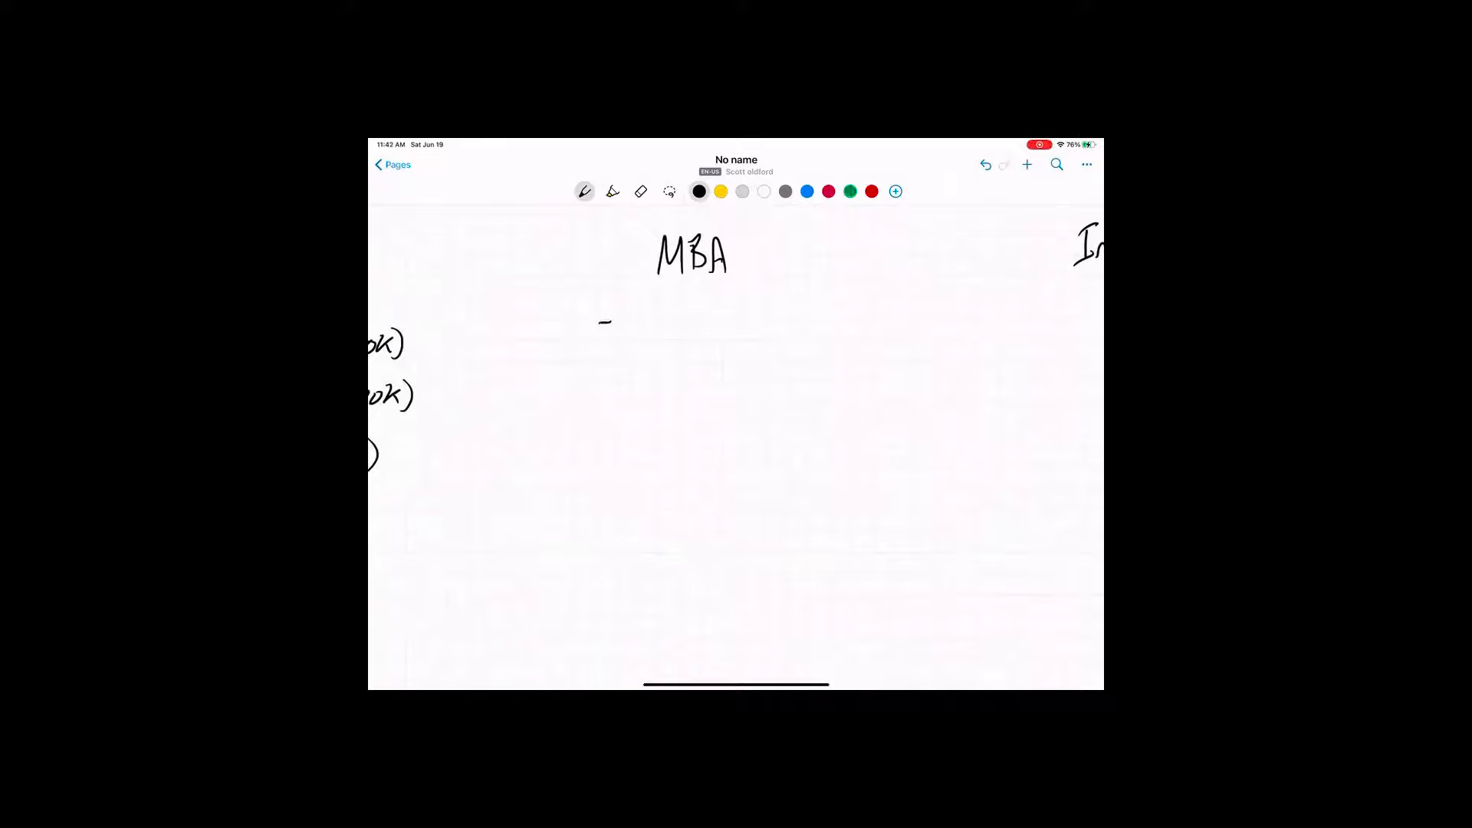
left_click_drag(624, 323, 671, 324)
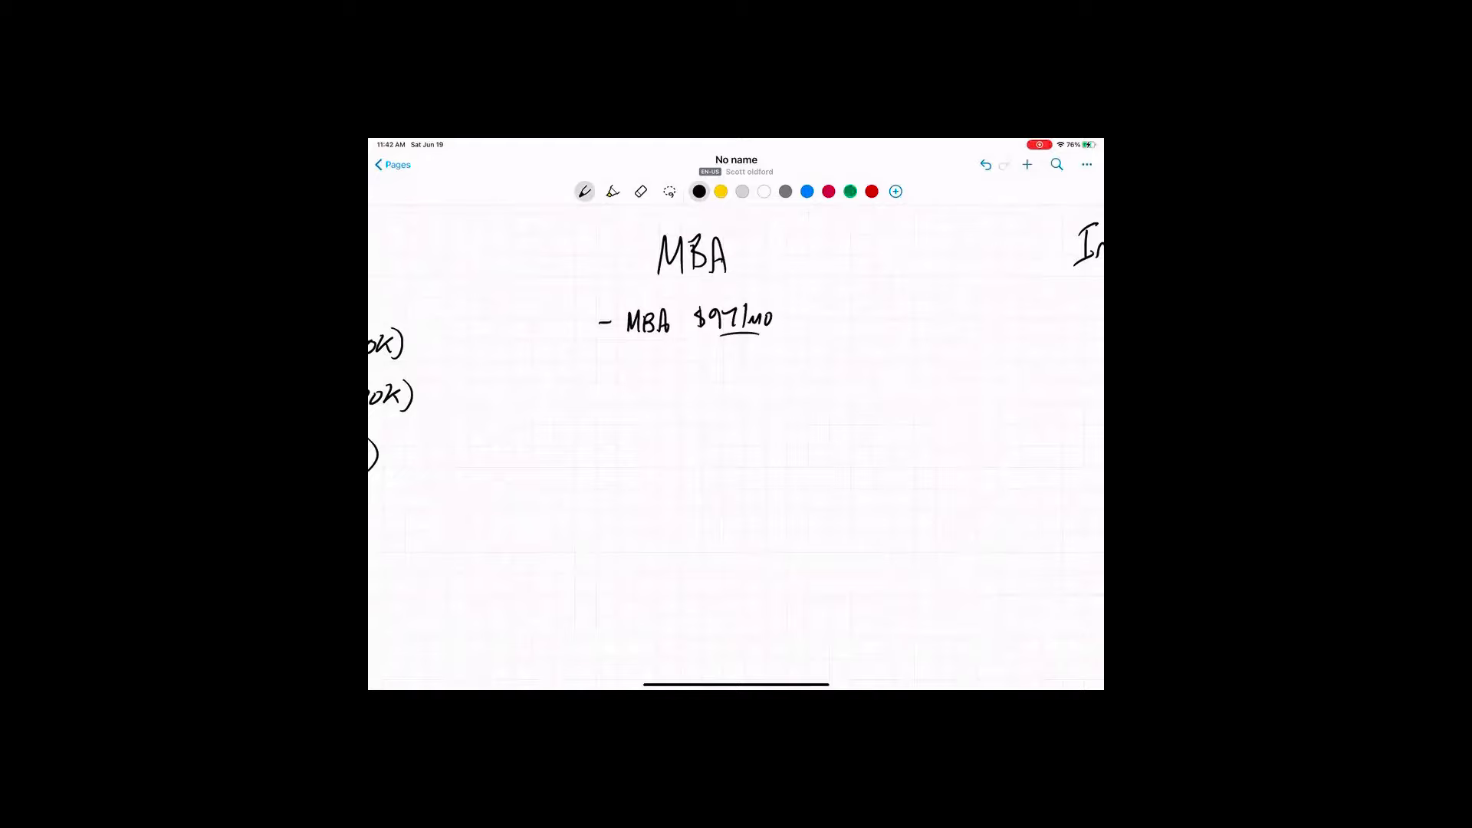
left_click_drag(593, 372, 606, 372)
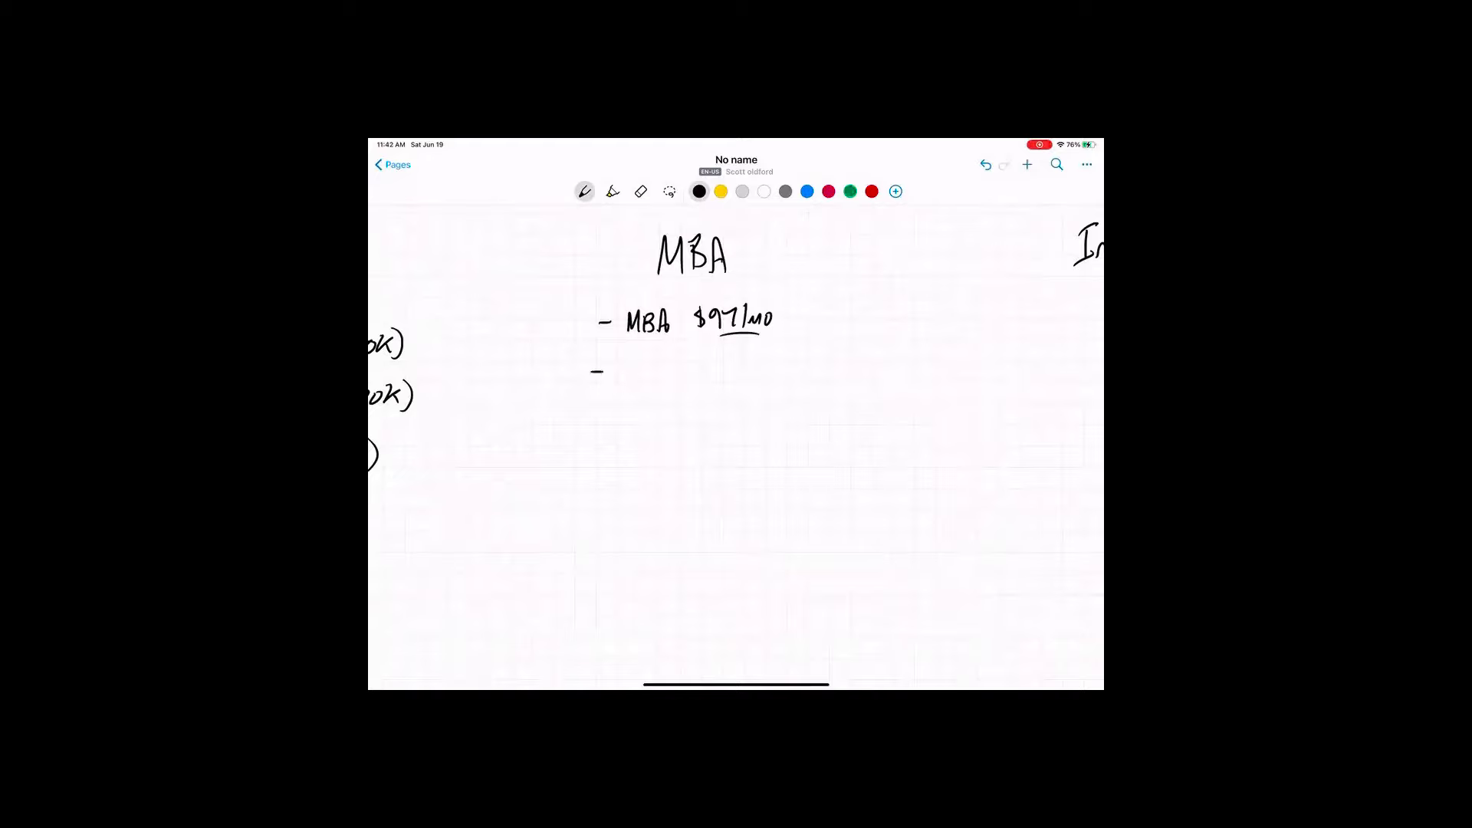
left_click_drag(624, 361, 643, 376)
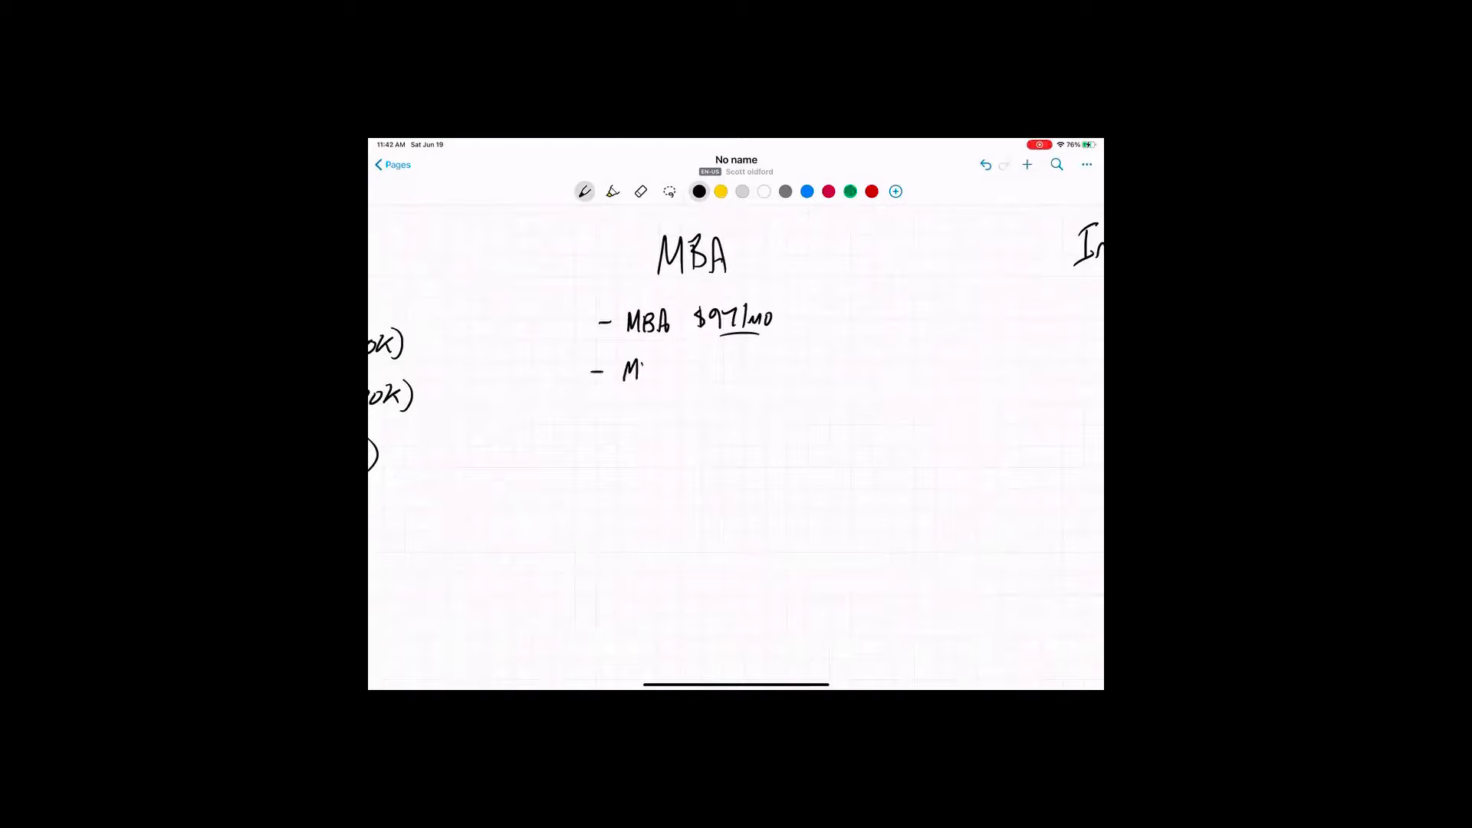
type("MBA L1")
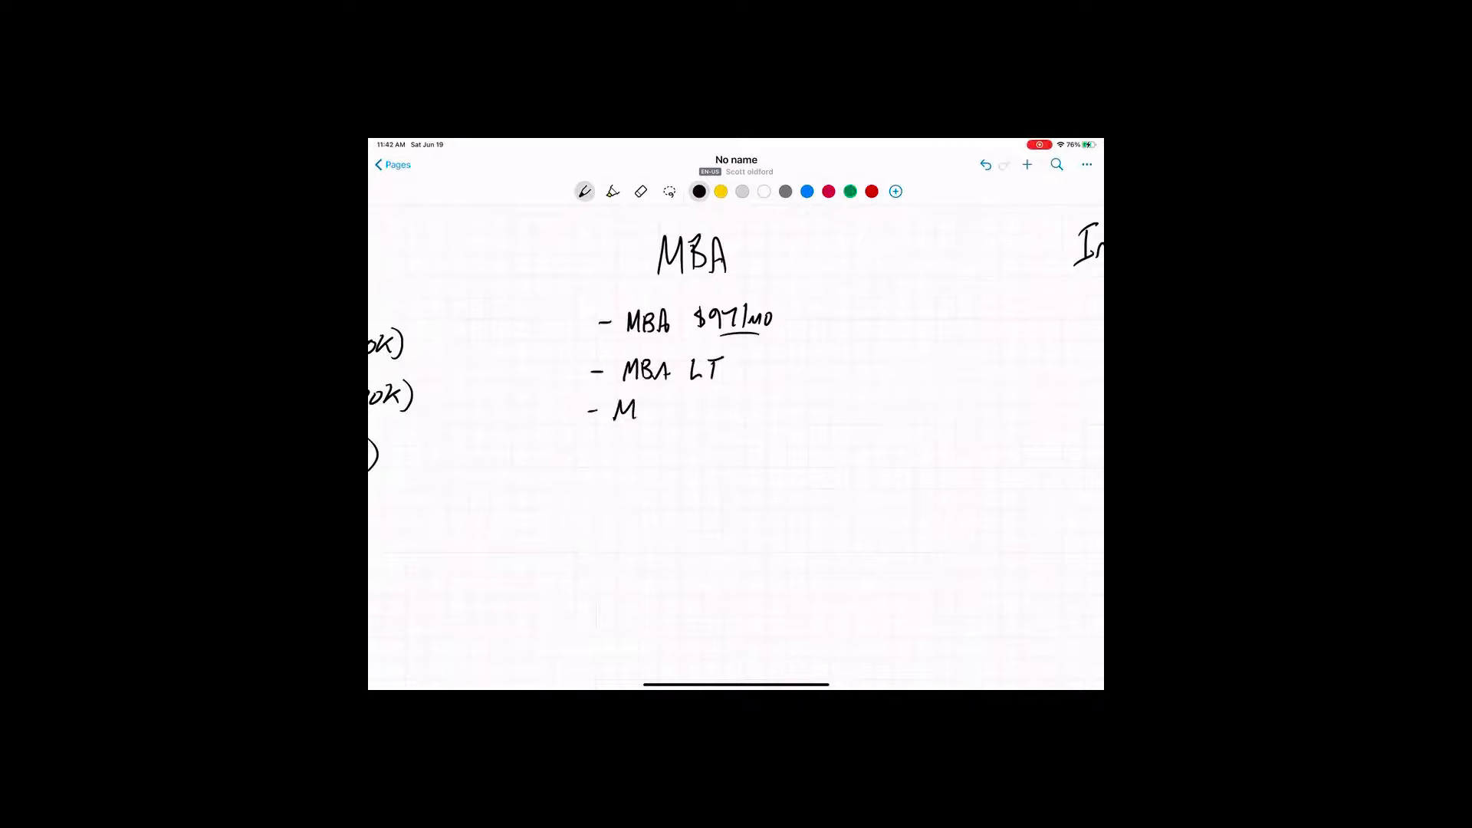
left_click_drag(638, 410, 685, 410)
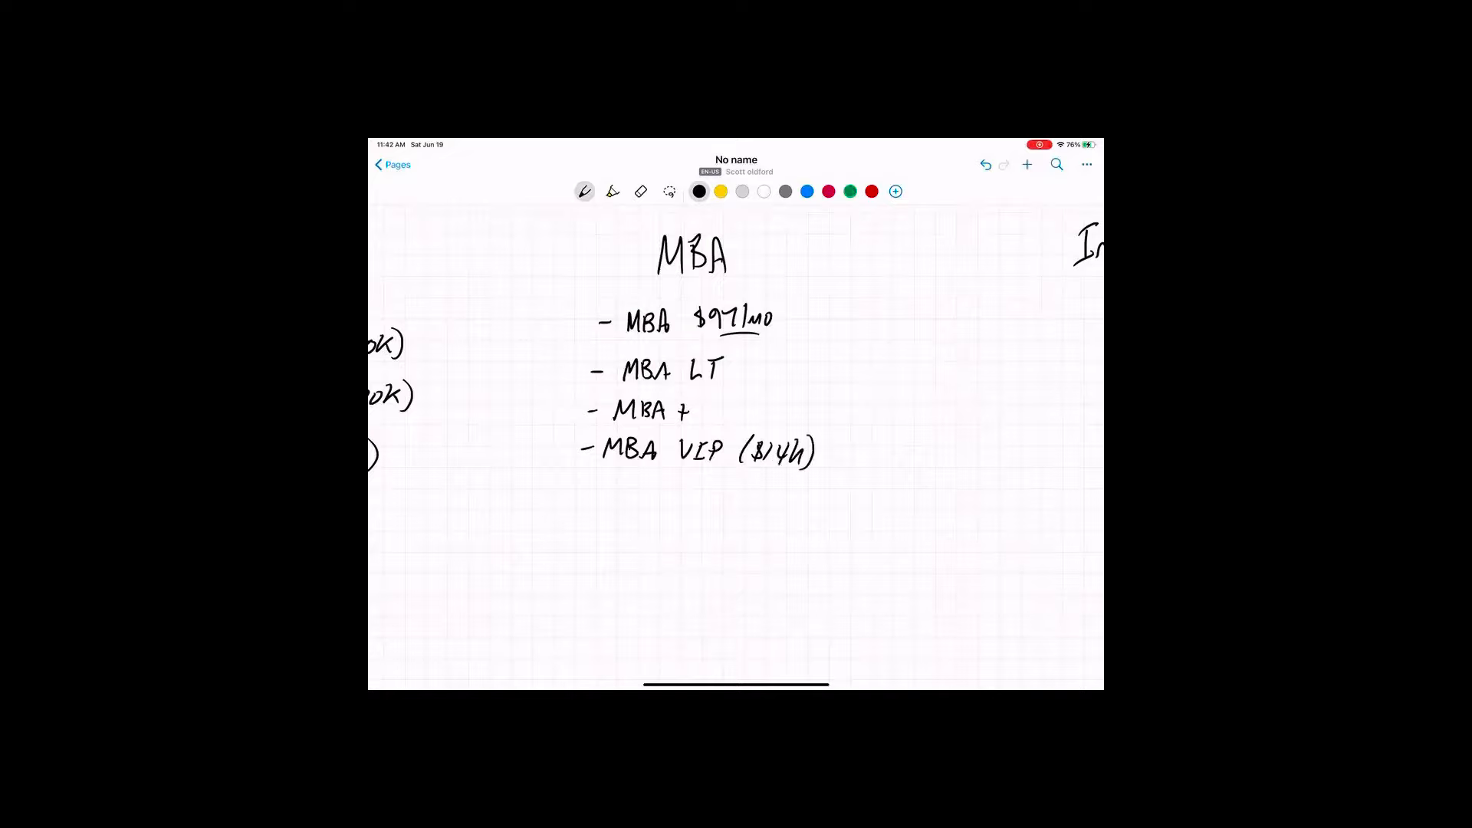
type("186k")
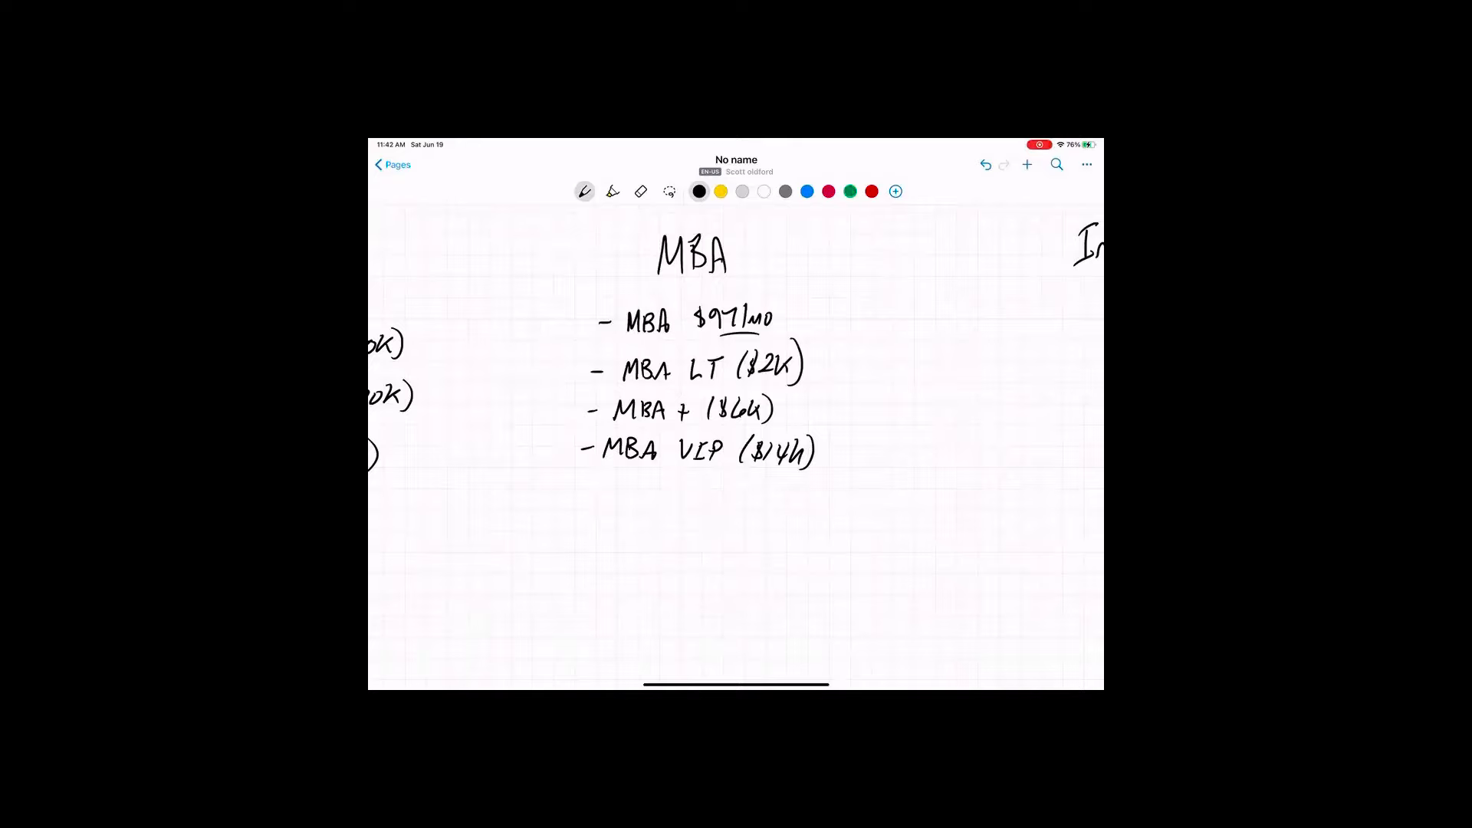
left_click_drag(639, 492, 639, 474)
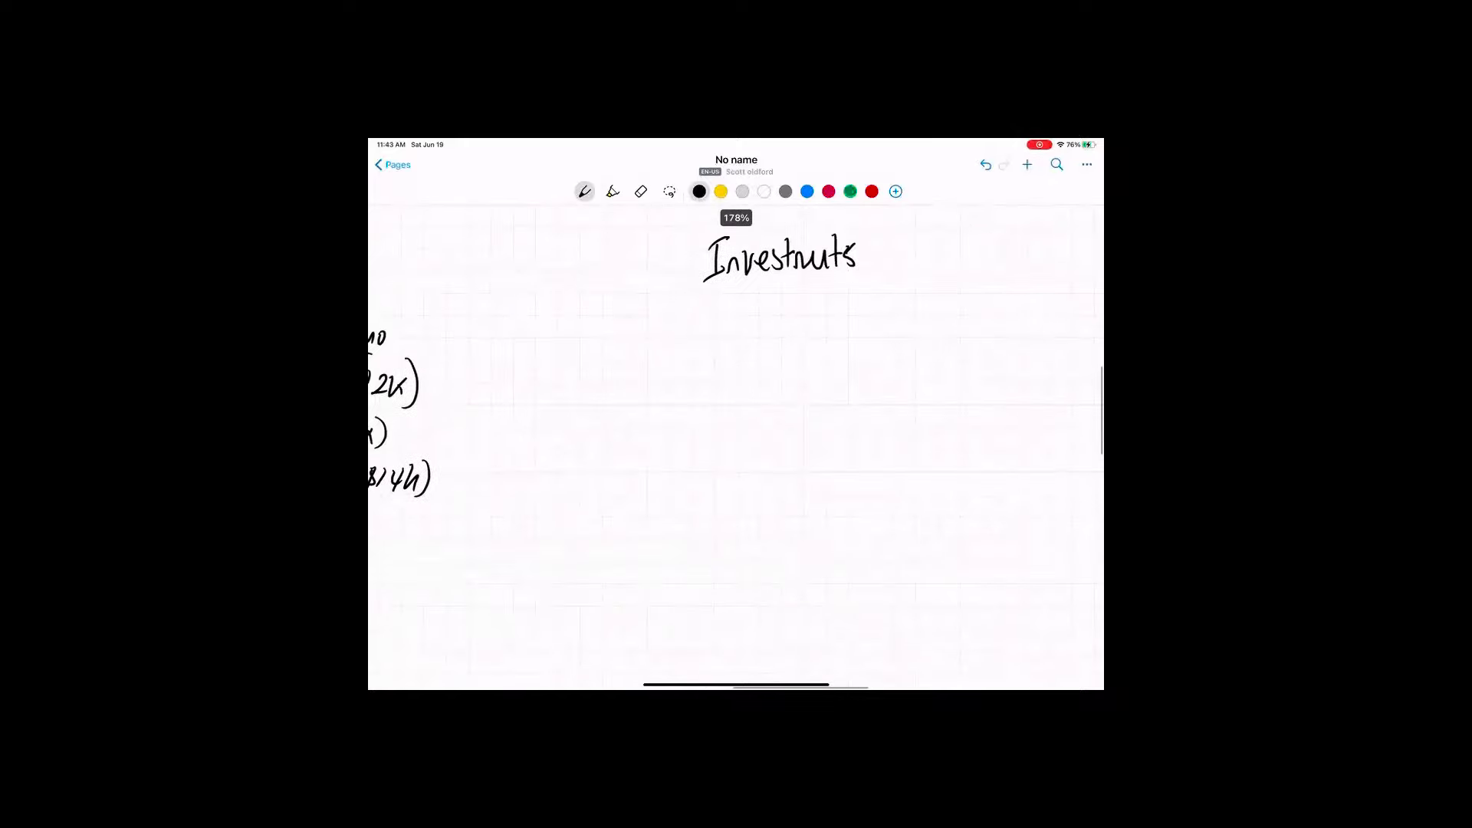
Underline 'Investments' and list Cash-Based, Cash & Advisory and Advisory beneath it
left_click_drag(713, 277, 850, 275)
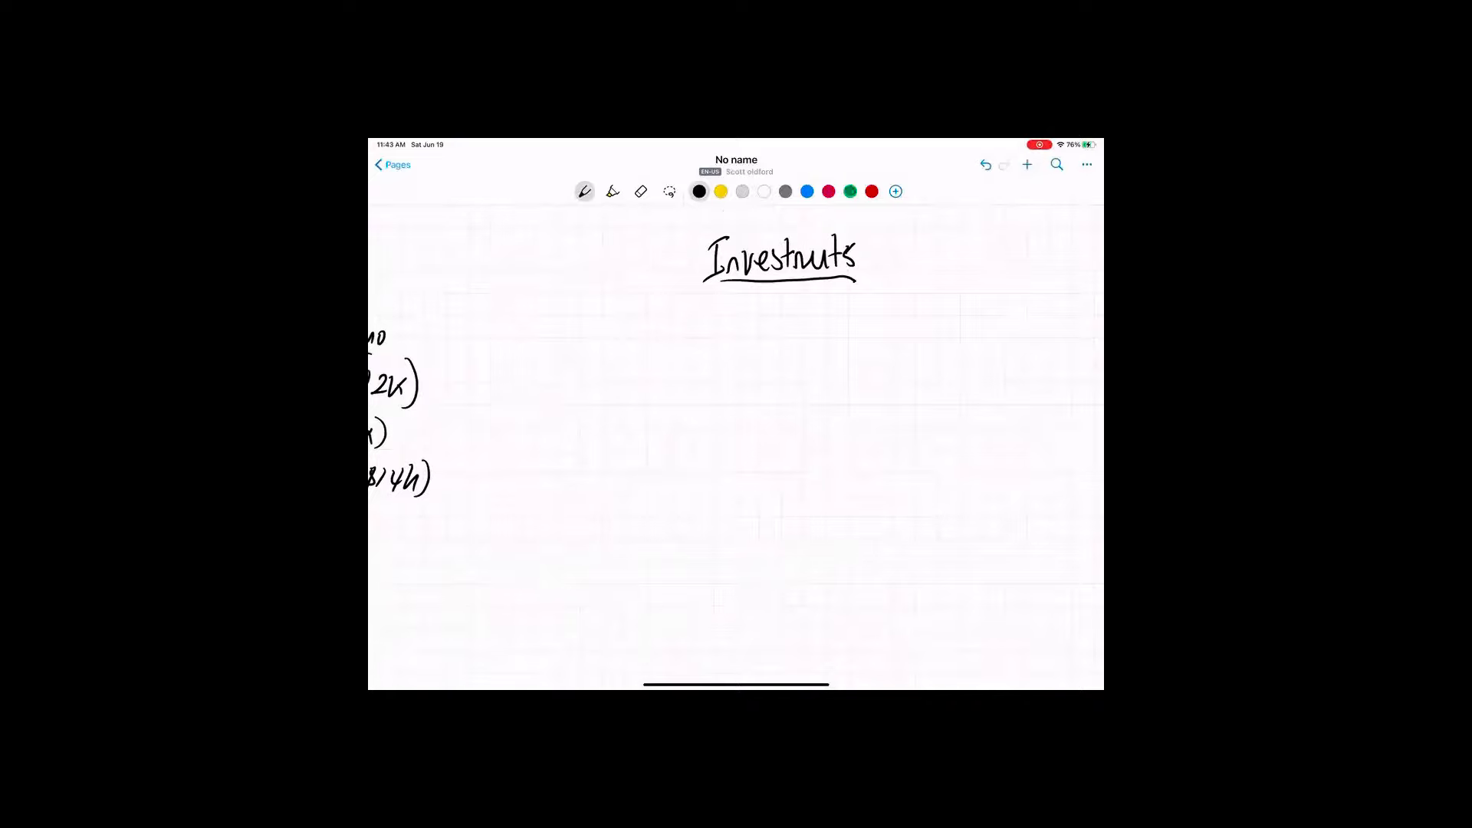
left_click_drag(661, 331, 669, 331)
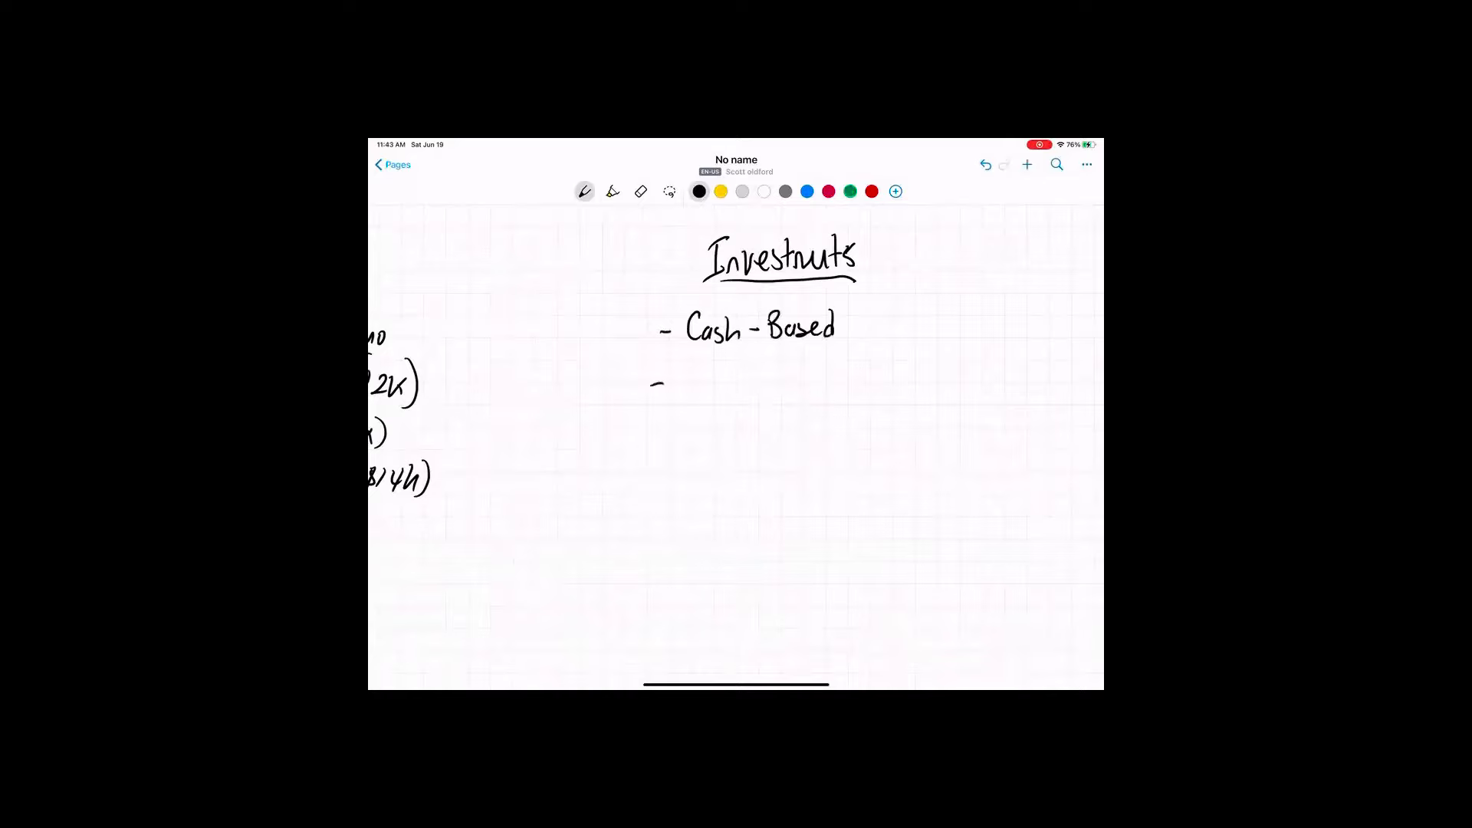
left_click_drag(686, 380, 713, 381)
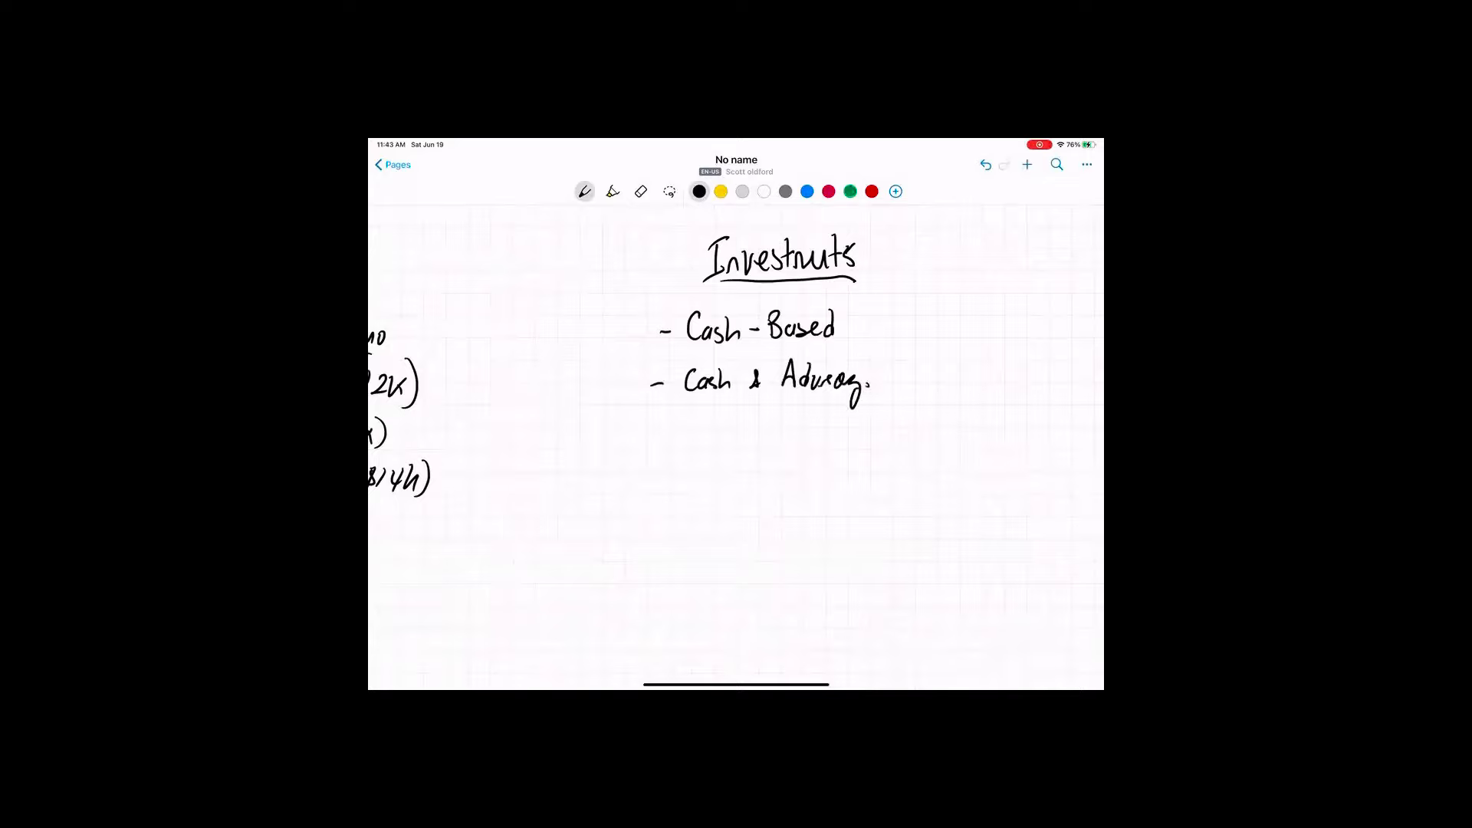
left_click_drag(666, 432, 709, 427)
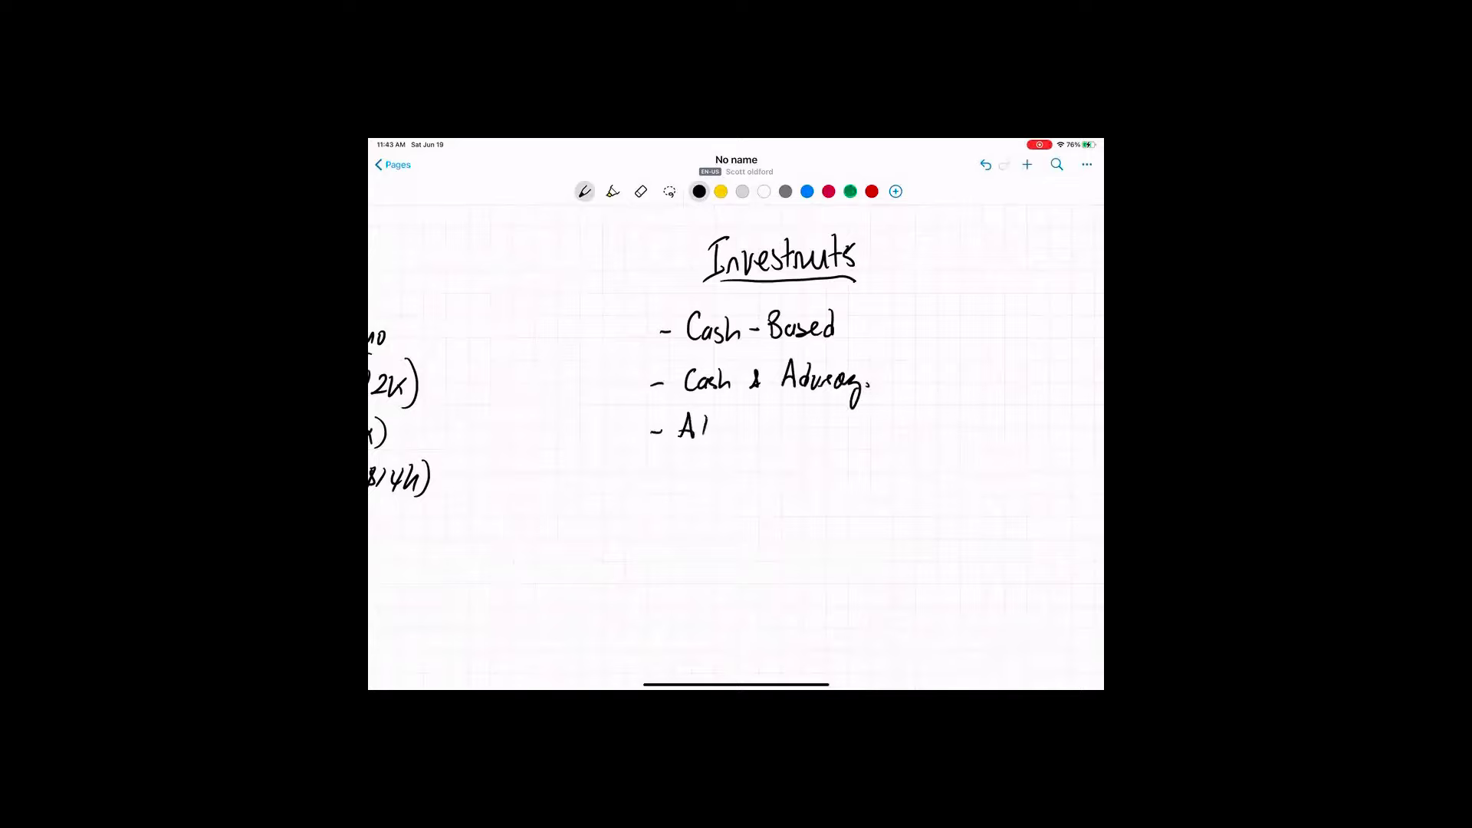
type("Advisory.")
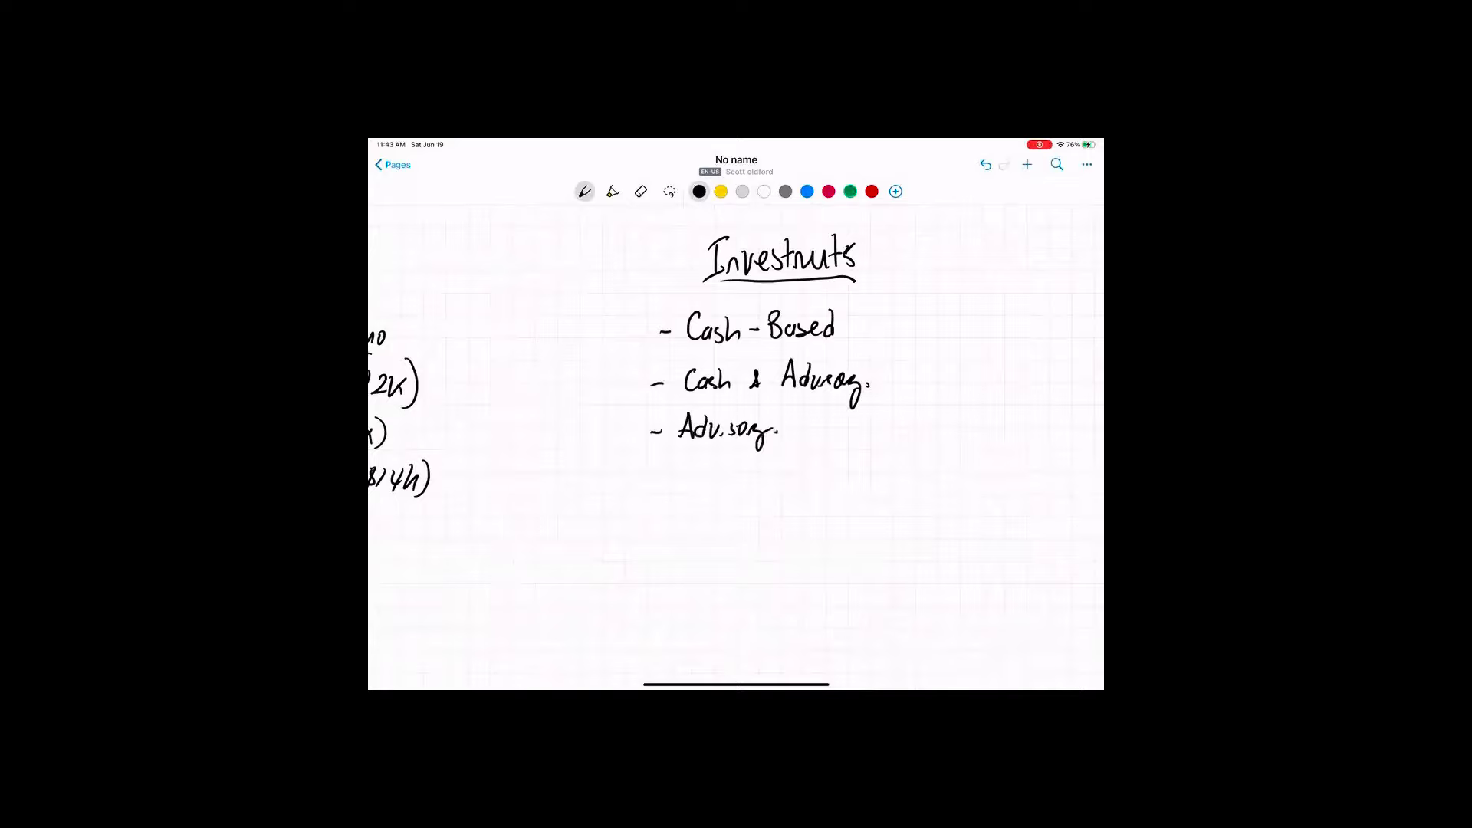
Bracket the three types as Equity leading to $ Dividend, and add an Exit note
left_click_drag(887, 296, 873, 455)
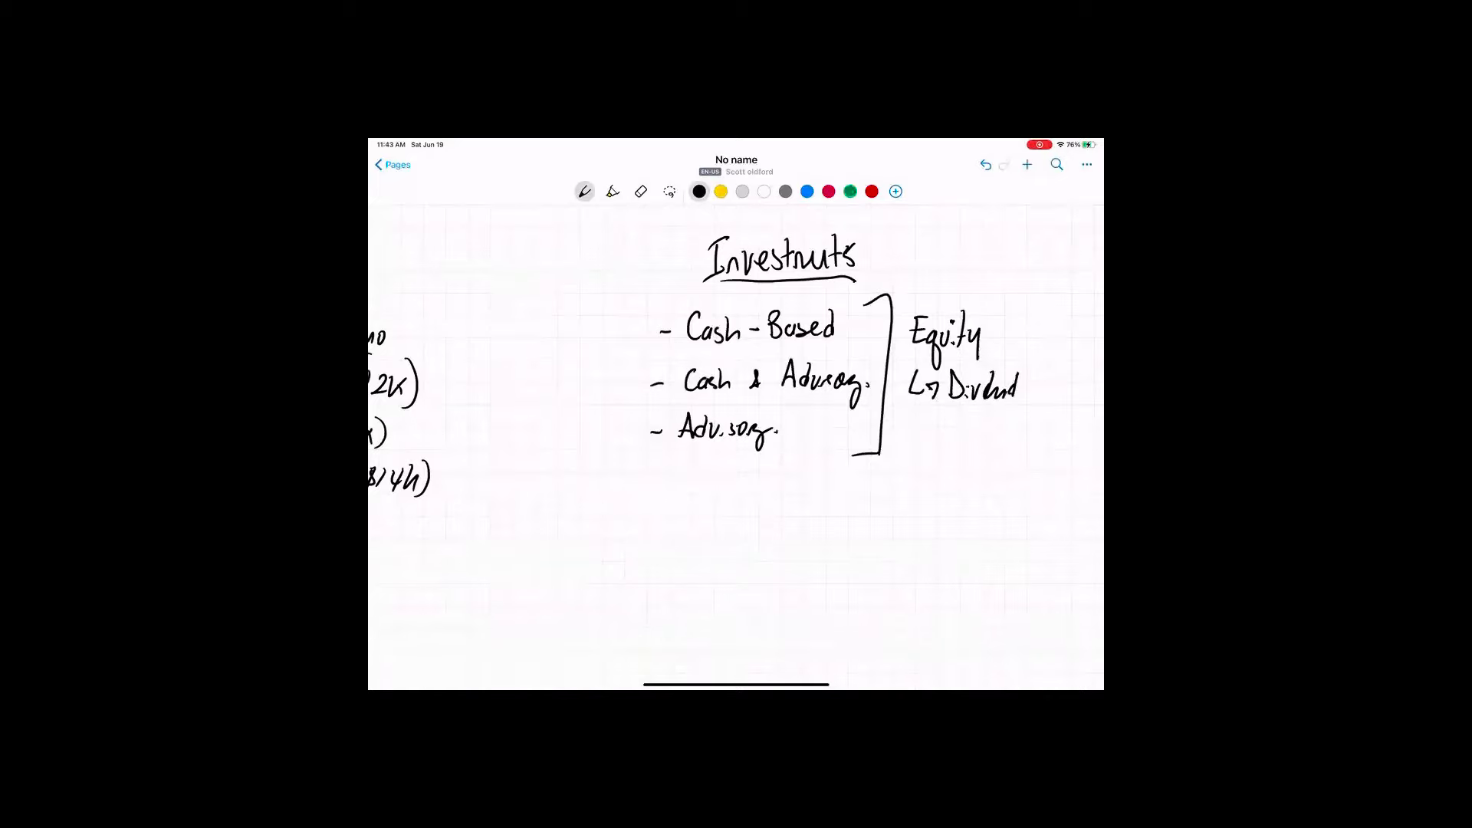
left_click_drag(948, 422, 981, 427)
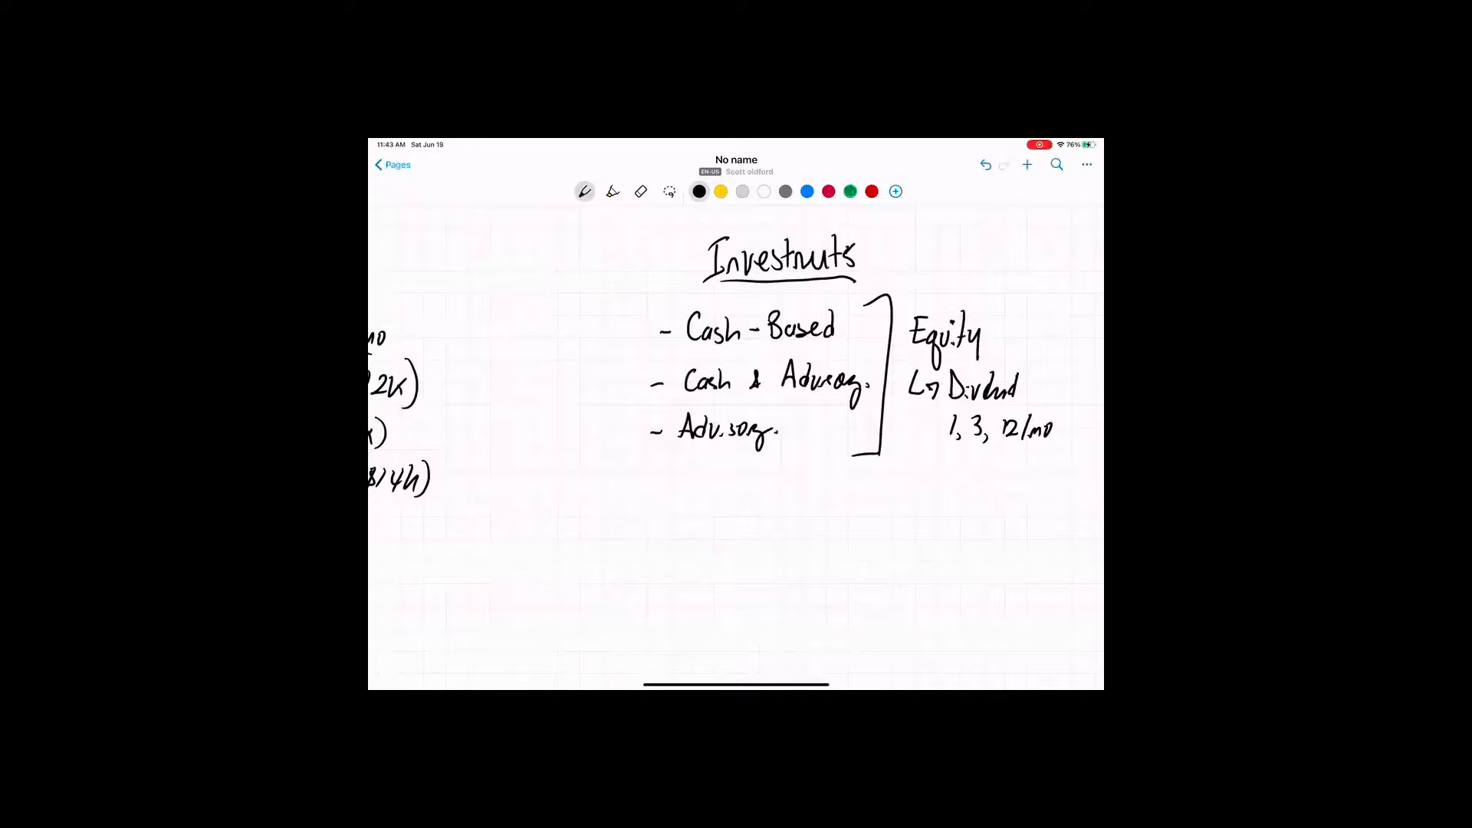
left_click_drag(689, 484, 737, 498)
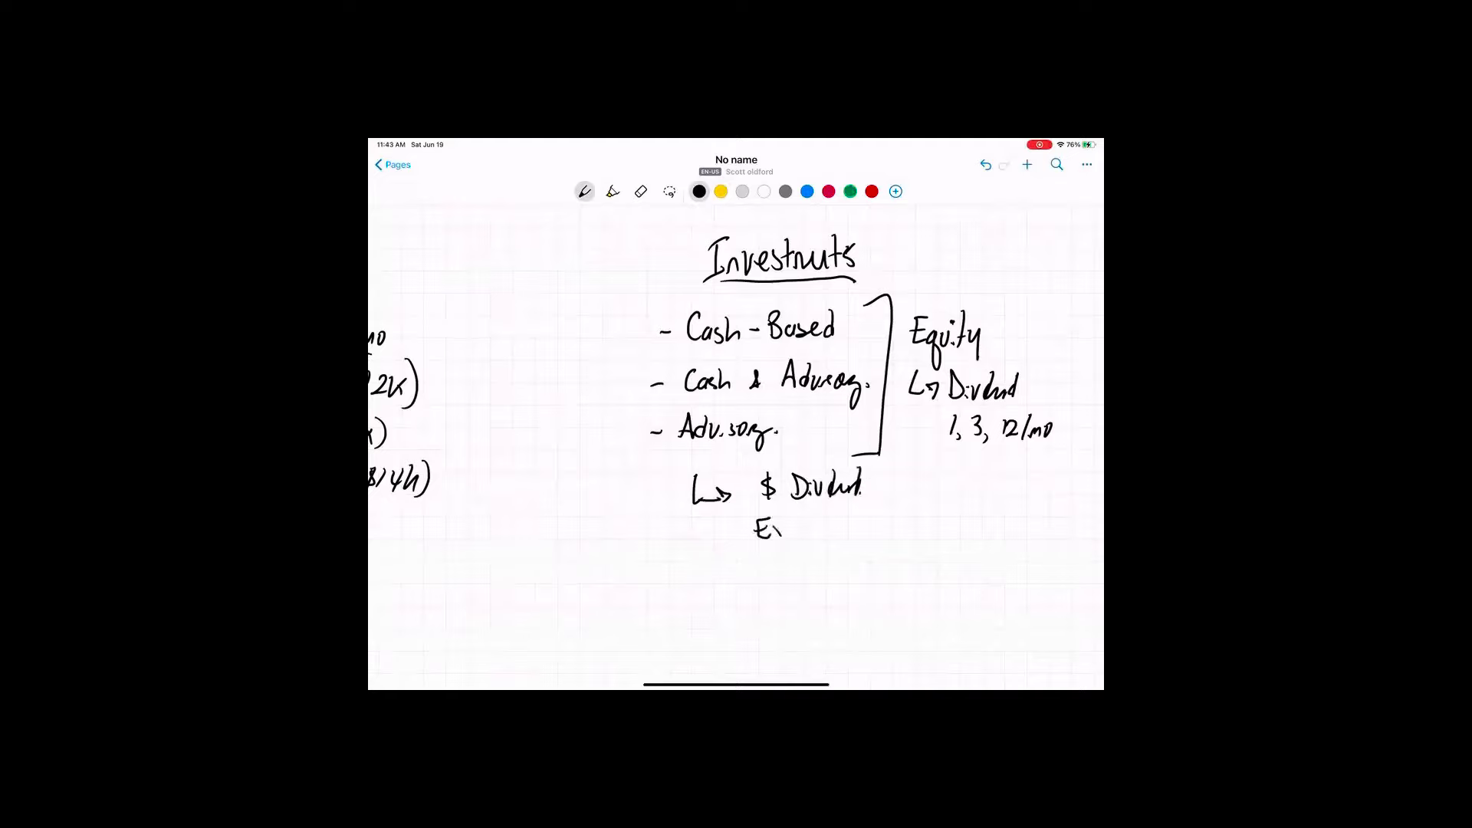
type("Exit")
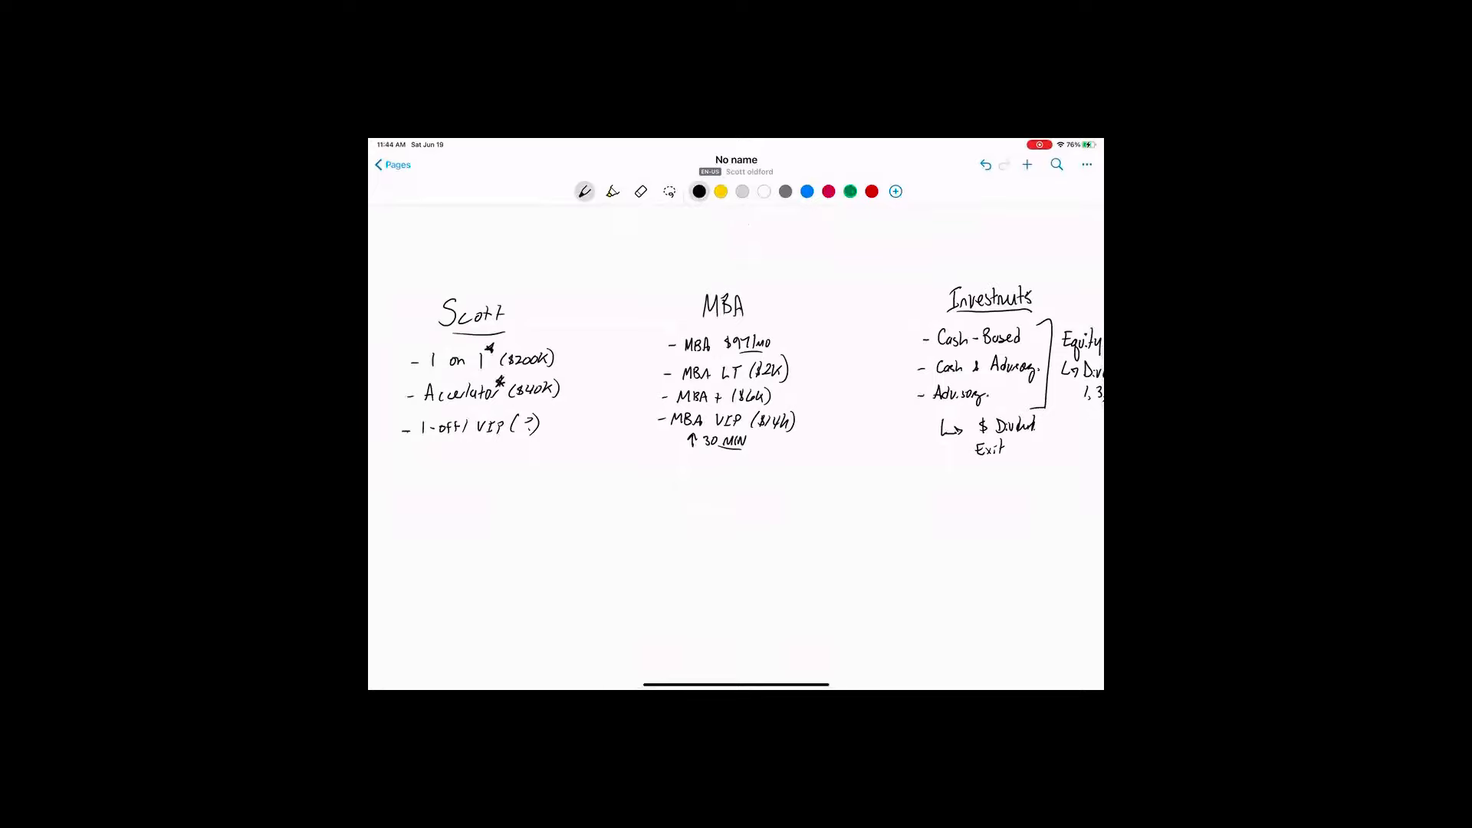
Draw a box around the 1-on-1 offerings list
left_click_drag(394, 343, 563, 460)
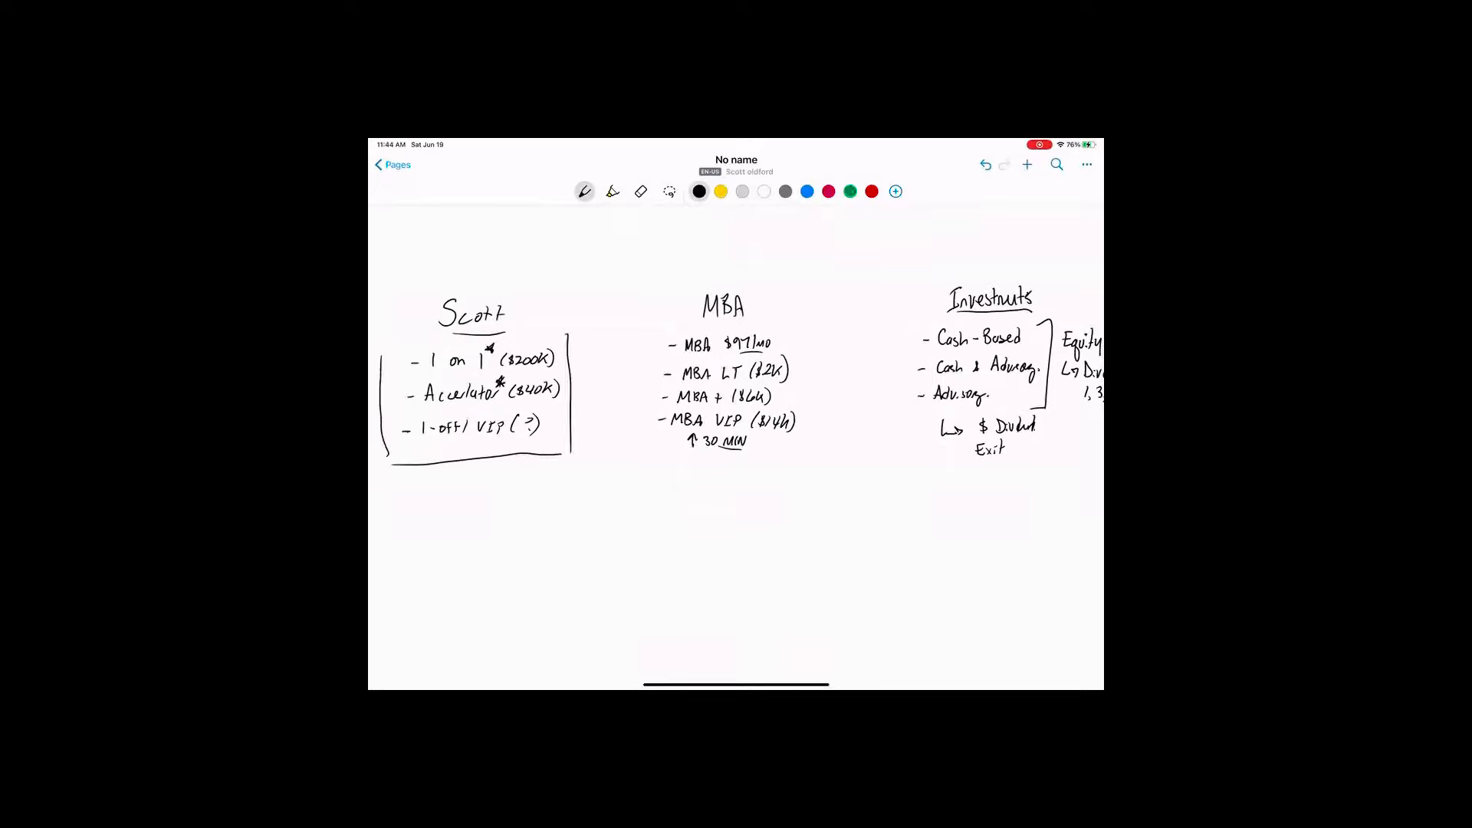
left_click_drag(404, 335, 573, 335)
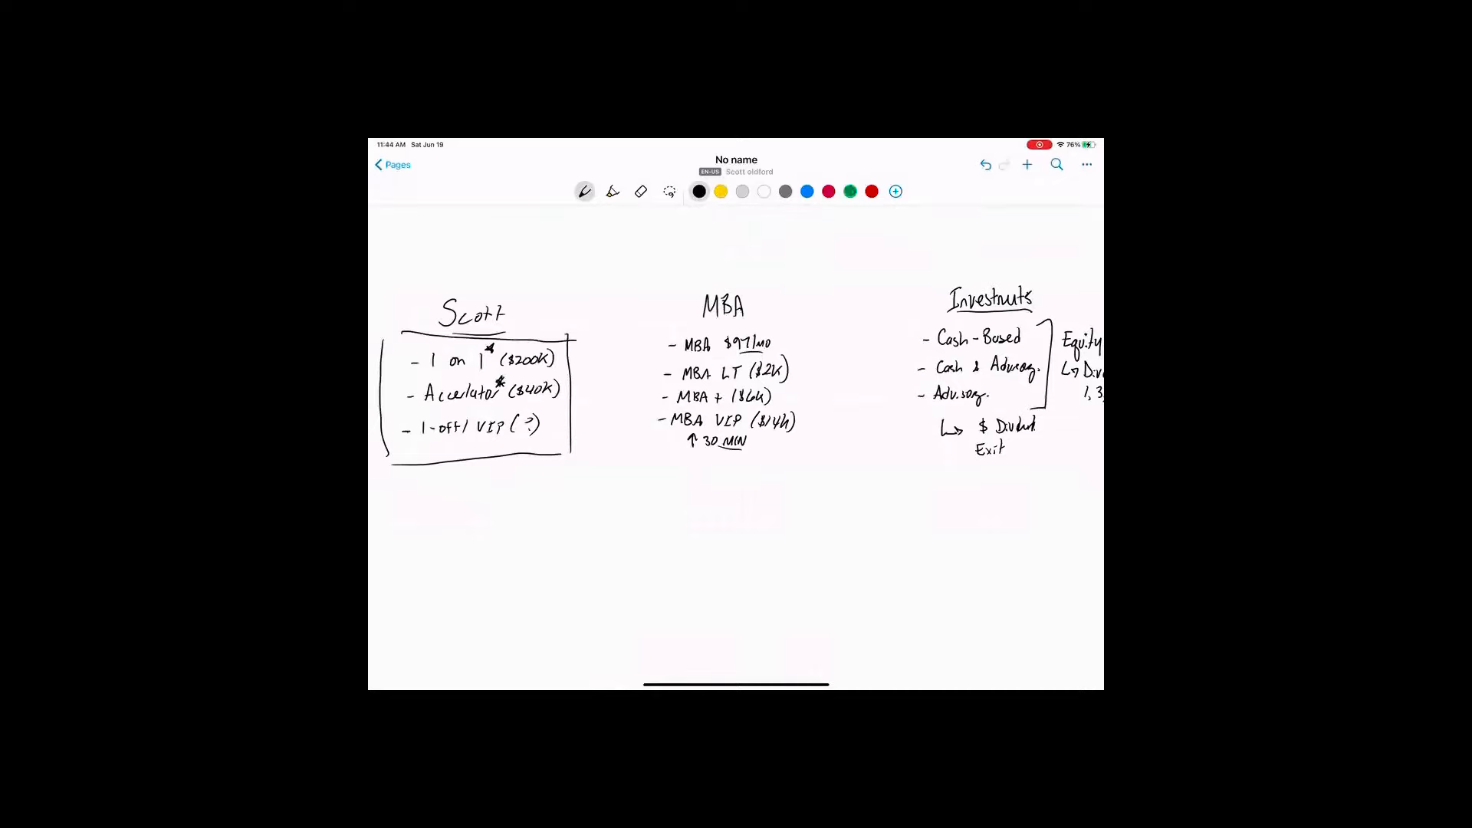
left_click_drag(448, 474, 449, 511)
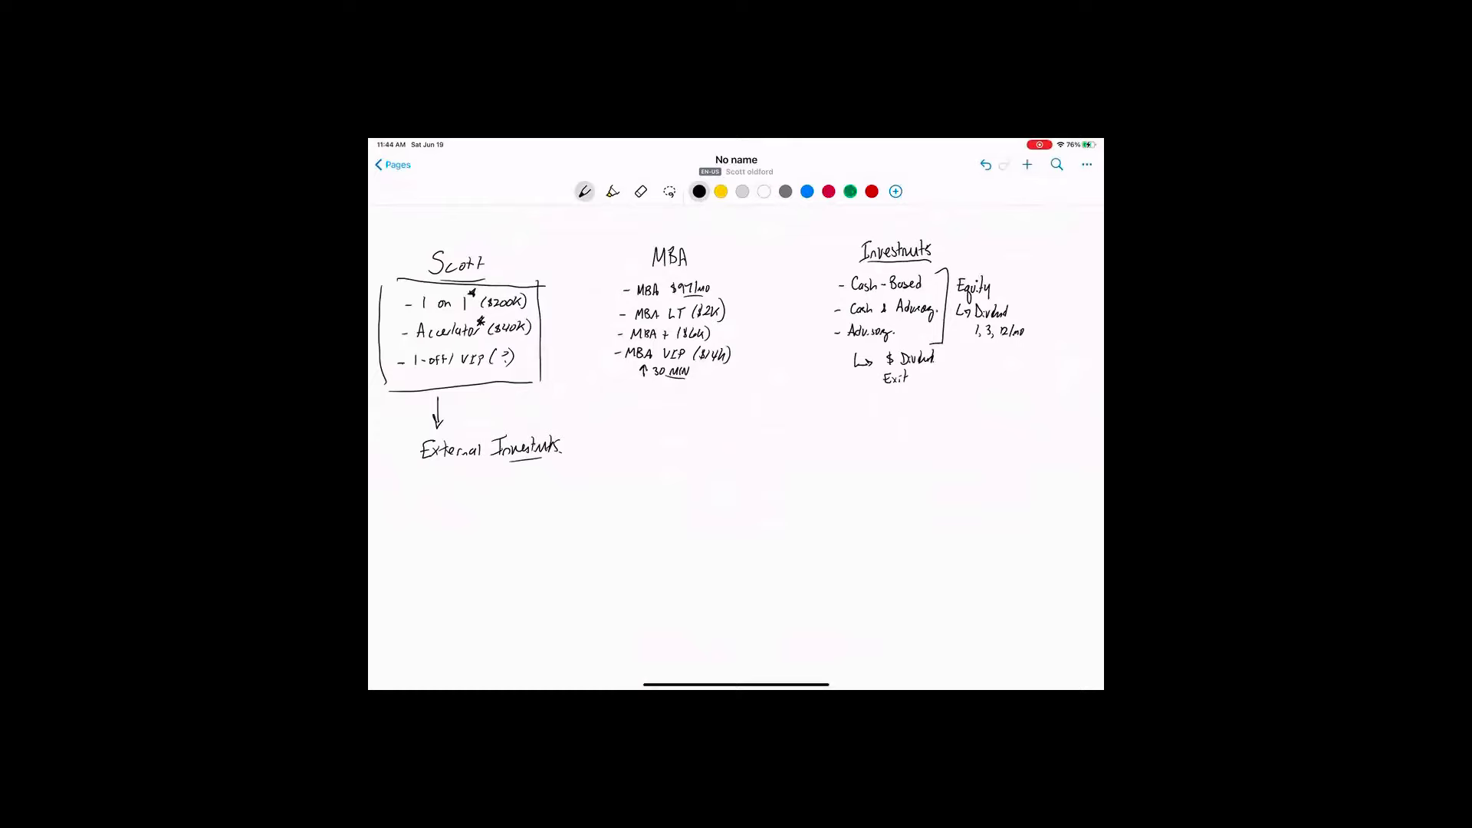
Add a down arrow to External Investments and a red arc toward Investments
left_click_drag(465, 479, 674, 586)
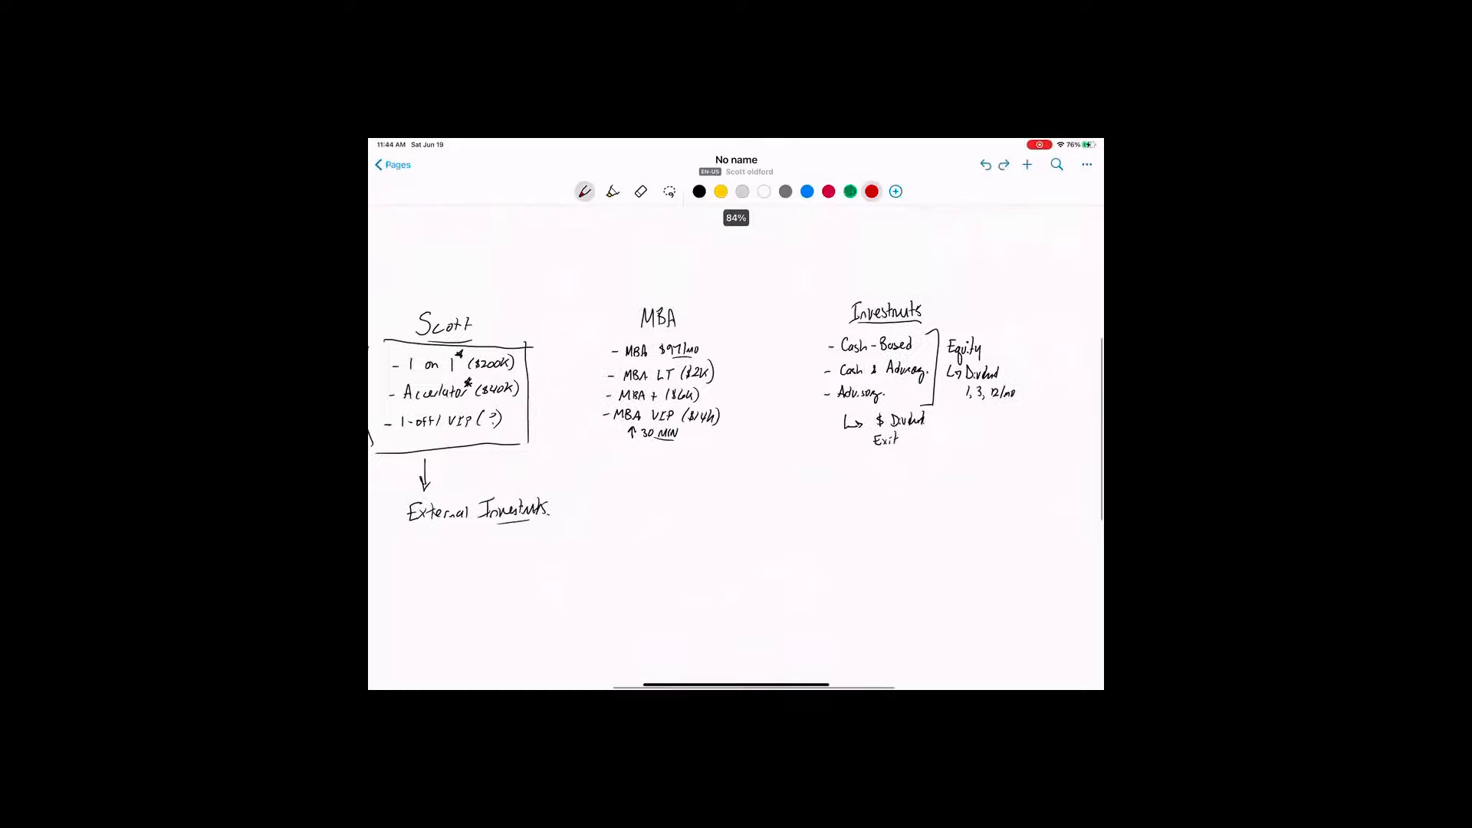
left_click_drag(460, 310, 827, 300)
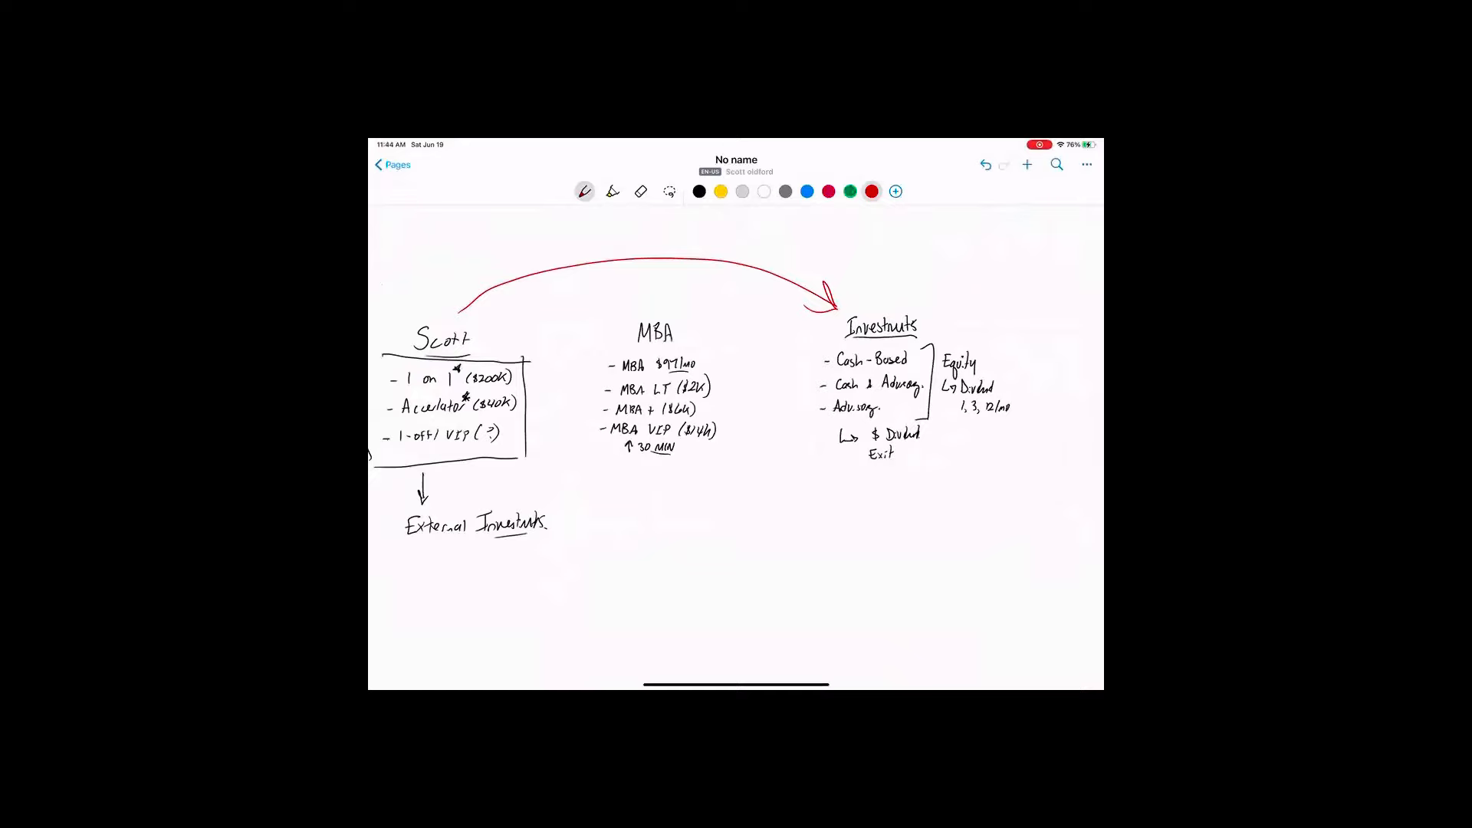
left_click(585, 190)
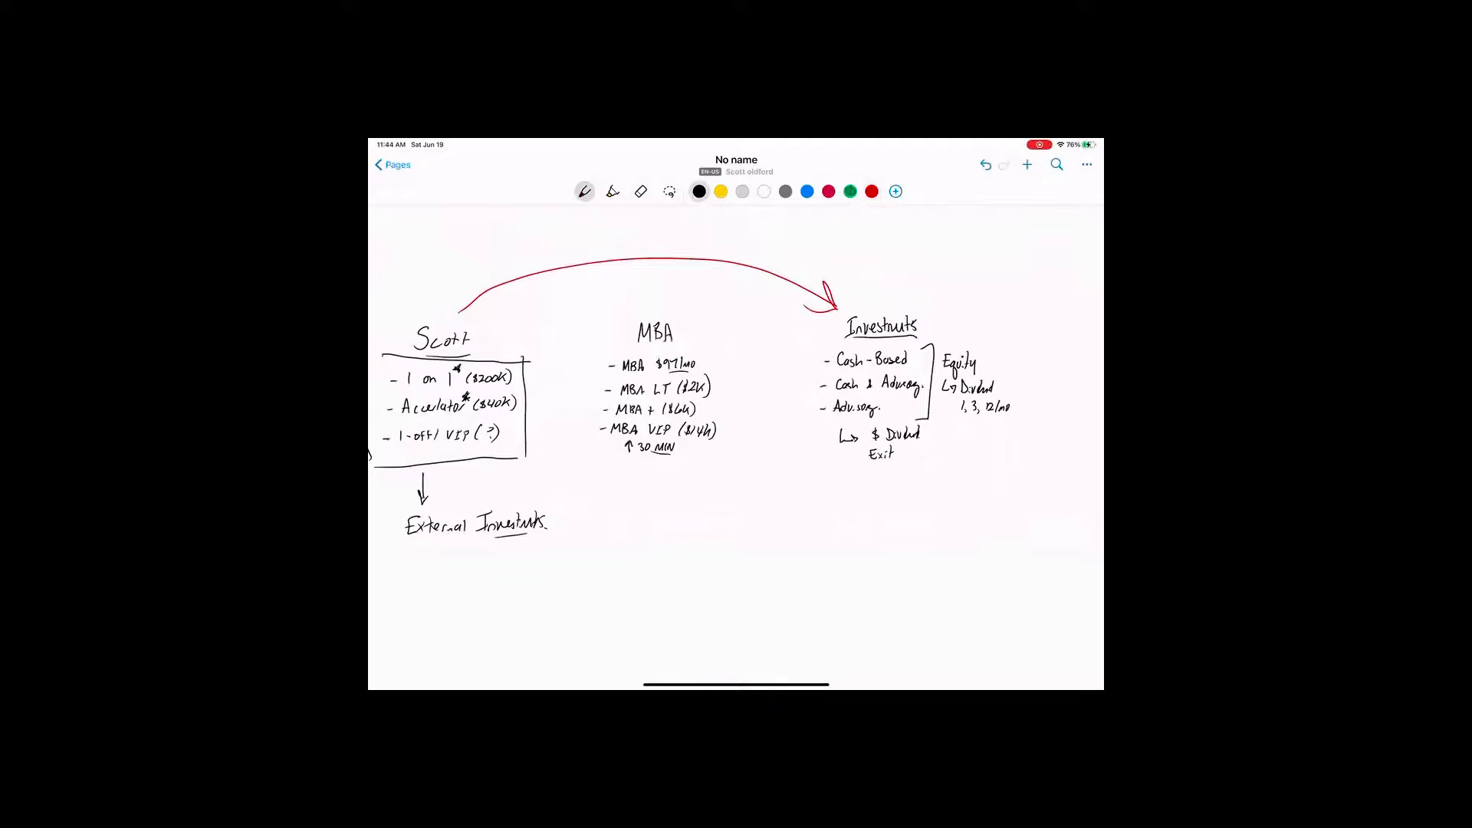
Box the MBA list and write Infrastructure, Team, Ads and Marketing bullets beneath
left_click_drag(732, 328, 586, 478)
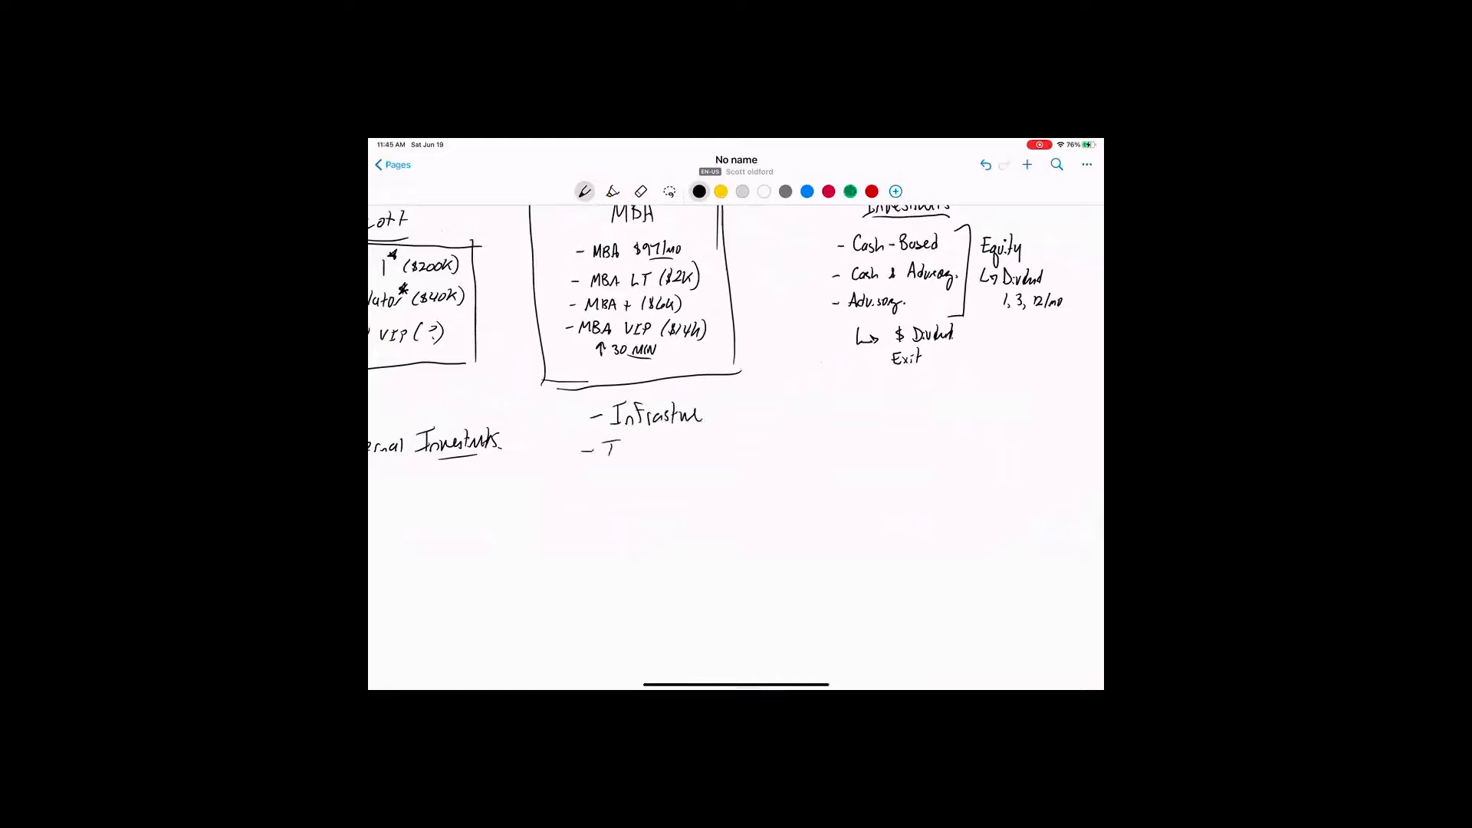
type("Team")
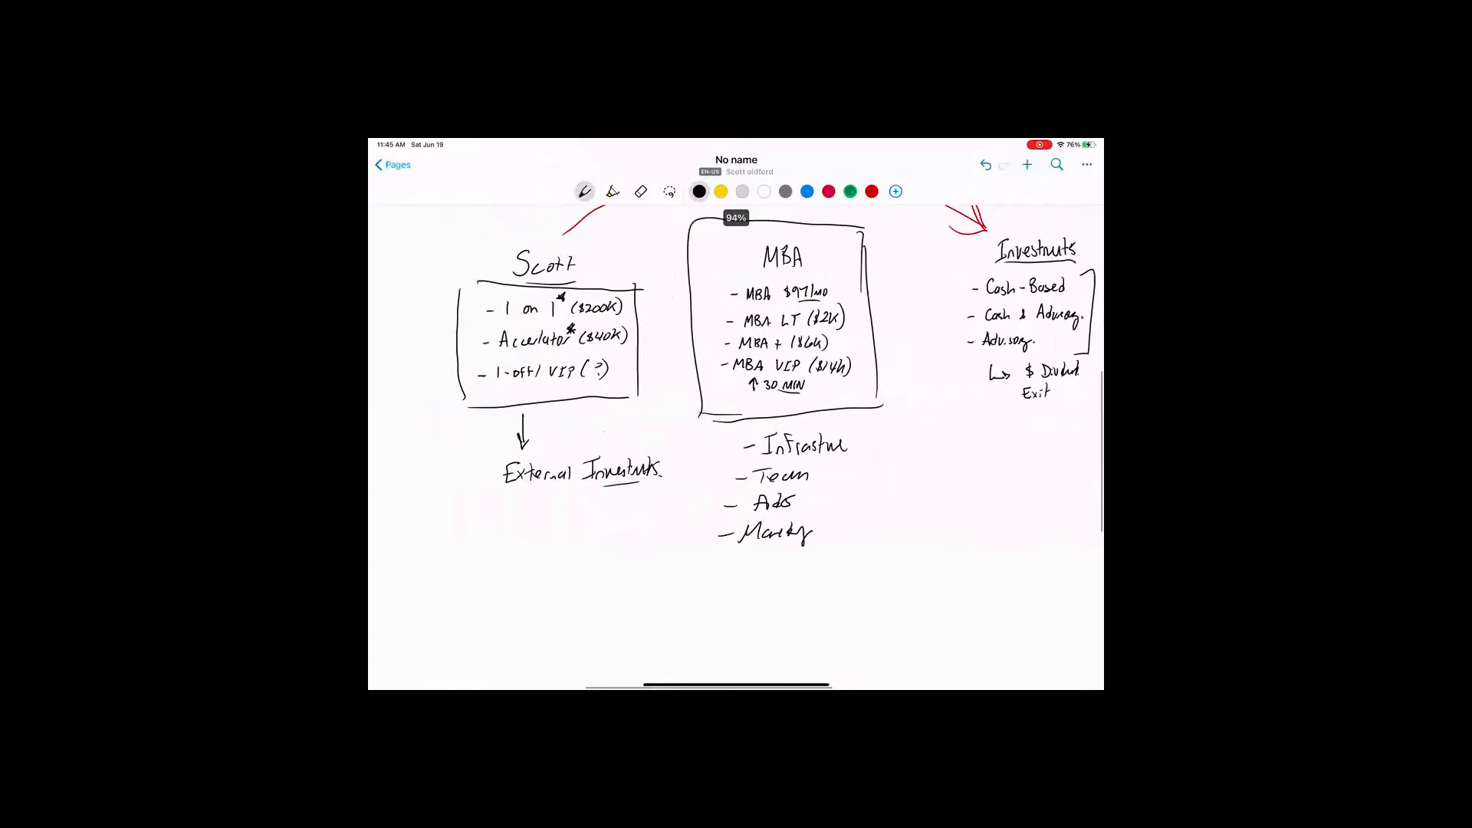
type("100")
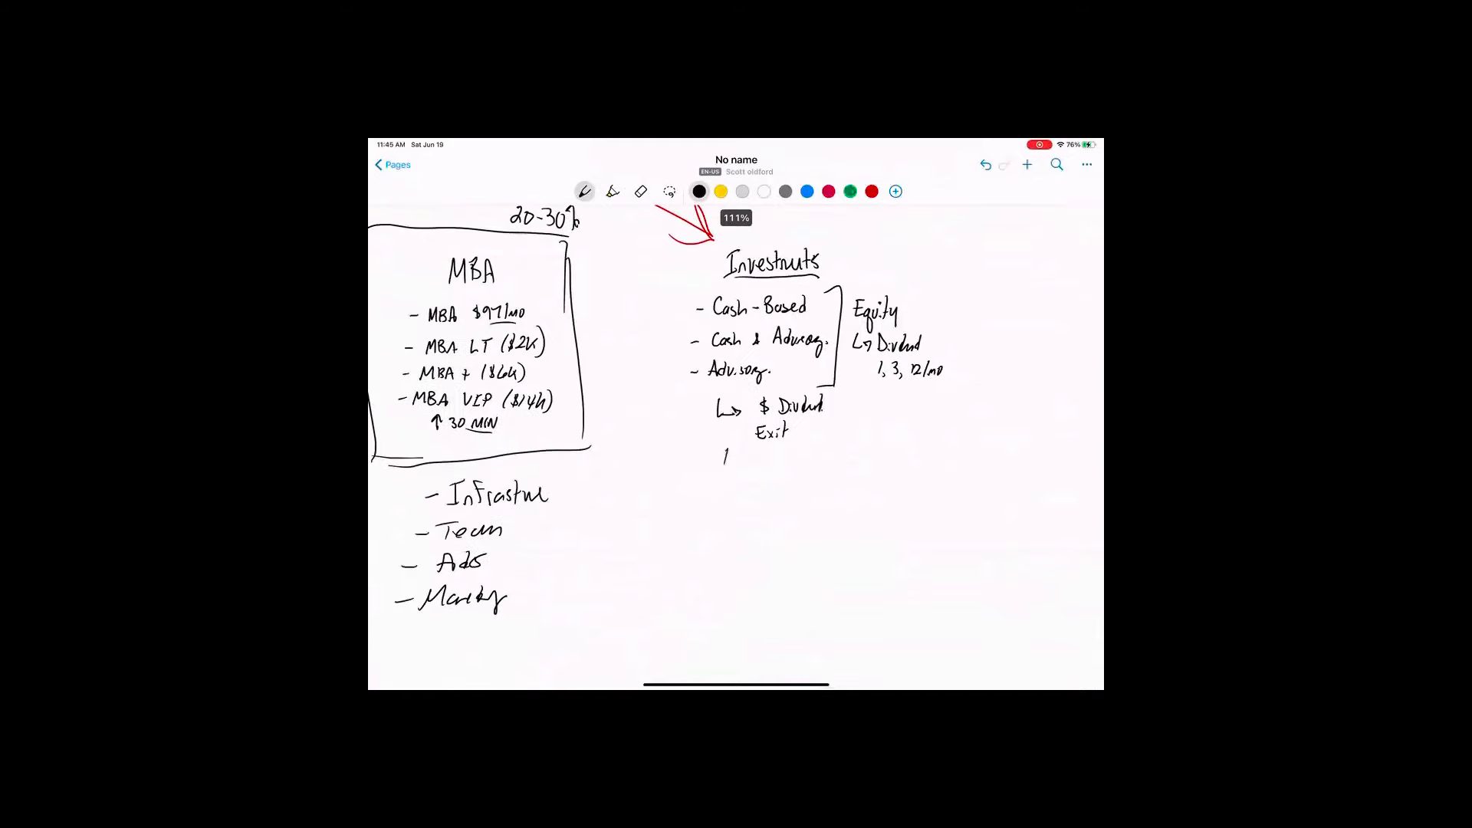
Draw the looping arrow beneath the Exit note for the $$$ line
left_click_drag(727, 479, 802, 460)
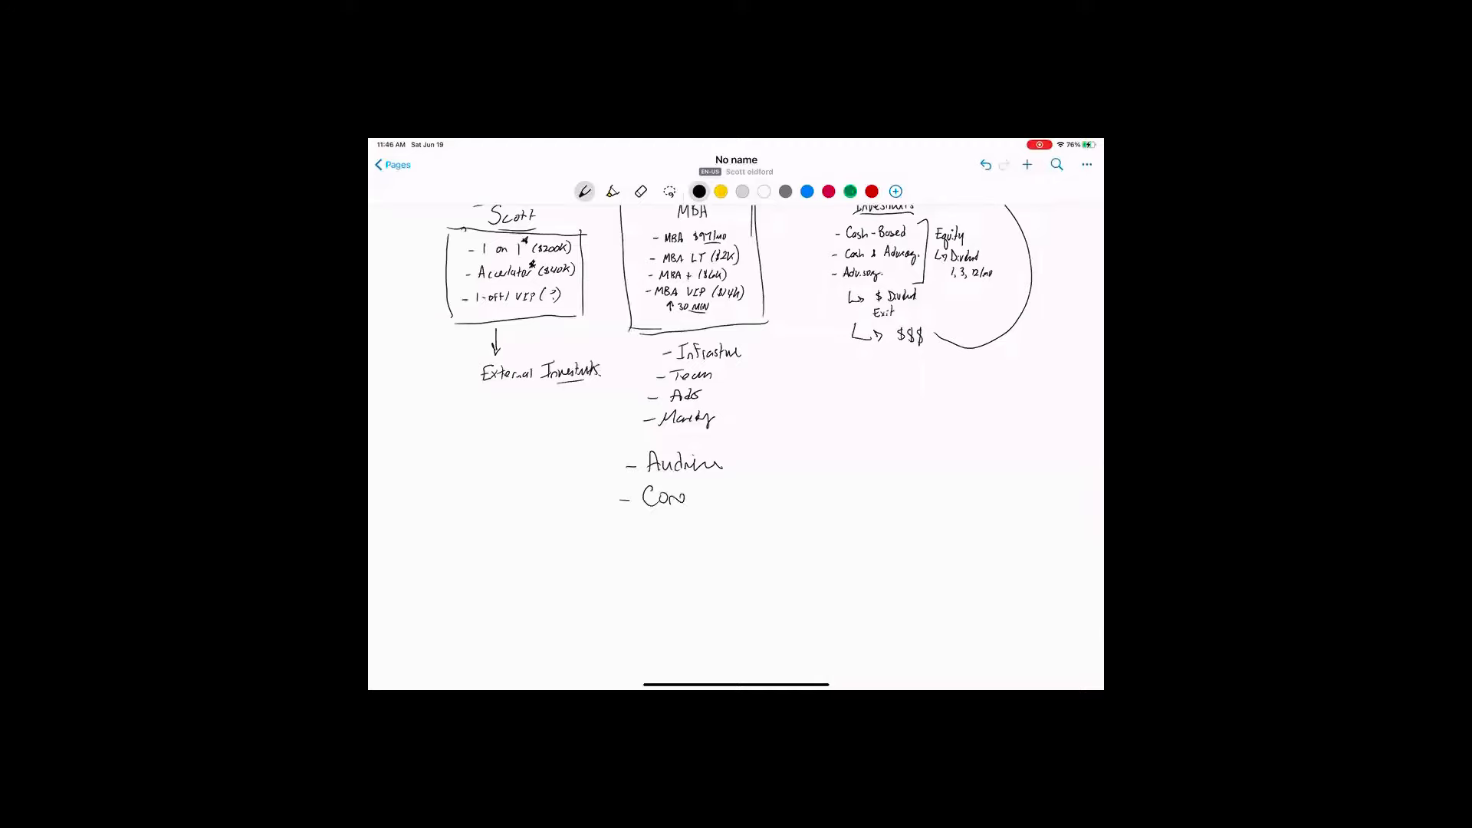
Add the Intimacy and Freedom levels with (1on1) product notes, bracket the list, underline Audience
type("Intimy.")
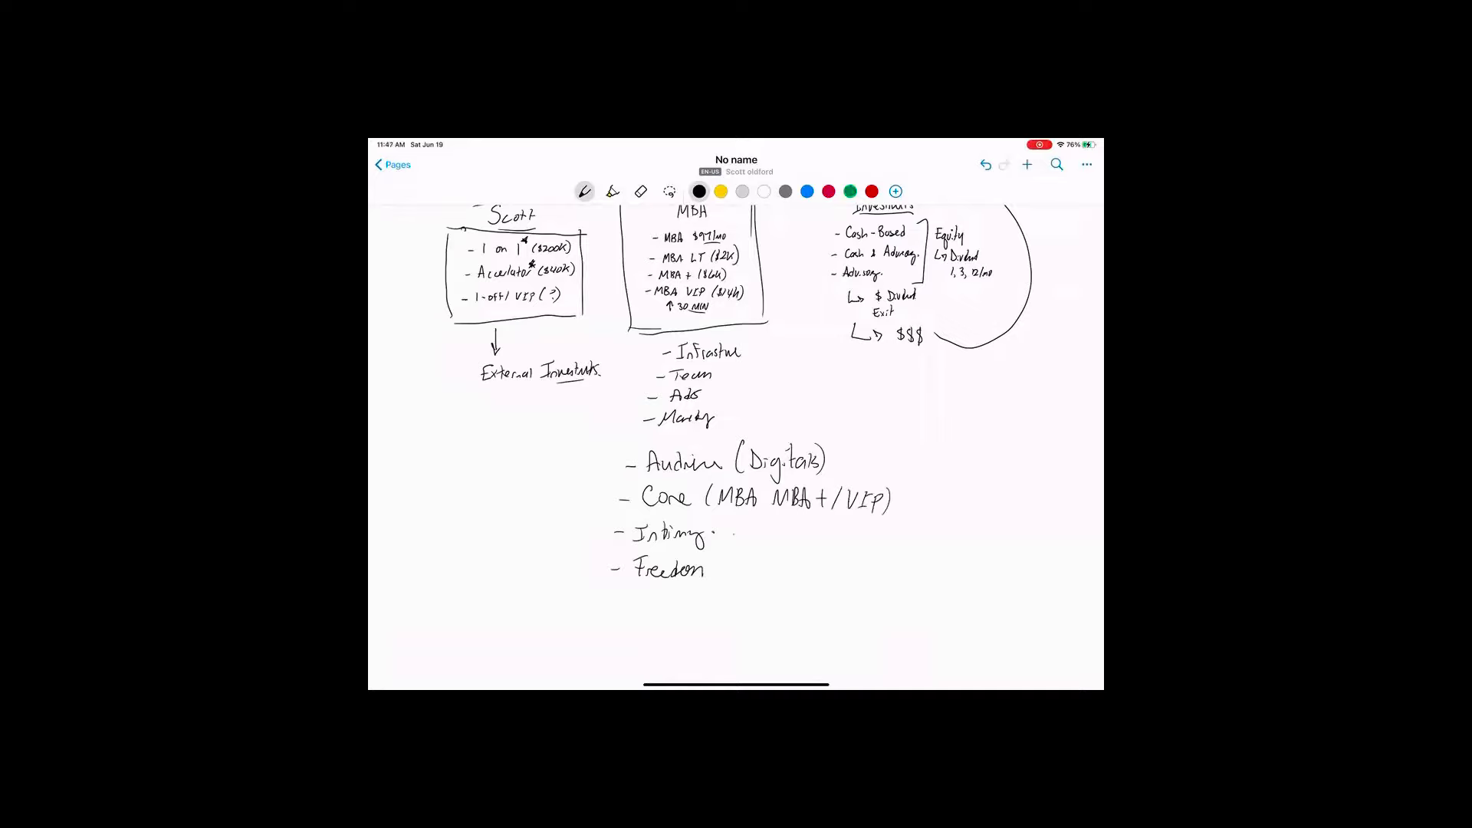
type("(1on1)")
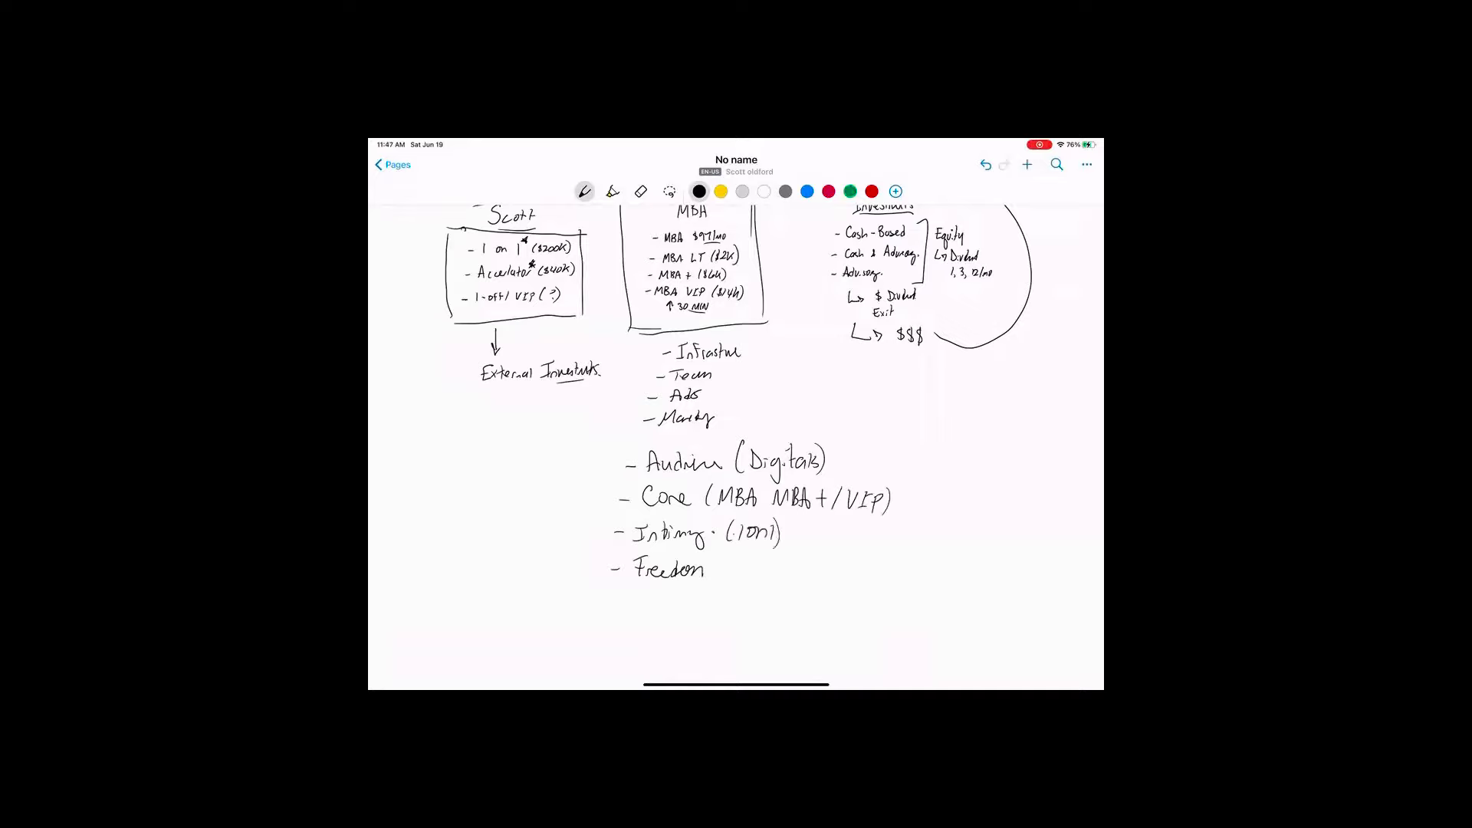
type("( N")
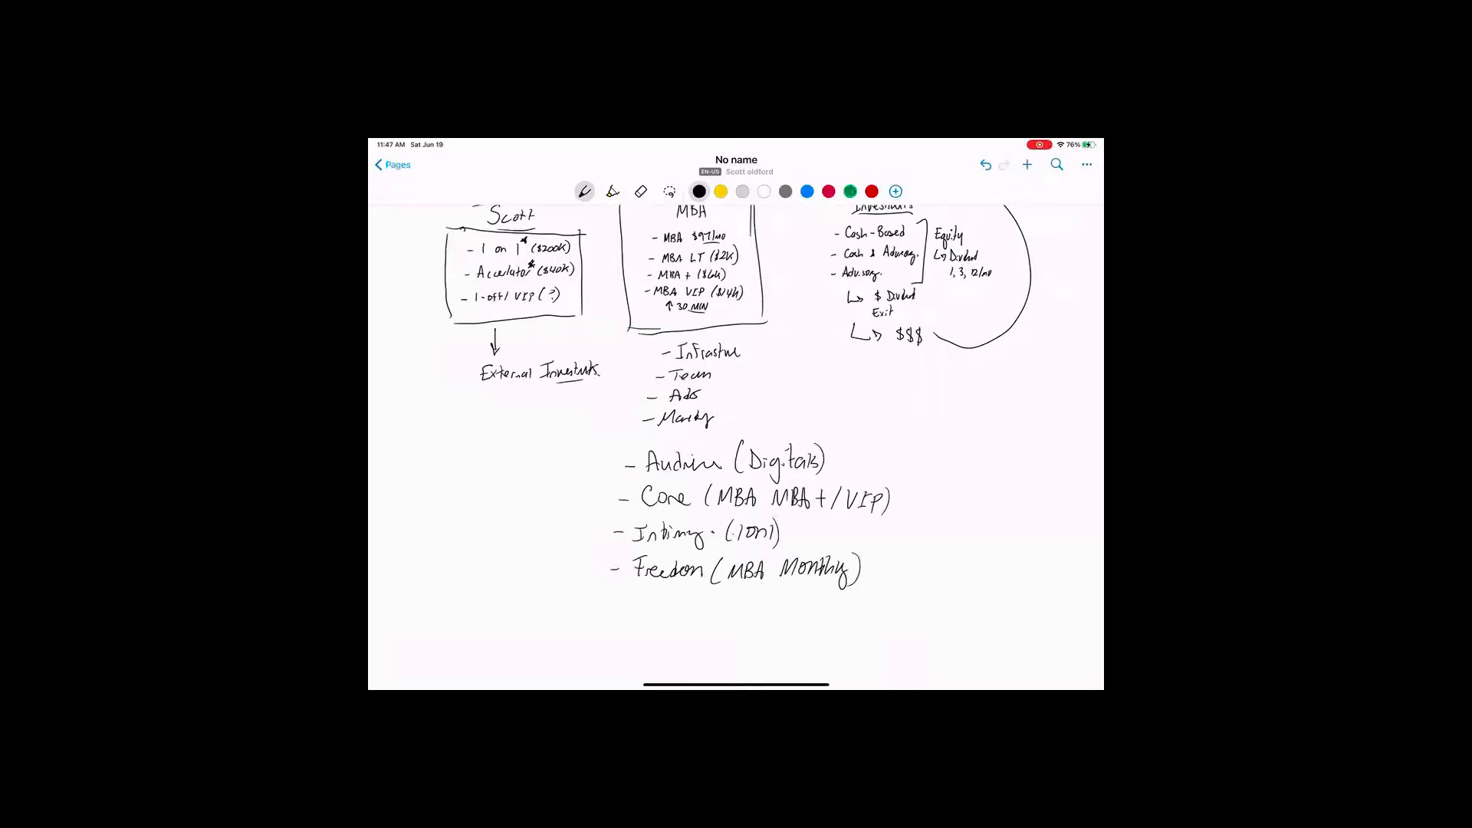
left_click_drag(606, 442, 606, 544)
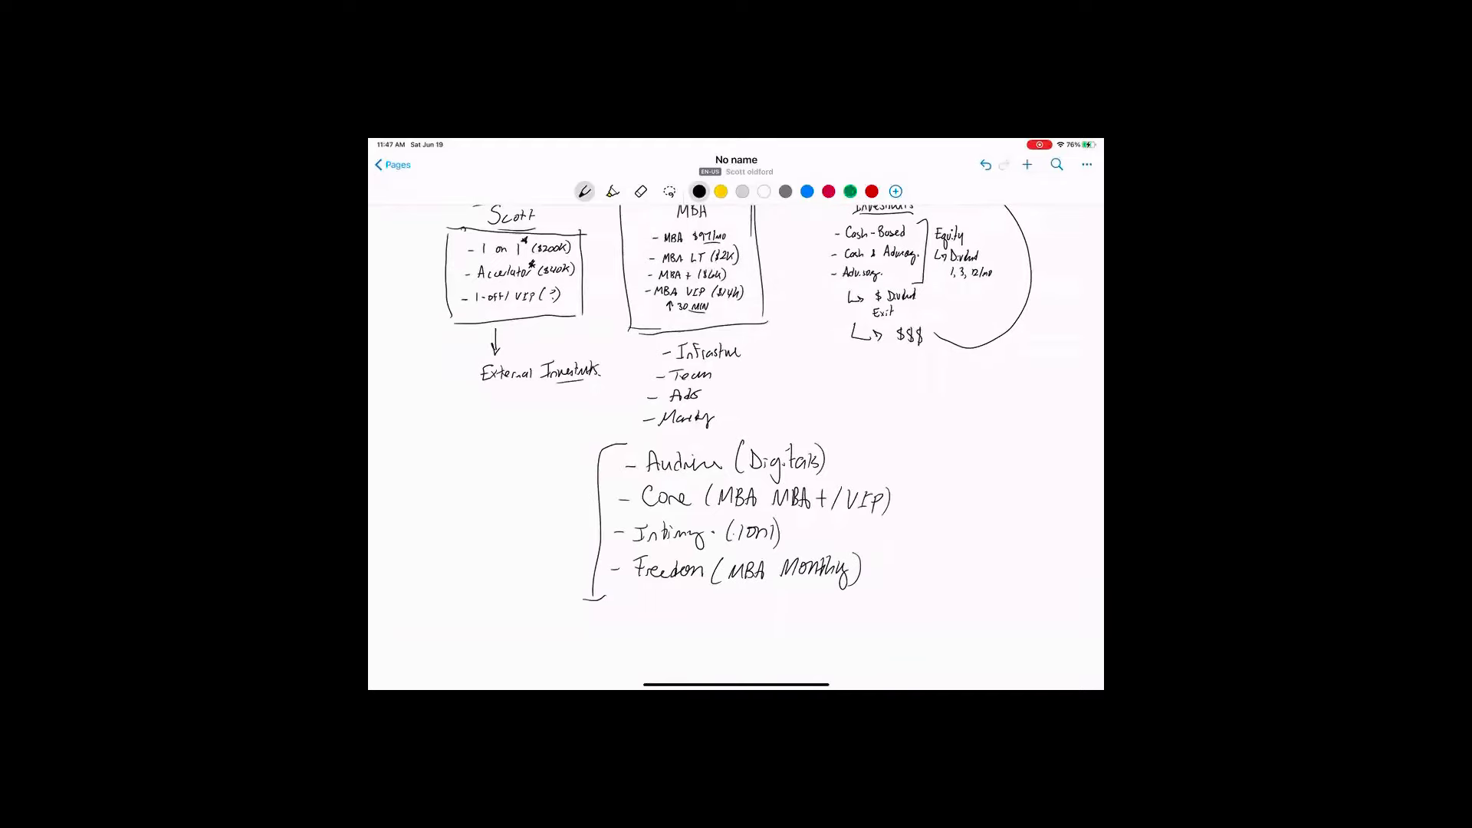
left_click_drag(591, 460, 596, 601)
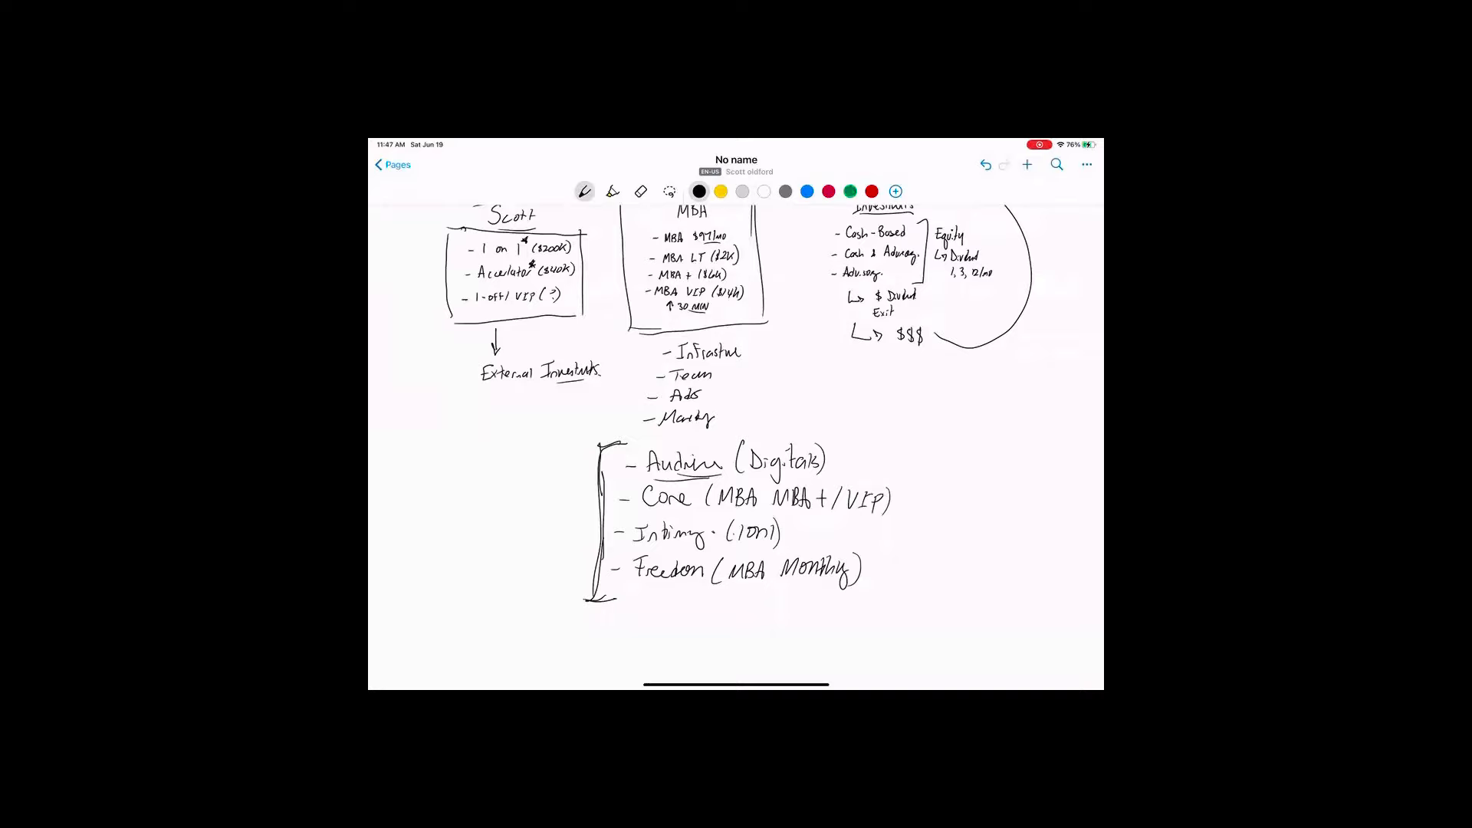
Draw arrows pointing at Audience, Core, Intimacy and Freedom, with a P.Att note
left_click_drag(831, 451, 849, 447)
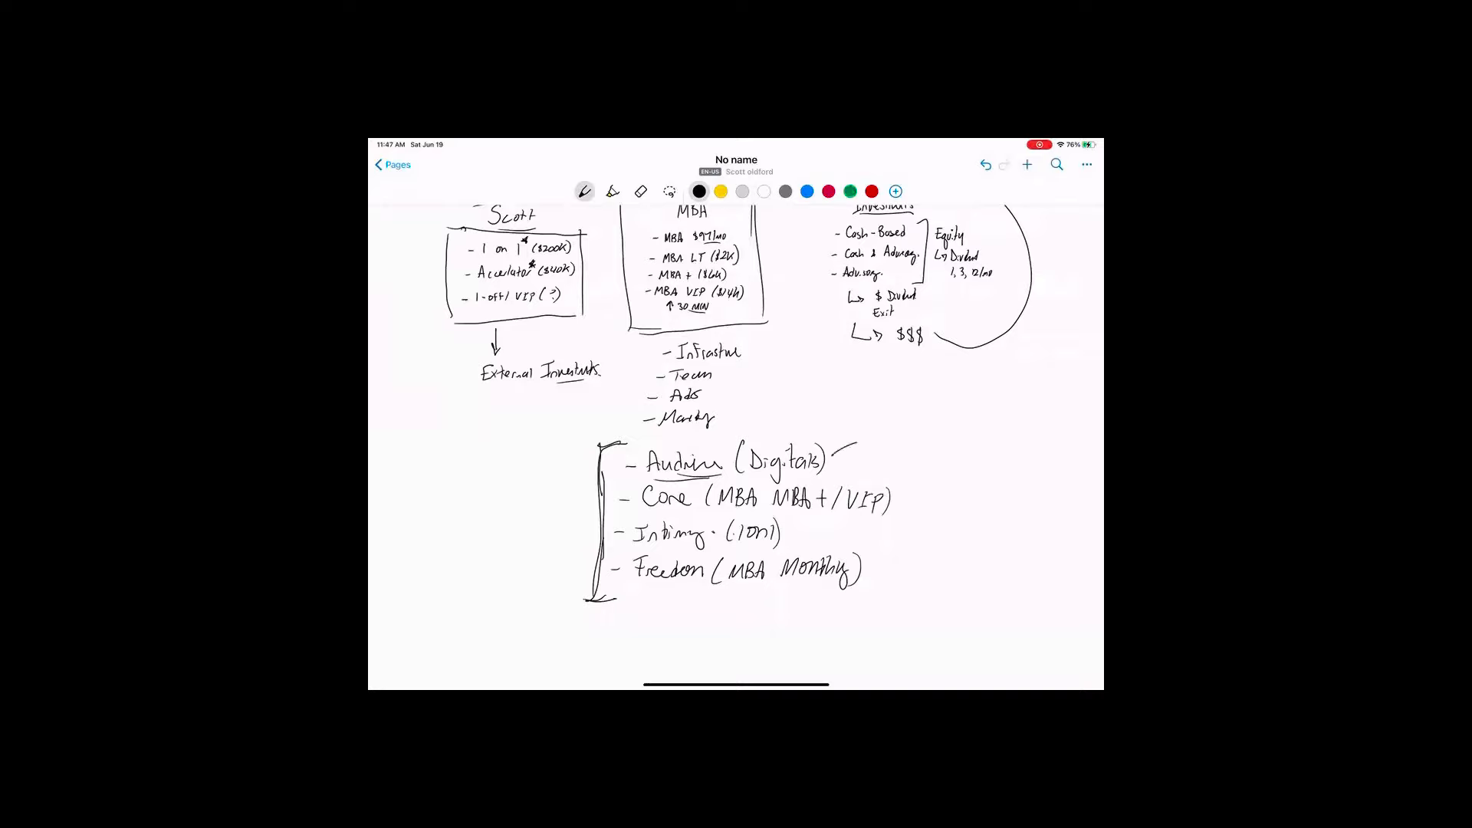
left_click_drag(849, 446, 830, 464)
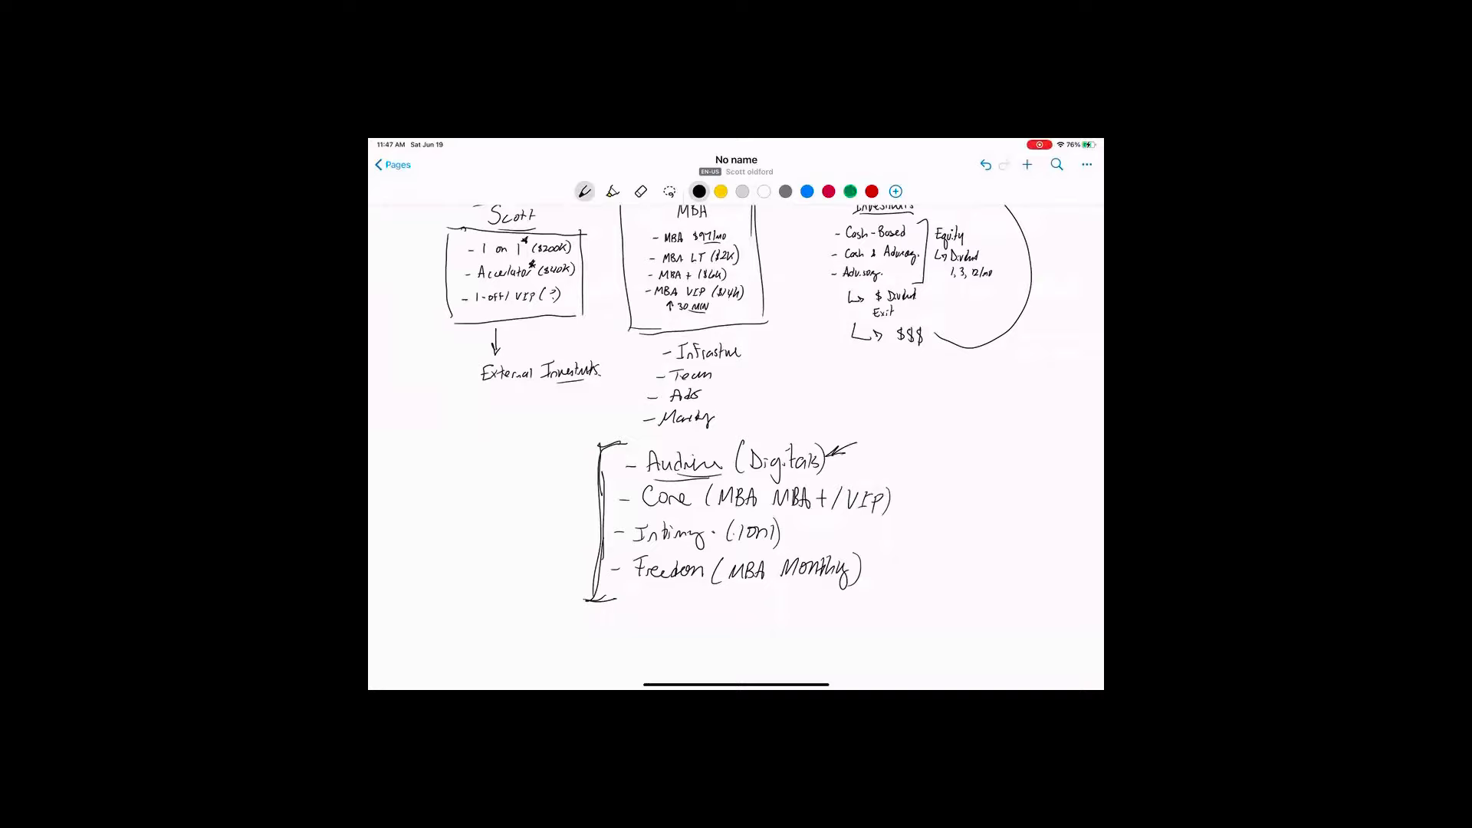
left_click_drag(924, 493, 953, 484)
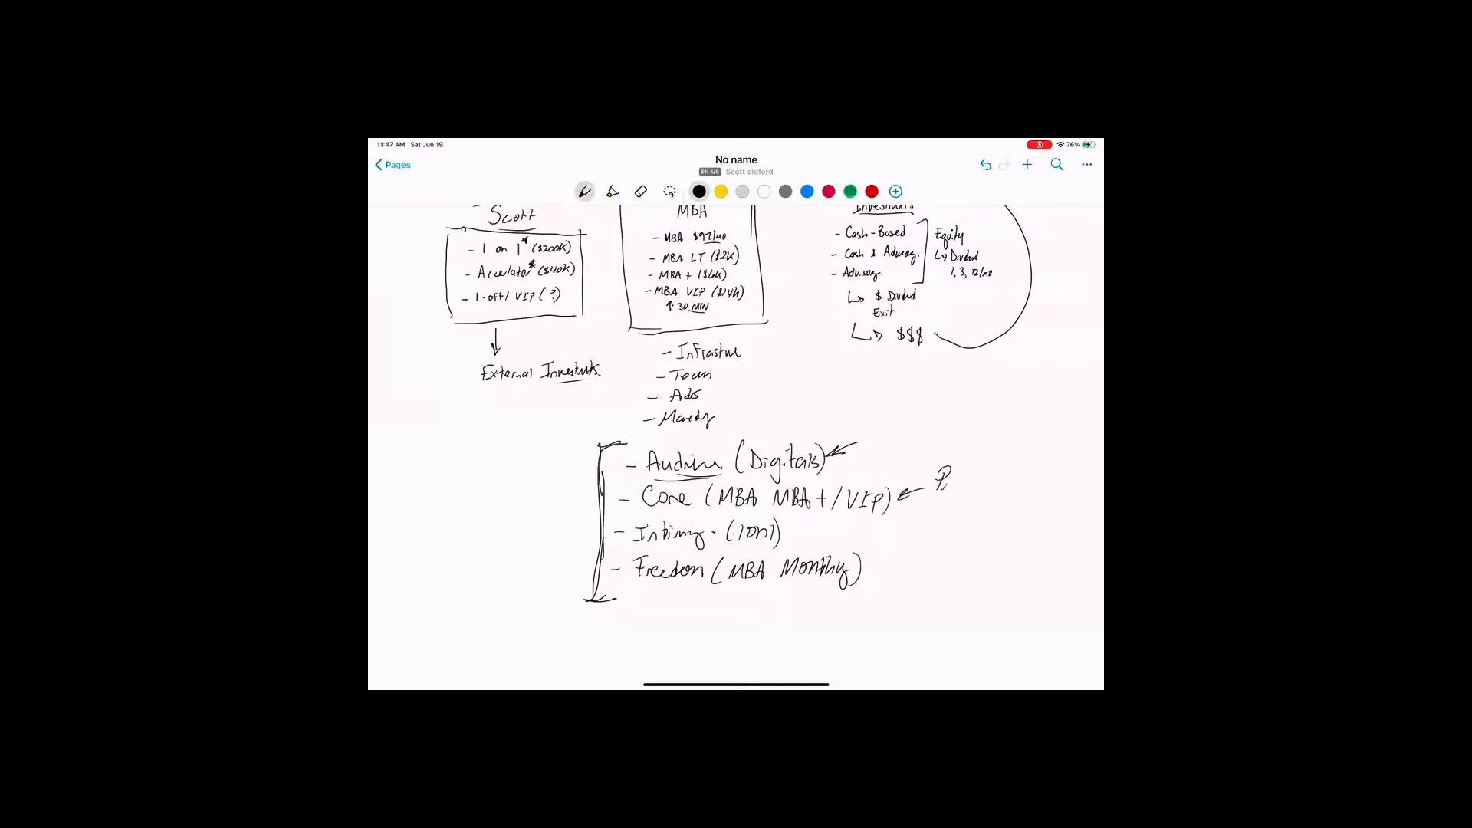
type("P.Att)")
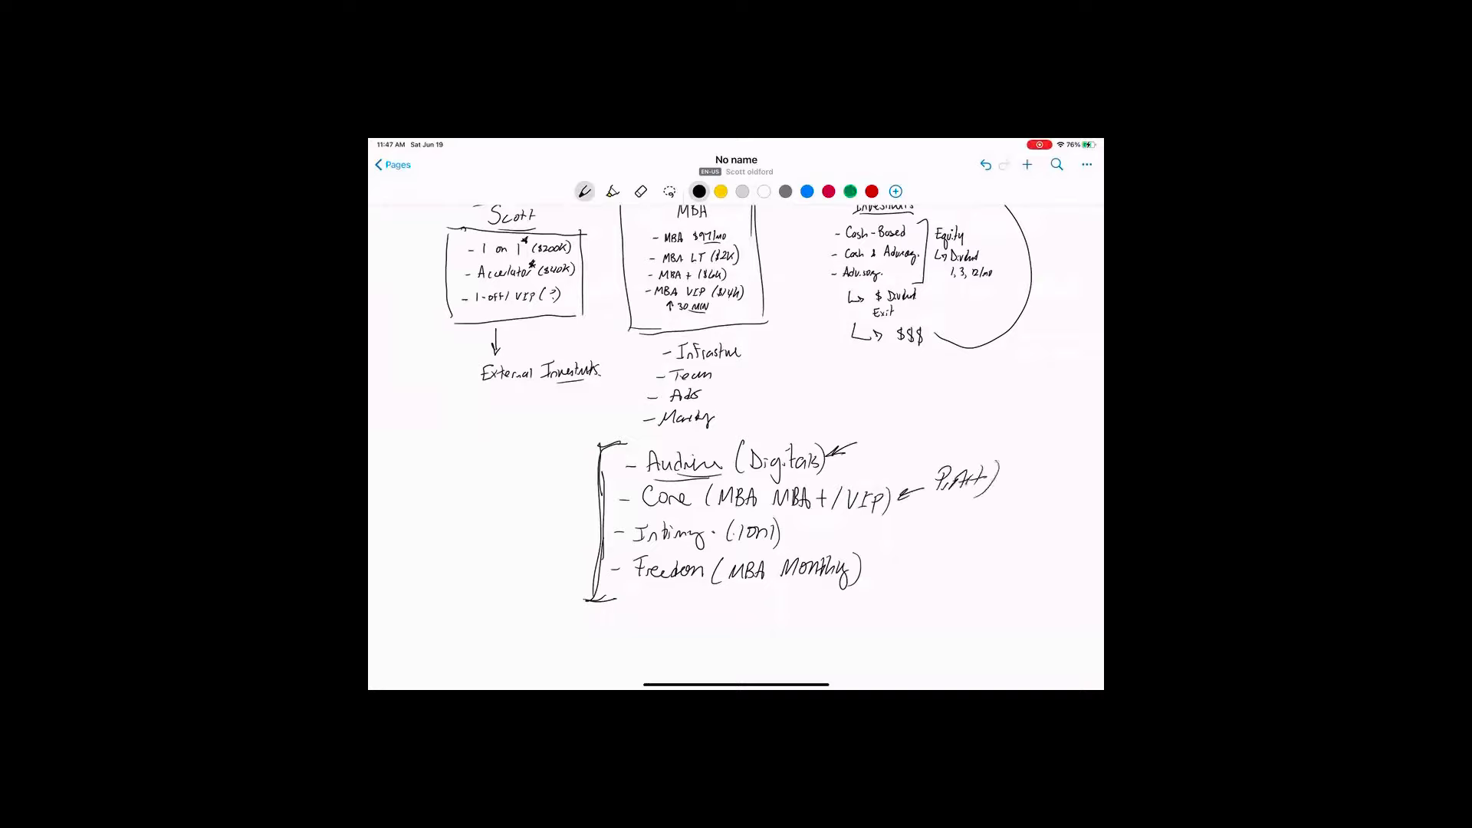
left_click_drag(896, 533, 827, 534)
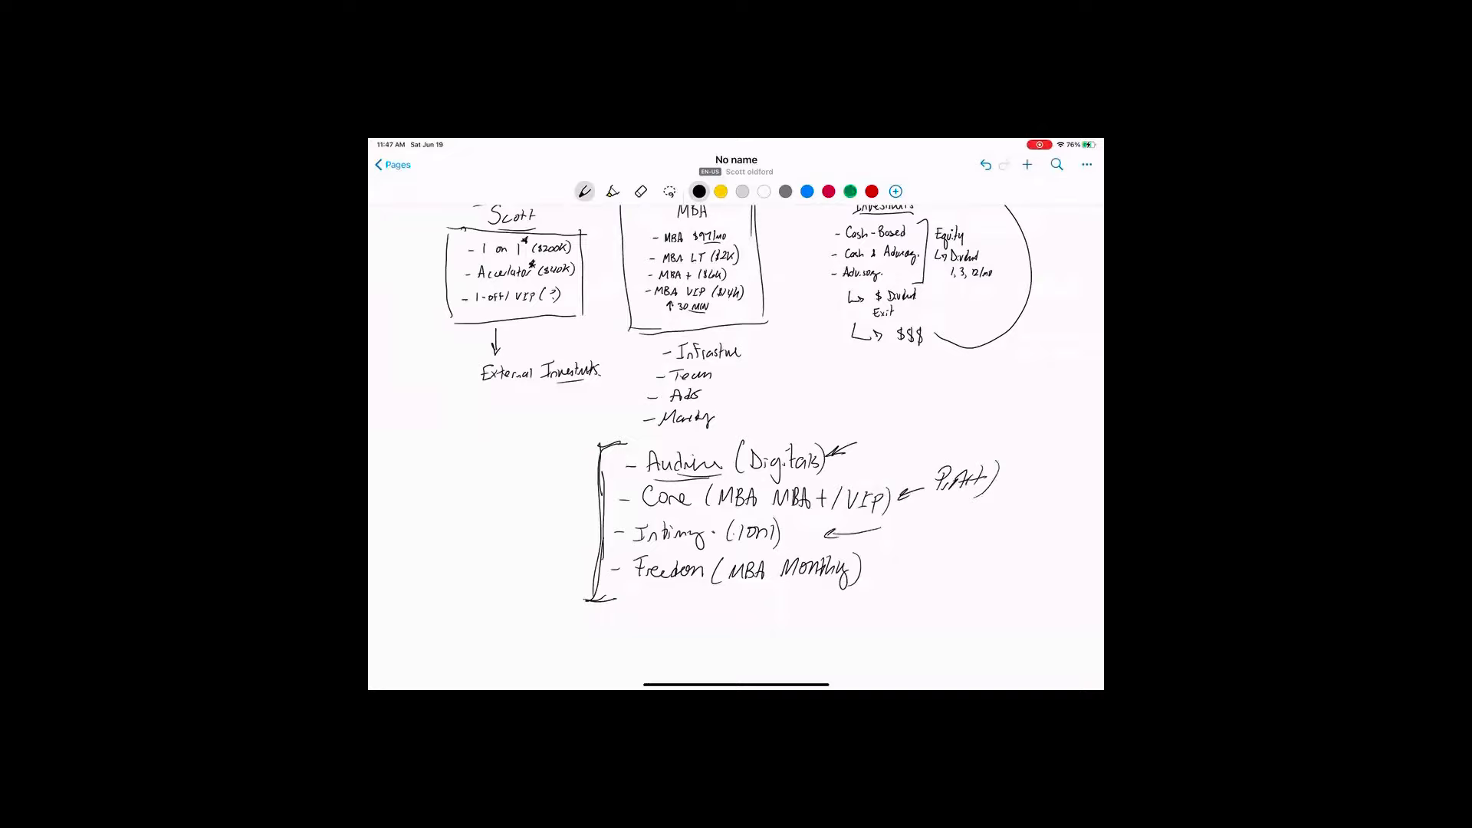
left_click_drag(915, 572, 868, 568)
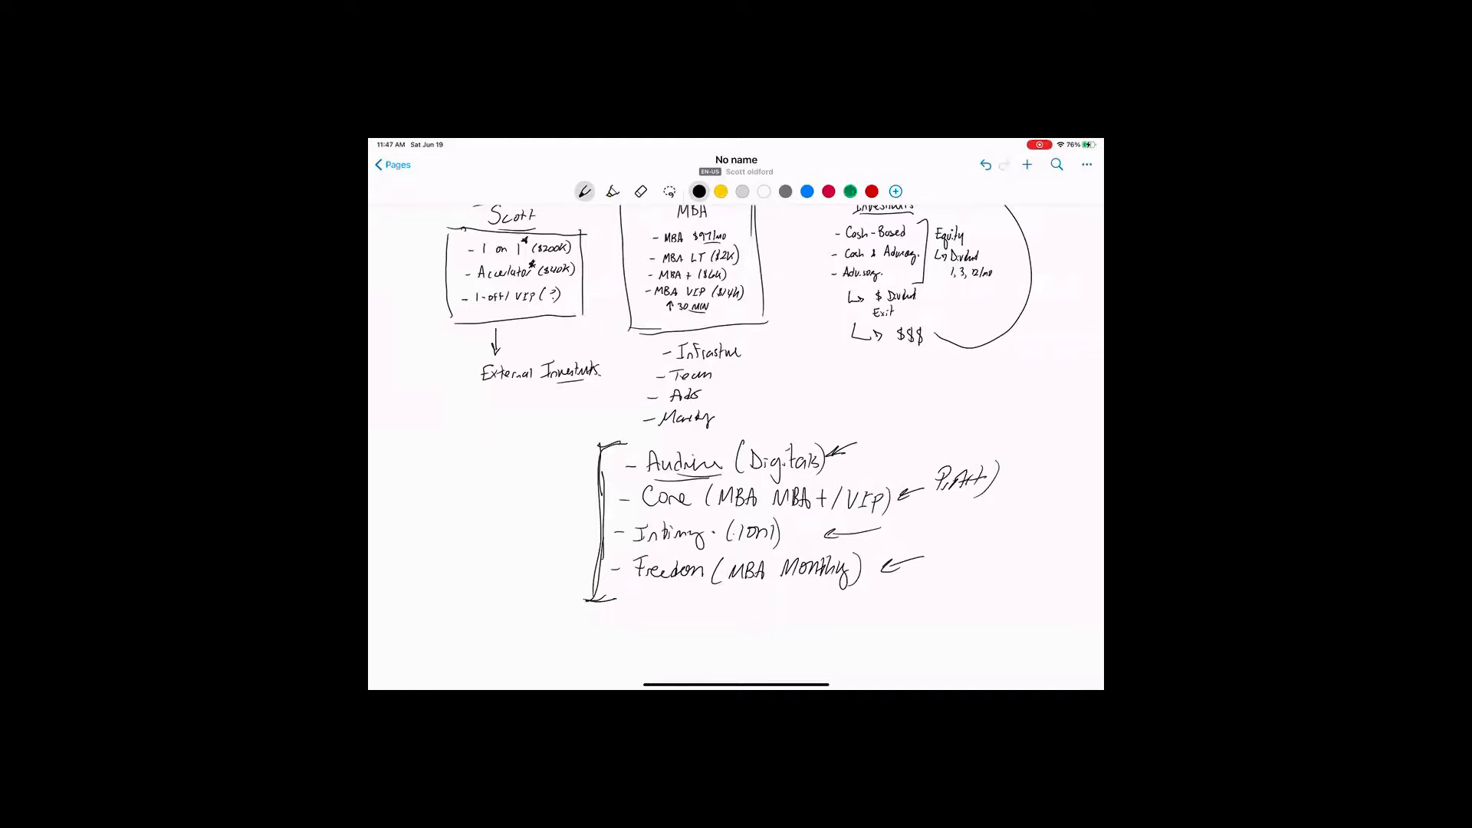
left_click_drag(944, 558, 949, 573)
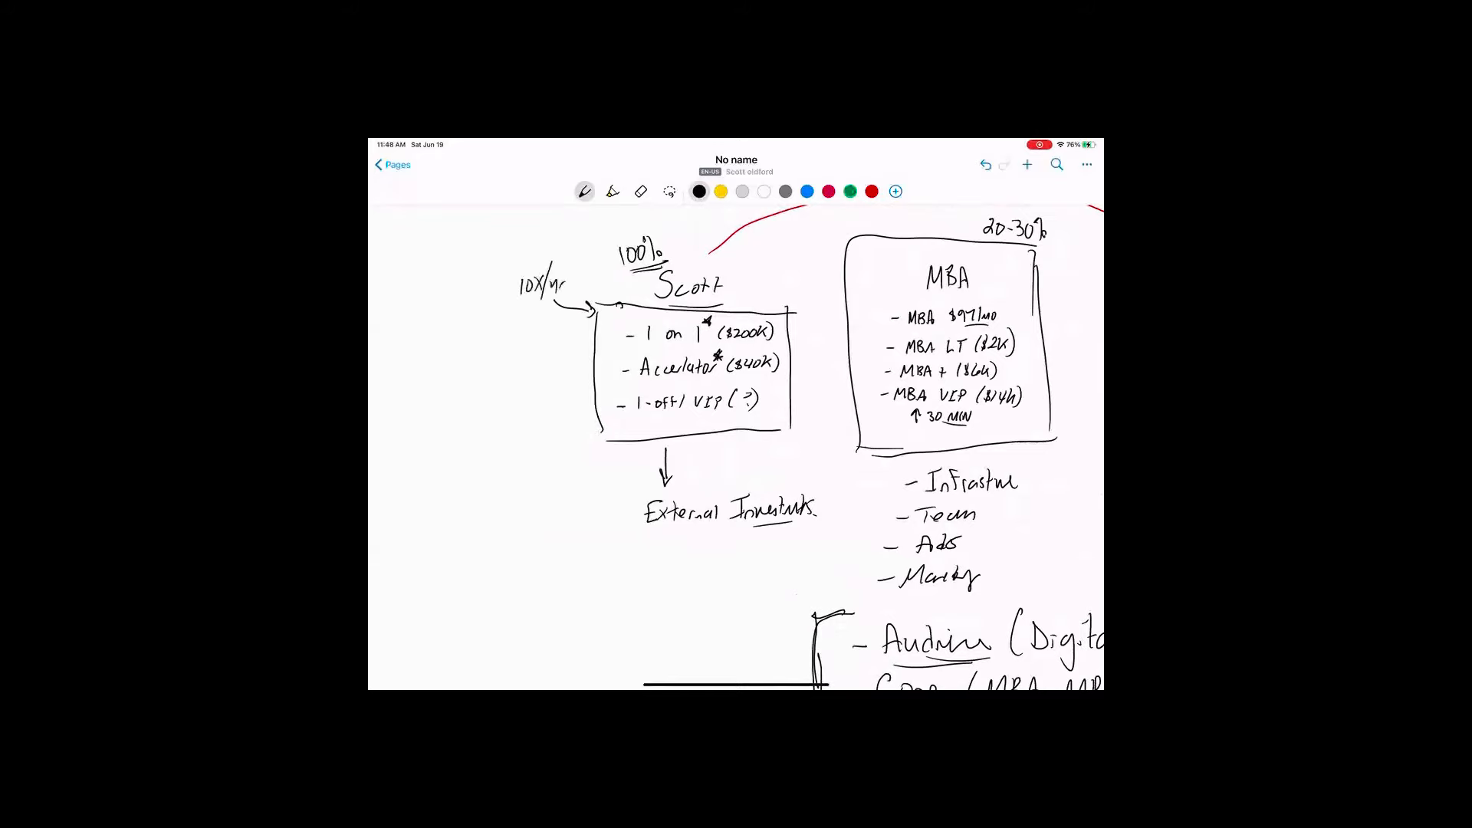
Draw arrows from the Accelerator and VIP items labelled 70-80, and write $7M above
left_click_drag(610, 356, 564, 354)
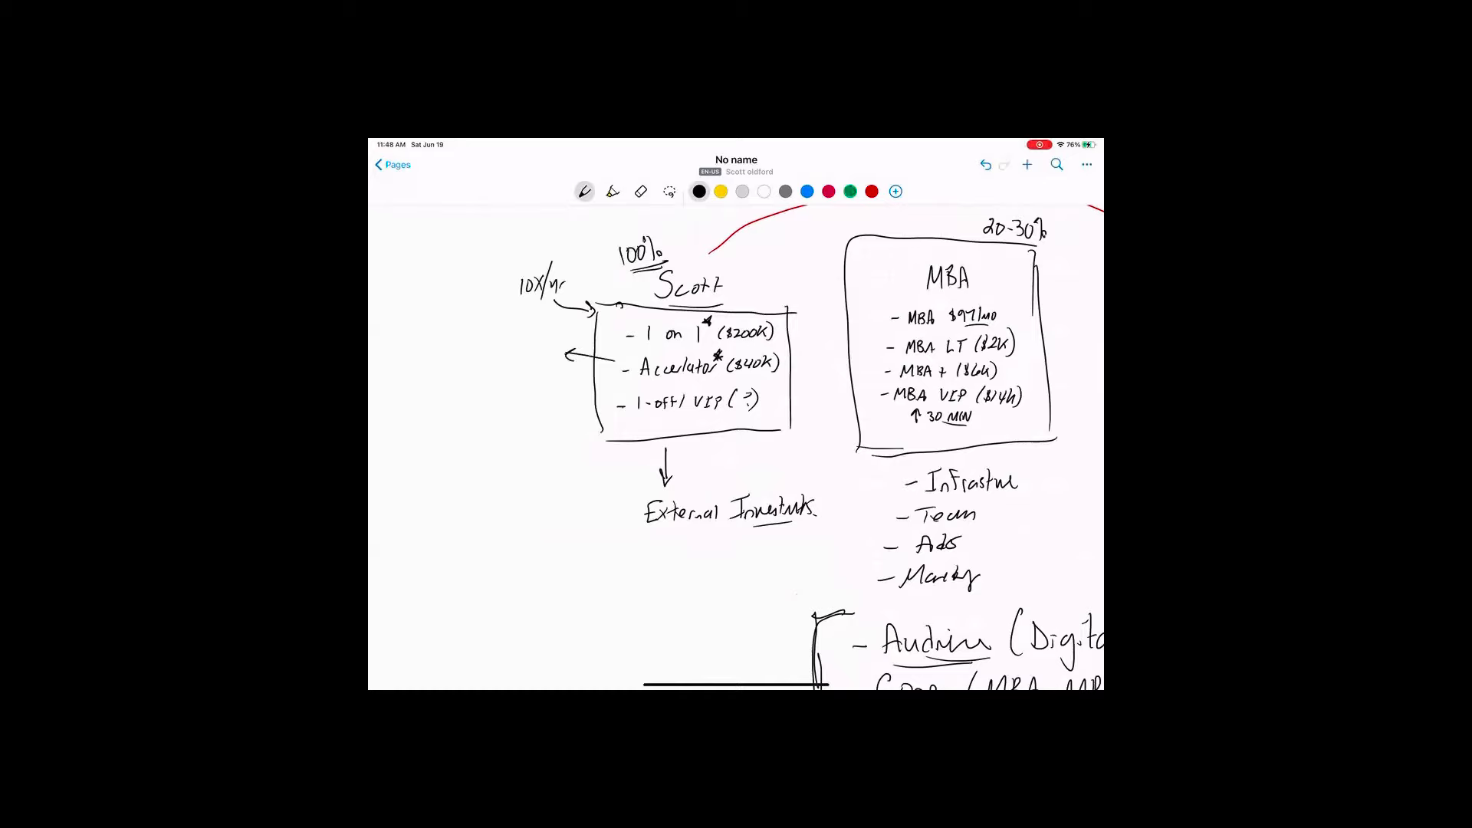
type("70-80")
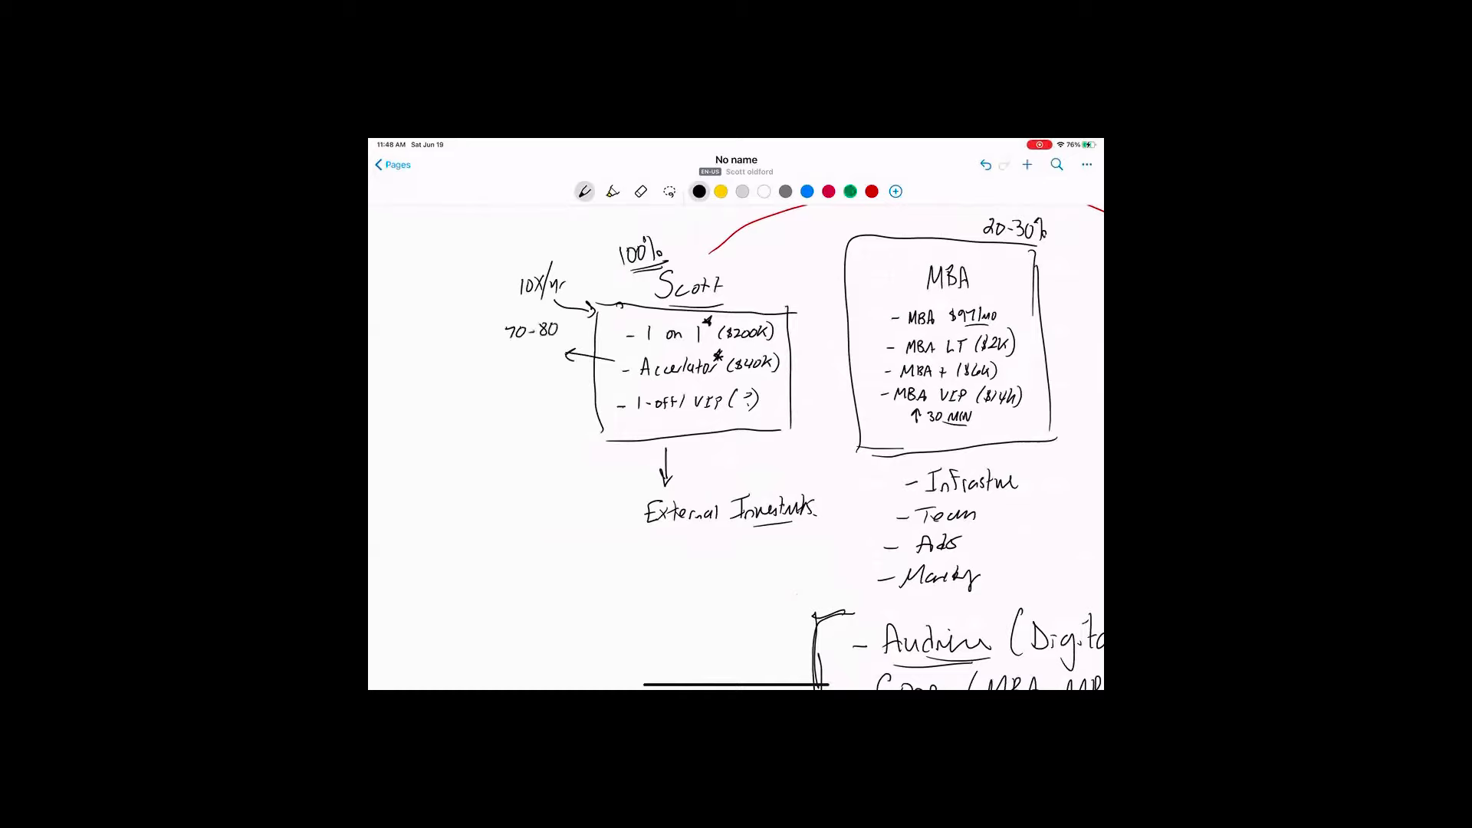
left_click_drag(601, 397, 573, 399)
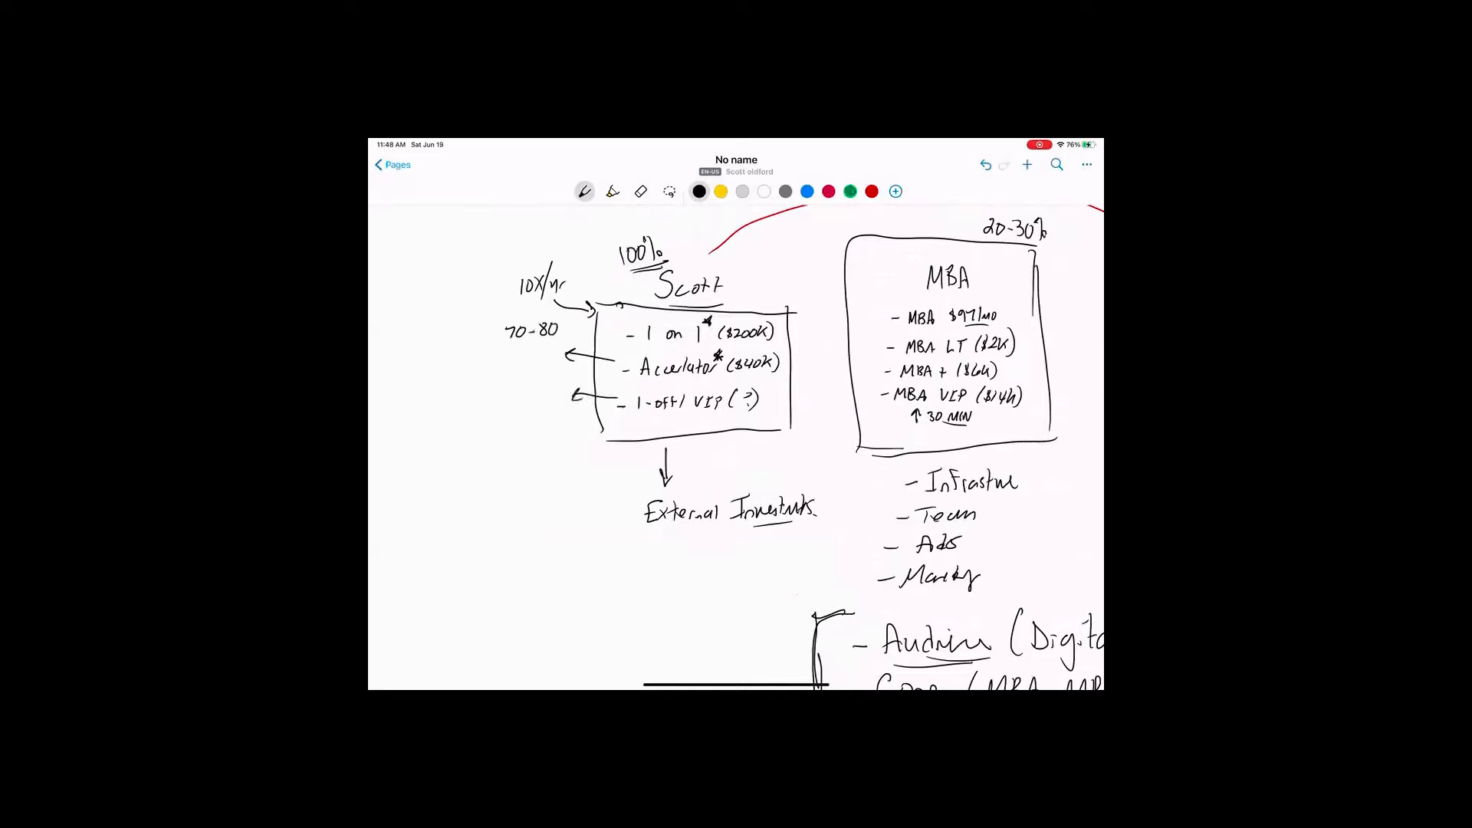
left_click_drag(502, 380, 539, 390)
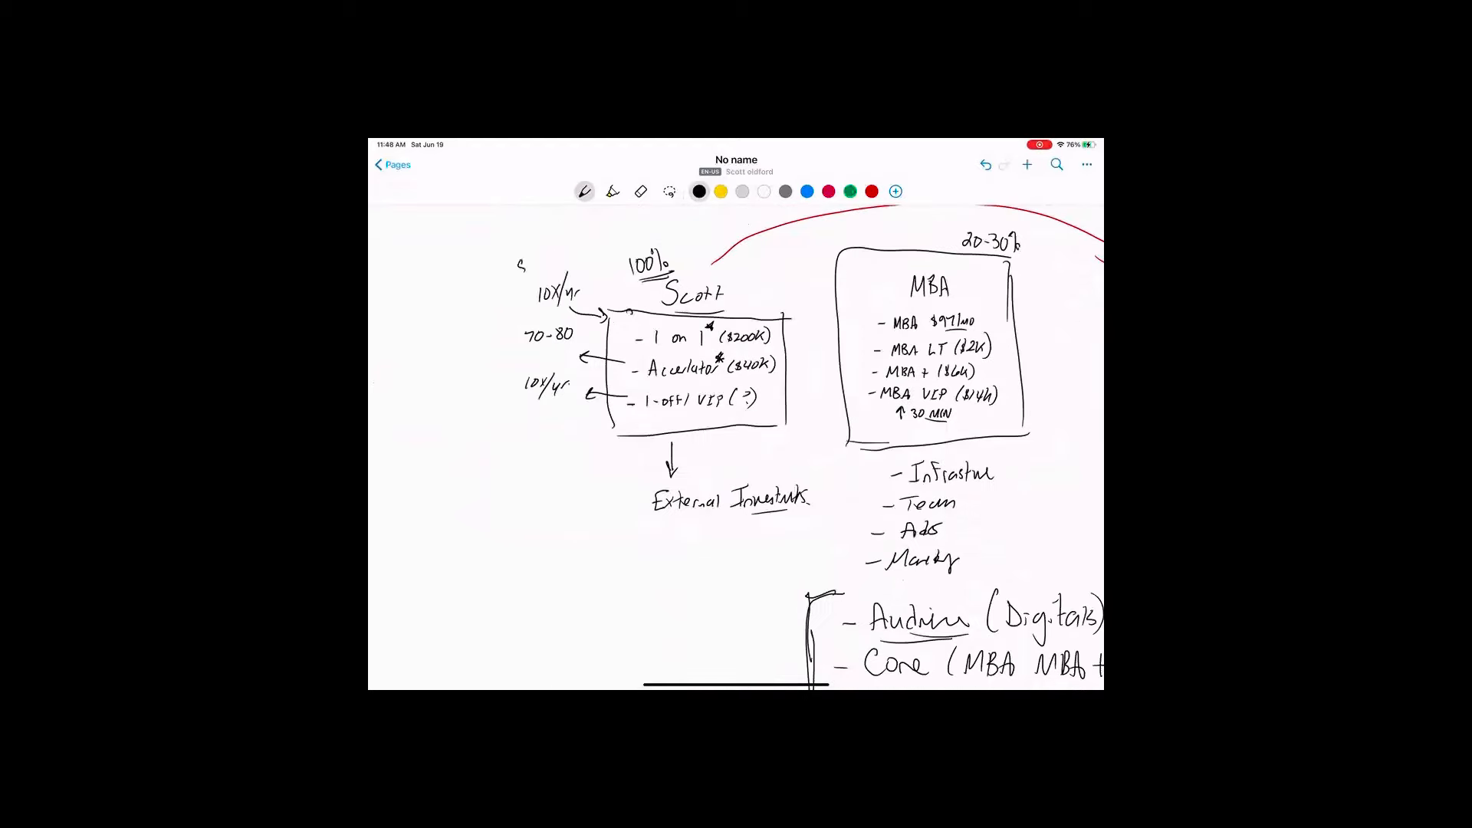
type("$7M")
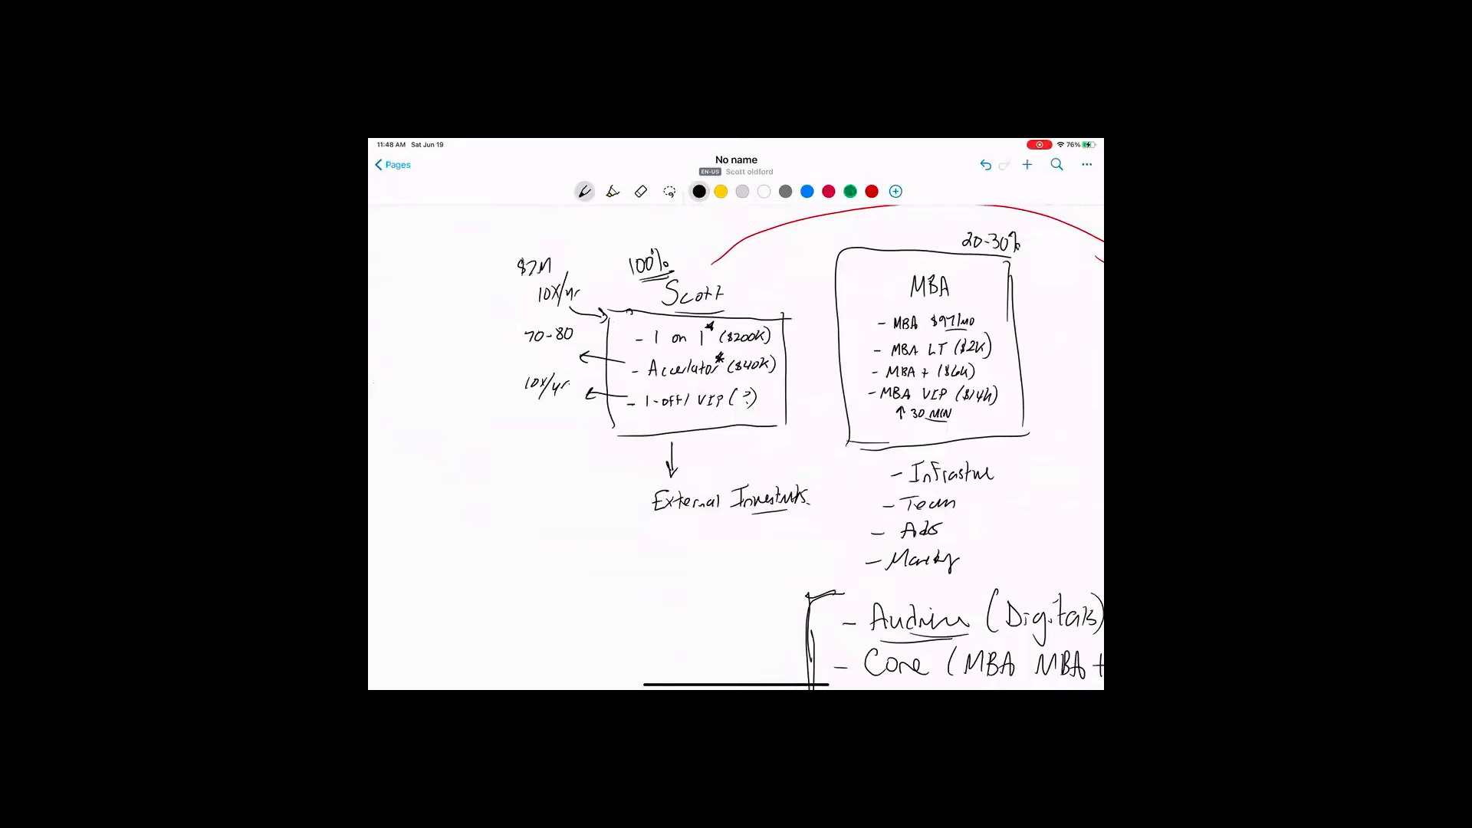
type("$2.")
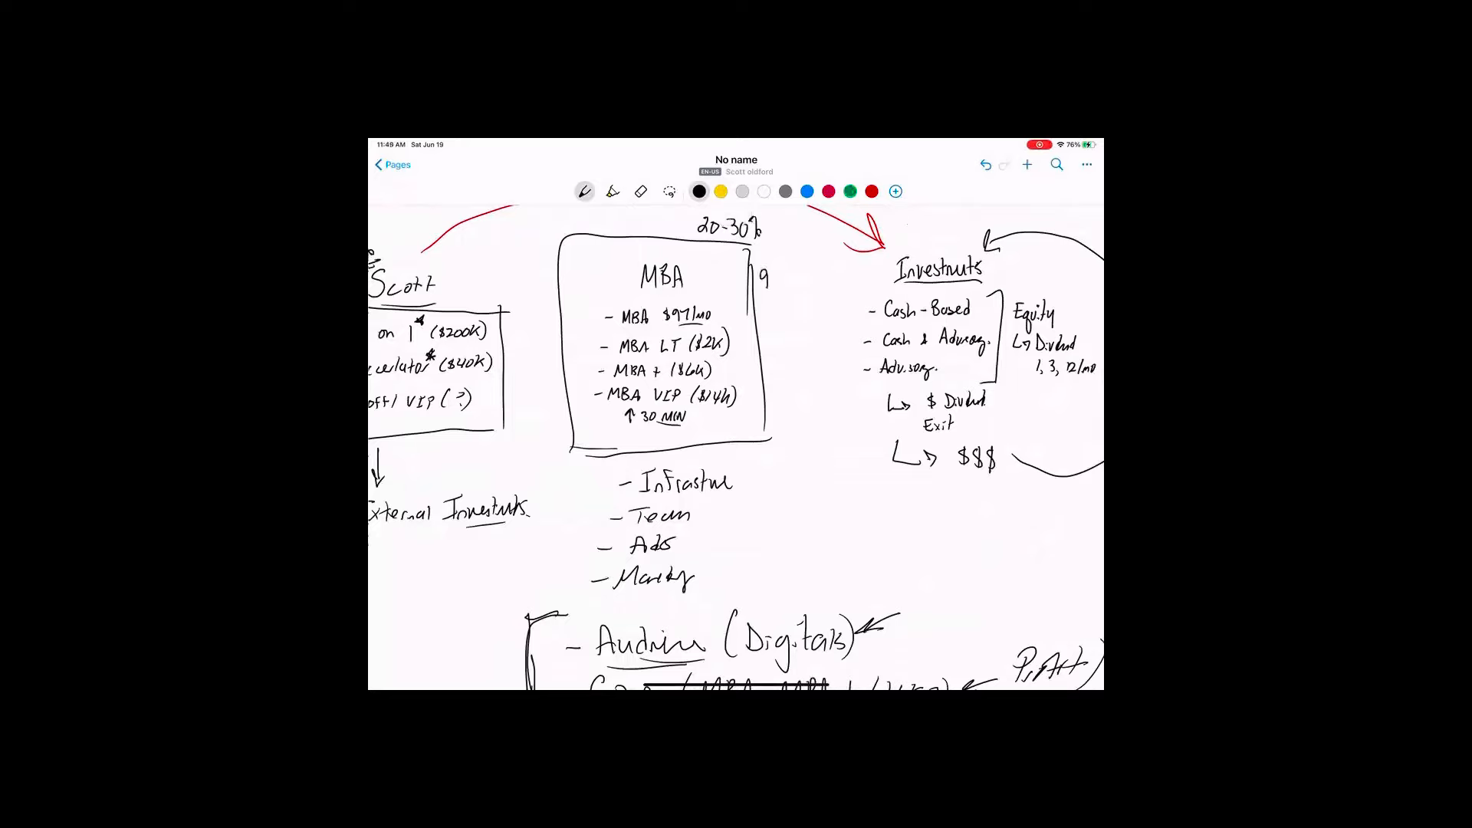
Write '90-100' with $1M, $5M and $10M beneath it beside the MBA box
type("90-100")
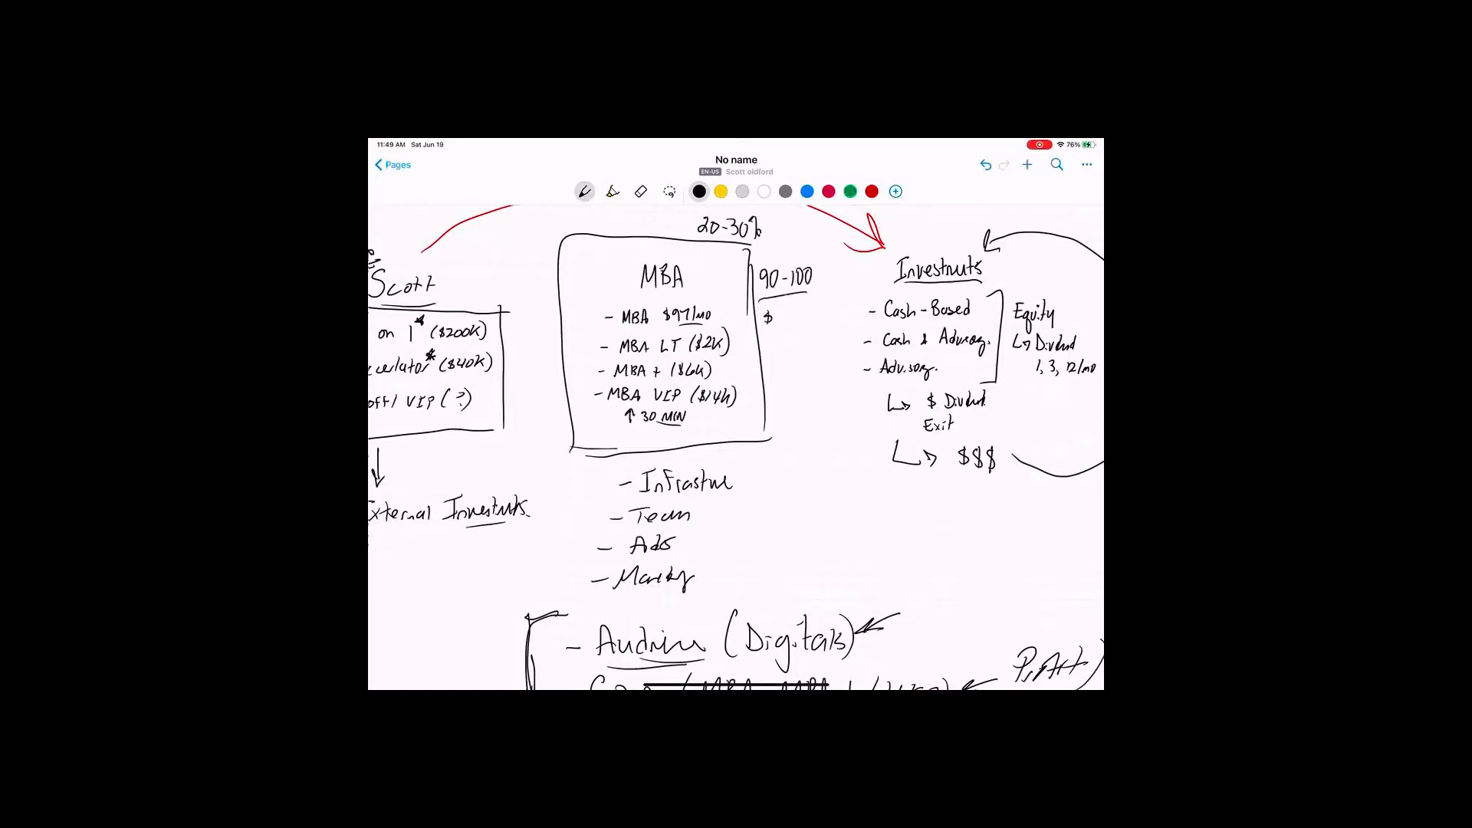
type("$1M")
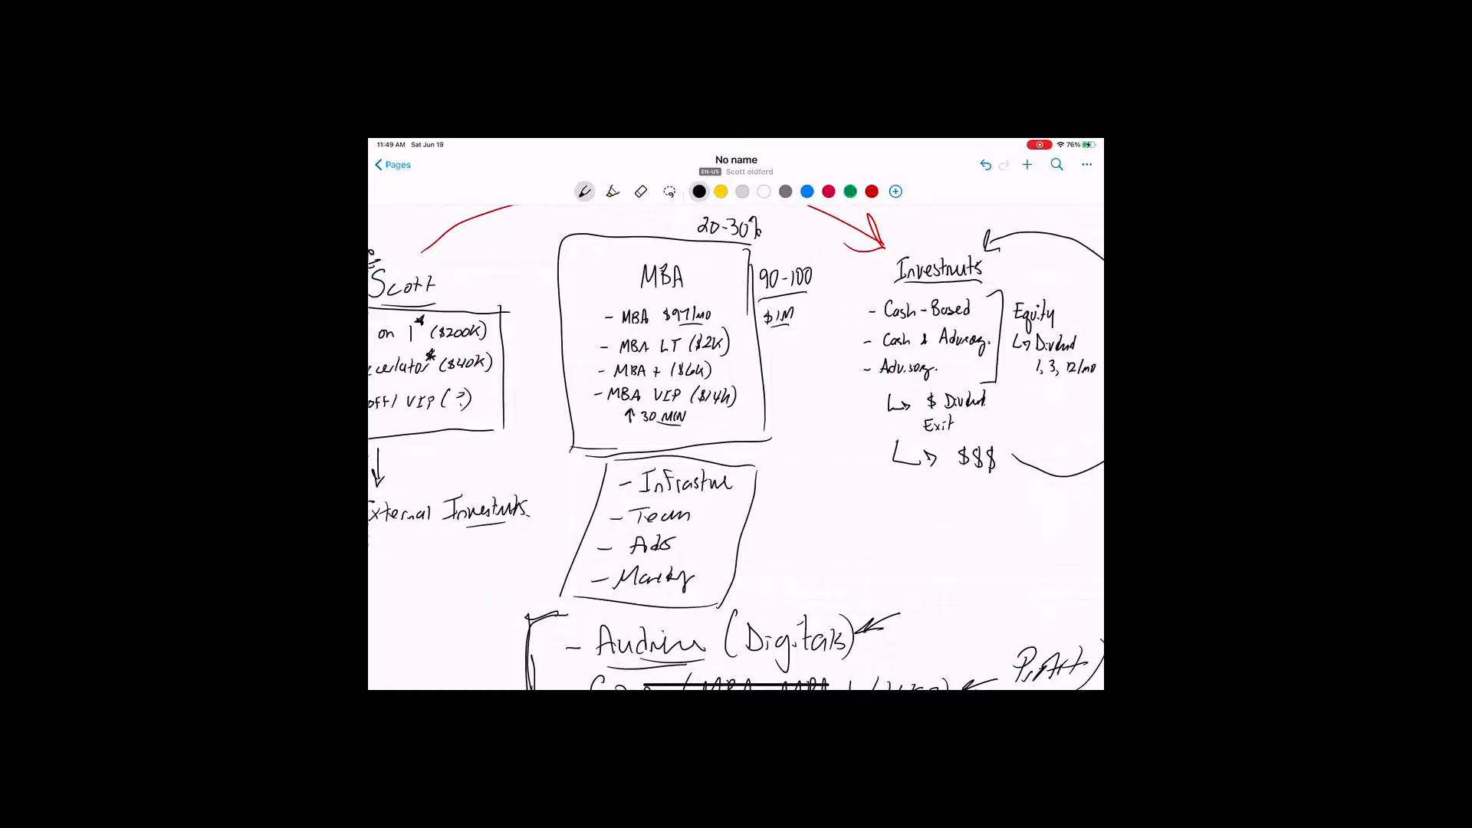
type("$5M")
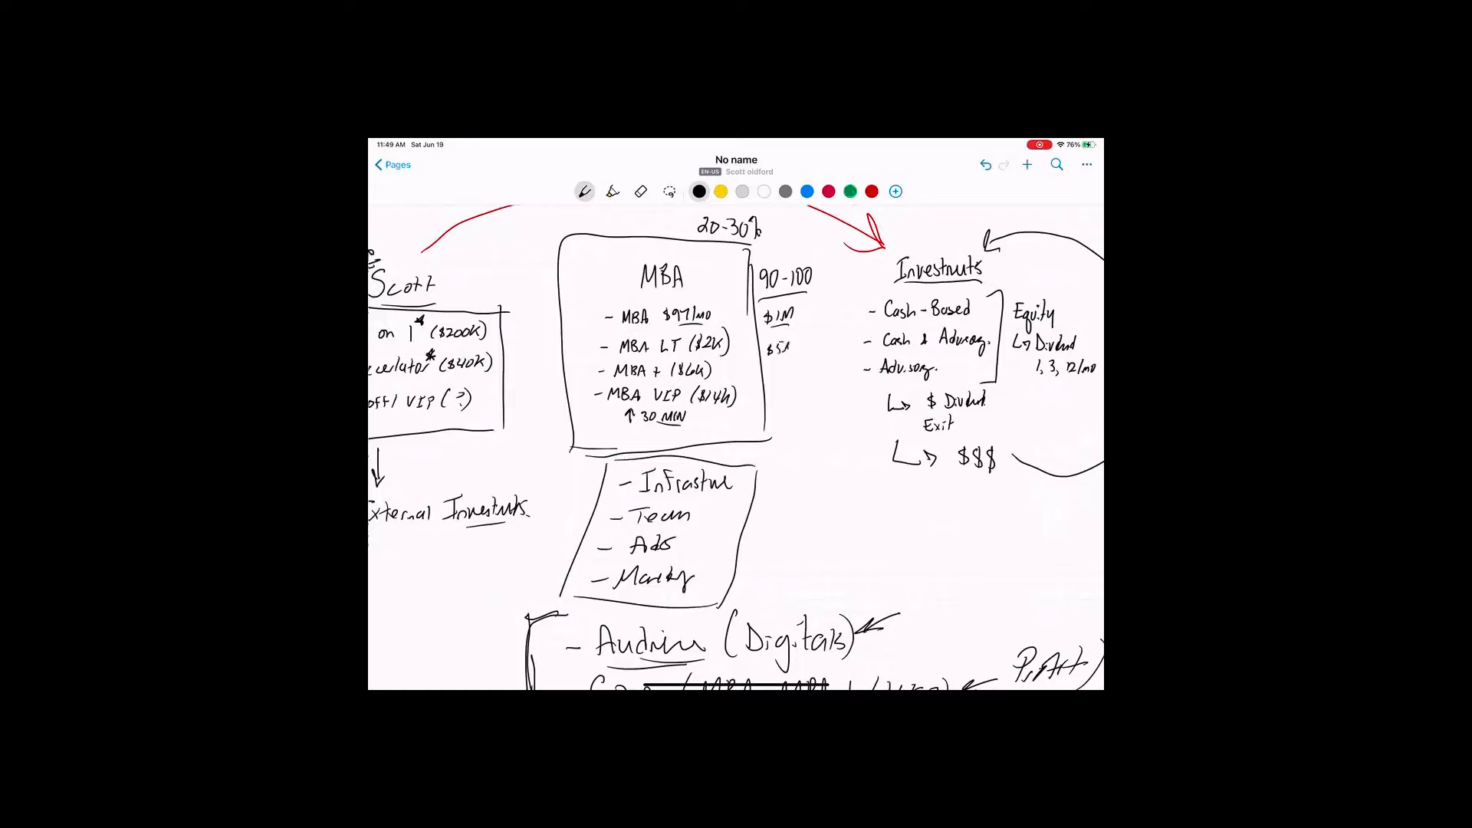
type("$10M")
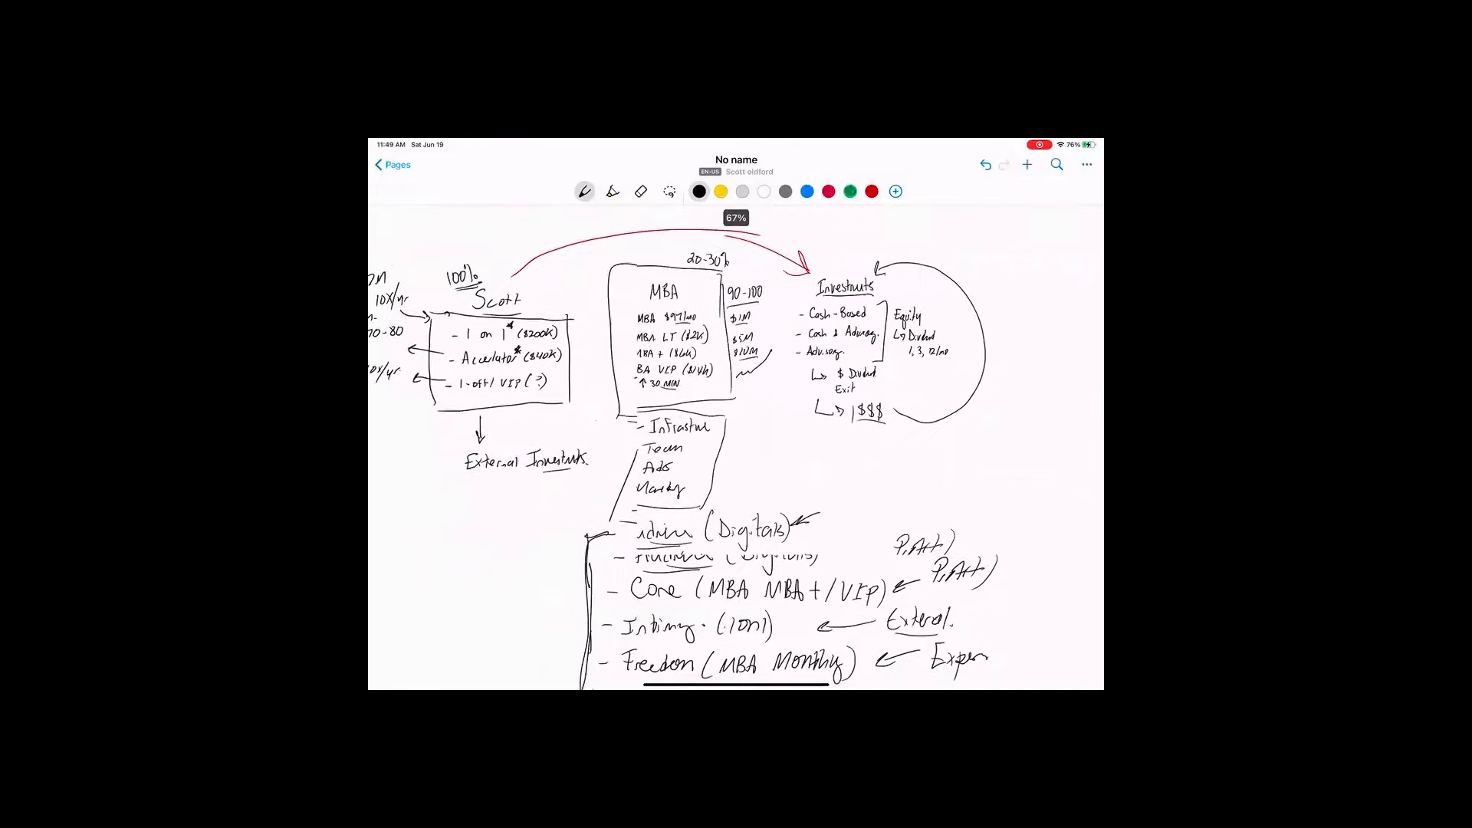
Draw a downward arrow into MBA and label it 'Cashflow & Sellable'
scroll("down", 3)
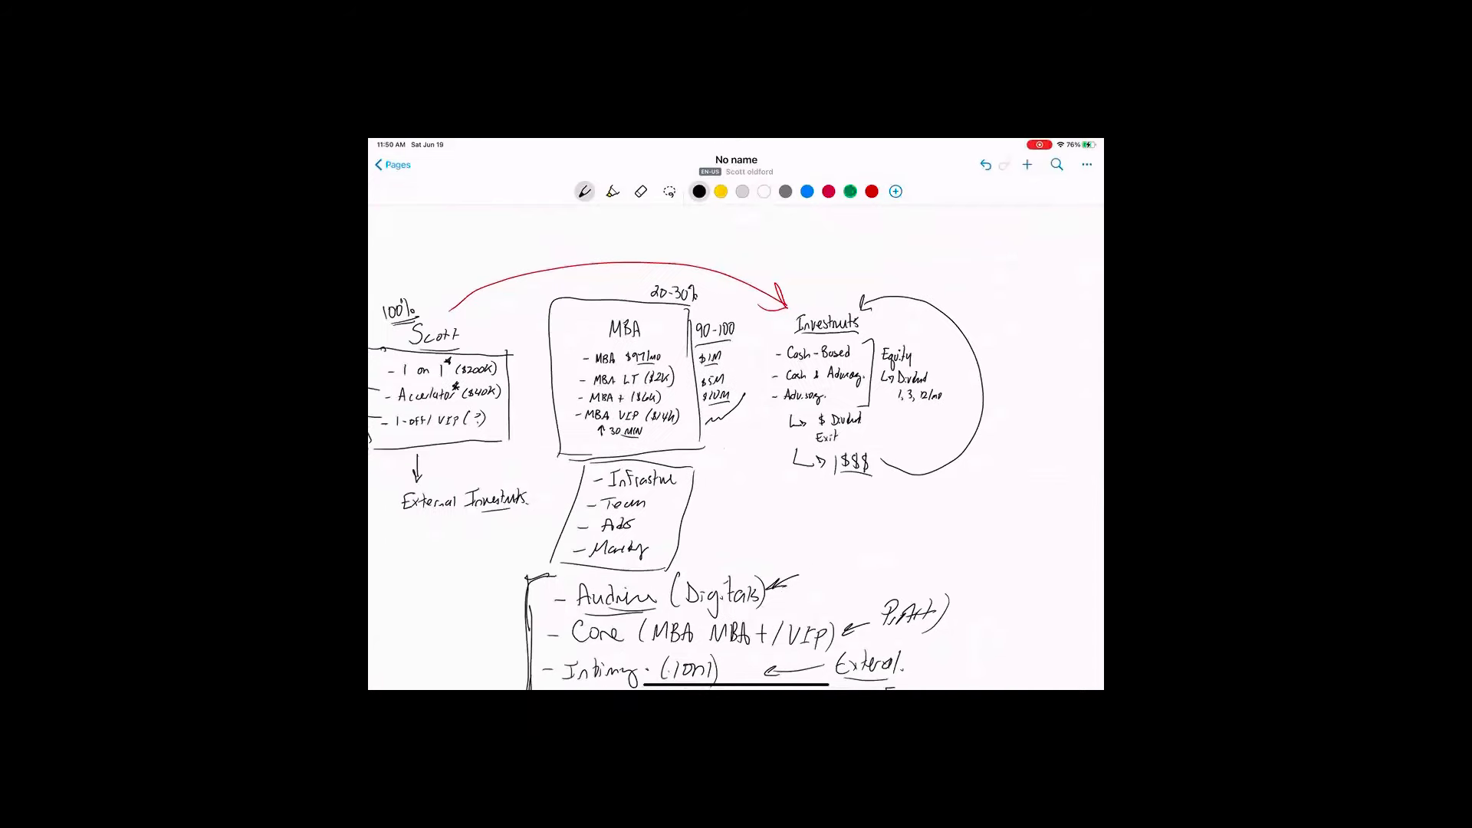
left_click_drag(596, 249, 596, 276)
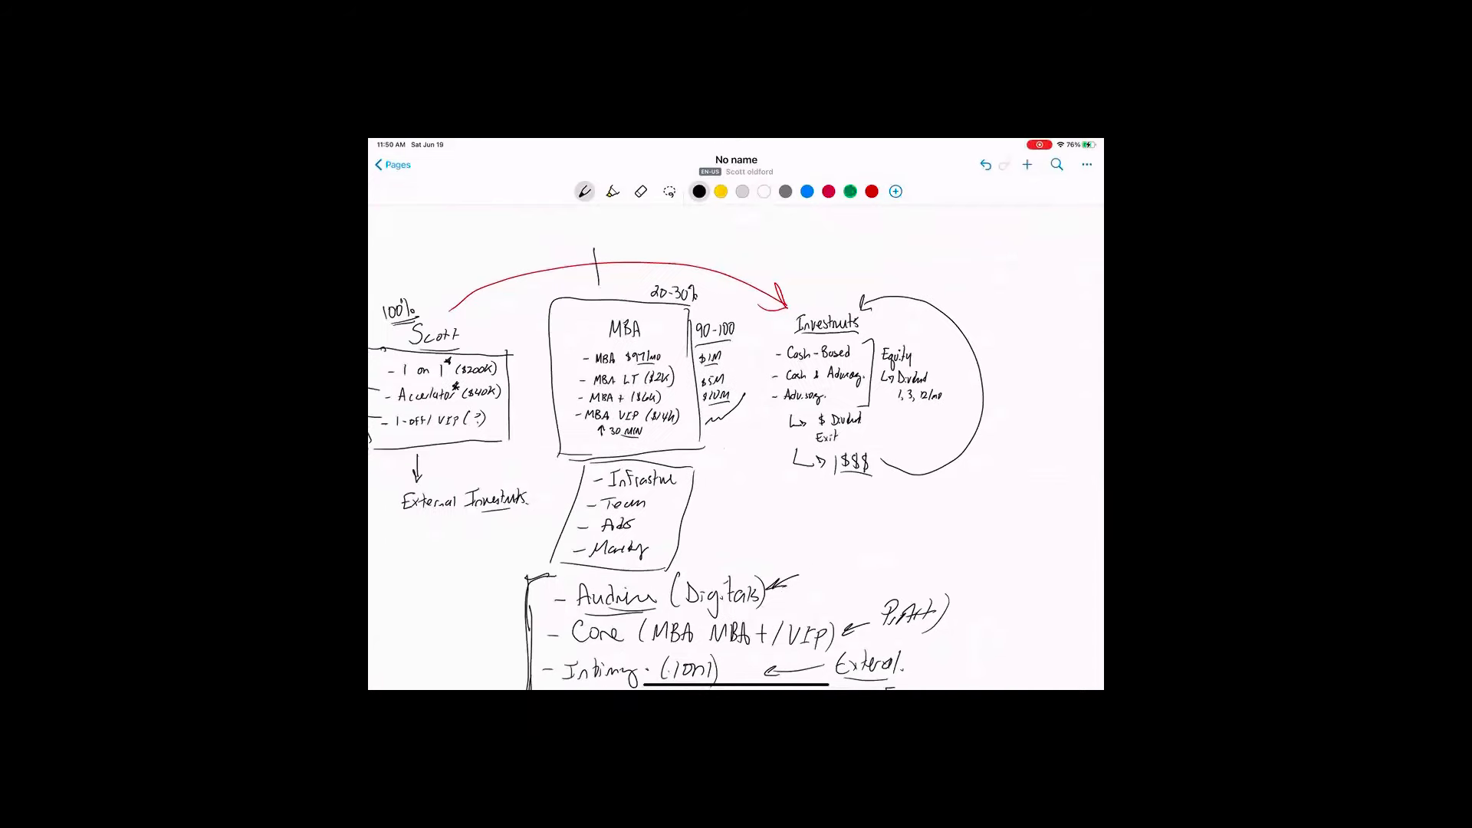
left_click_drag(596, 254, 594, 310)
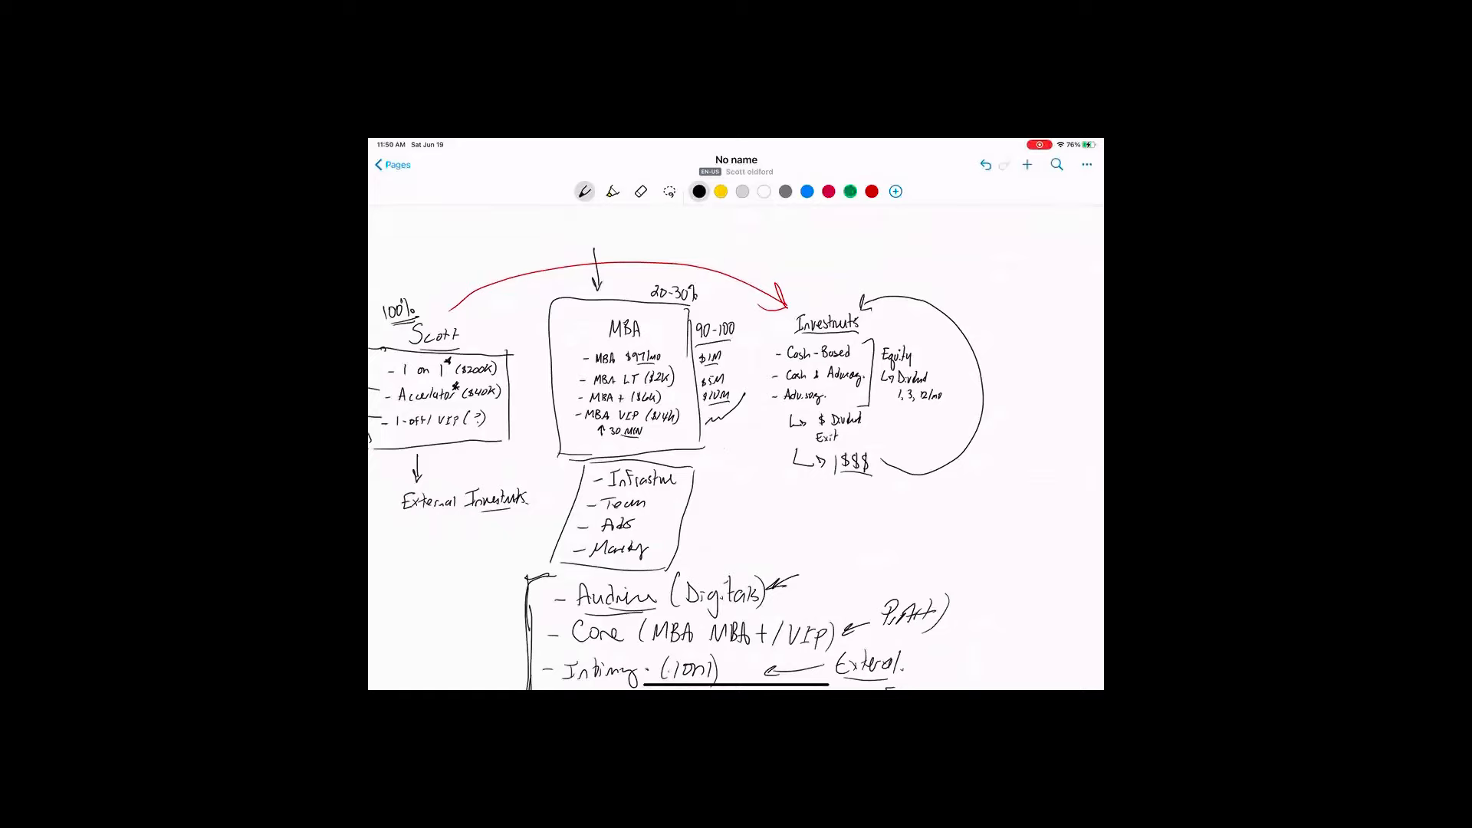
type("CashFlo")
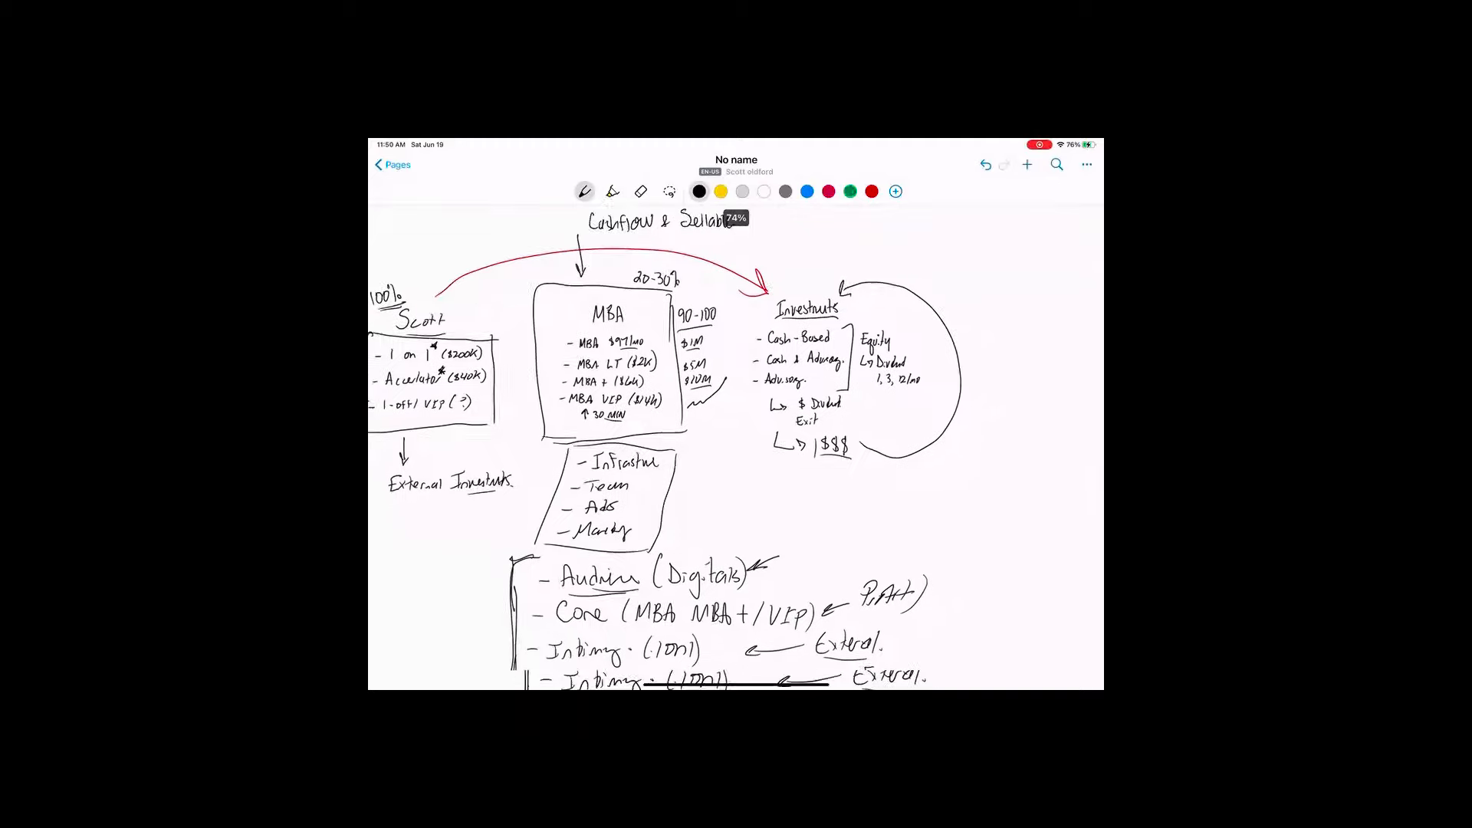
Add a curved arrow into MBA, underline MBA, and write #3 and $3M by Investments
scroll("down", 3)
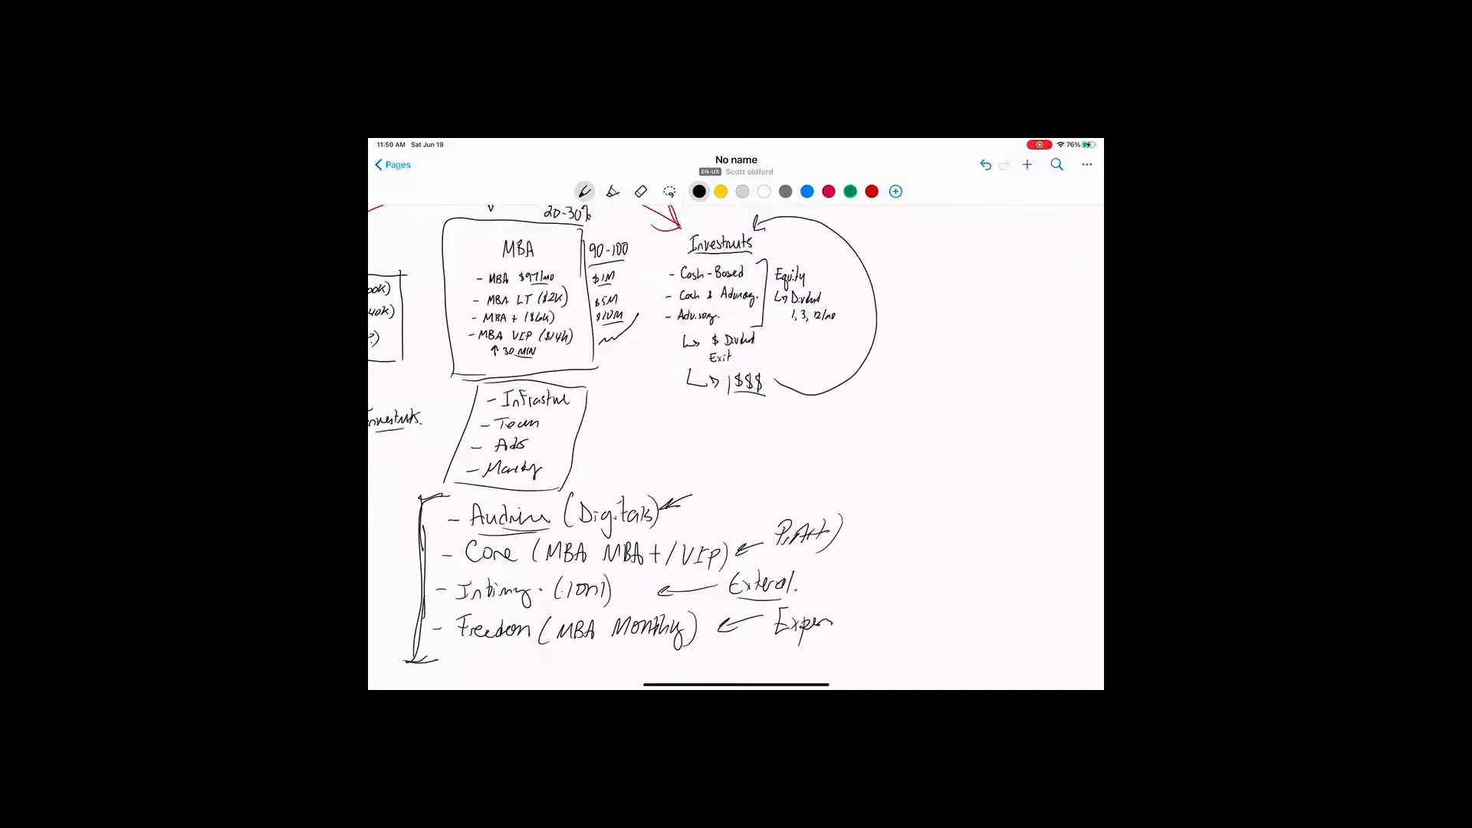
left_click_drag(610, 351, 811, 432)
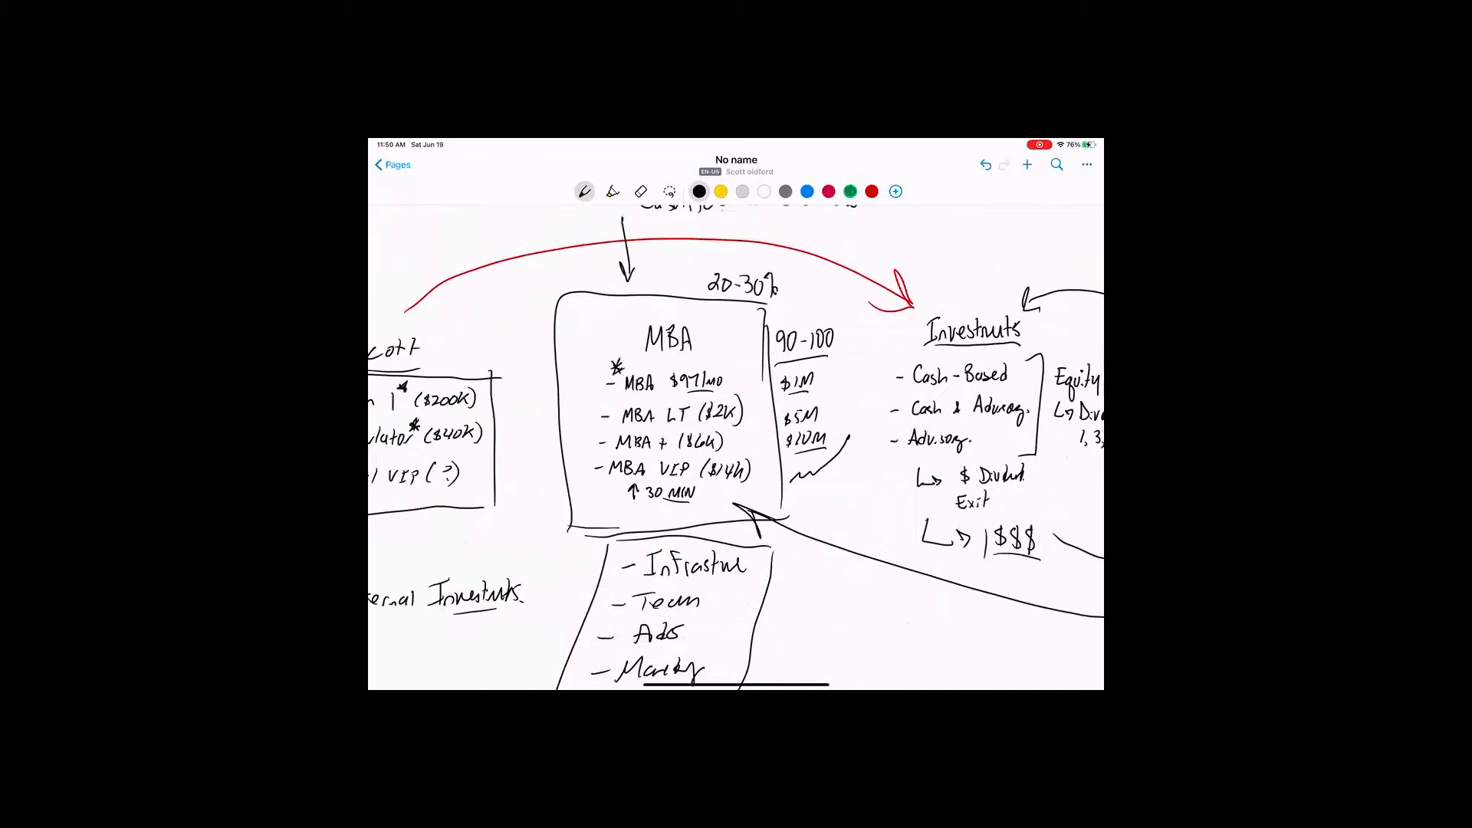
left_click_drag(622, 391, 660, 390)
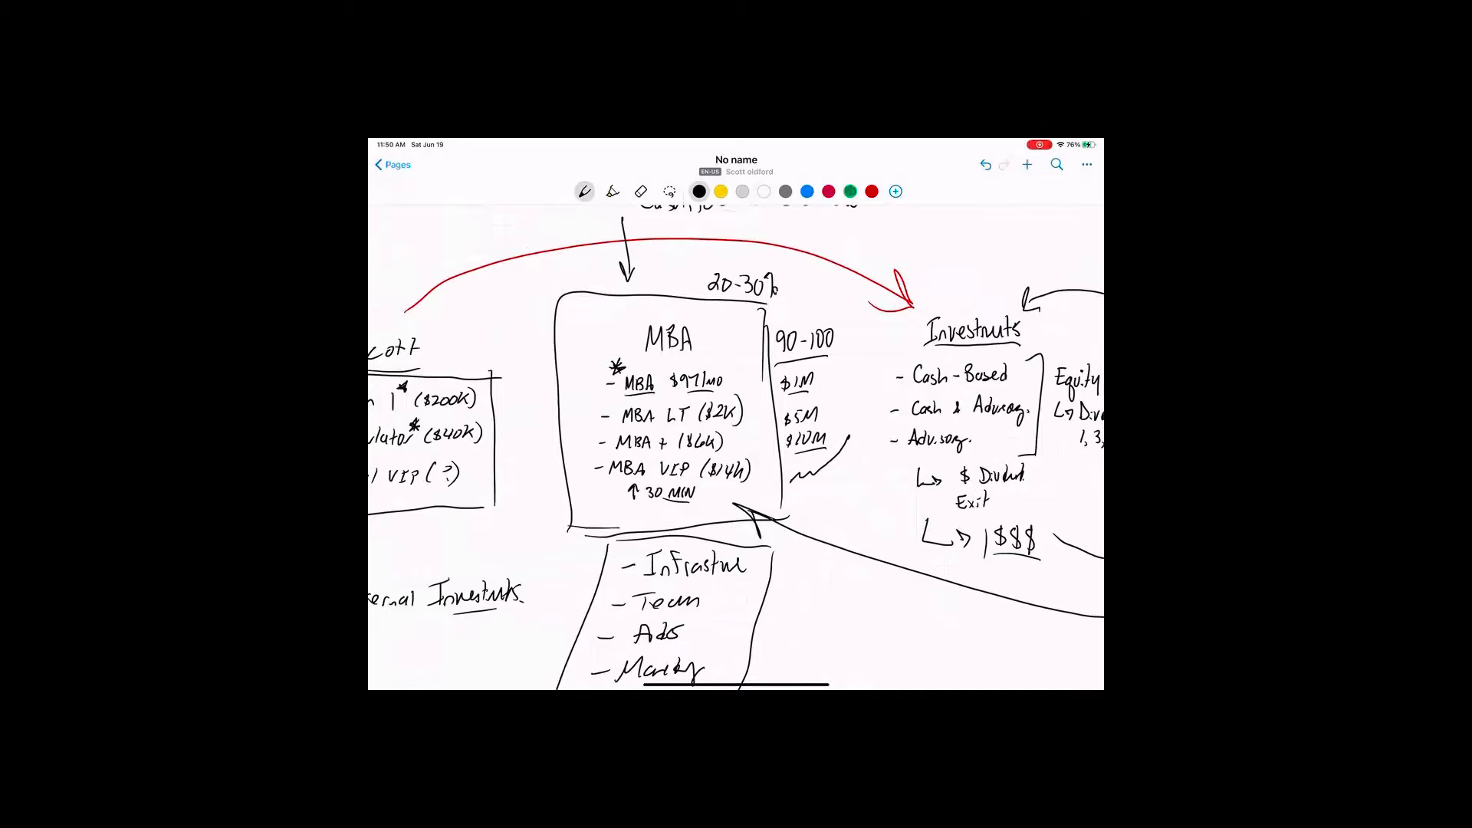
scroll("down", 3)
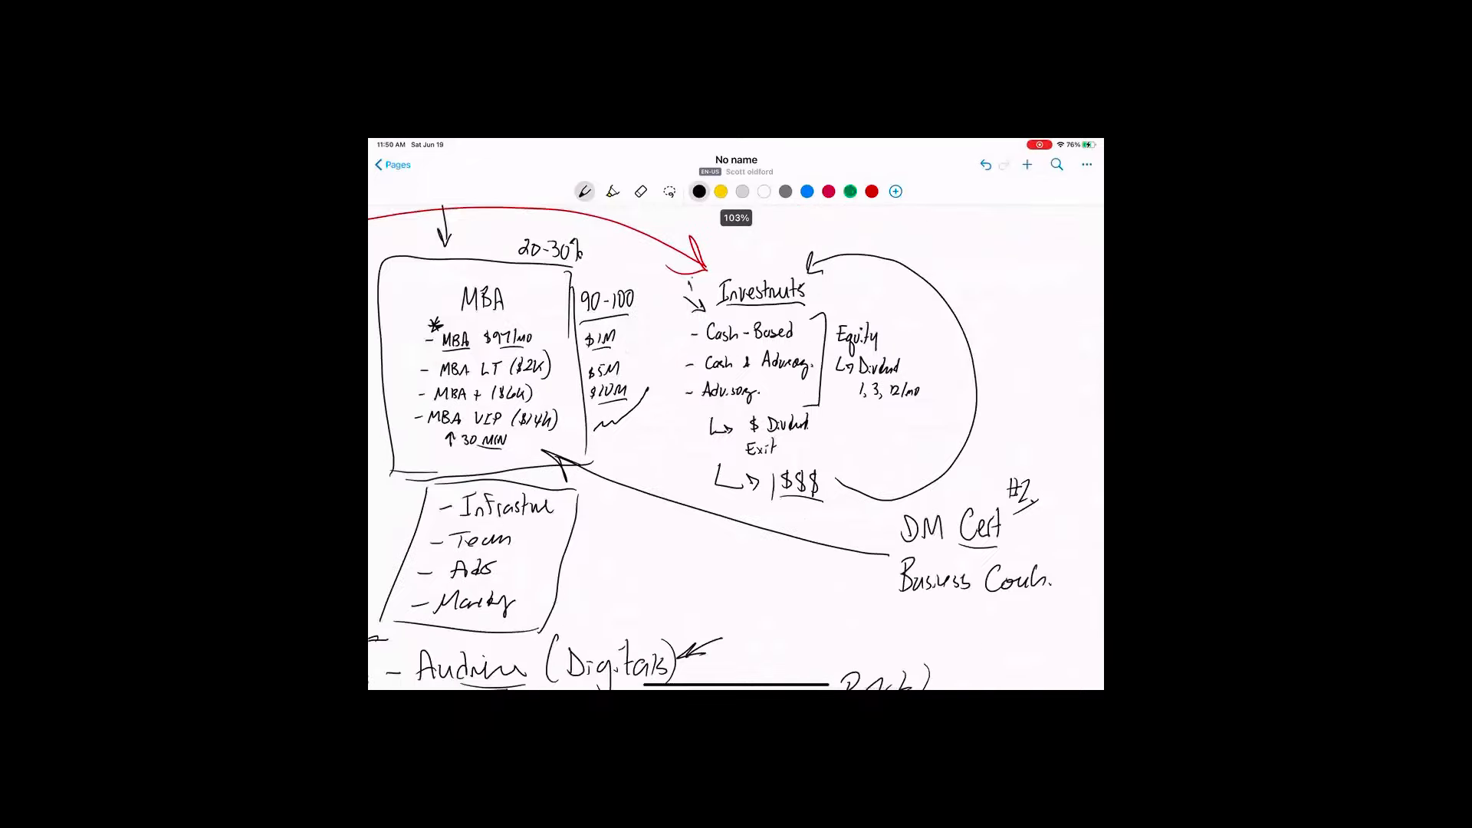
type("#3")
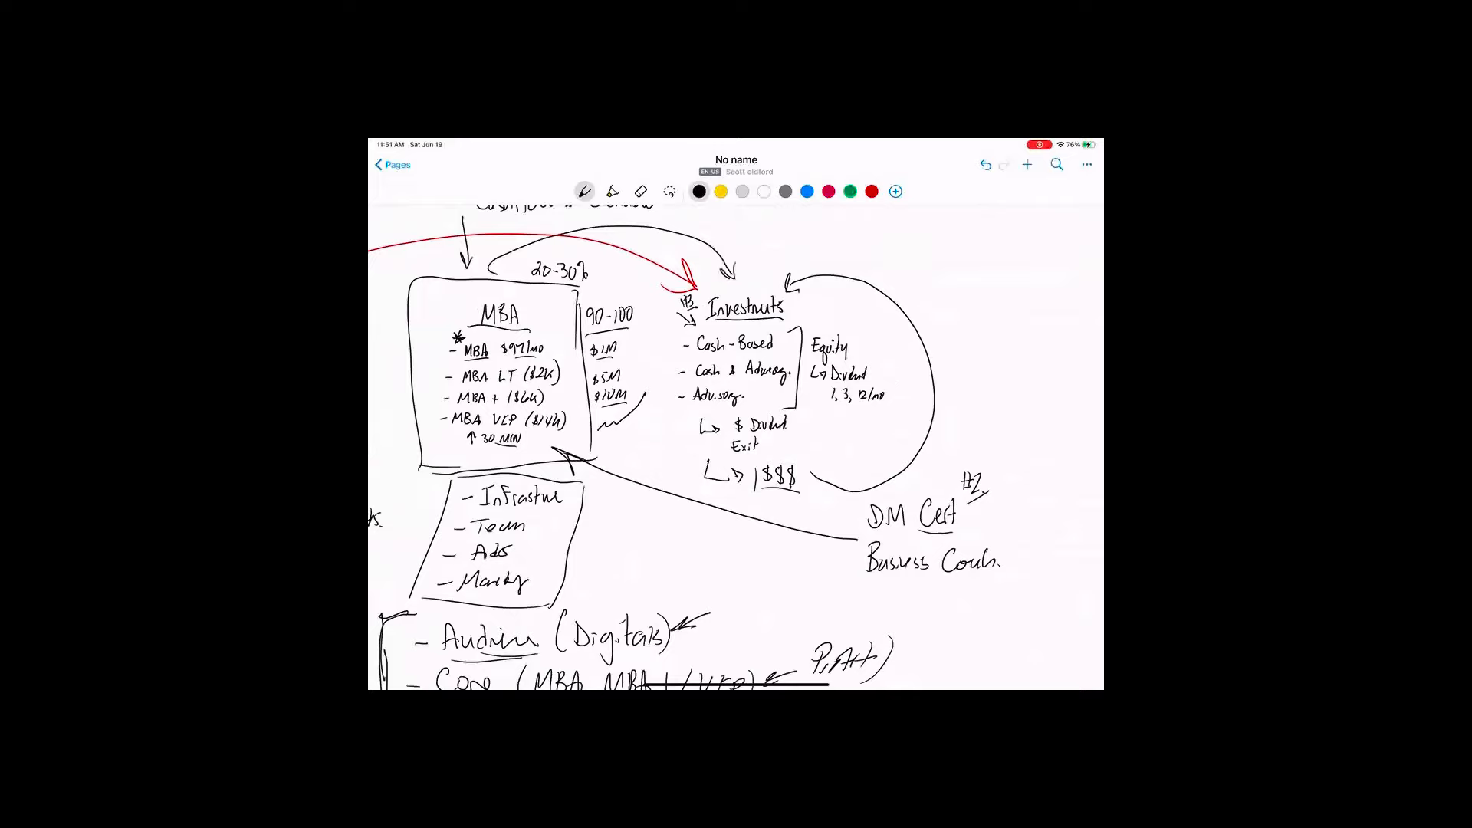
type("$3M")
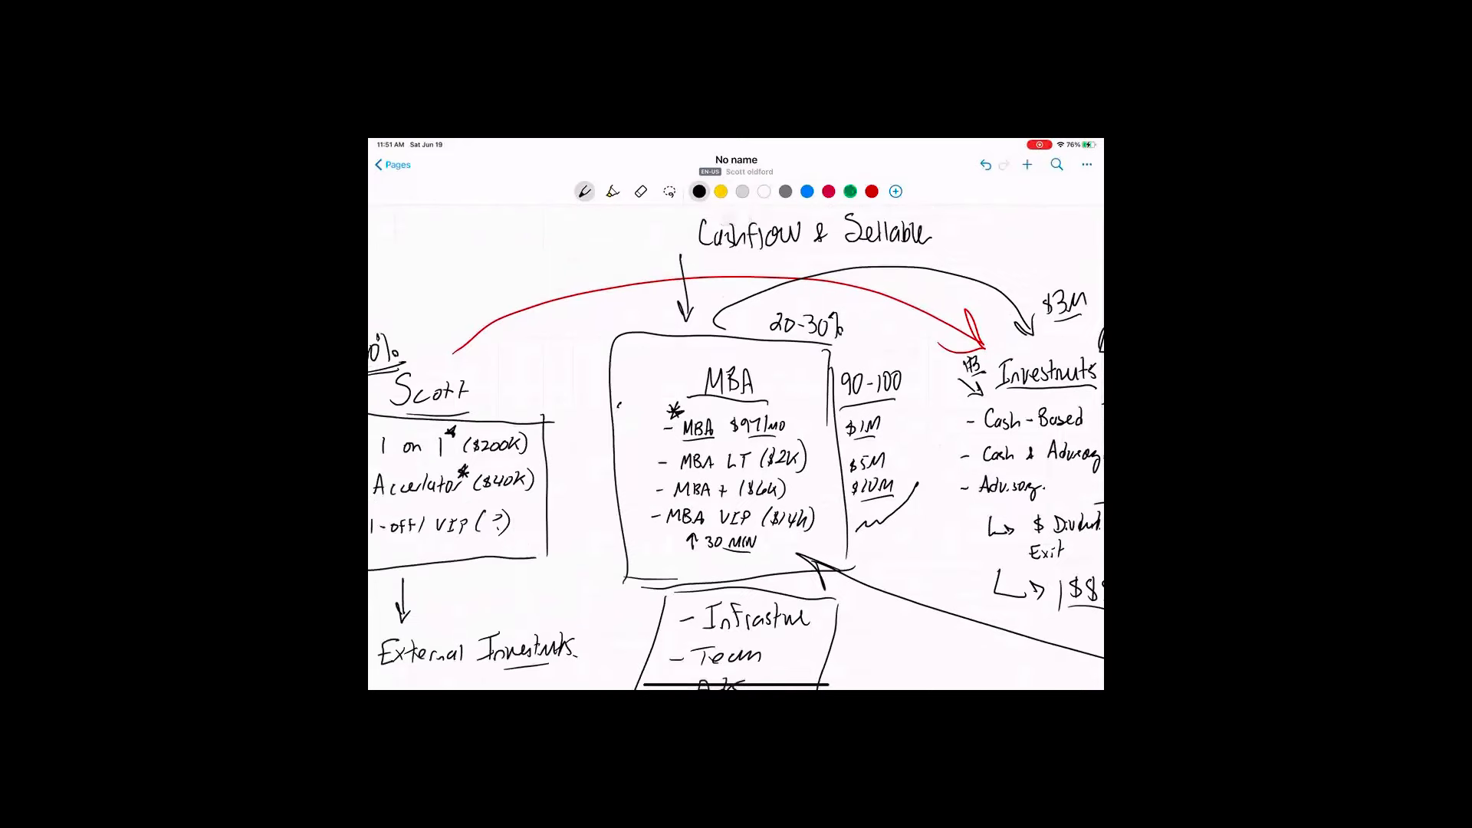
Write '5k' beside the first MBA offering and '2' beside MBA LT
type("5k")
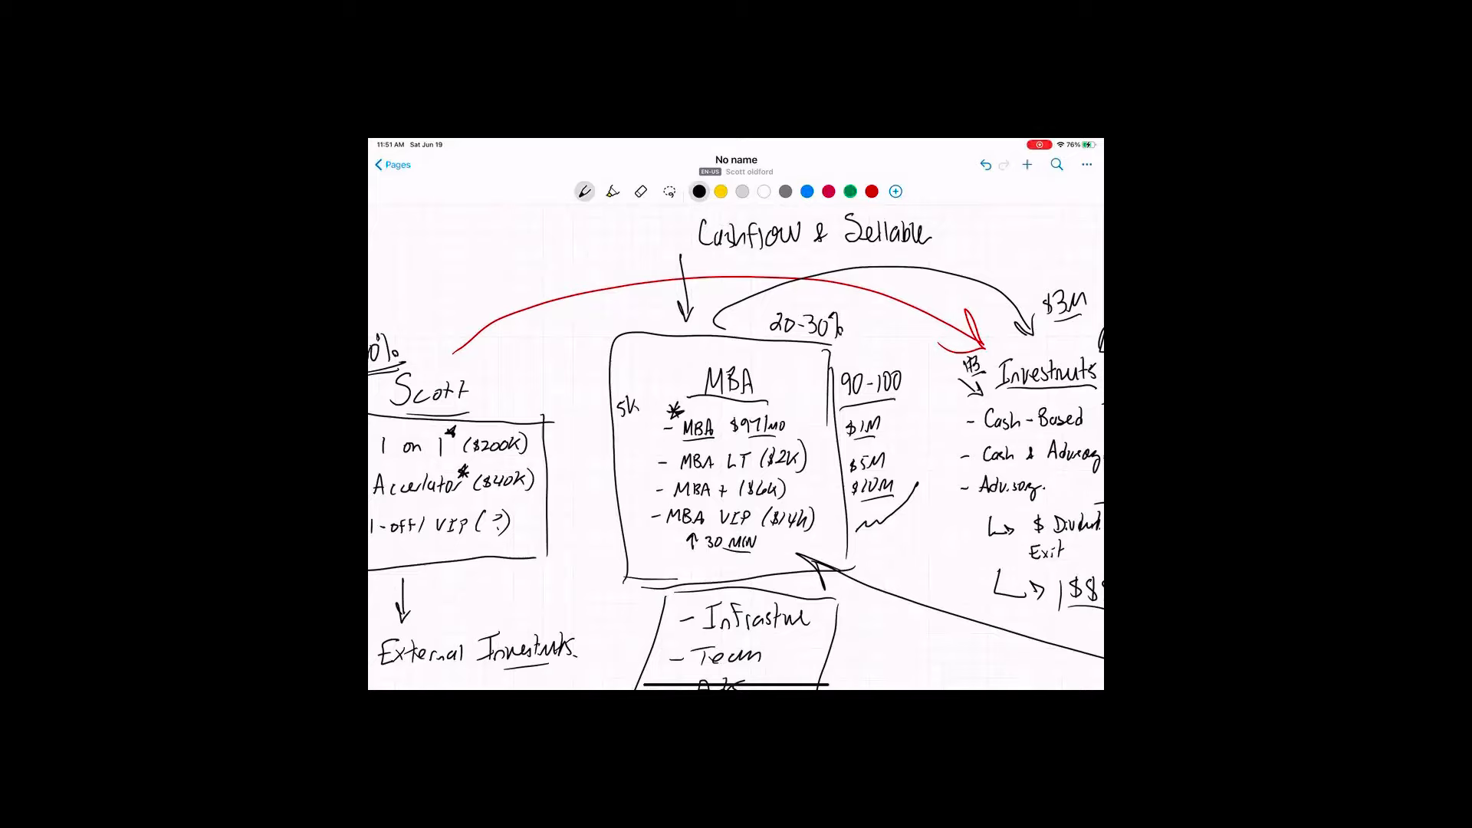
type("2")
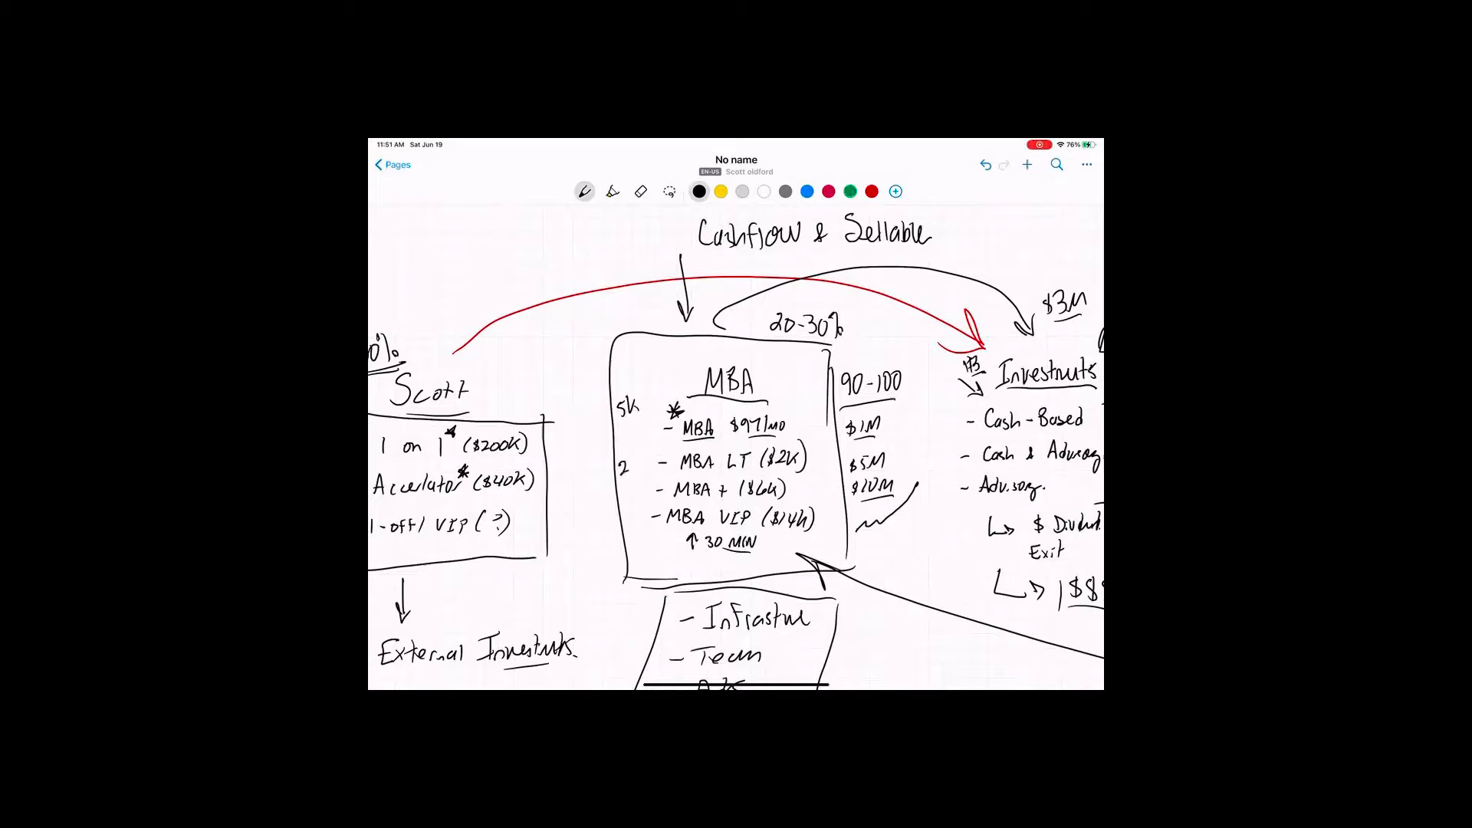
Complete '2K' beside MBA LT and date the DM Cert #2 note '2022 – 2027?'
scroll("down", 3)
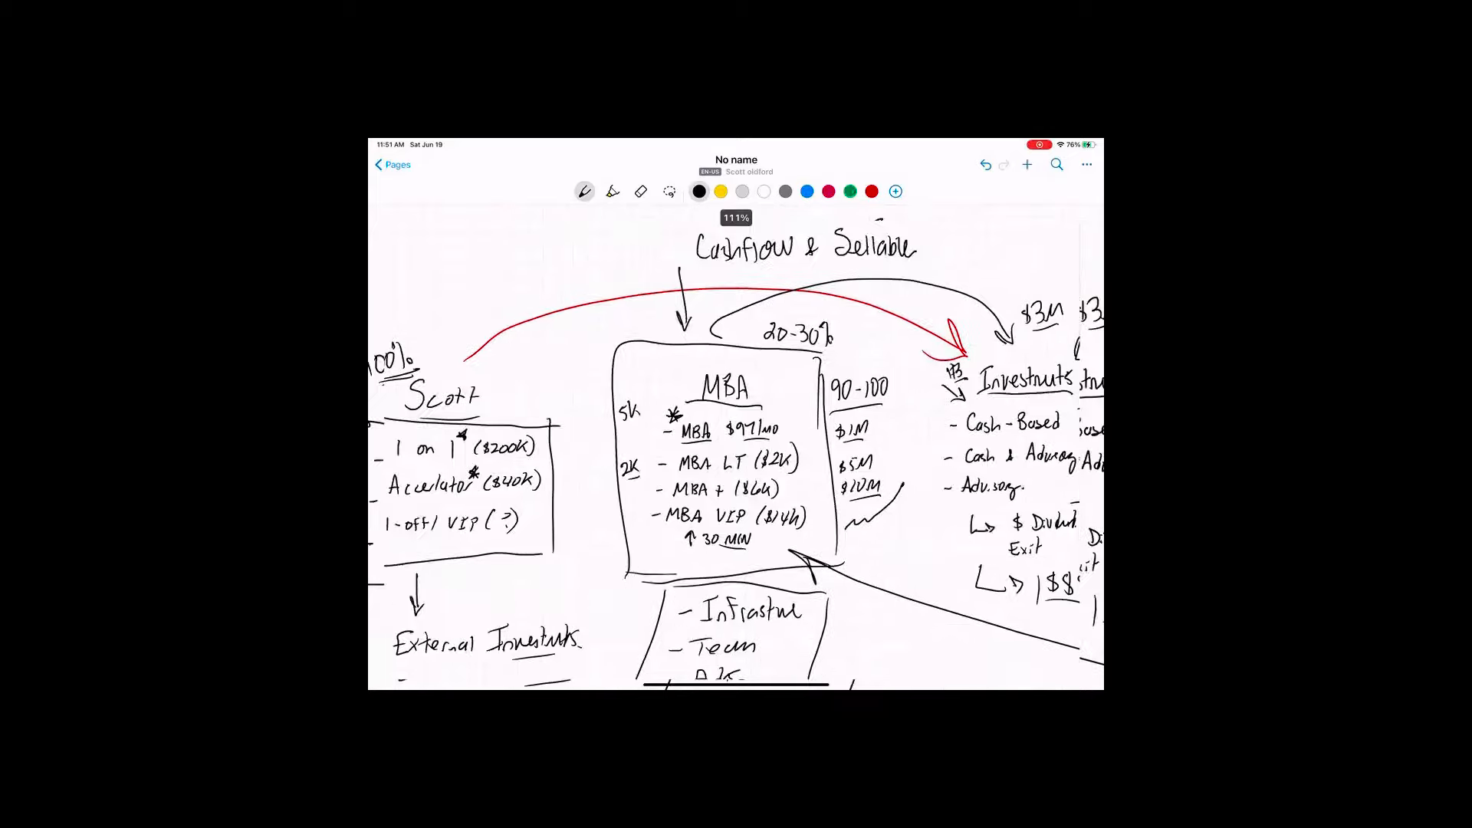
scroll("down", 3)
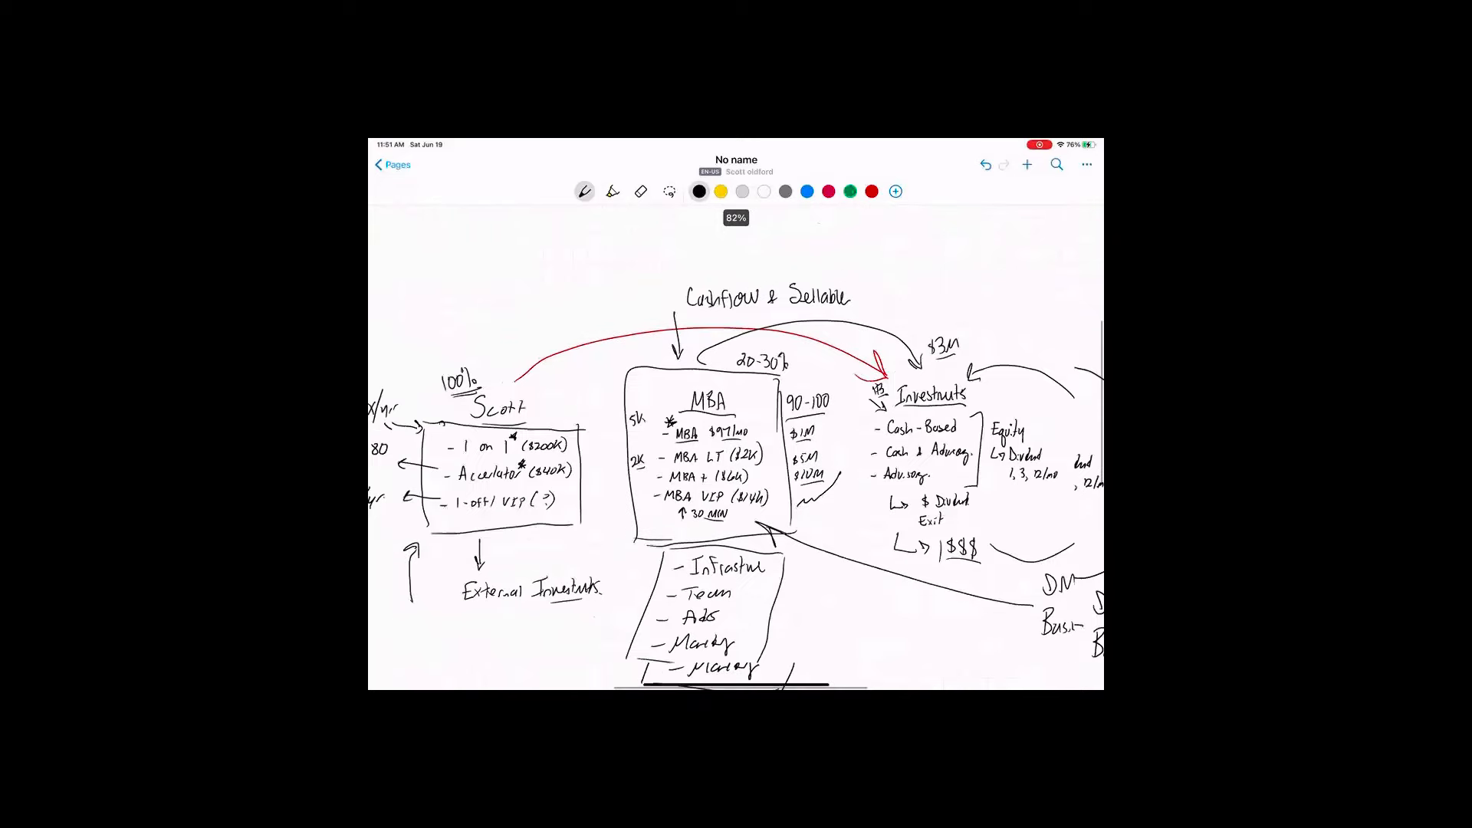
scroll("down", 3)
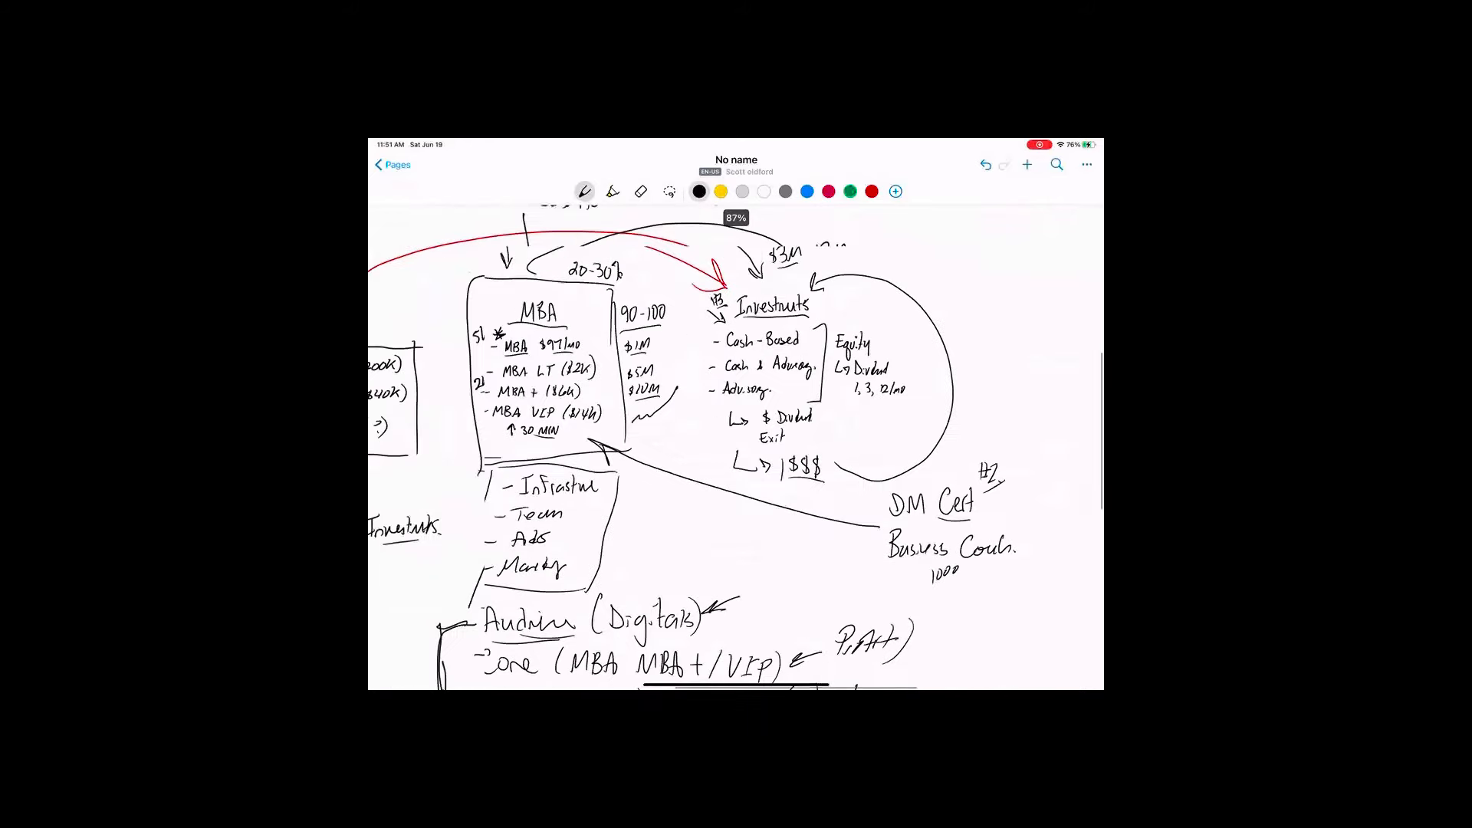
scroll("down", 3)
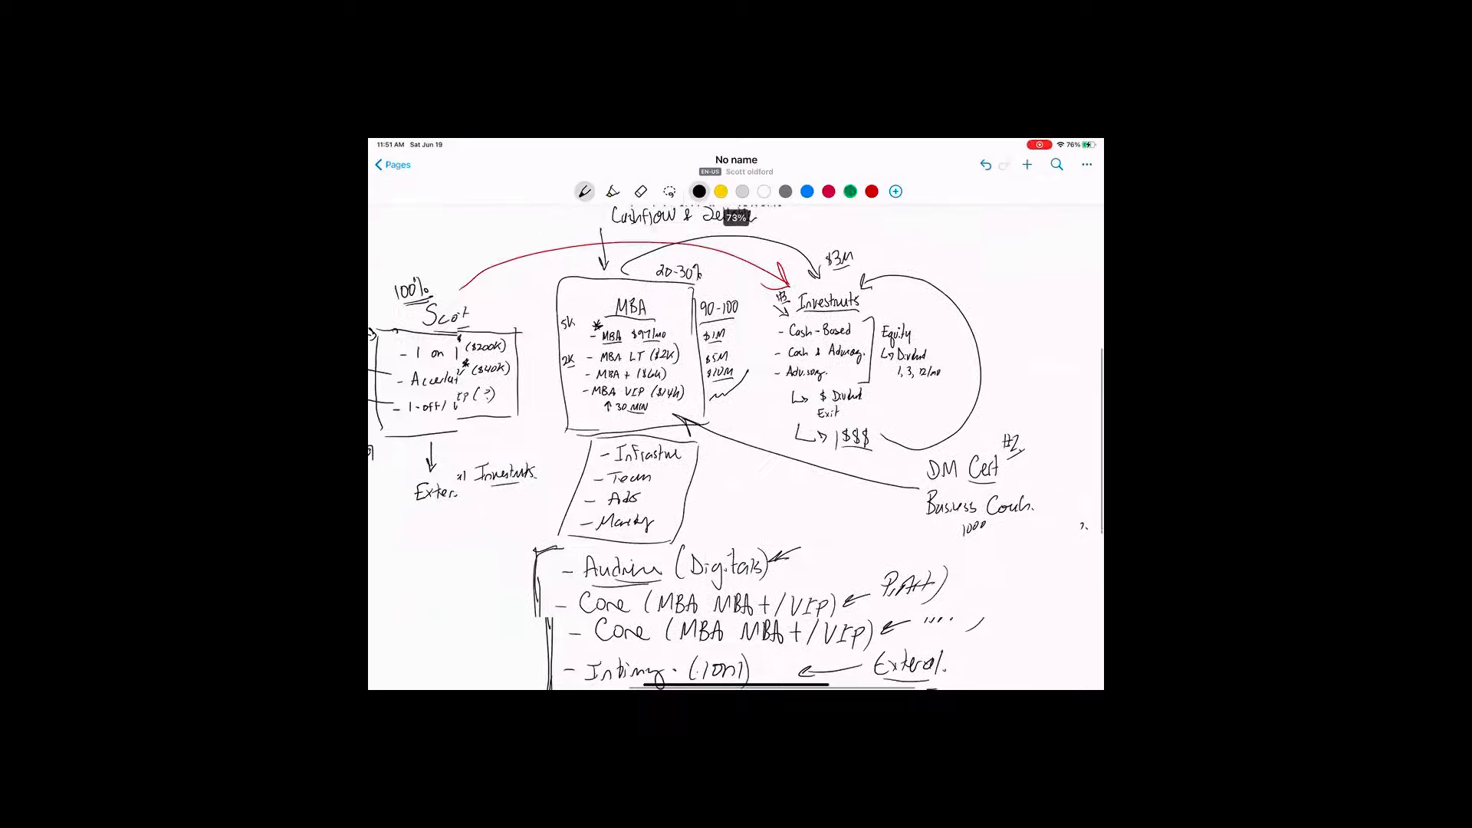
scroll("down", 3)
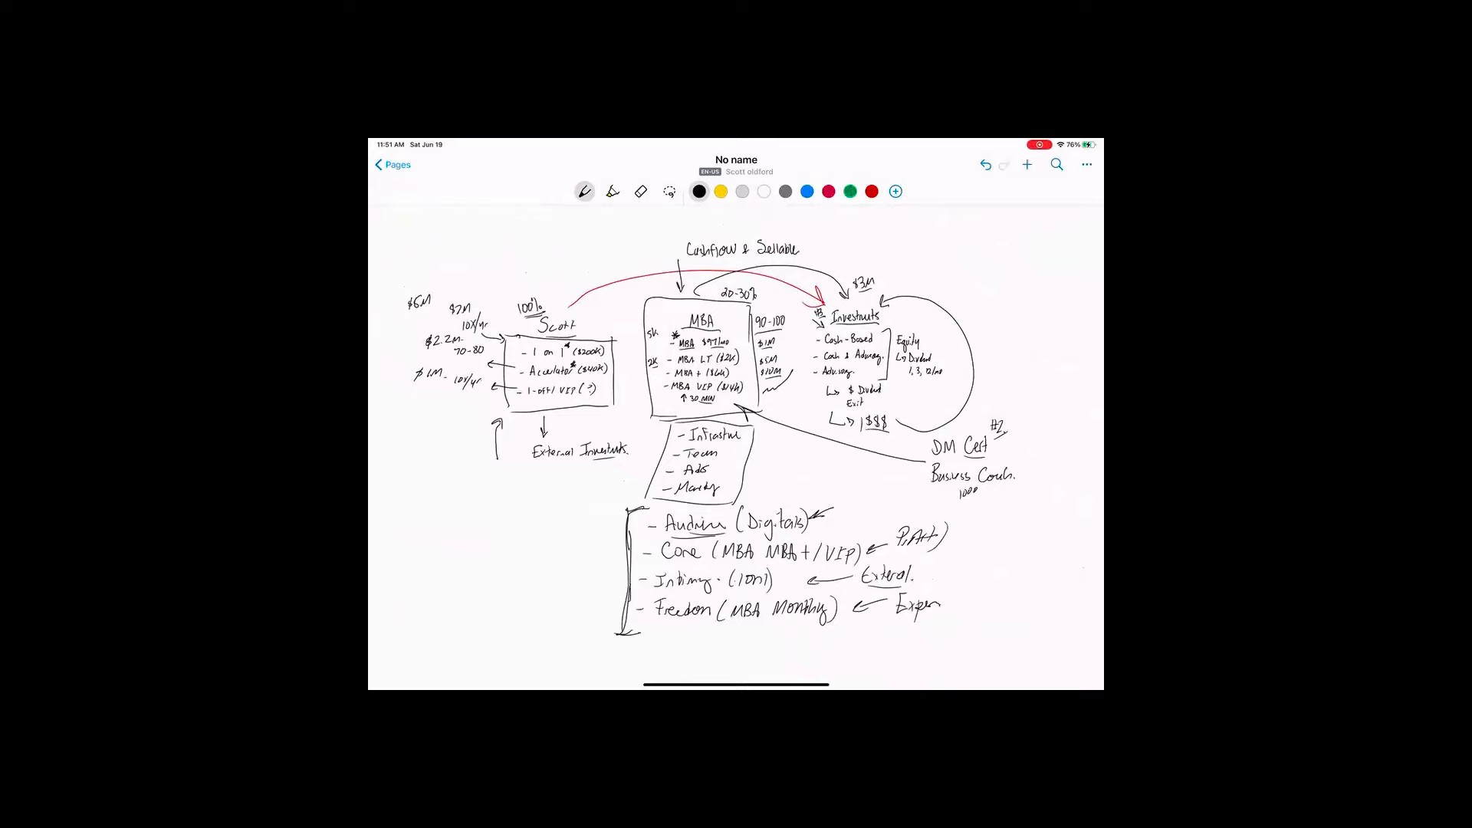
type("2022")
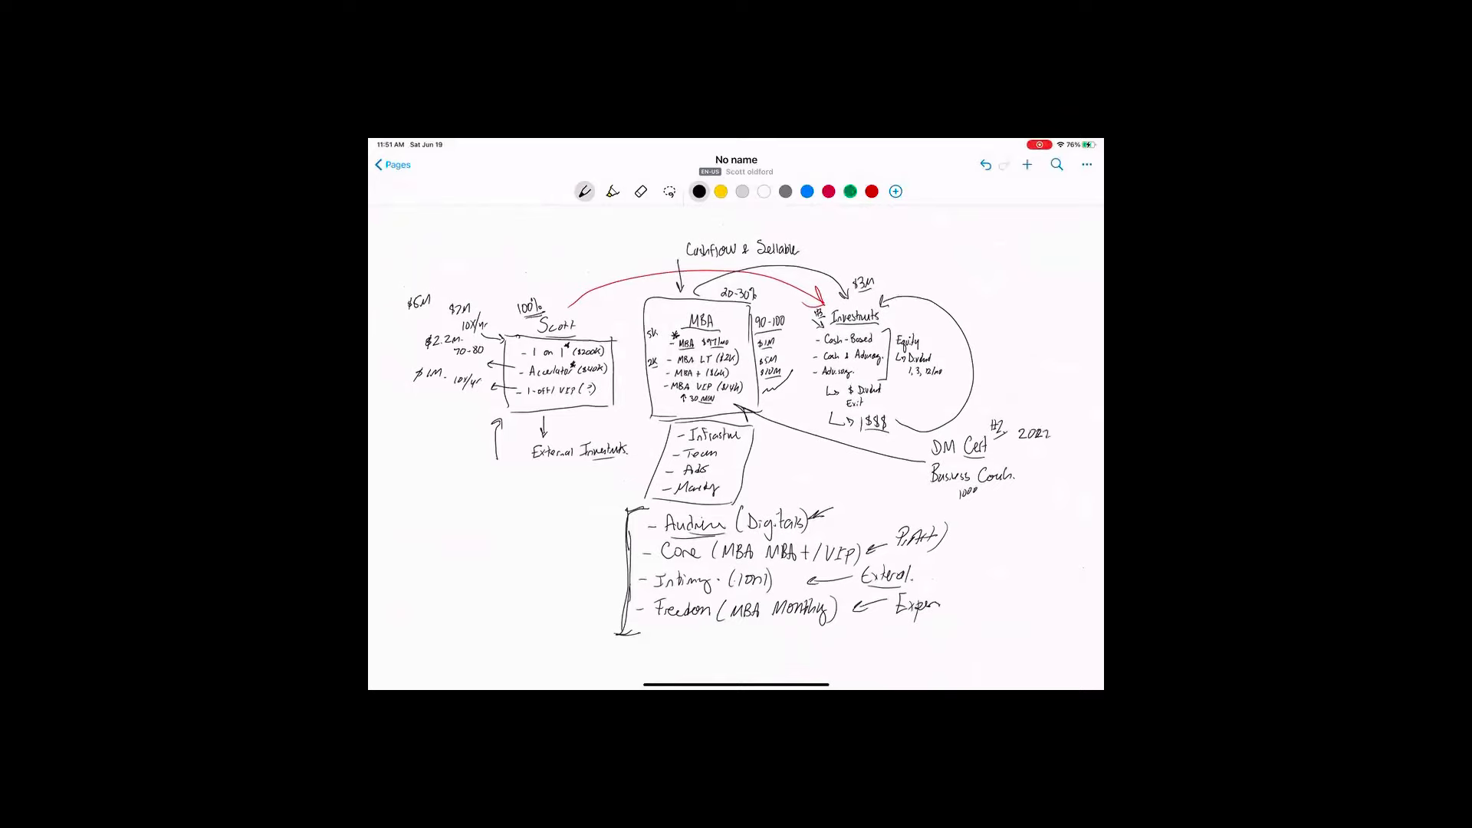
type("- 2023")
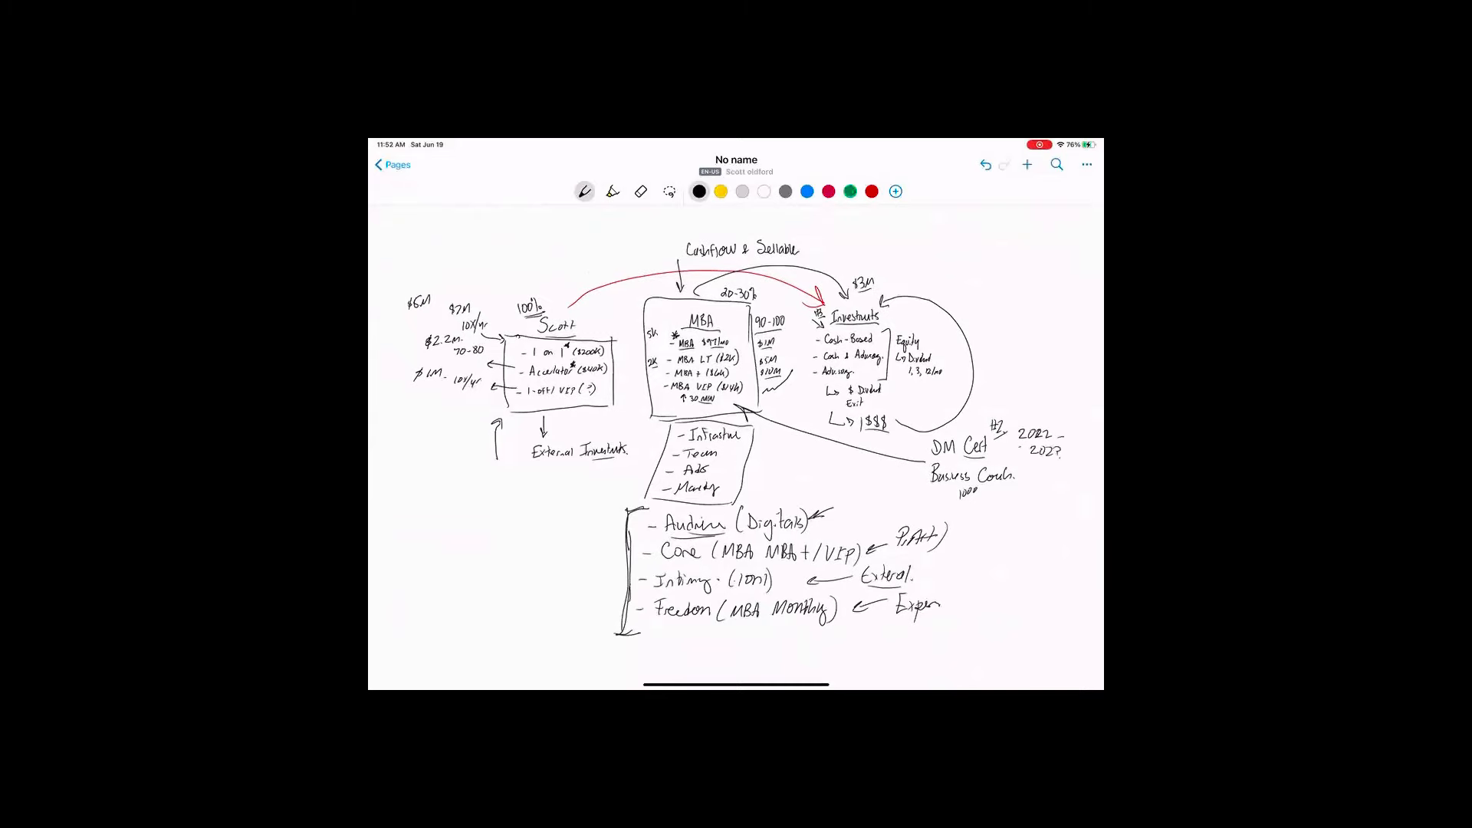
Draw an arrow by the Investments loop and label MBA 'Demand' and Scott 'Supply'
left_click_drag(934, 291, 976, 272)
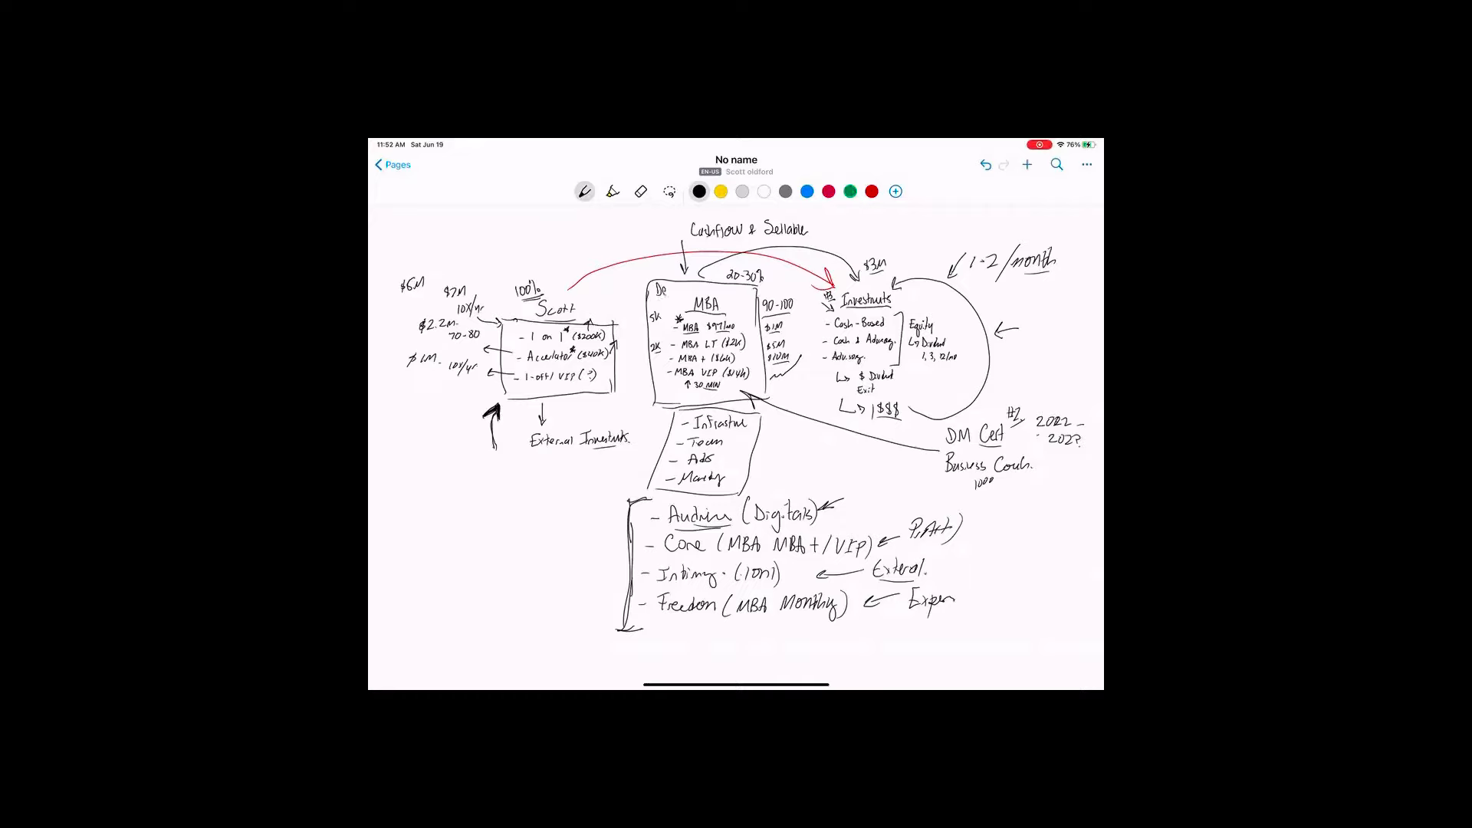
type("Demand")
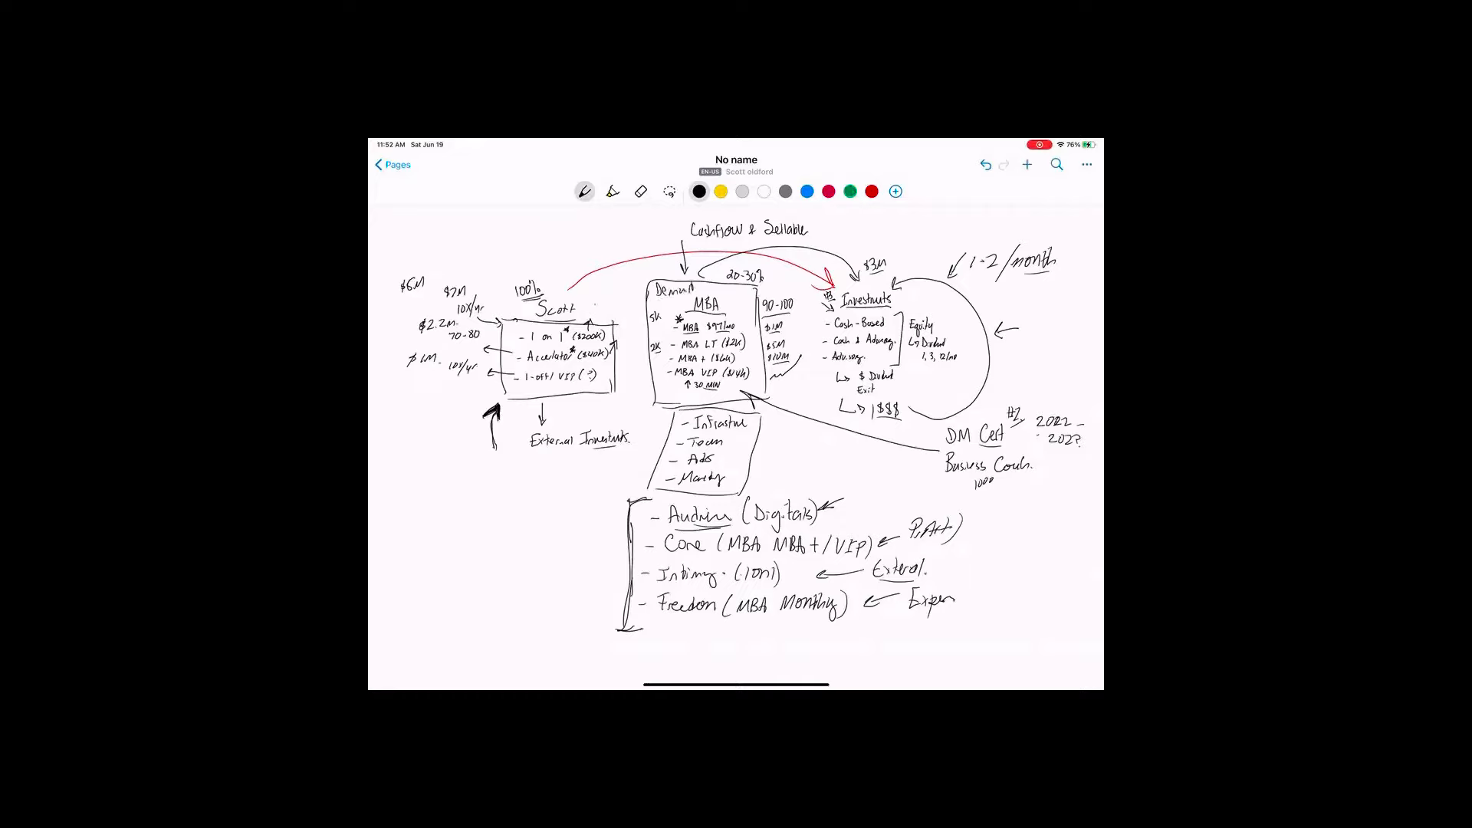
type("Supply.")
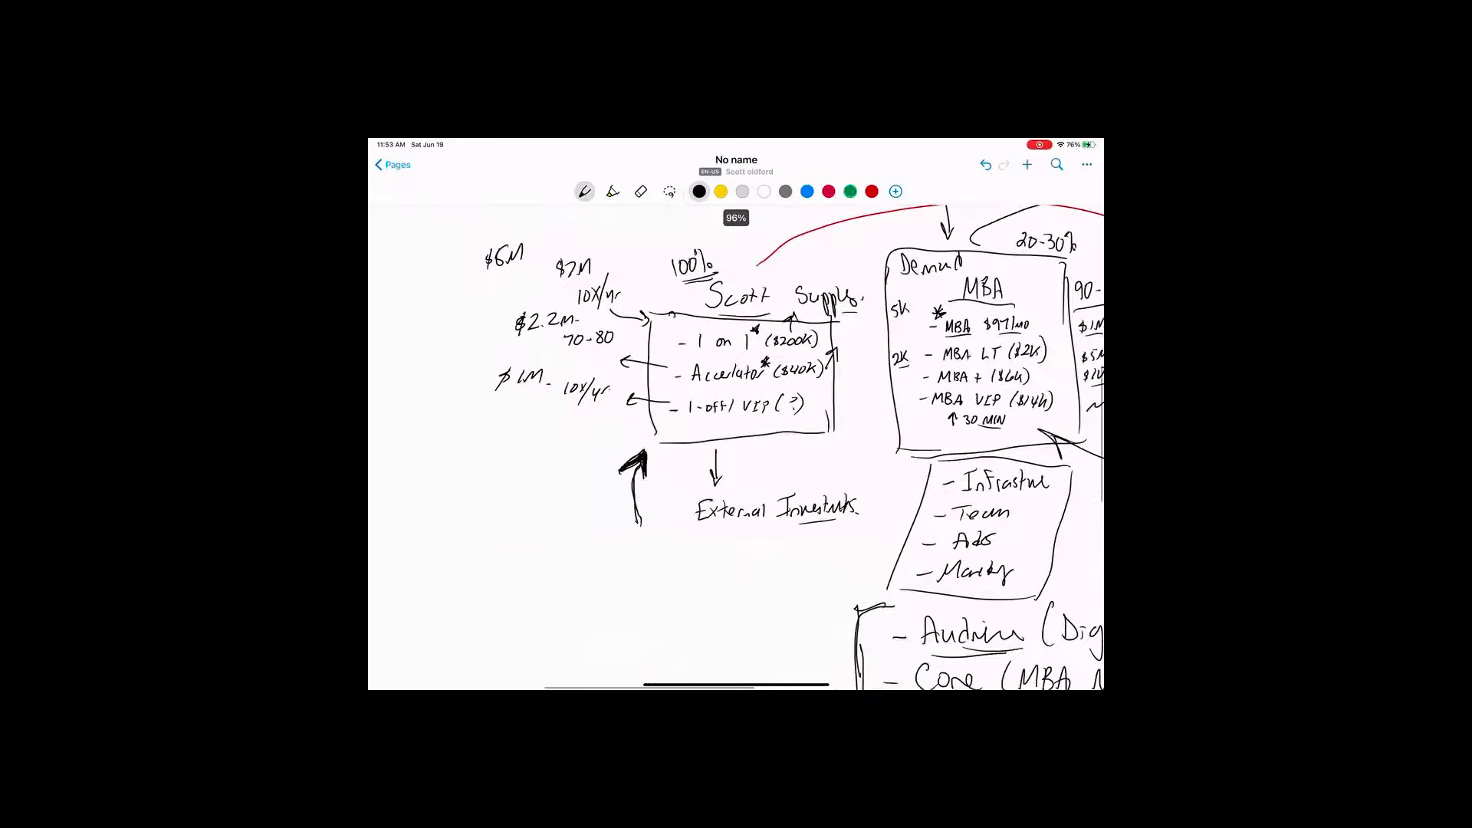
Draw an arrow from Scott to a boxed '%', then note '$5M/yr' beside the loop
left_click_drag(643, 432, 578, 460)
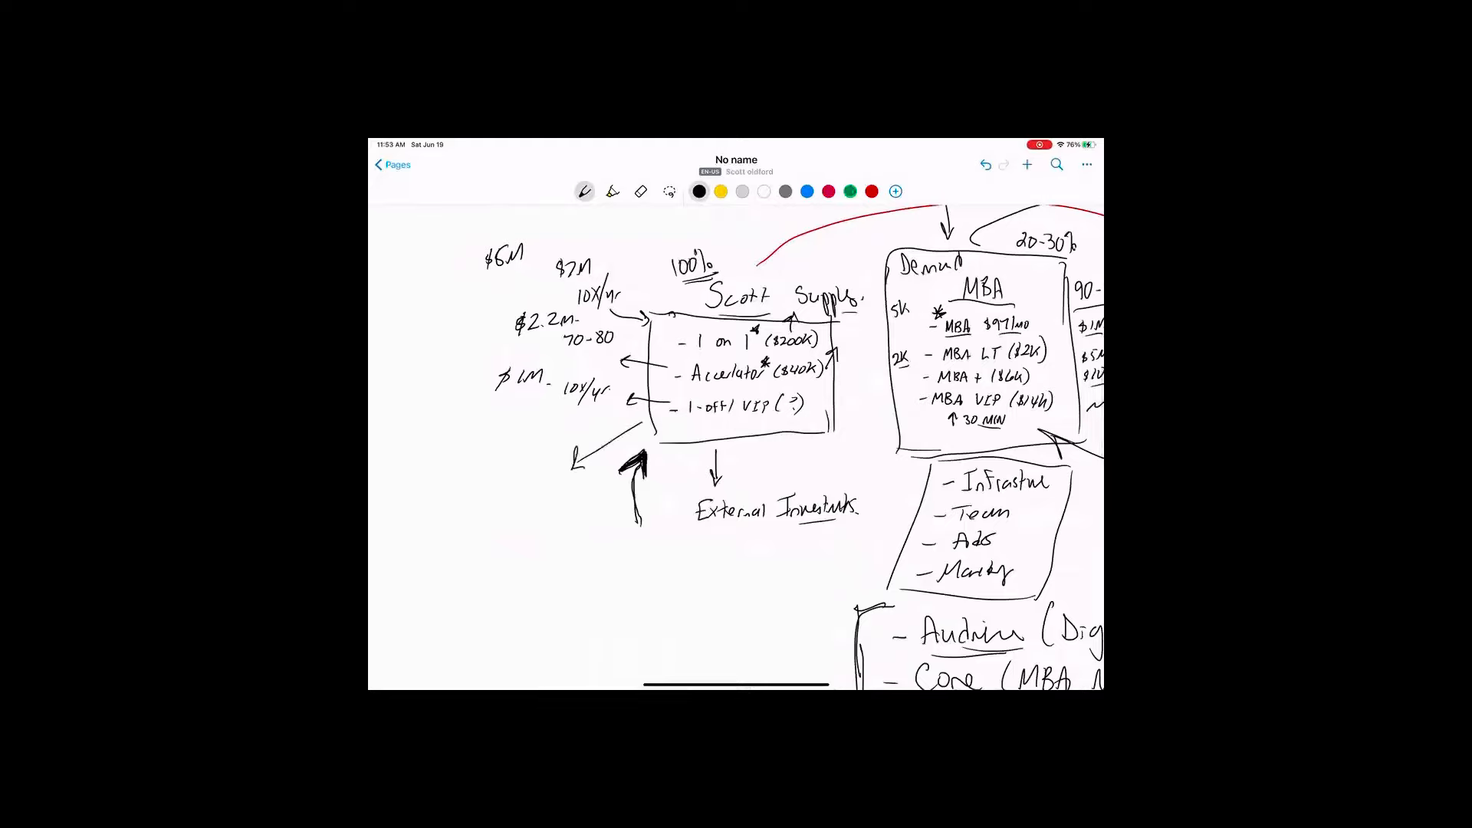
left_click_drag(521, 442, 522, 469)
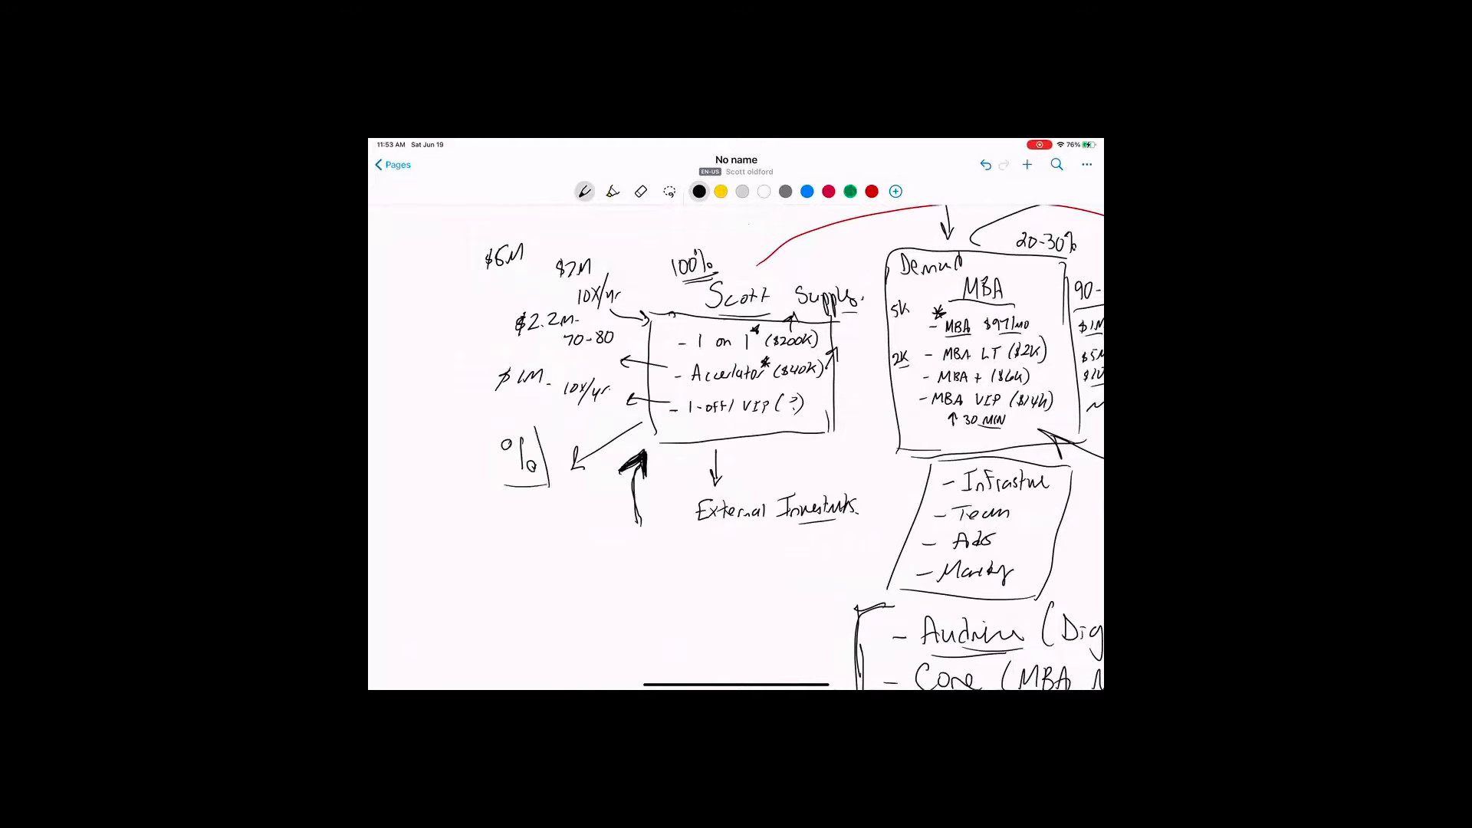
left_click_drag(488, 437, 548, 488)
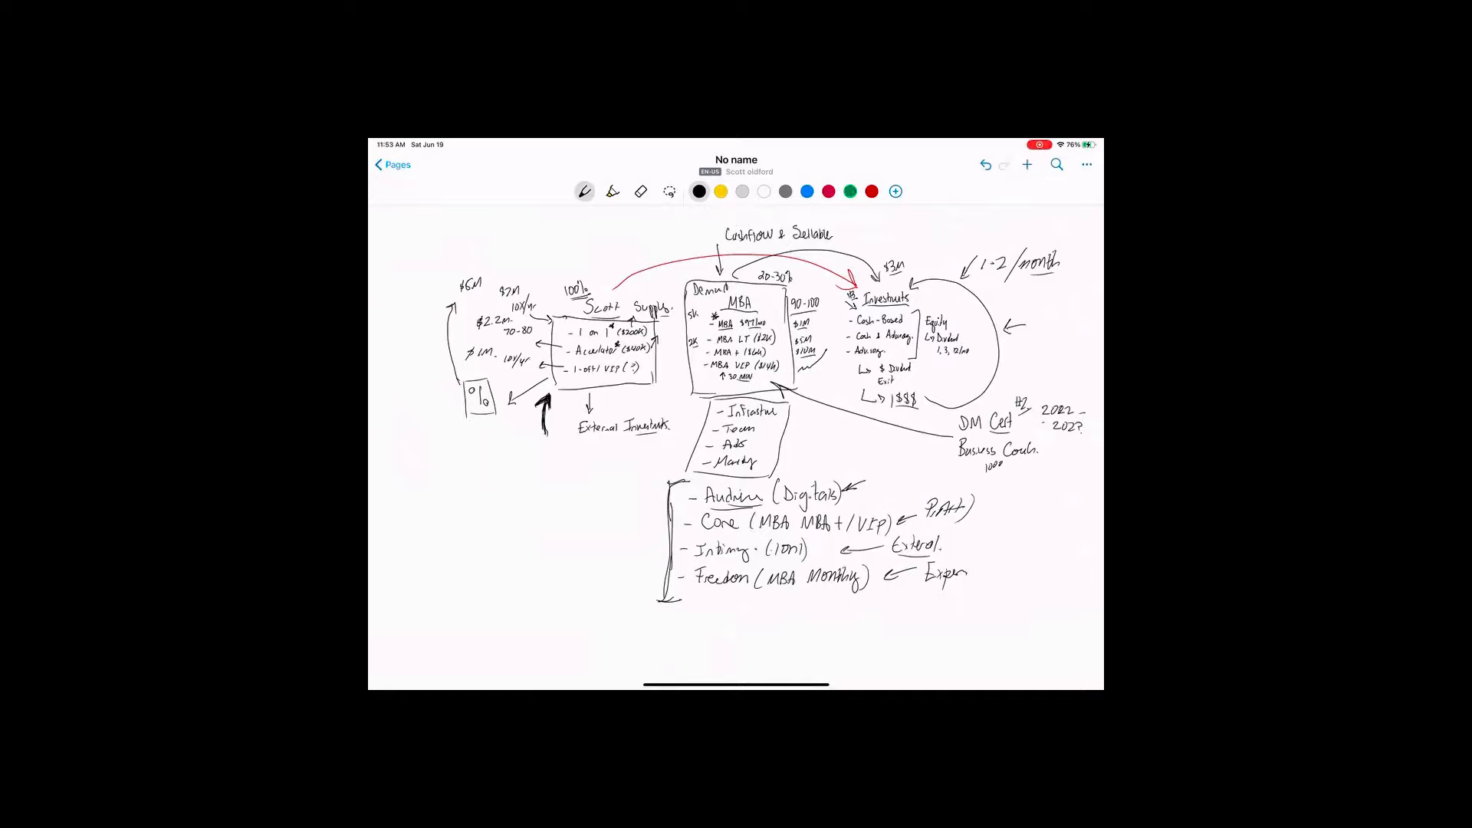
type("$3")
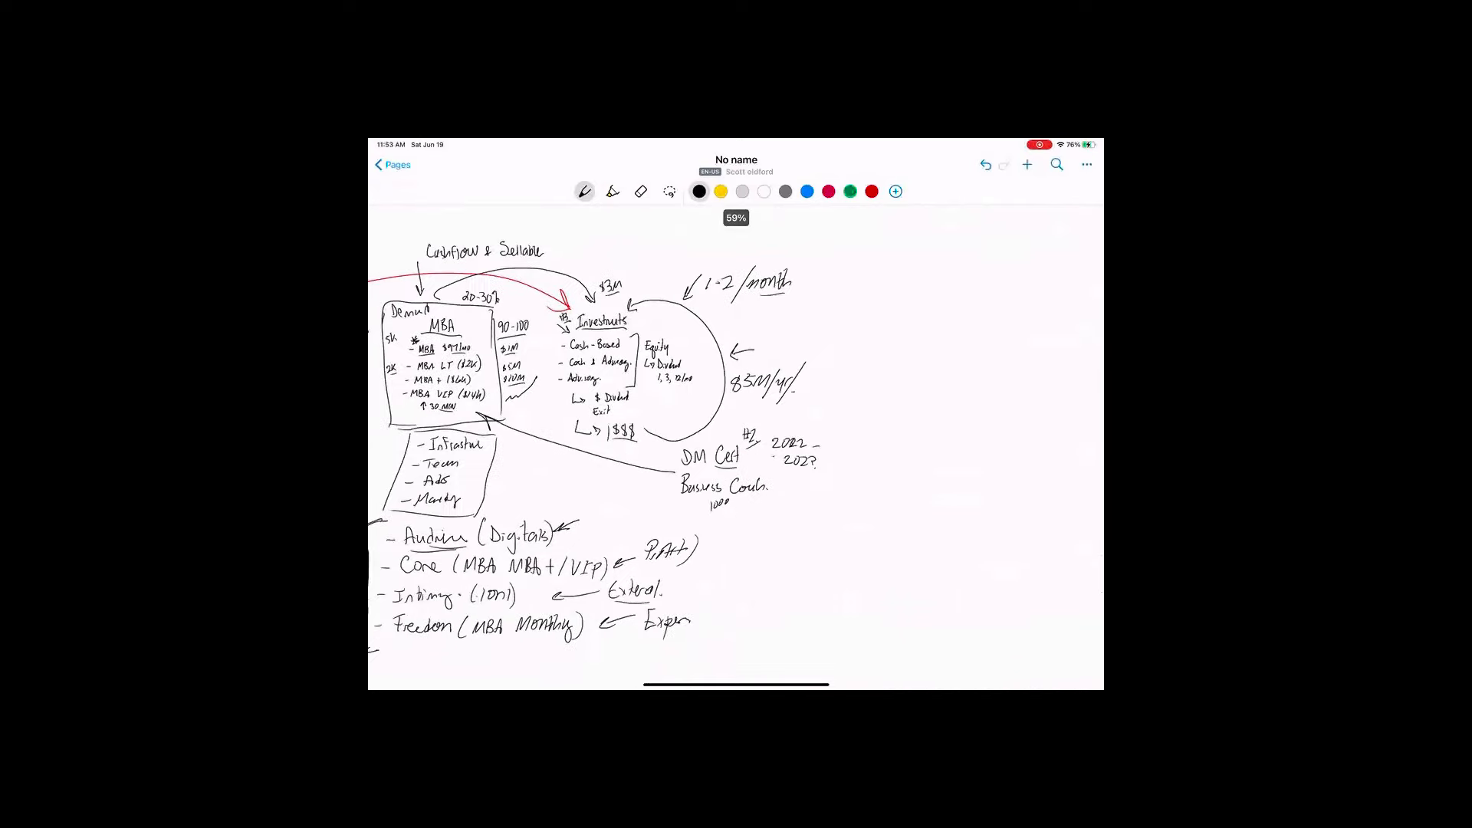
type("$10M")
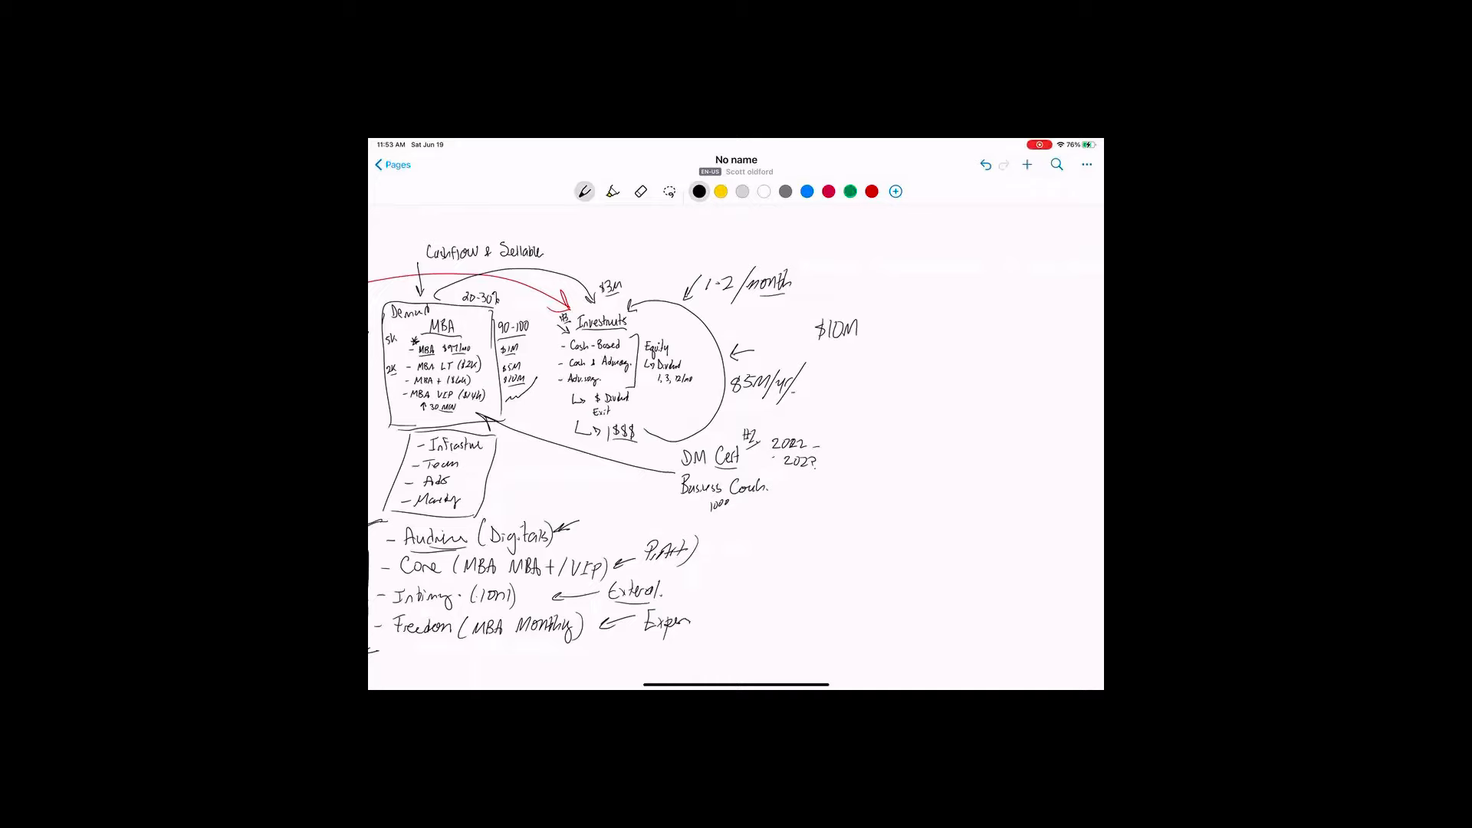
left_click_drag(841, 342, 863, 355)
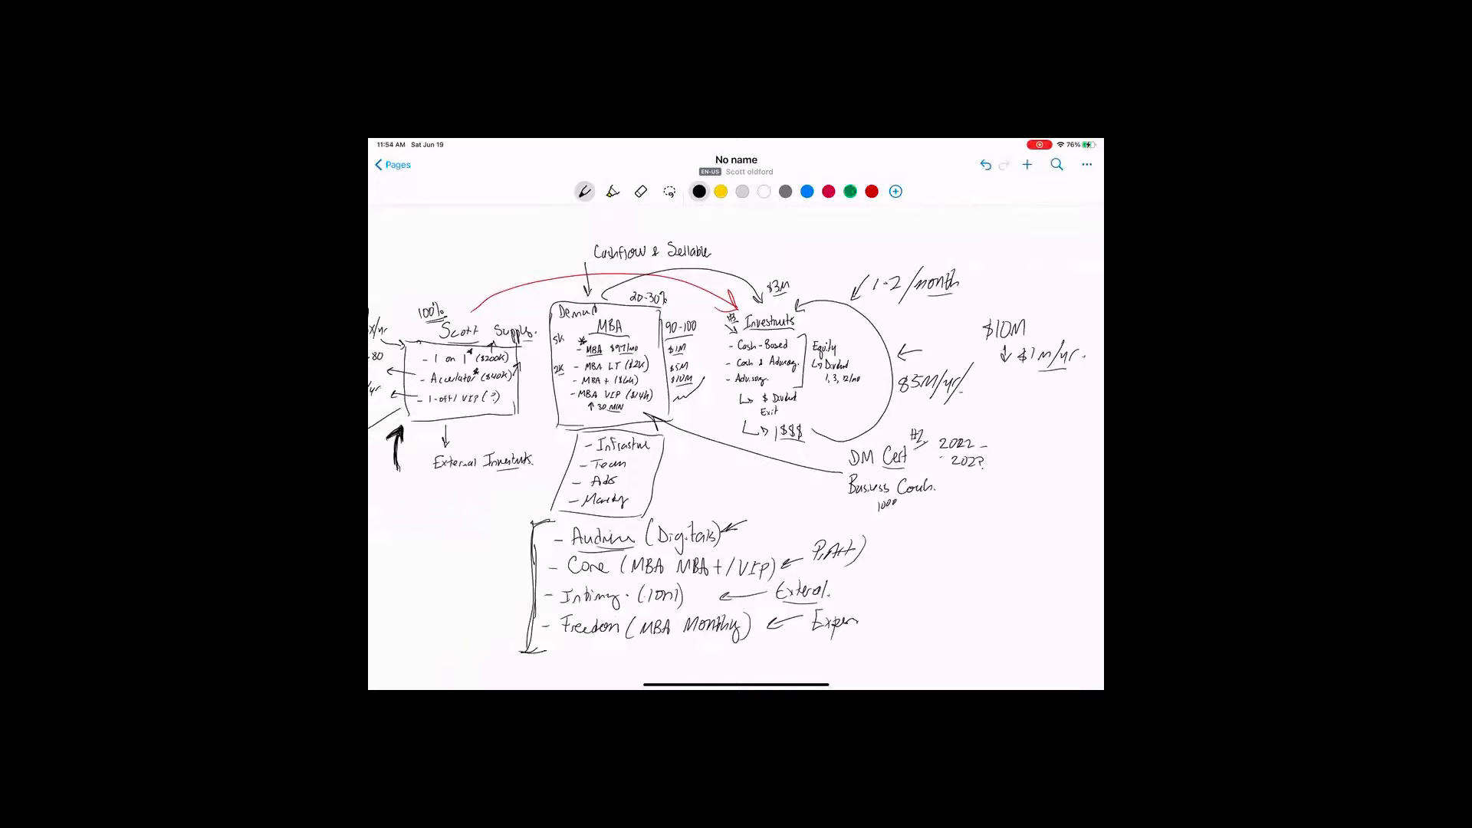
scroll("down", 3)
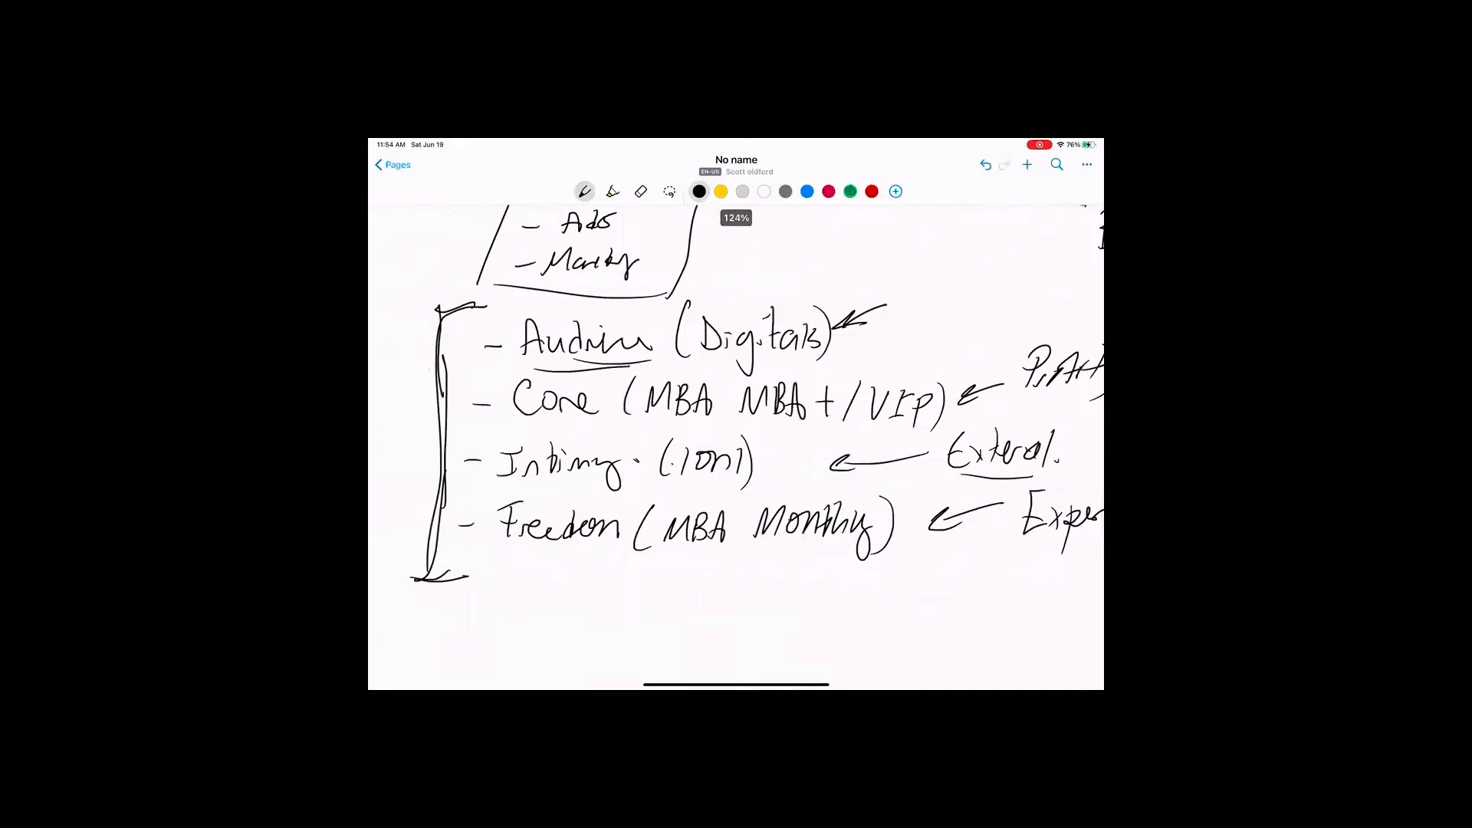
Circle priority numbers beside the list items and write '$5M/yr' near External Investments
left_click_drag(469, 460, 488, 450)
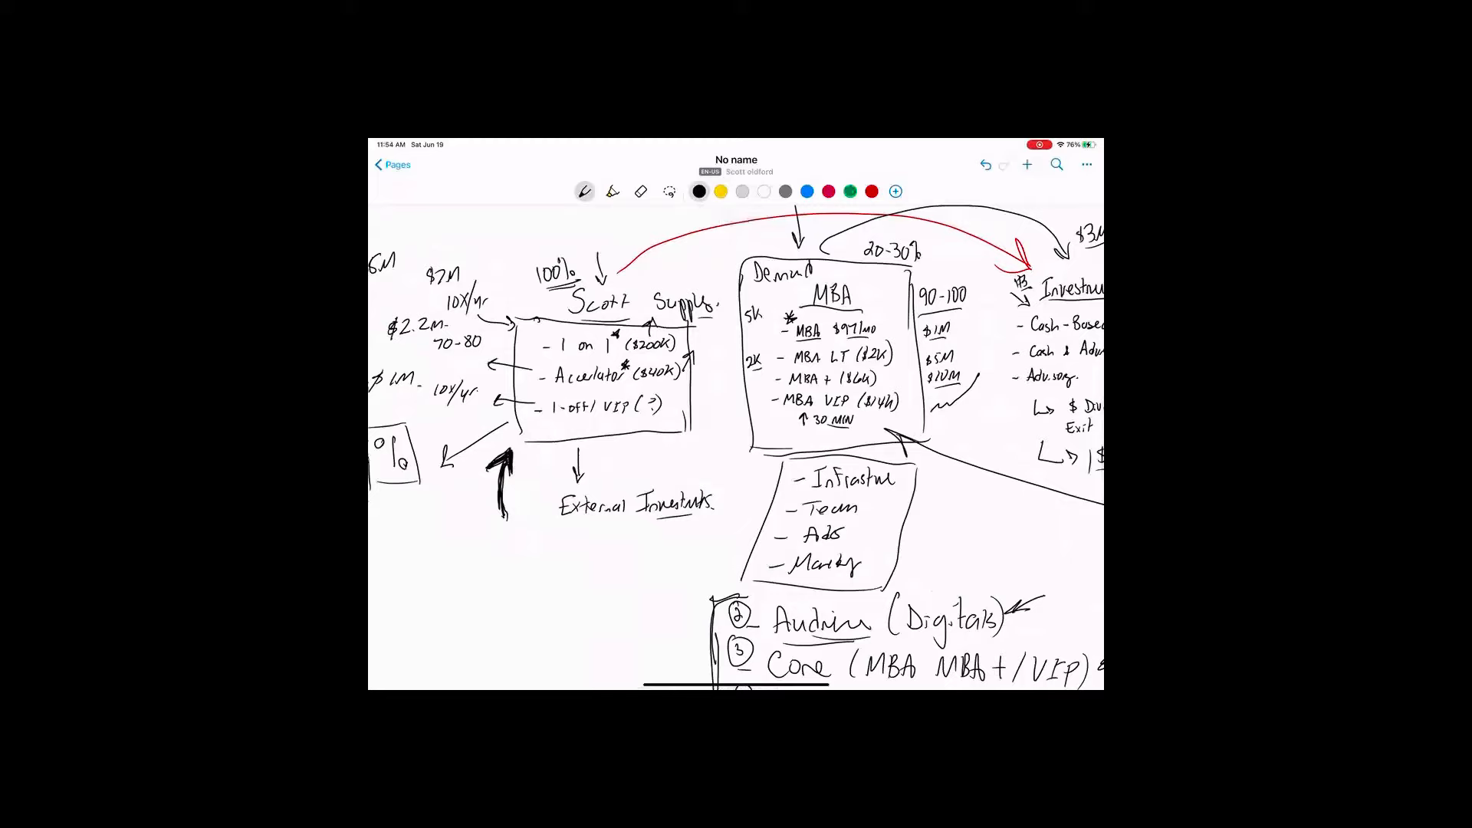
type("$5M")
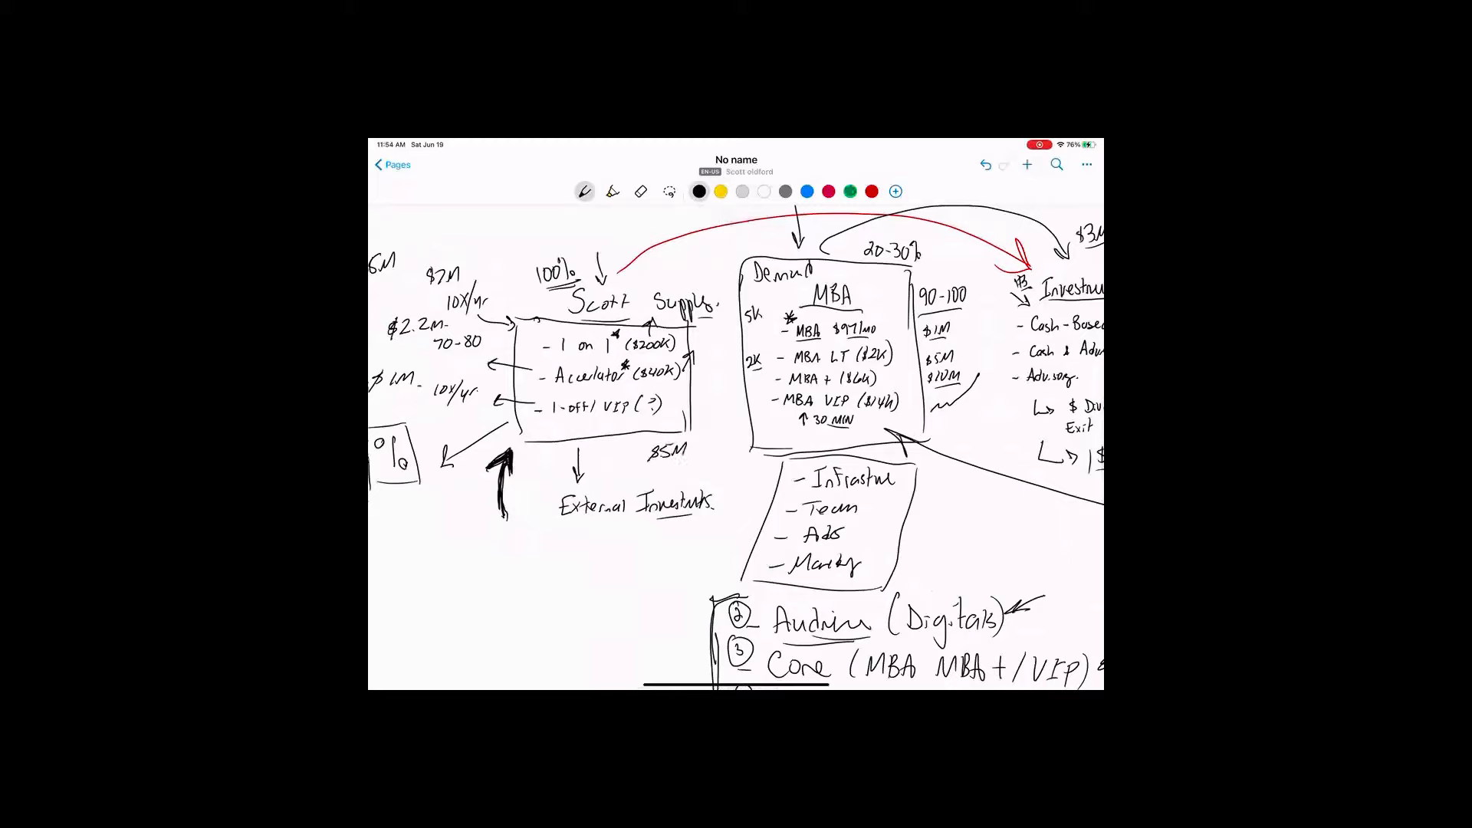
type("/yr")
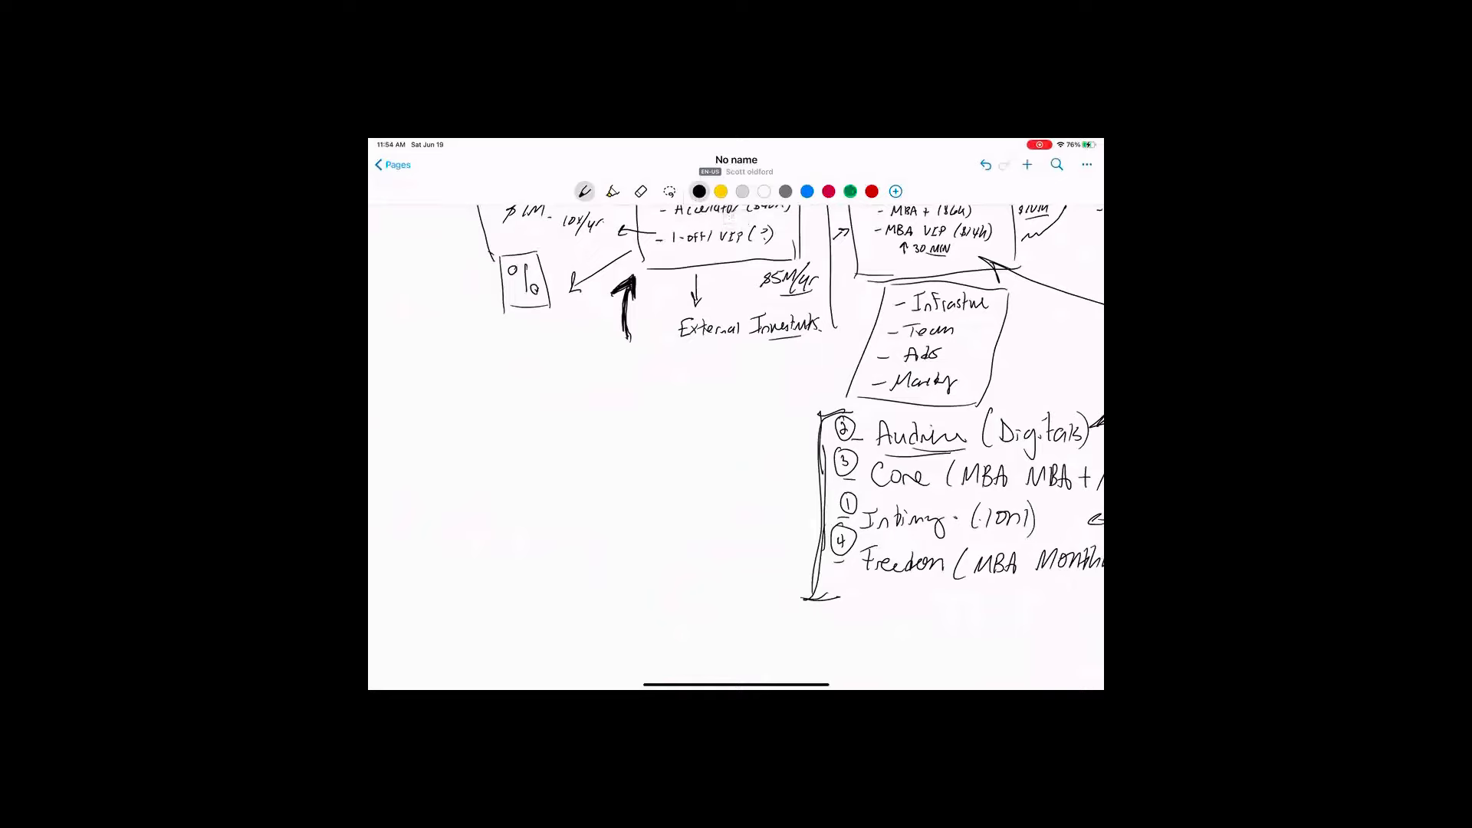
Handwrite the question 'How much $ In Bank?' with a 'Lifestyle' bullet beneath it
left_click_drag(573, 399, 586, 422)
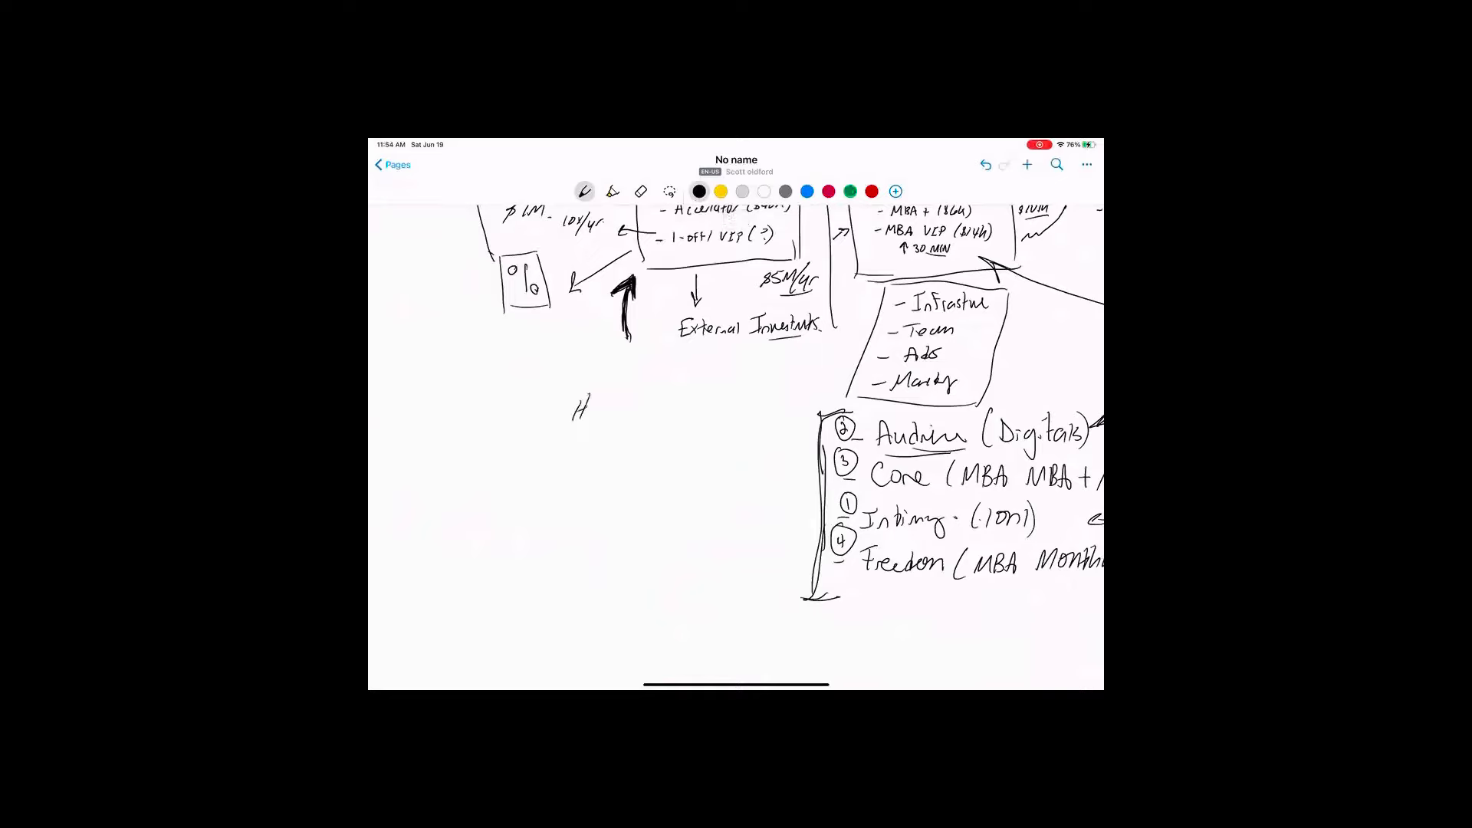
left_click_drag(581, 408, 643, 409)
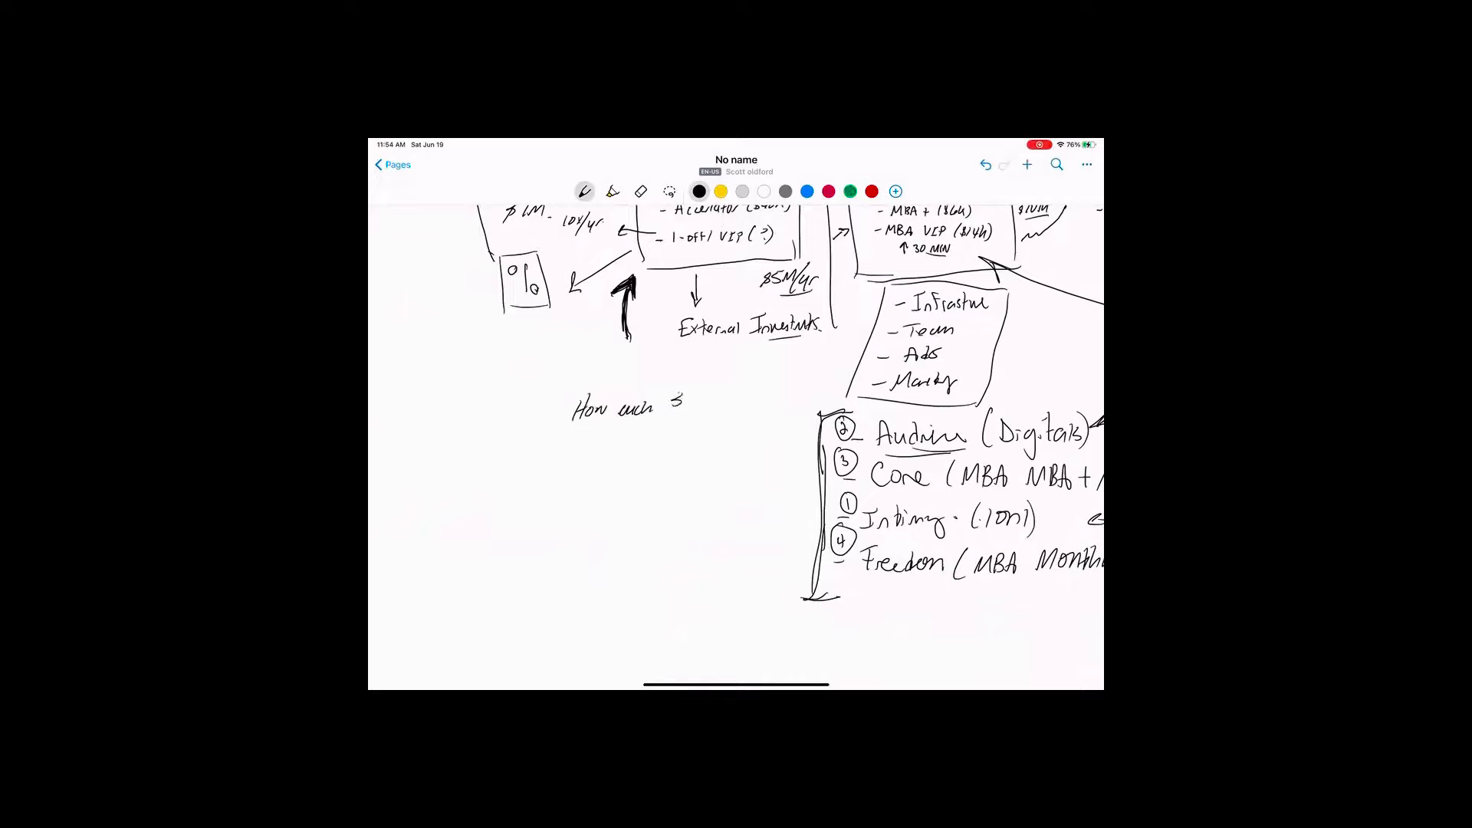
left_click_drag(700, 404, 727, 404)
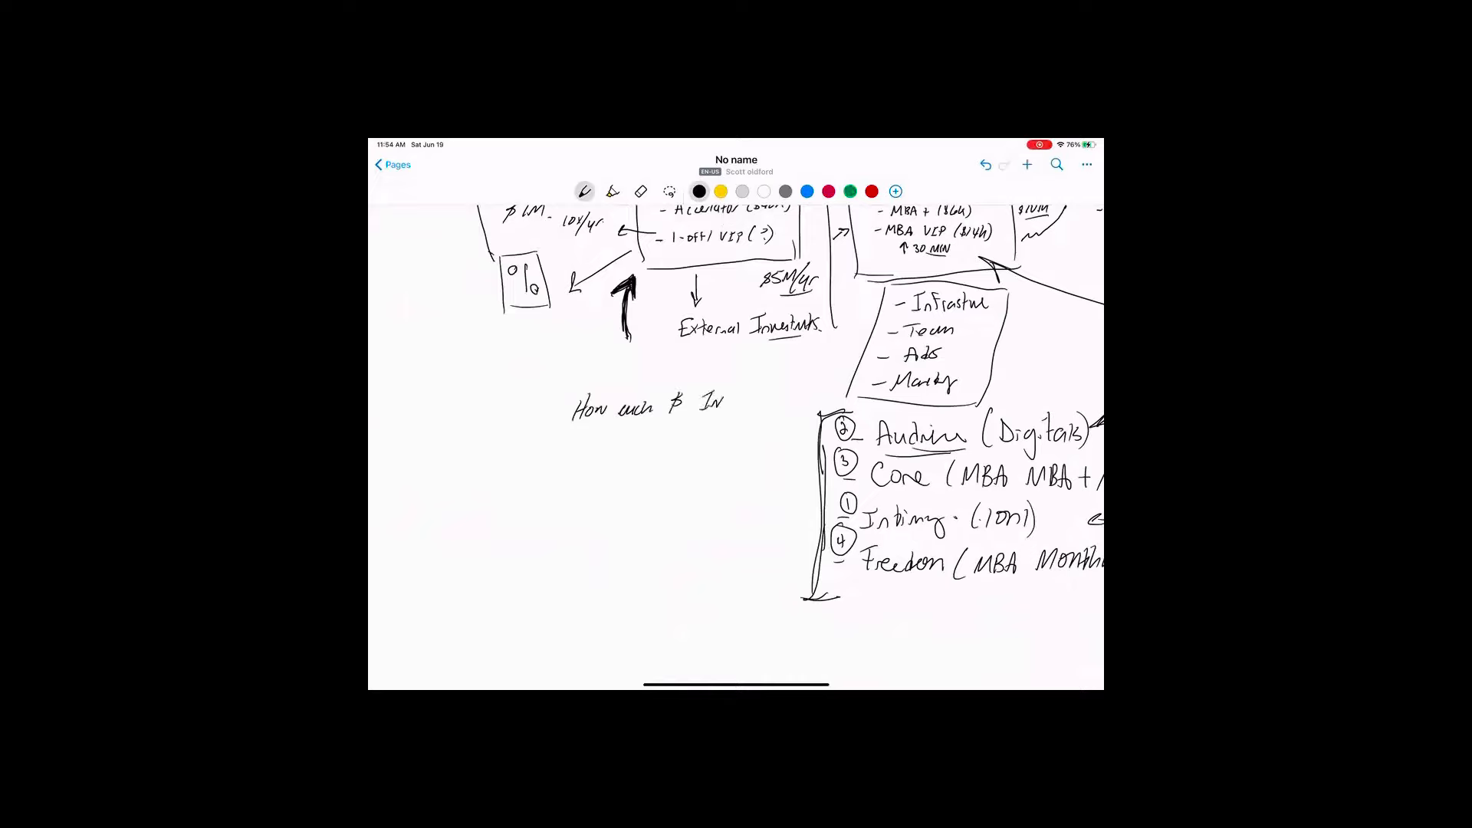
left_click_drag(732, 398, 779, 399)
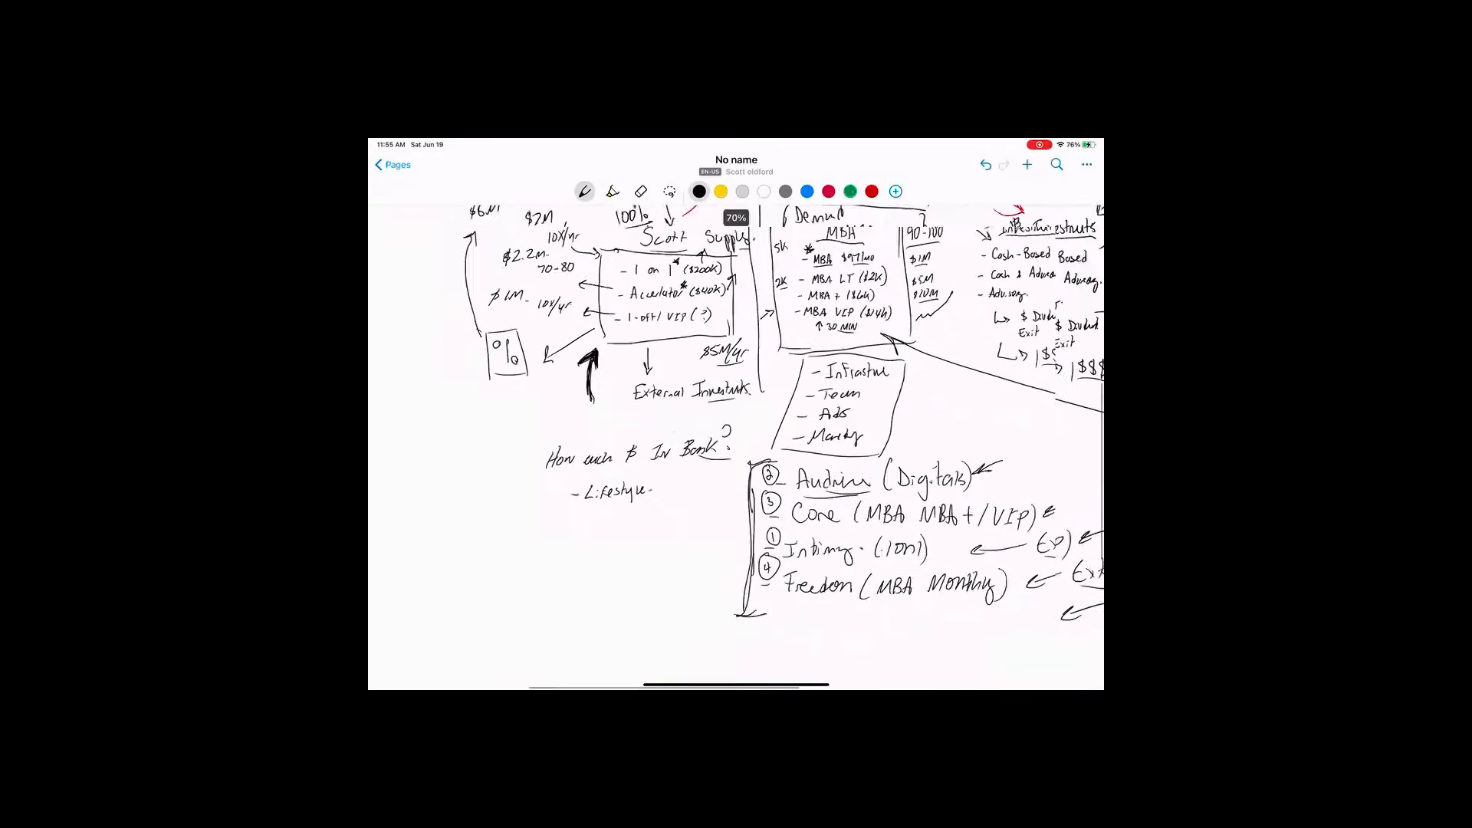
scroll("down", 3)
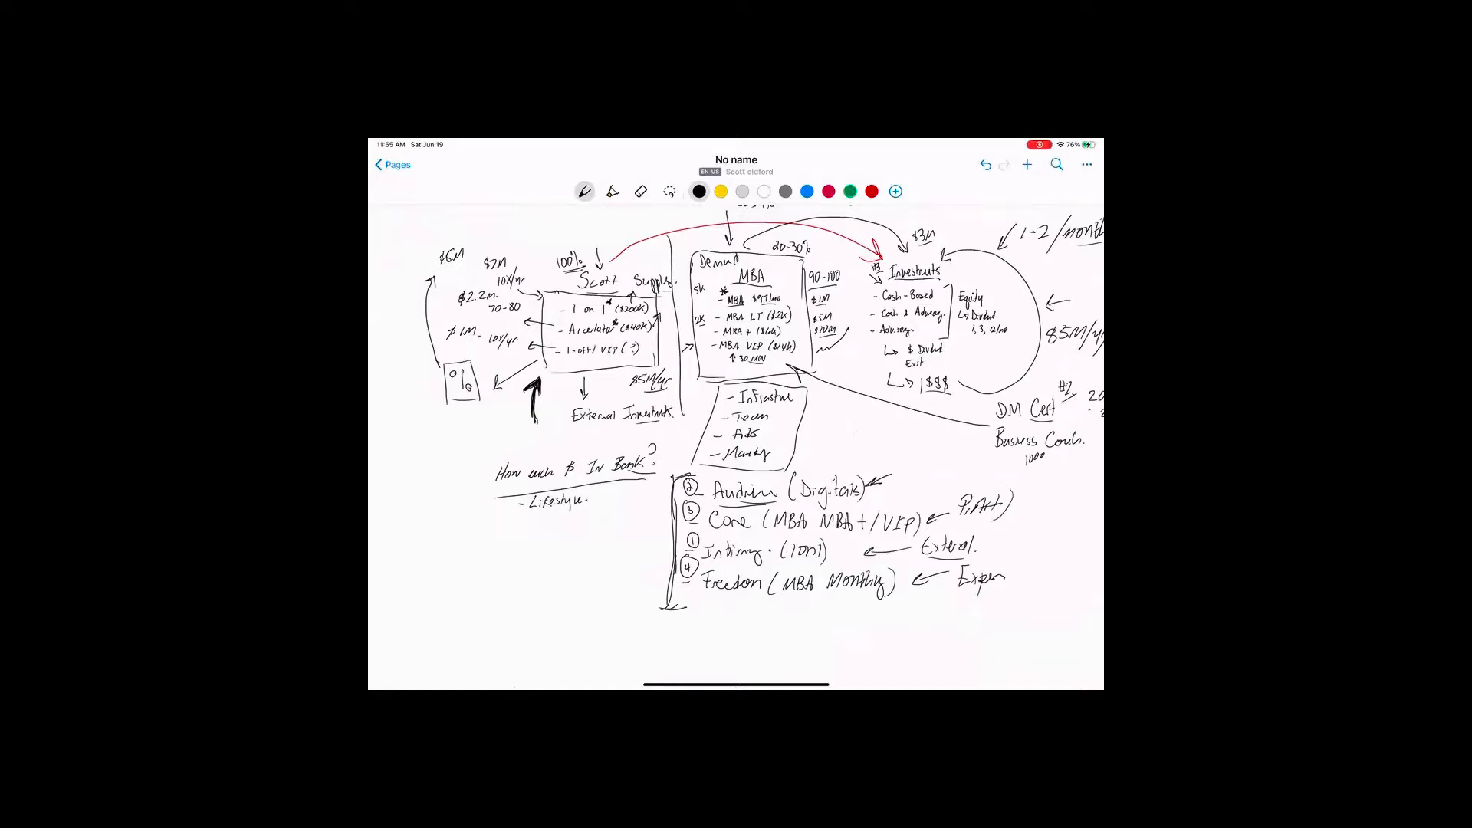
left_click(391, 164)
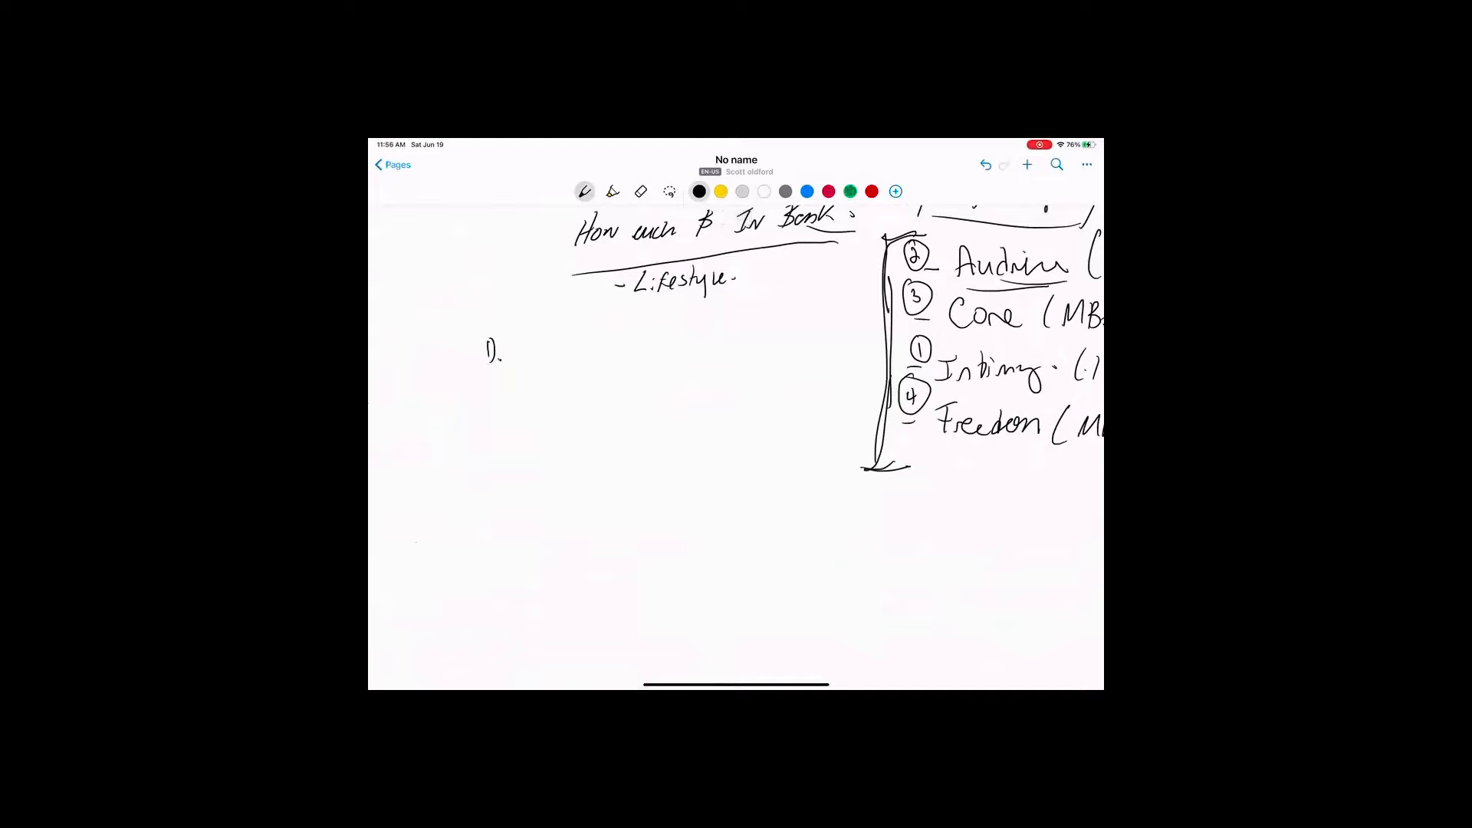
Write 'You' as priority 1 with a 'Marketing/Brand' arrow point beneath
left_click_drag(522, 343, 553, 361)
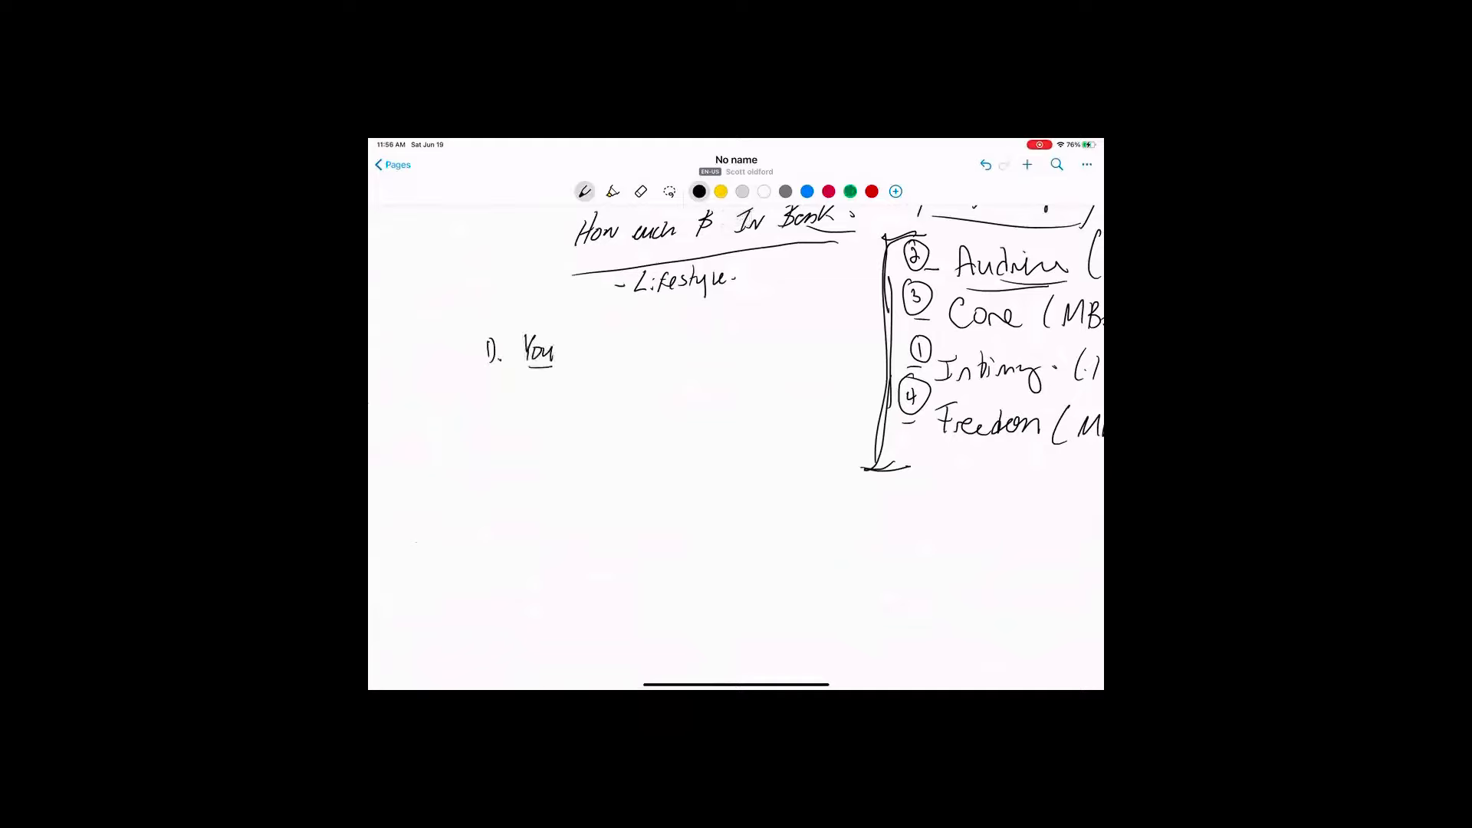
left_click_drag(535, 384, 563, 380)
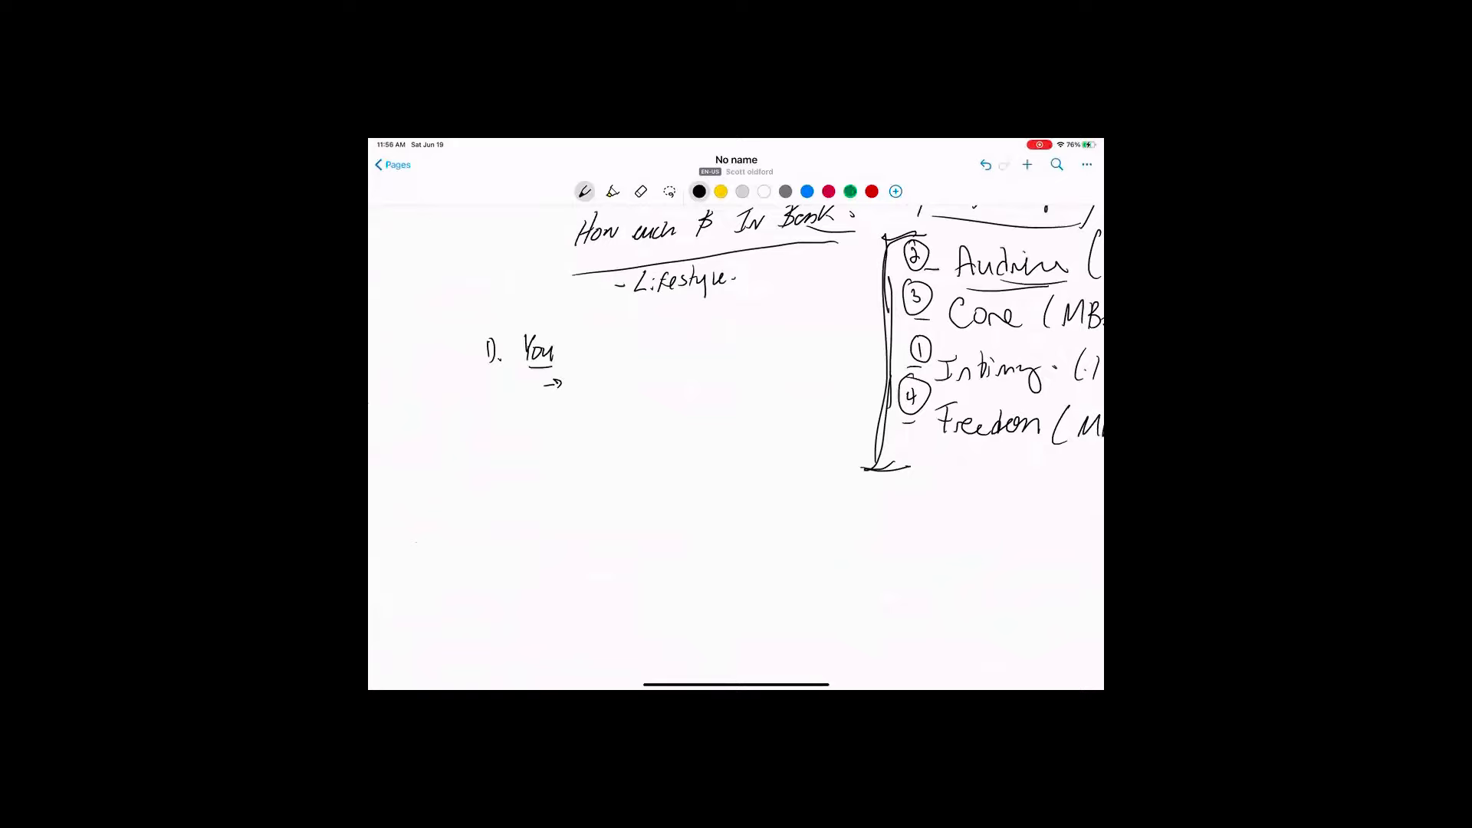
left_click_drag(578, 380, 610, 380)
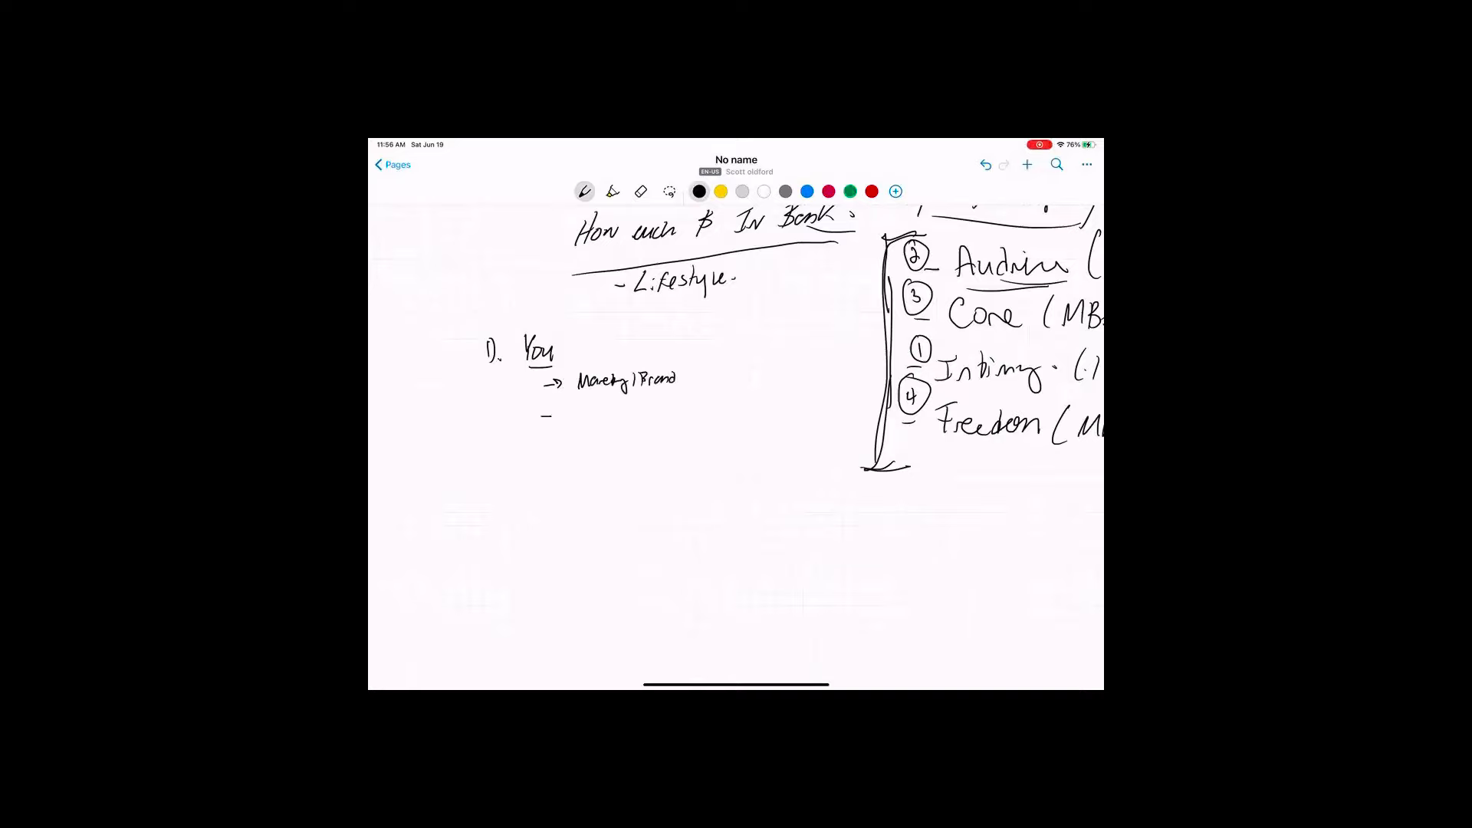
Add 'Education, Self, PD, Mentor' under You, mark Marketing/Brand, and start item '2)'
left_click_drag(544, 413, 586, 418)
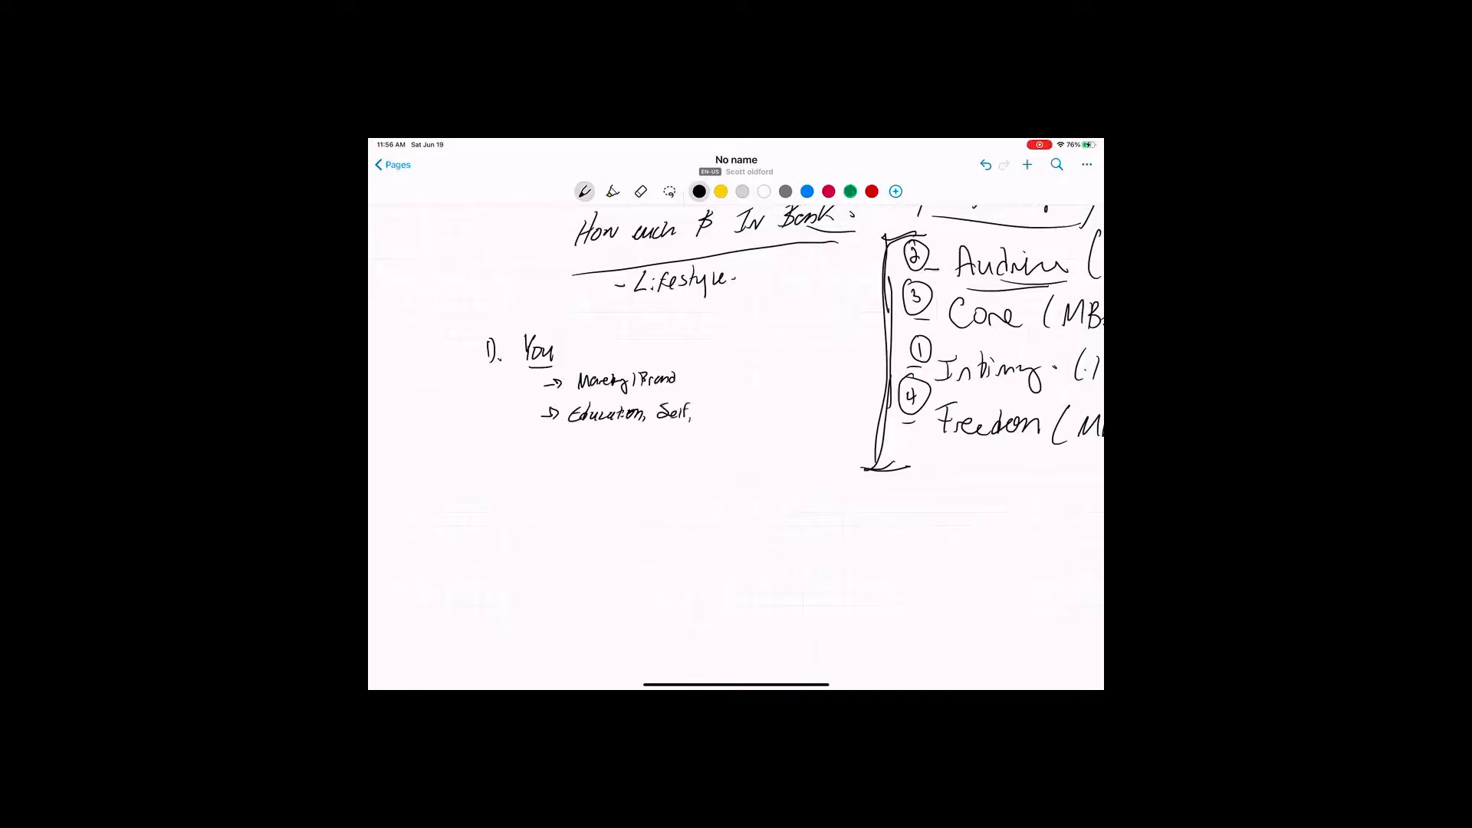
type("PD,")
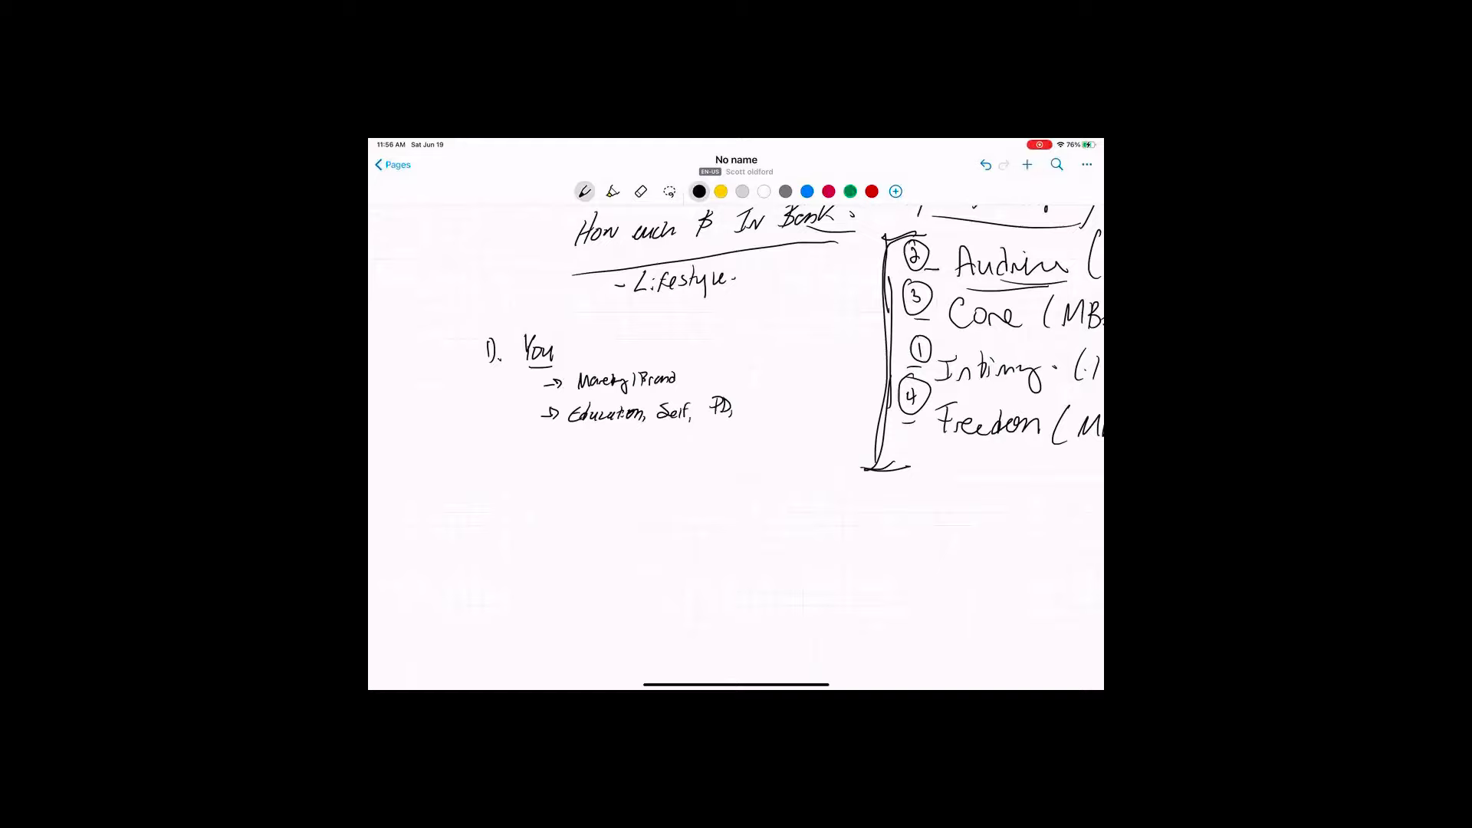
left_click_drag(746, 399, 803, 409)
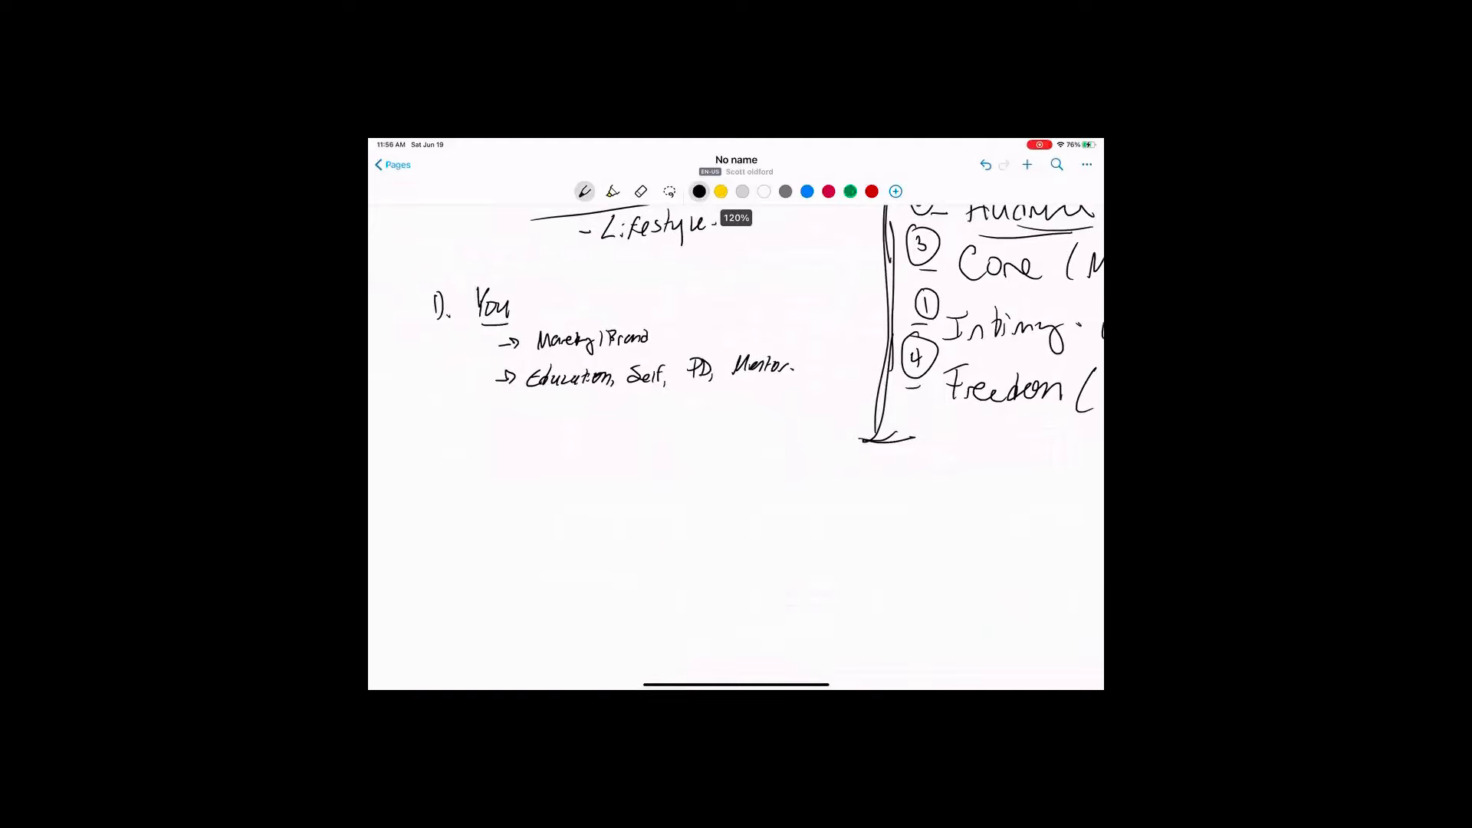
left_click_drag(661, 324, 671, 329)
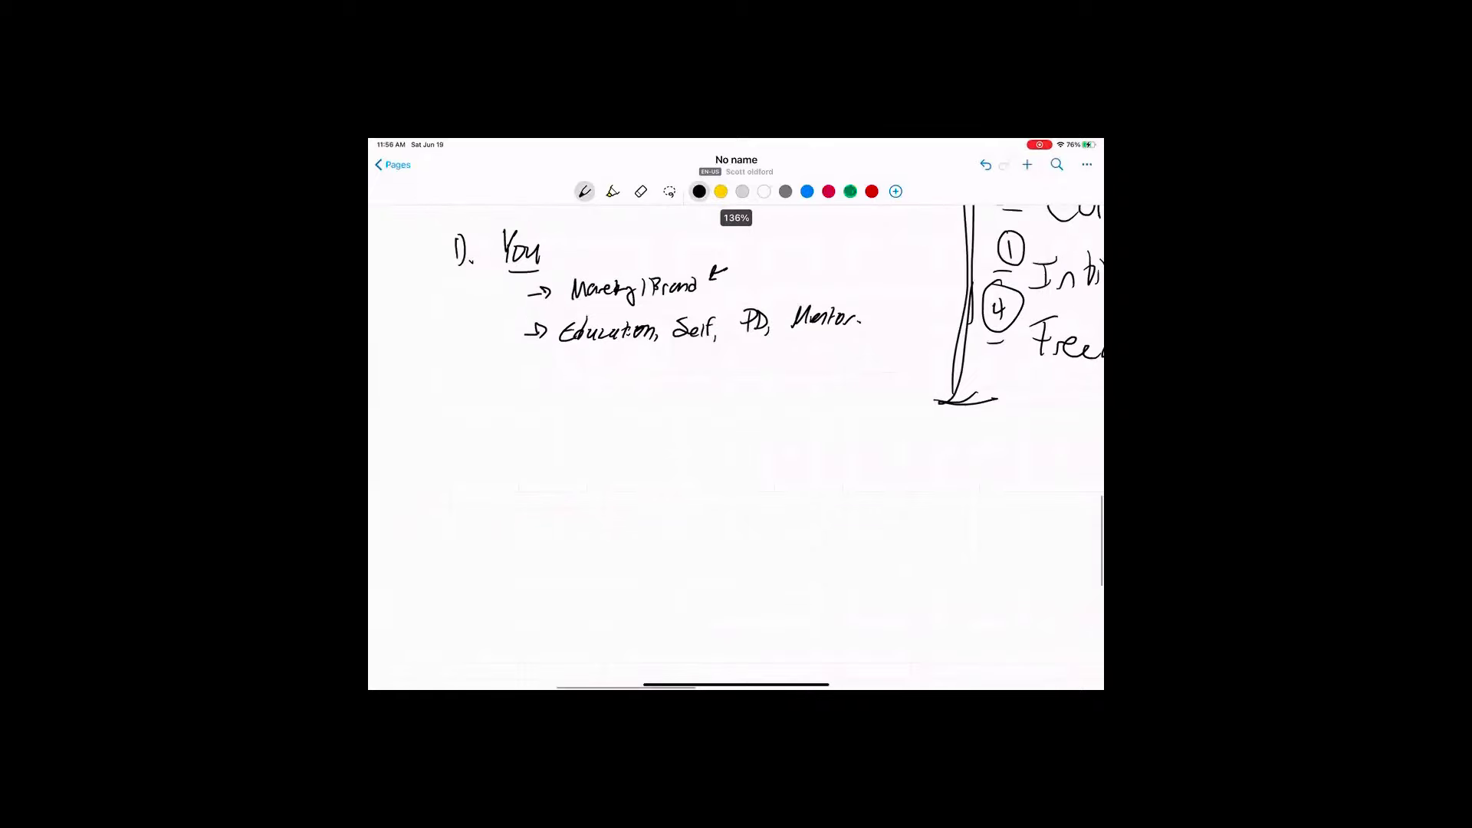
left_click_drag(443, 404, 455, 417)
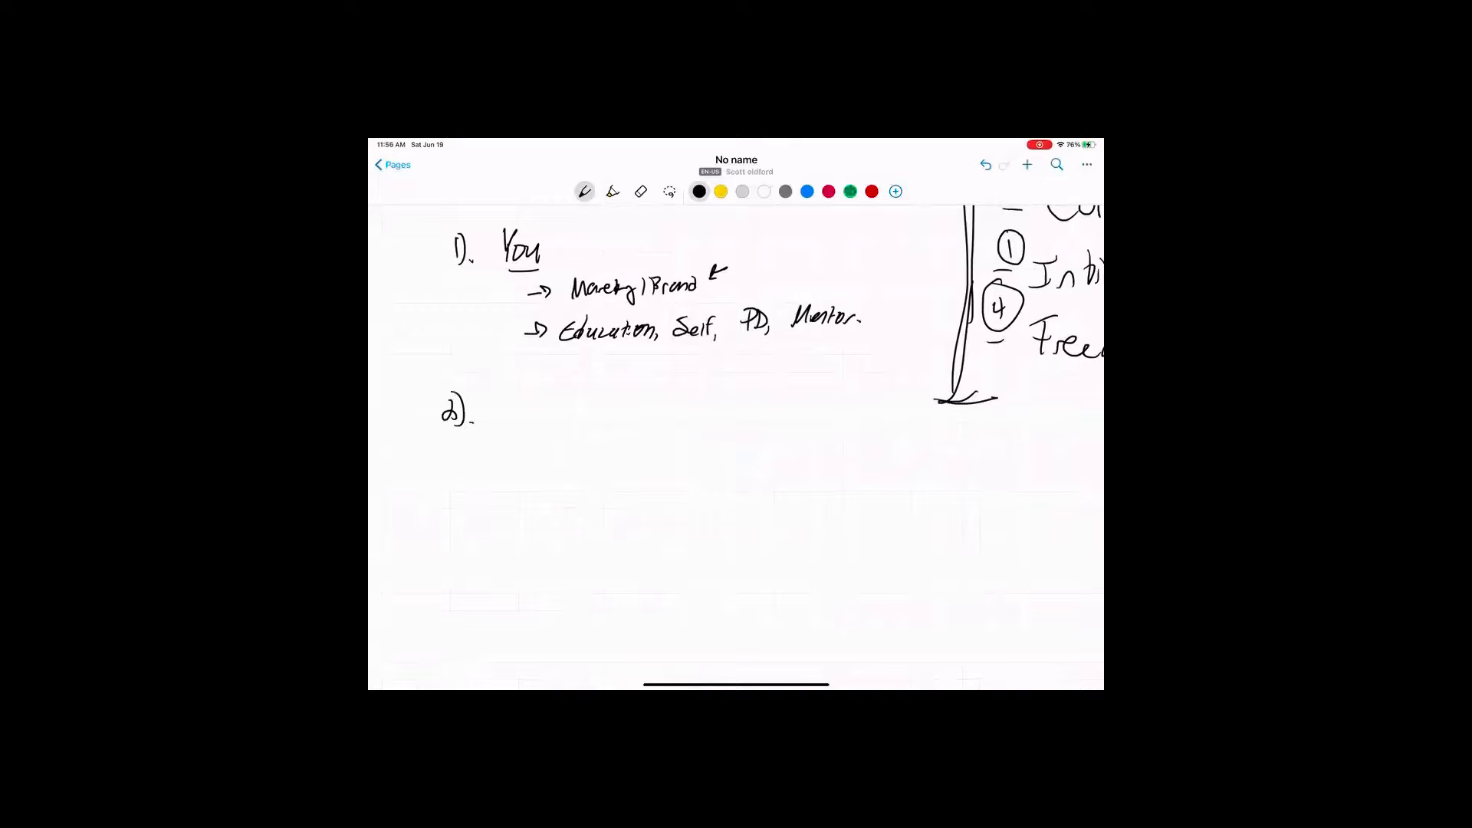
Write 'Know' with Saas – Education, Brand and Certification listed beneath it
type("Know")
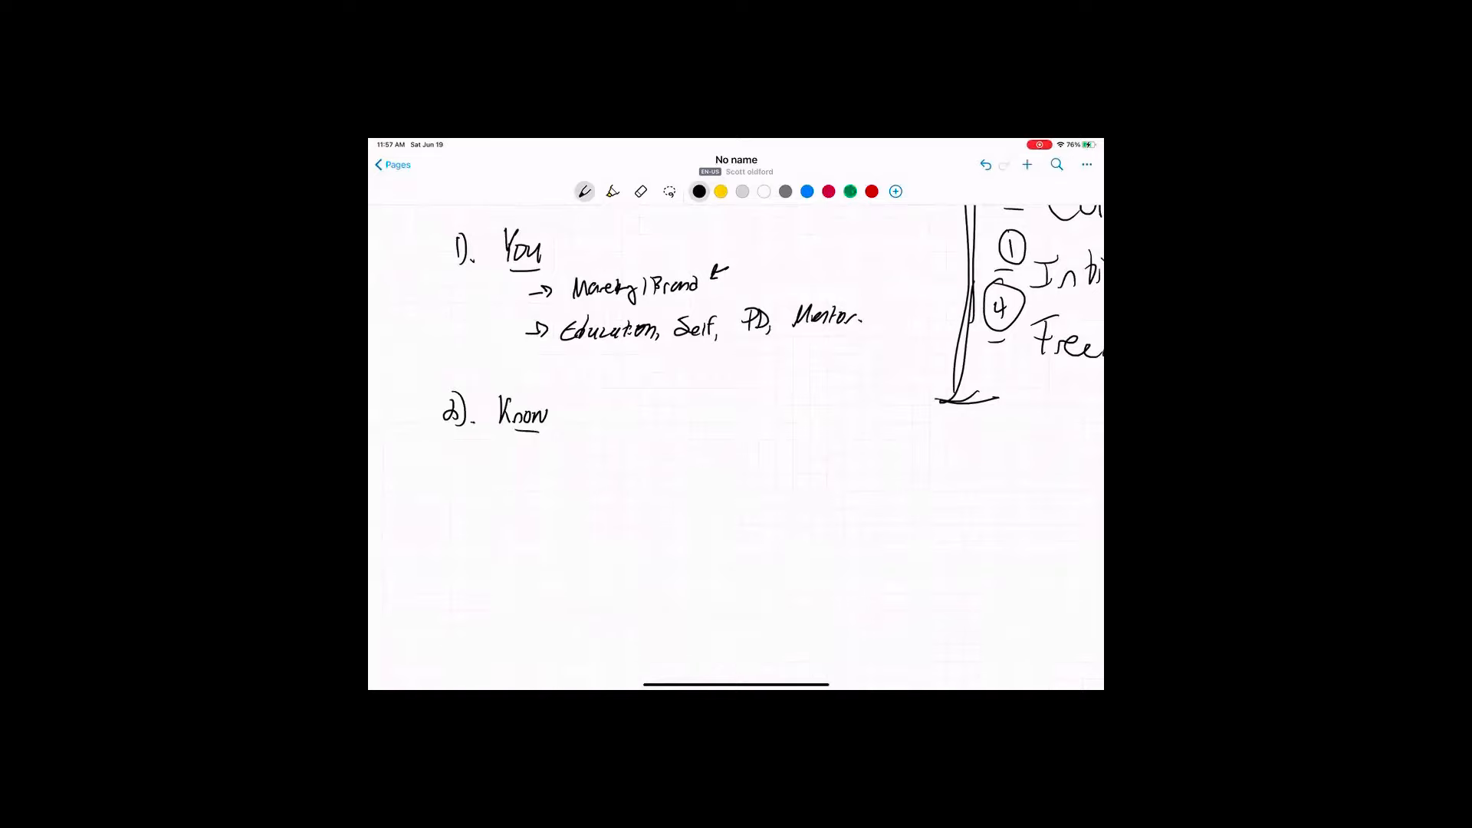
left_click_drag(526, 451, 549, 451)
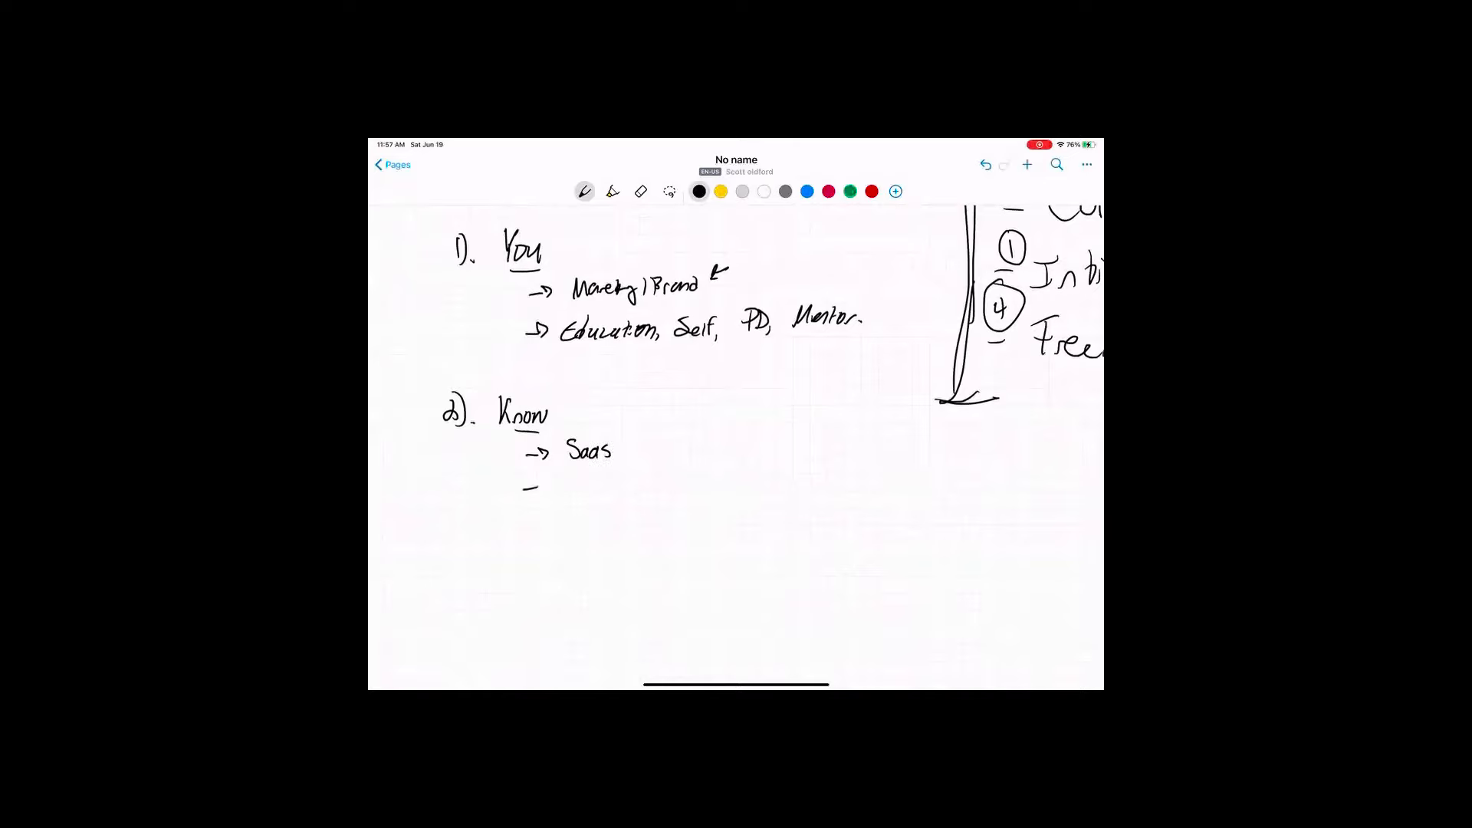
left_click_drag(525, 486, 549, 483)
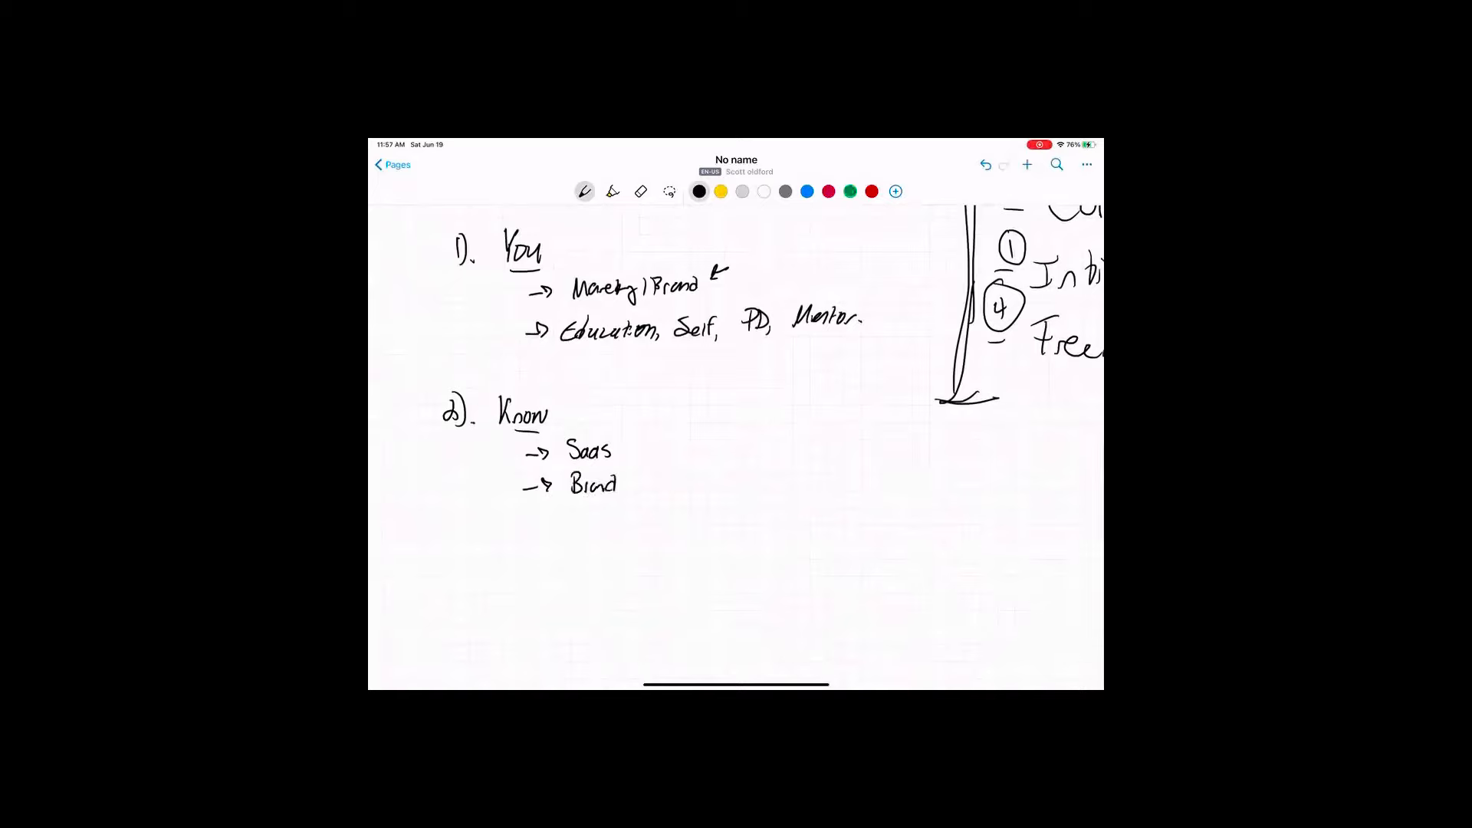
left_click_drag(521, 519, 549, 519)
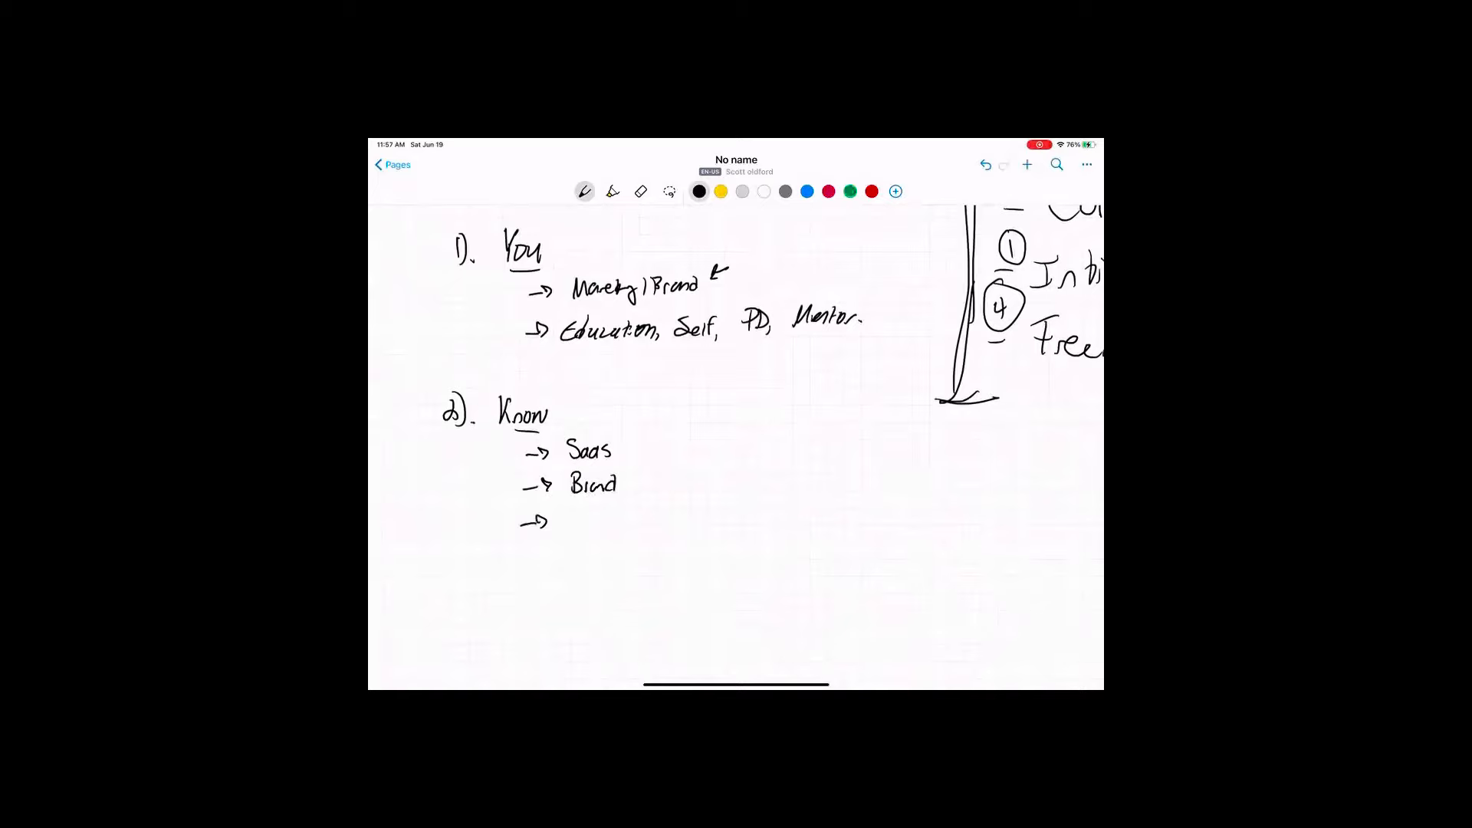
left_click_drag(564, 511, 577, 521)
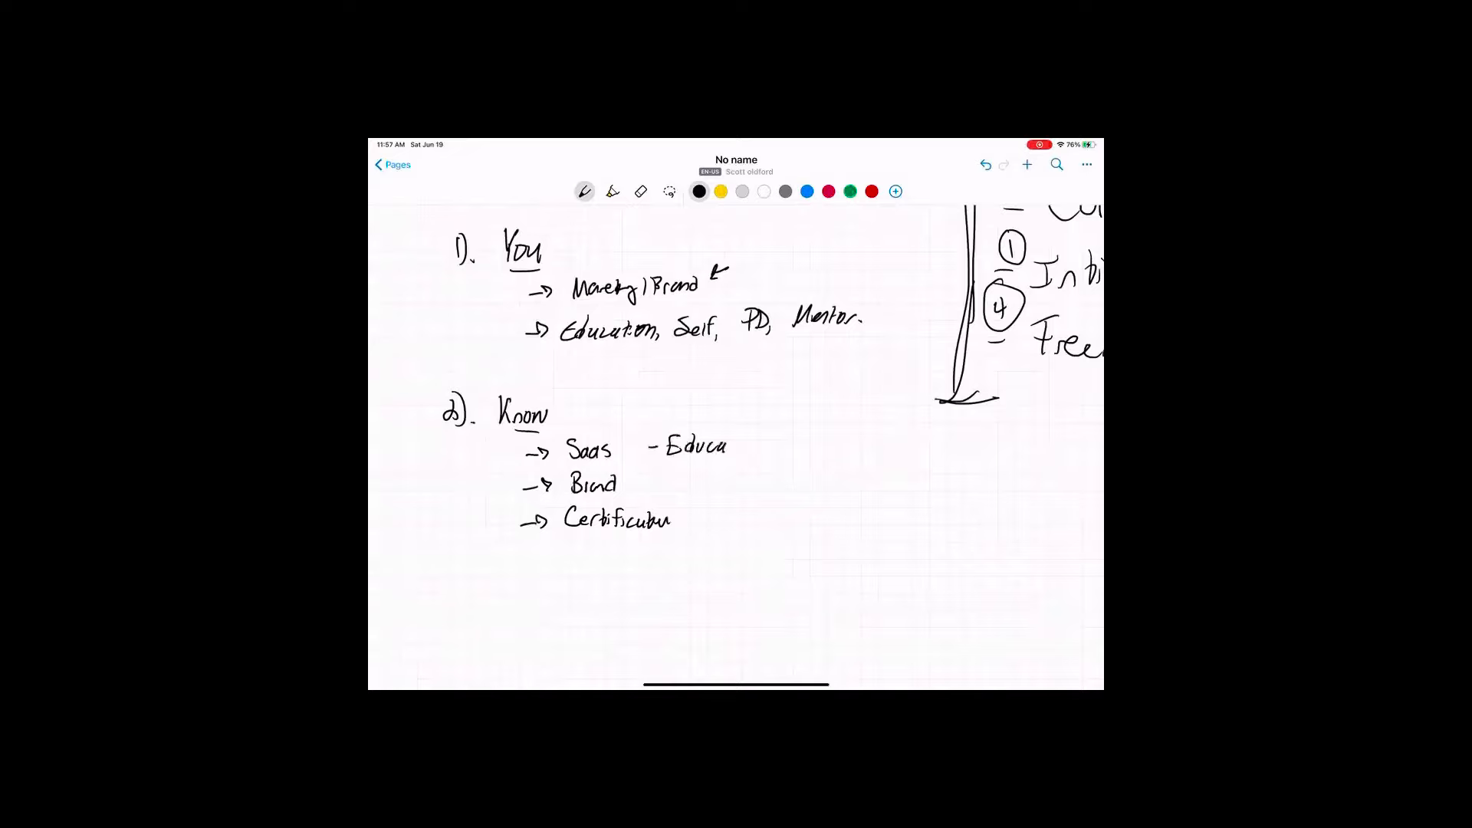
left_click_drag(724, 446, 762, 446)
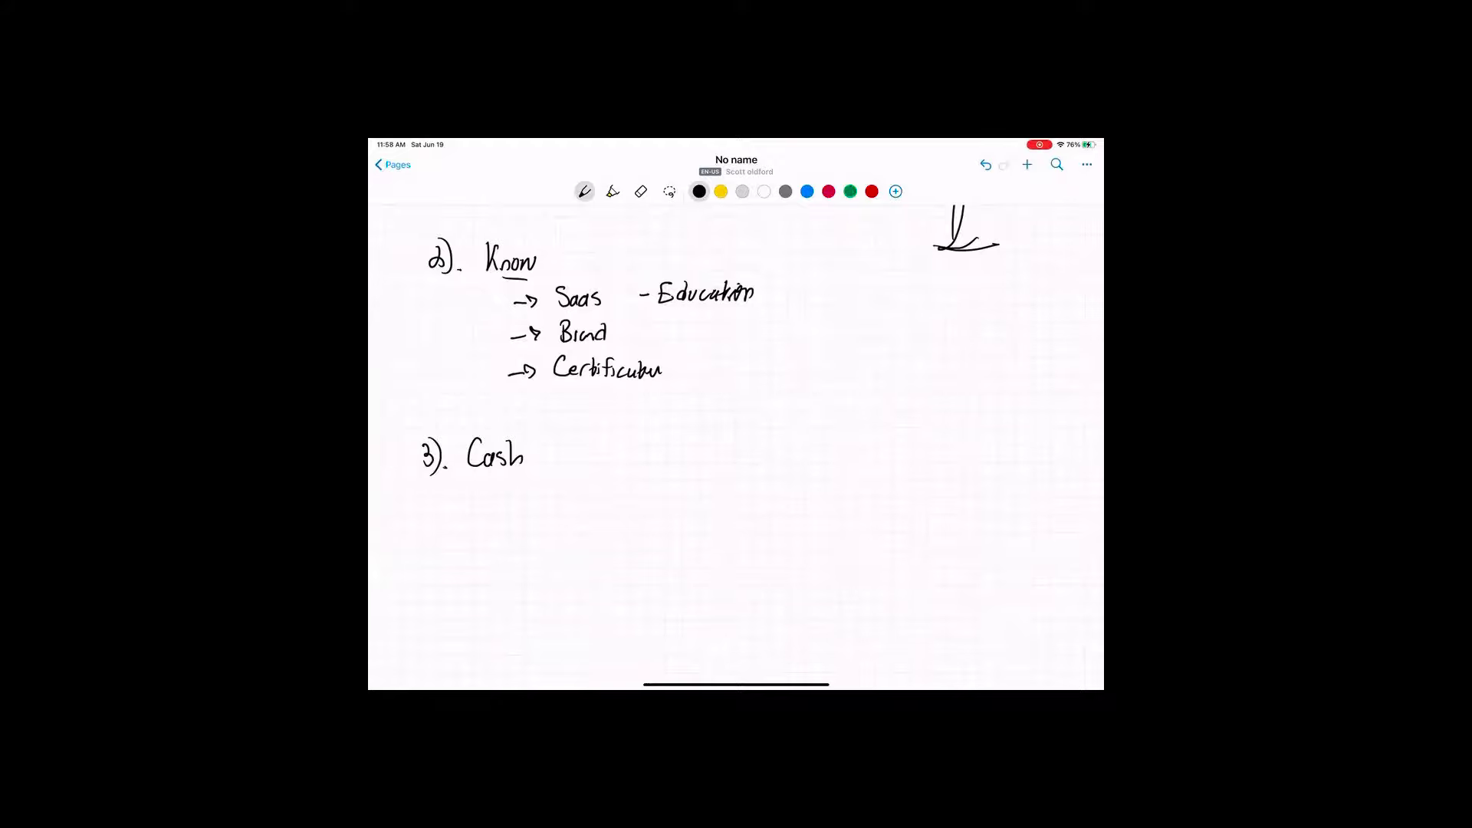
Handwrite the Cash sub-points Crypto, Stocks and Comm., with arrows and placeholder dots
left_click_drag(484, 492, 502, 484)
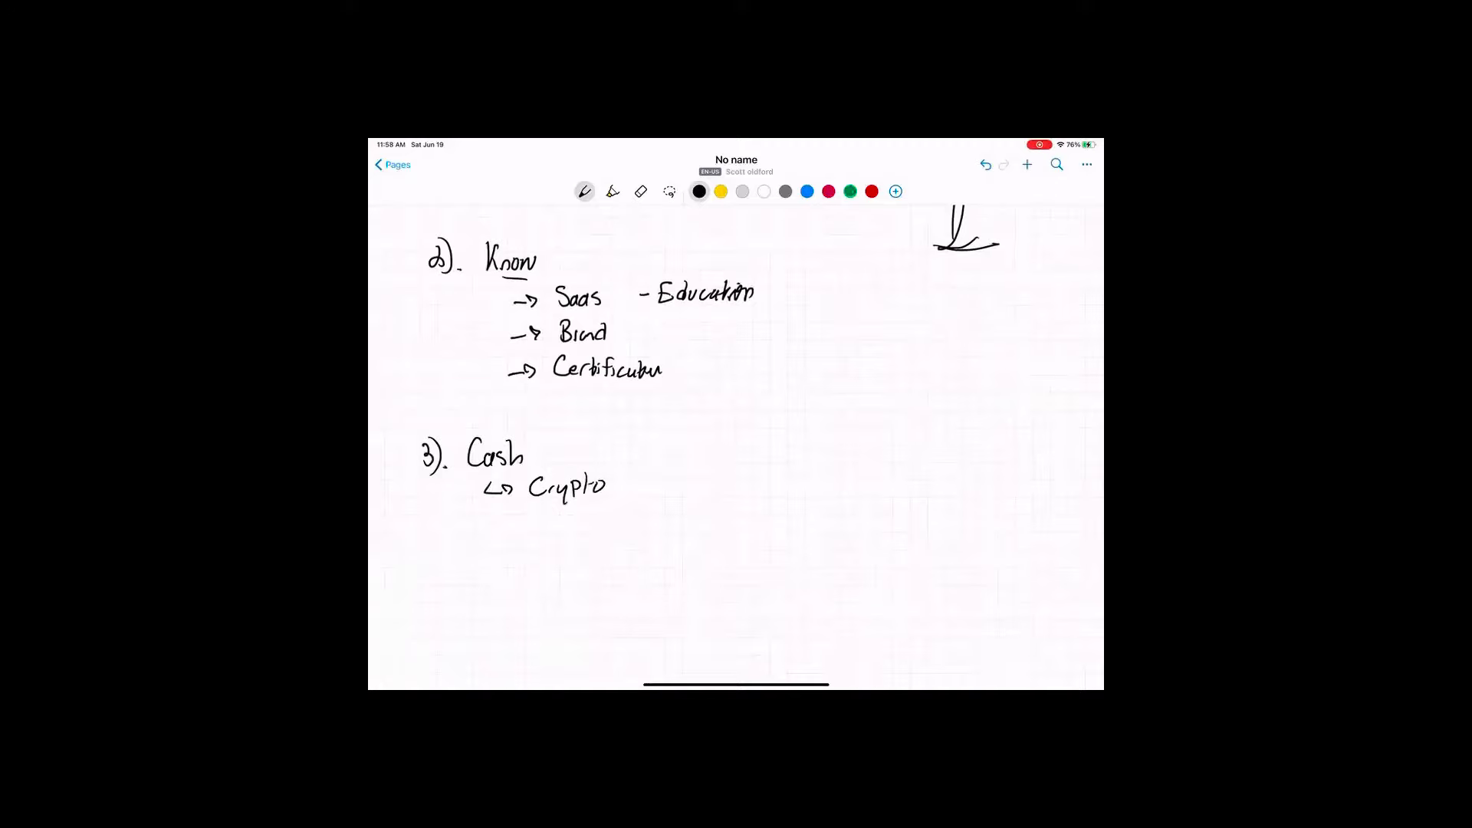
left_click_drag(478, 526, 488, 516)
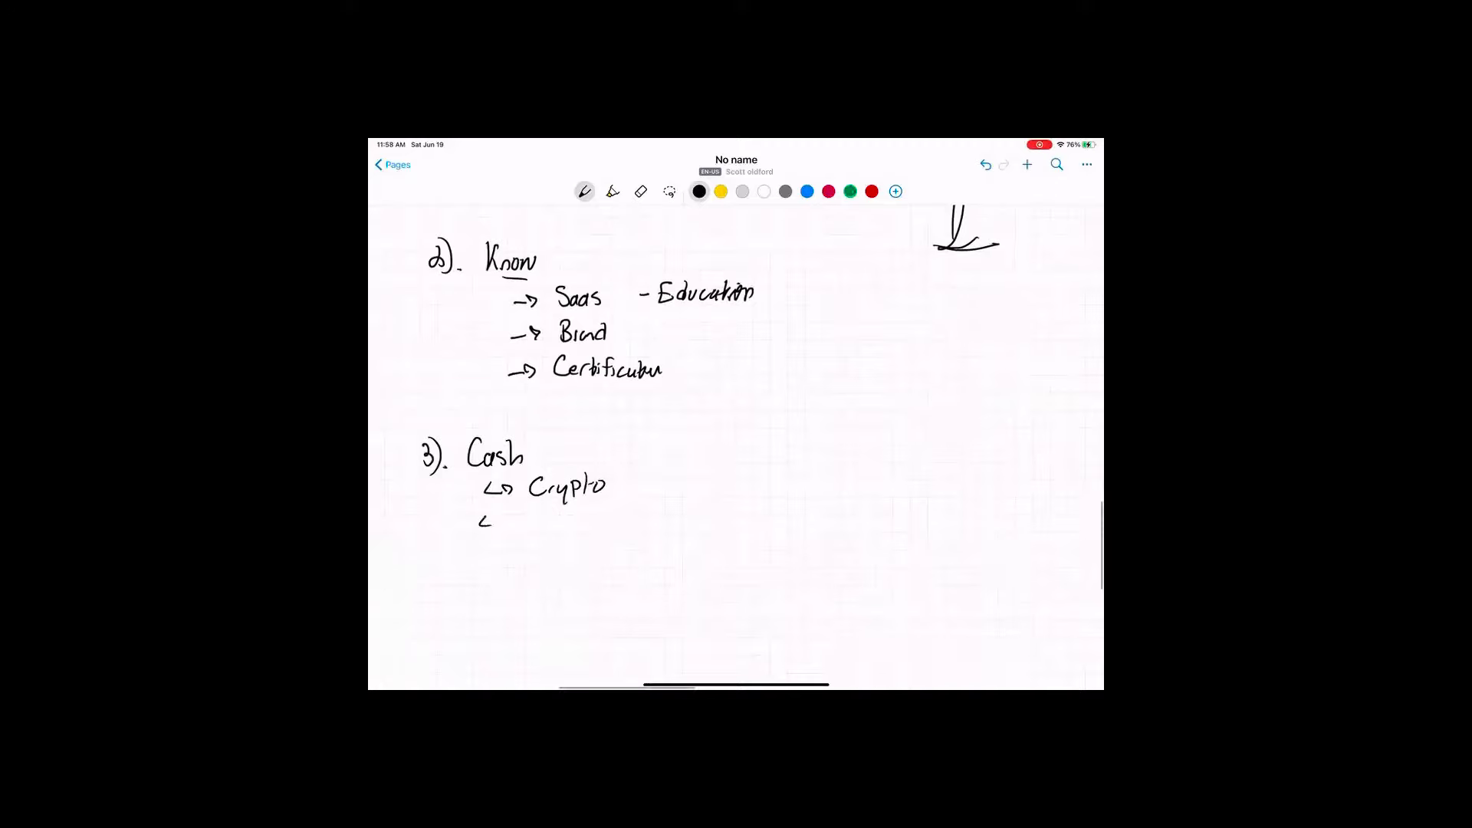
left_click_drag(478, 522, 515, 521)
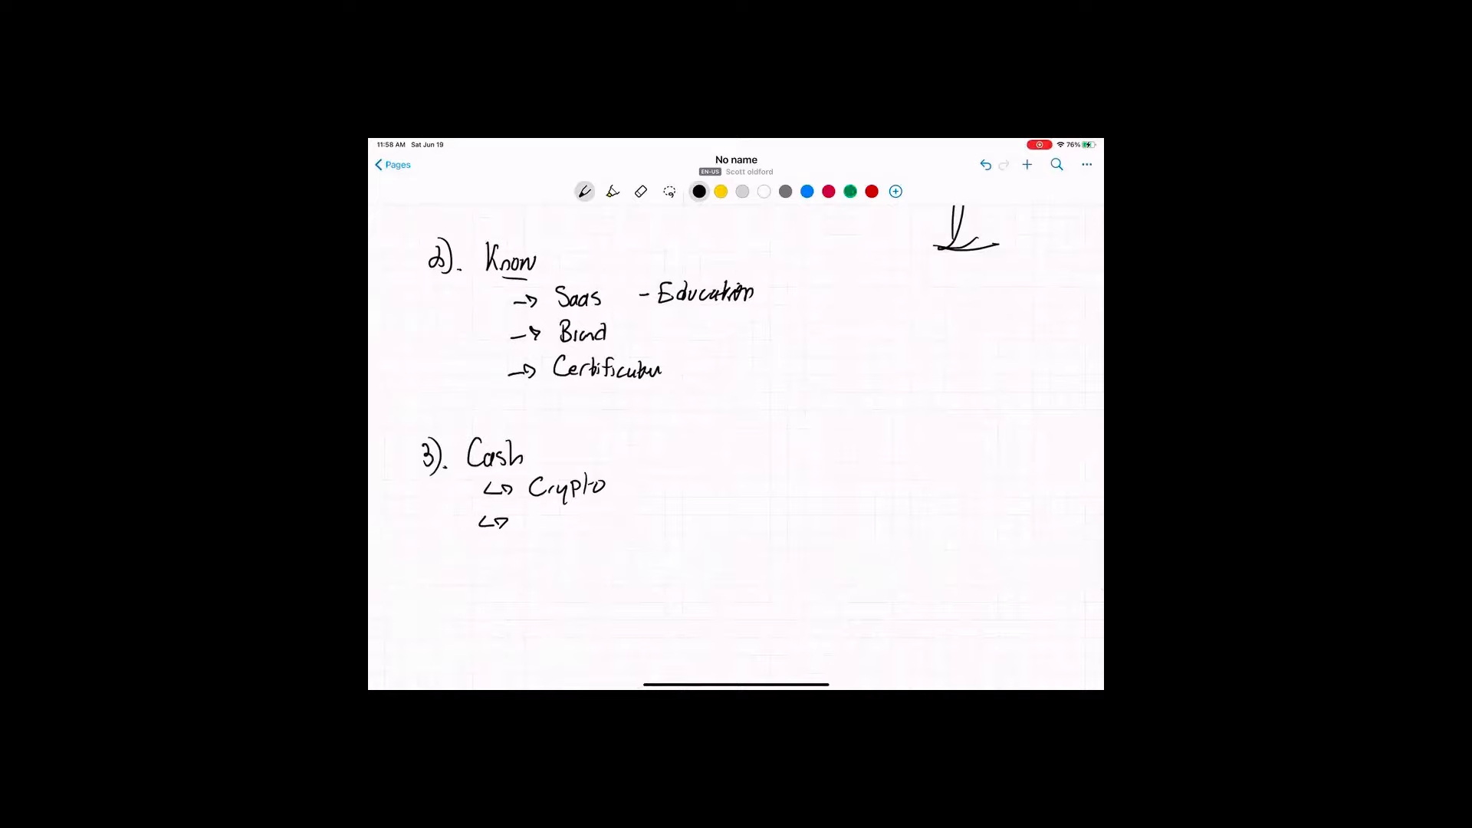
type("Comm.")
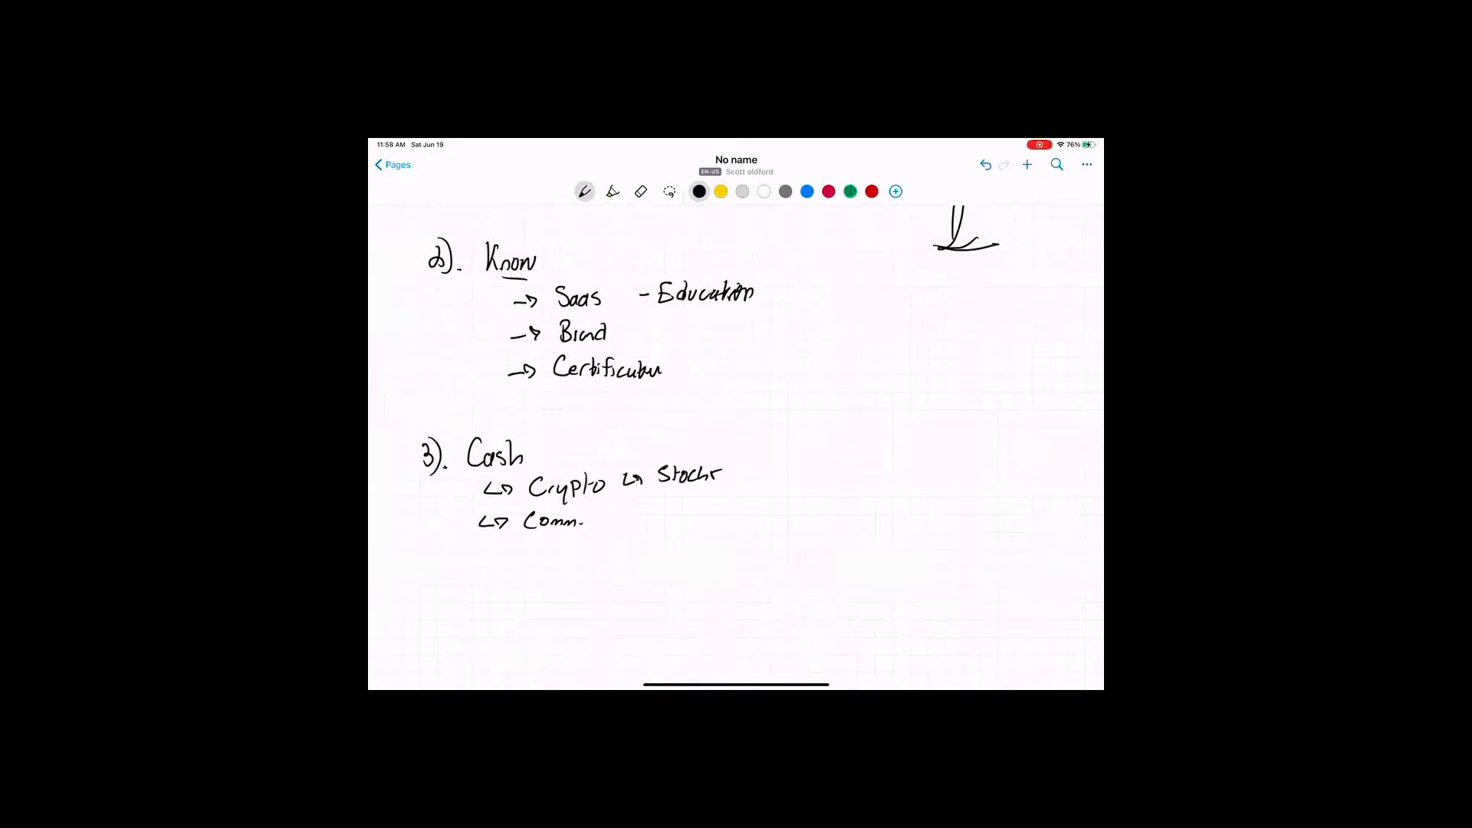
left_click_drag(624, 511, 681, 507)
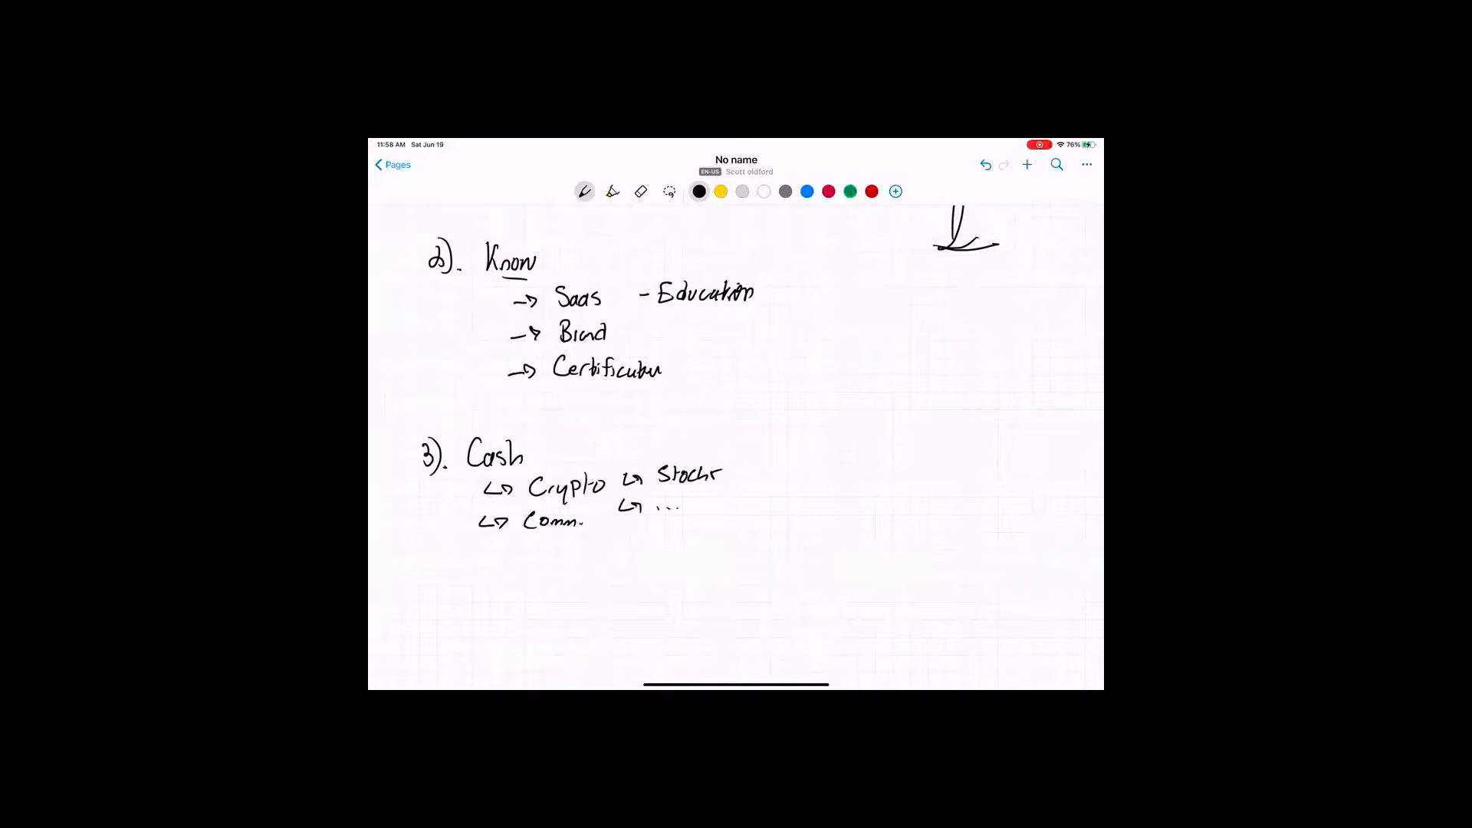
left_click_drag(662, 506, 699, 507)
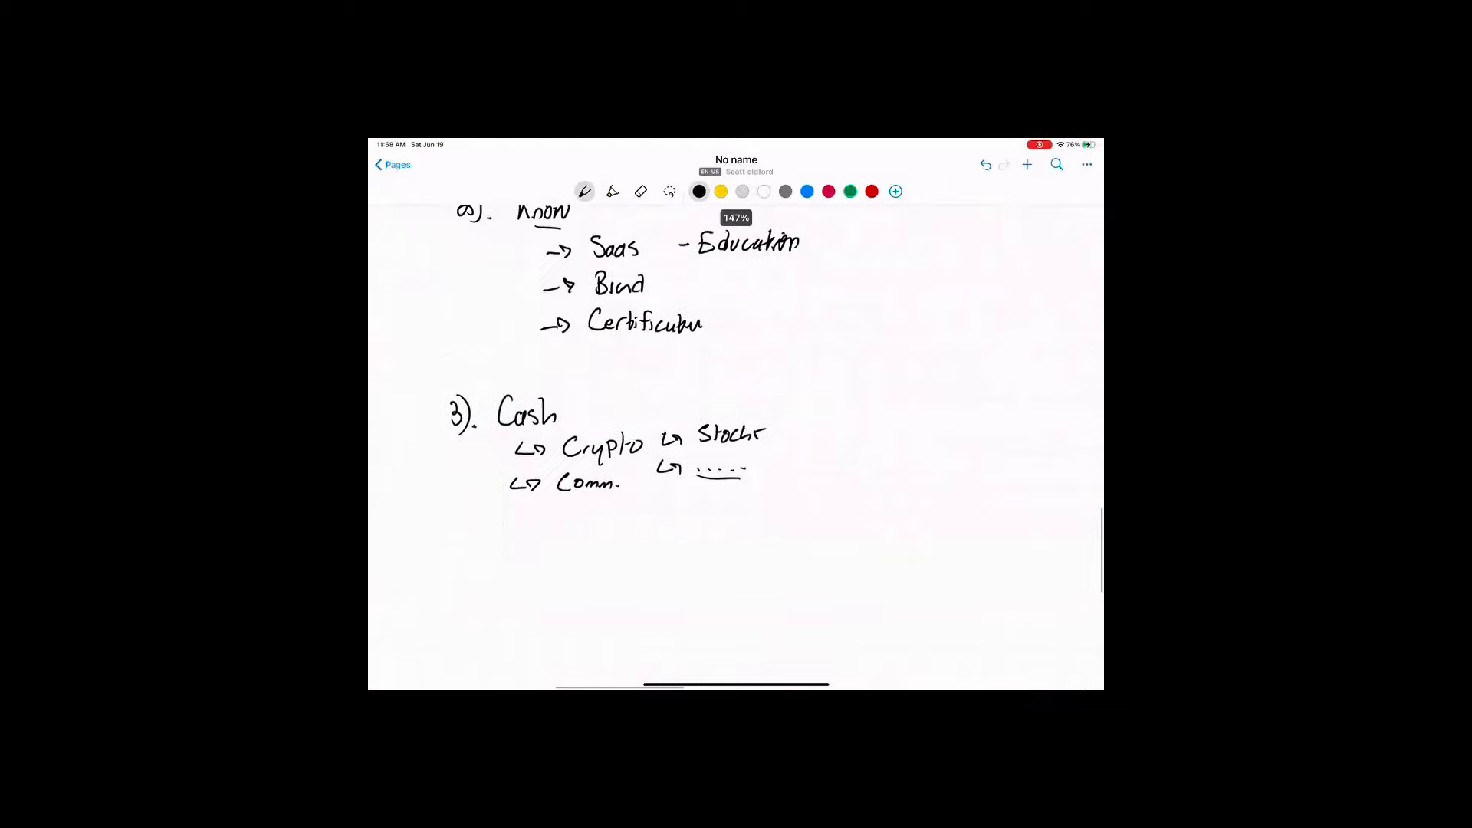
Write '$1,000,000 → Interest X + Increase In Value' below the Cash sub-points
type("$1,000,000")
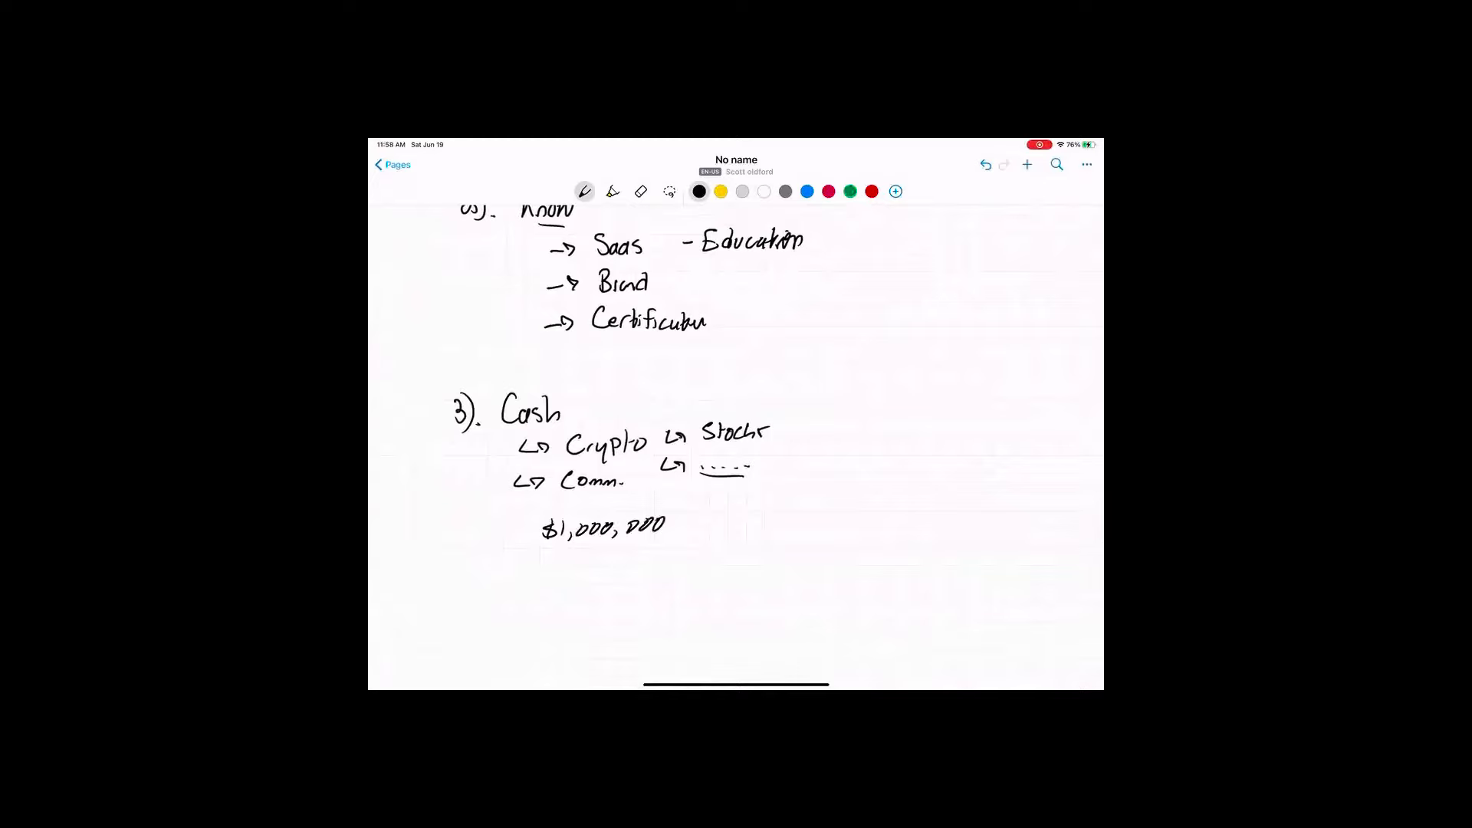
left_click_drag(680, 523, 708, 518)
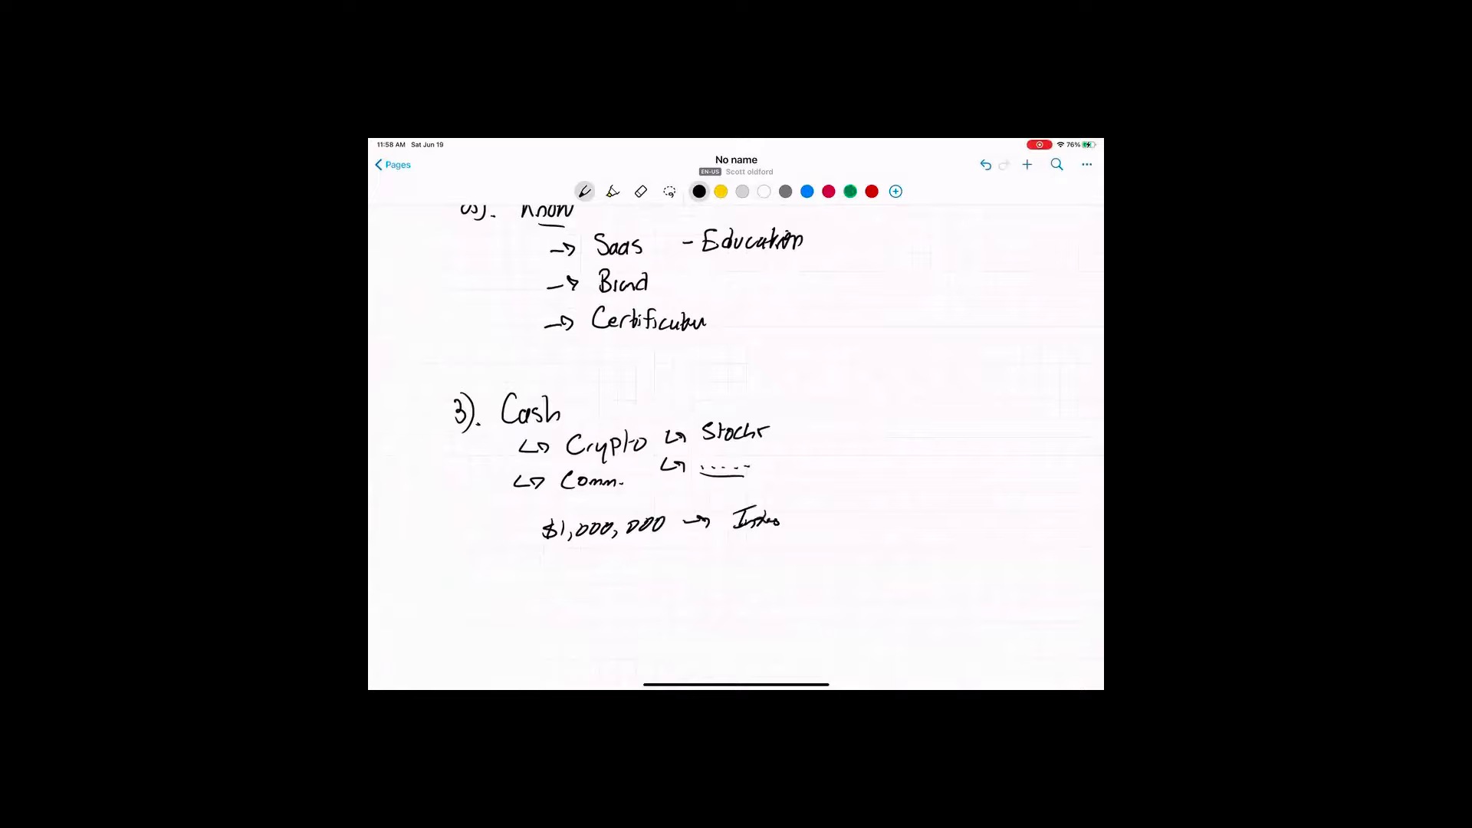
left_click_drag(807, 502, 831, 535)
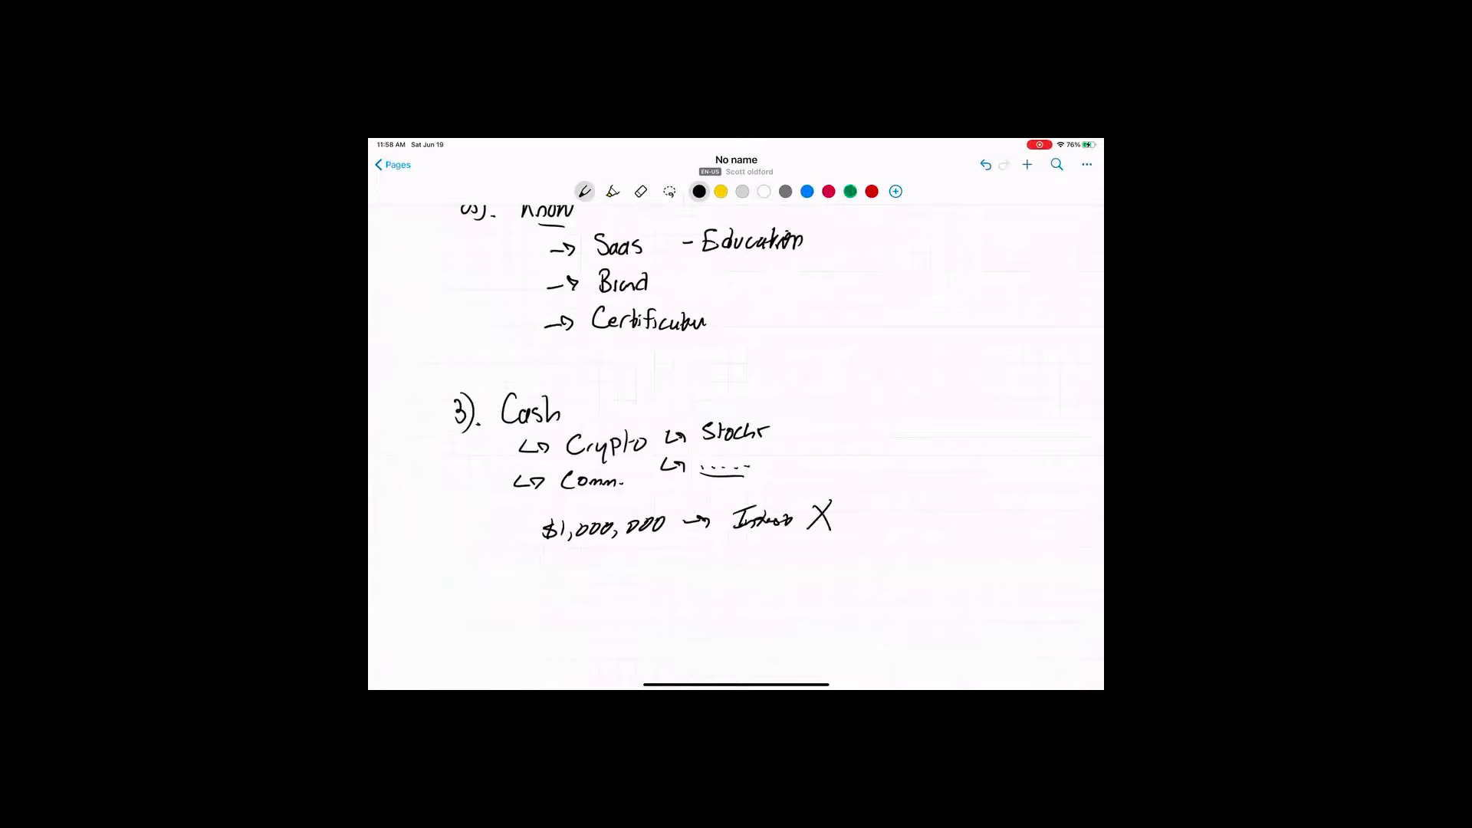
left_click_drag(864, 507, 871, 521)
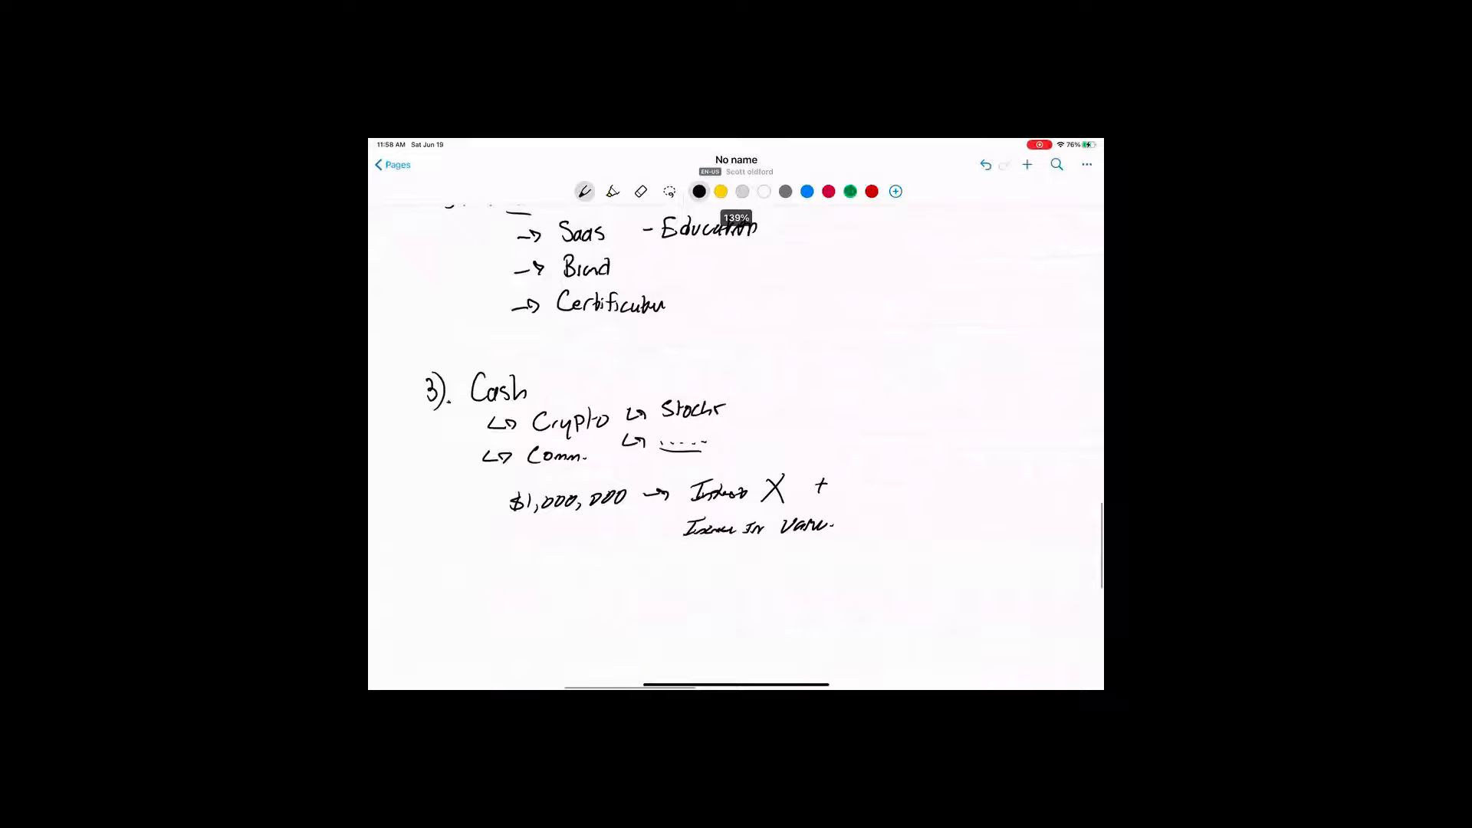
scroll("down", 3)
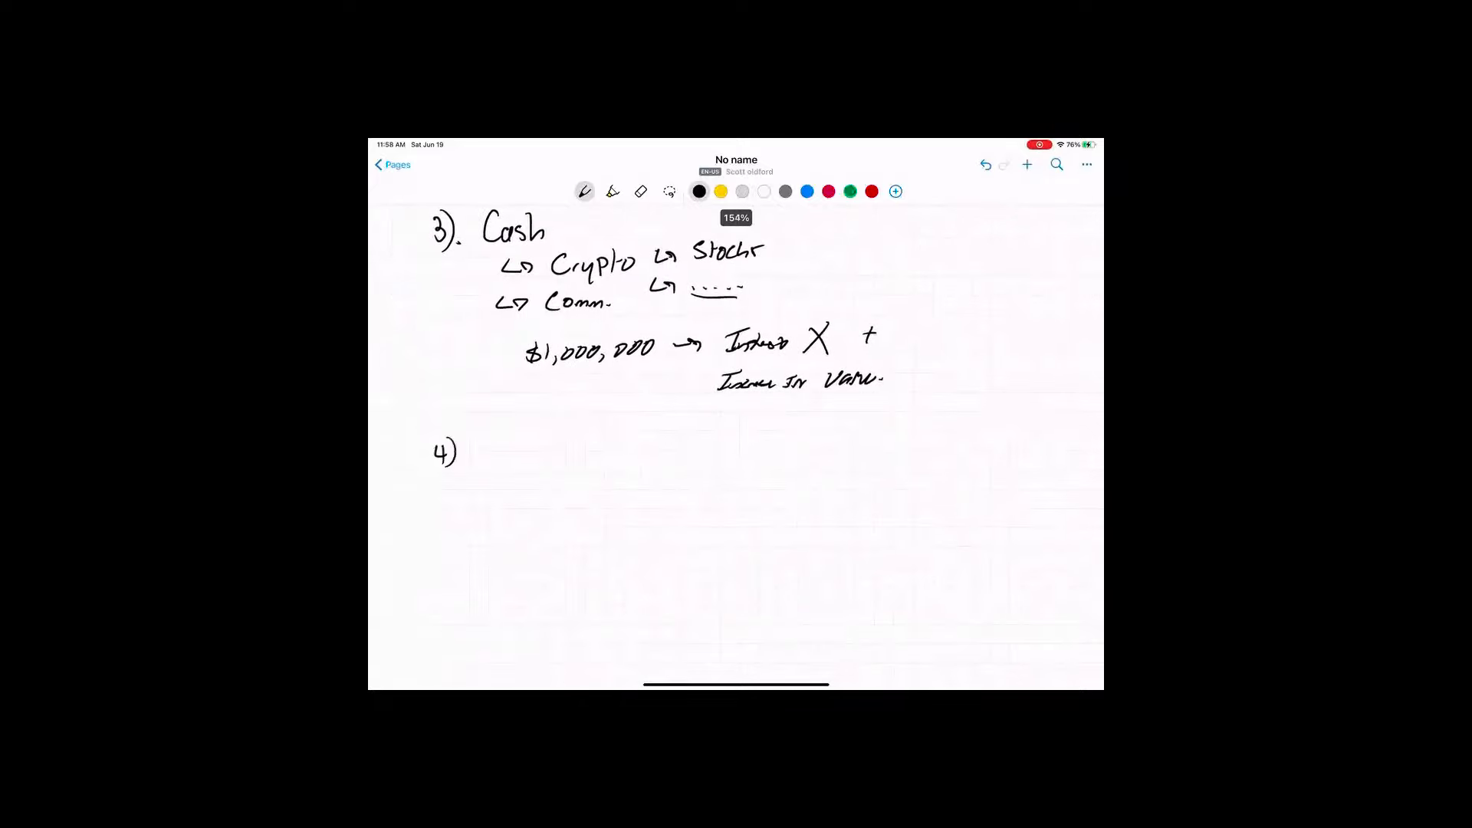
Handwrite '4). Investments you don't Know.' below Cash, then bring the list top into view
left_click_drag(489, 441, 488, 464)
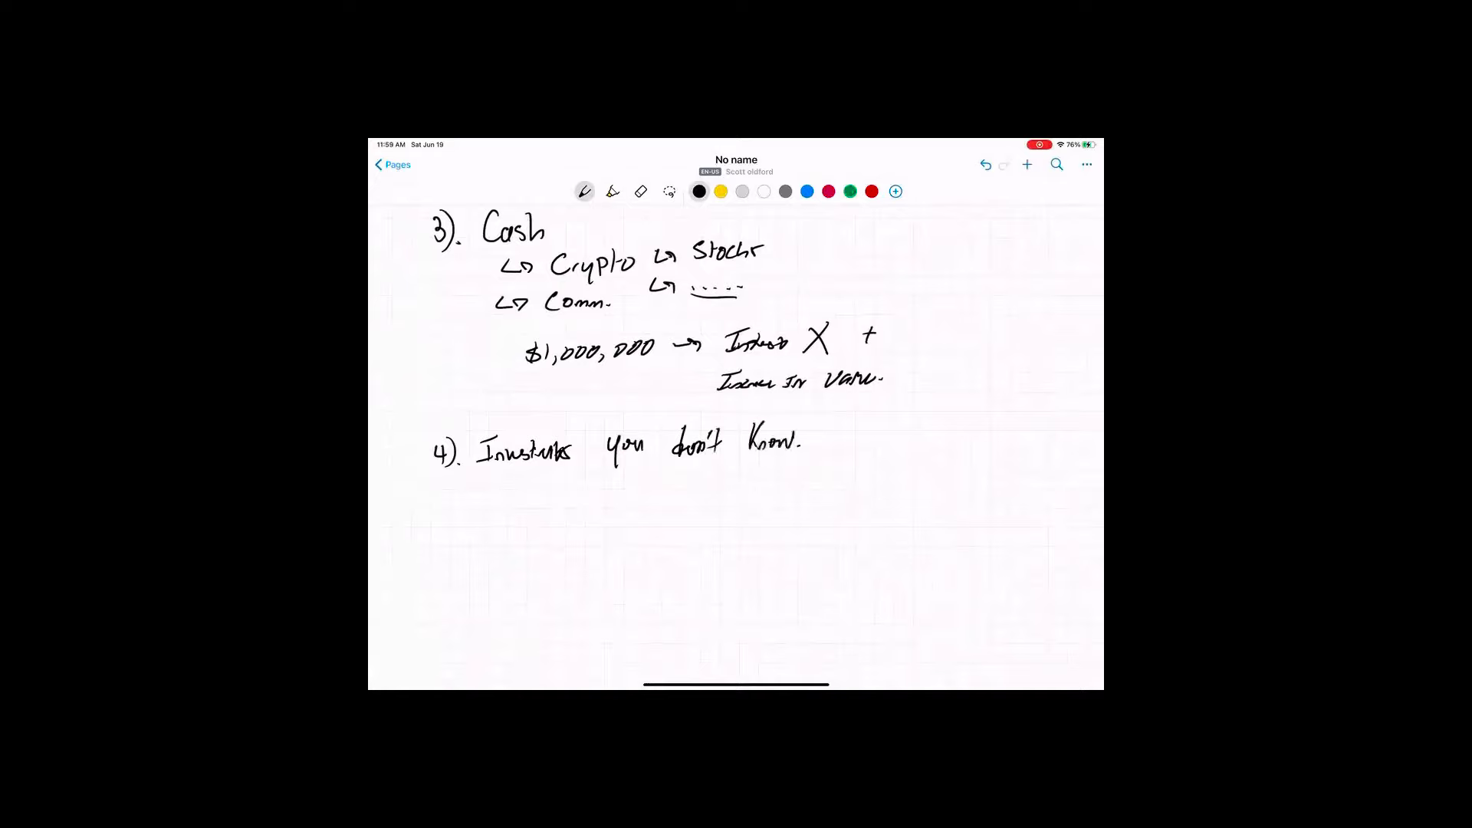
left_click_drag(749, 458, 798, 458)
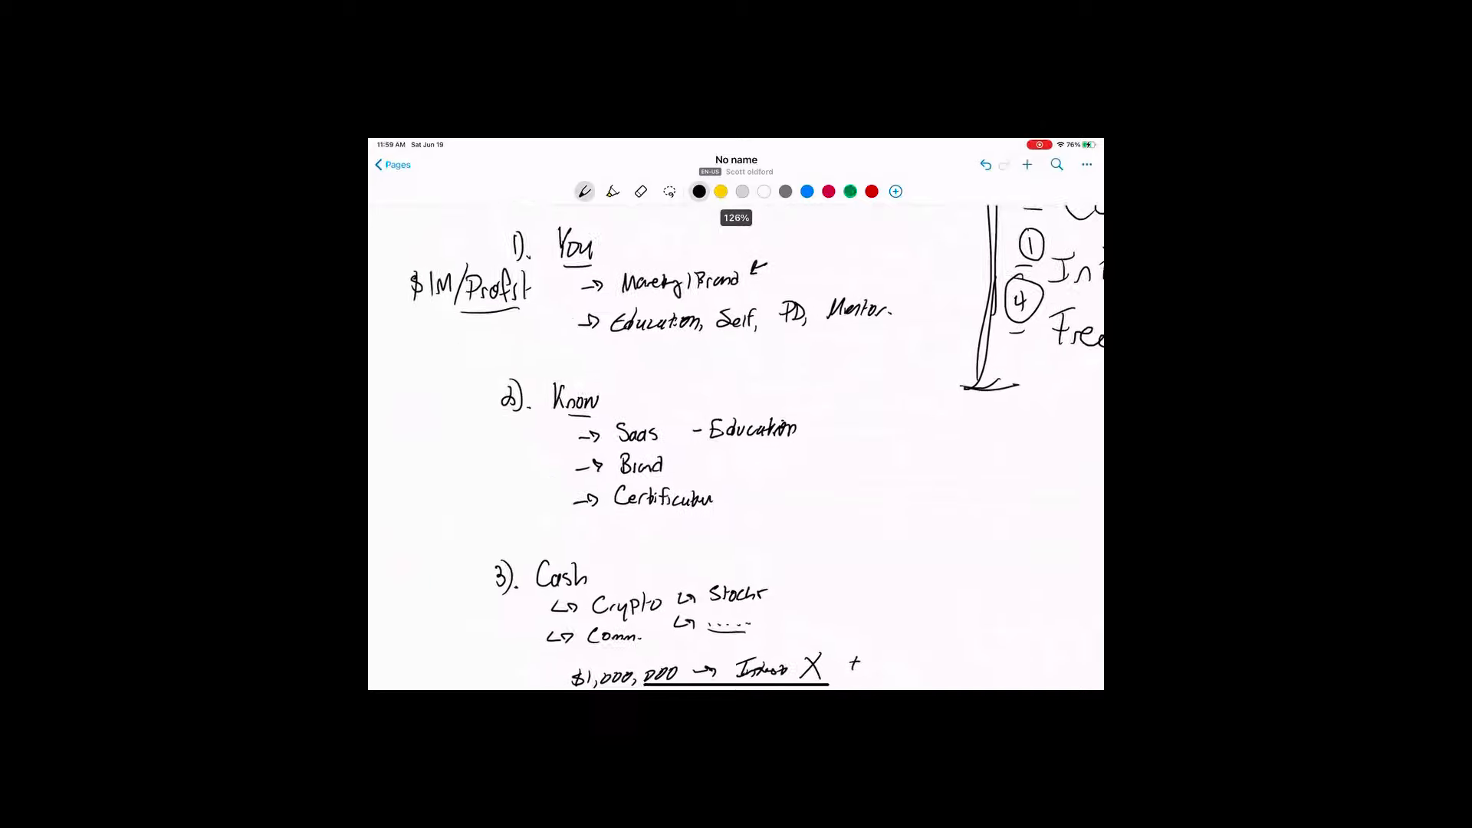
Write and underline 2019 under $1M/Profit, and add '$M' with an arrow into Know
type("2019.")
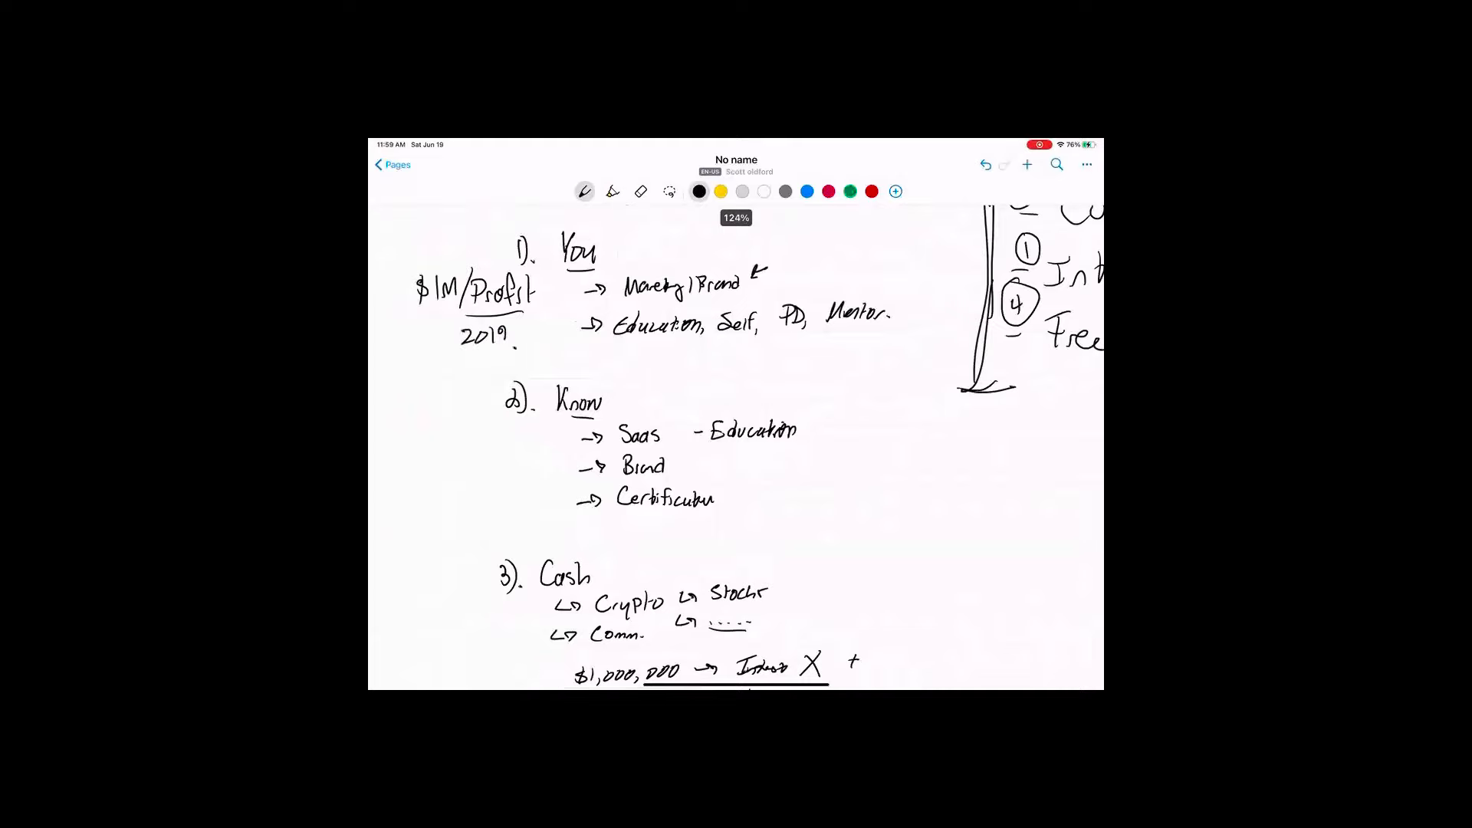
left_click_drag(460, 352, 521, 352)
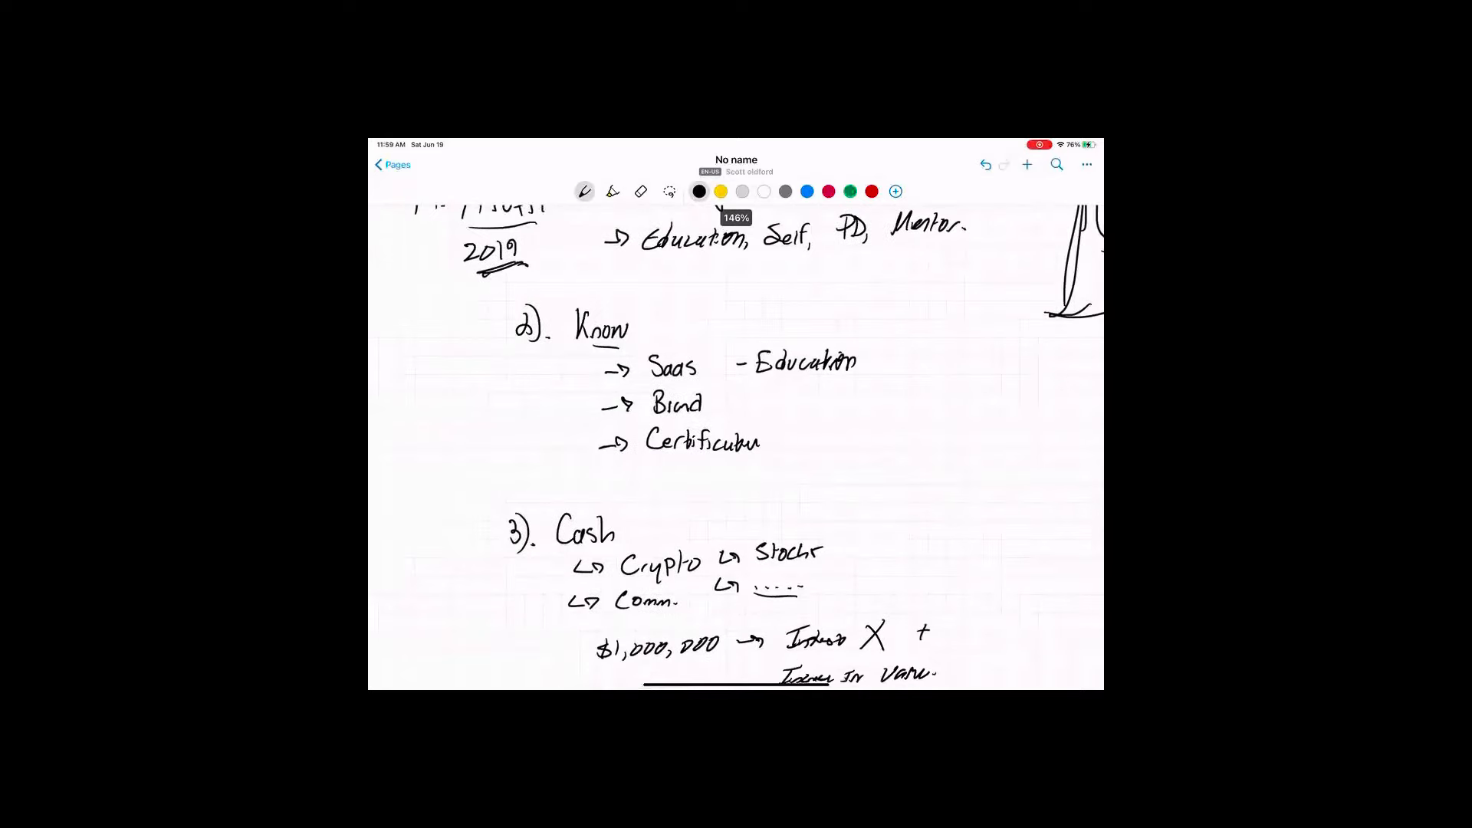
left_click_drag(415, 357, 421, 371)
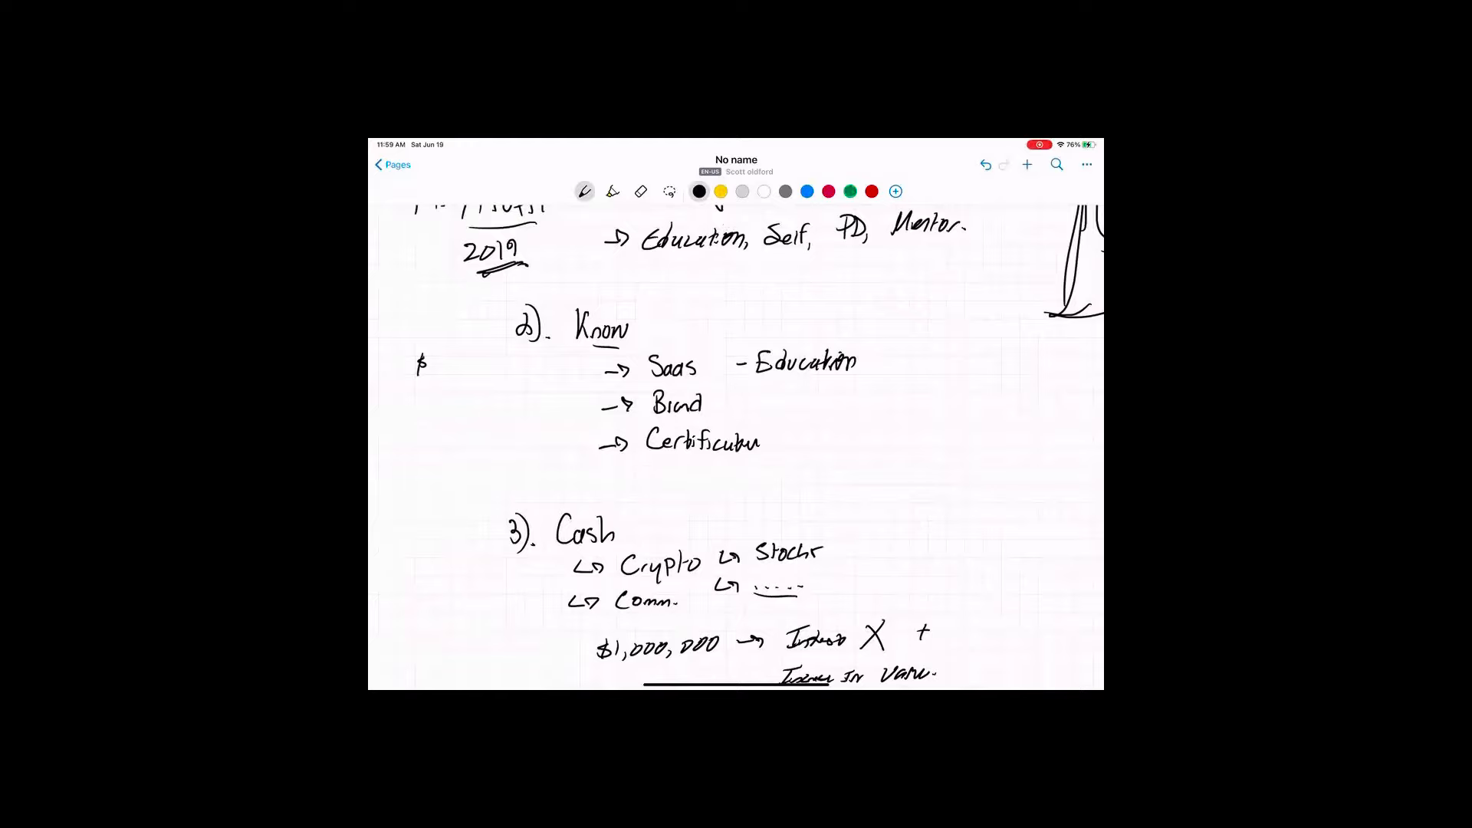
left_click_drag(427, 361, 446, 361)
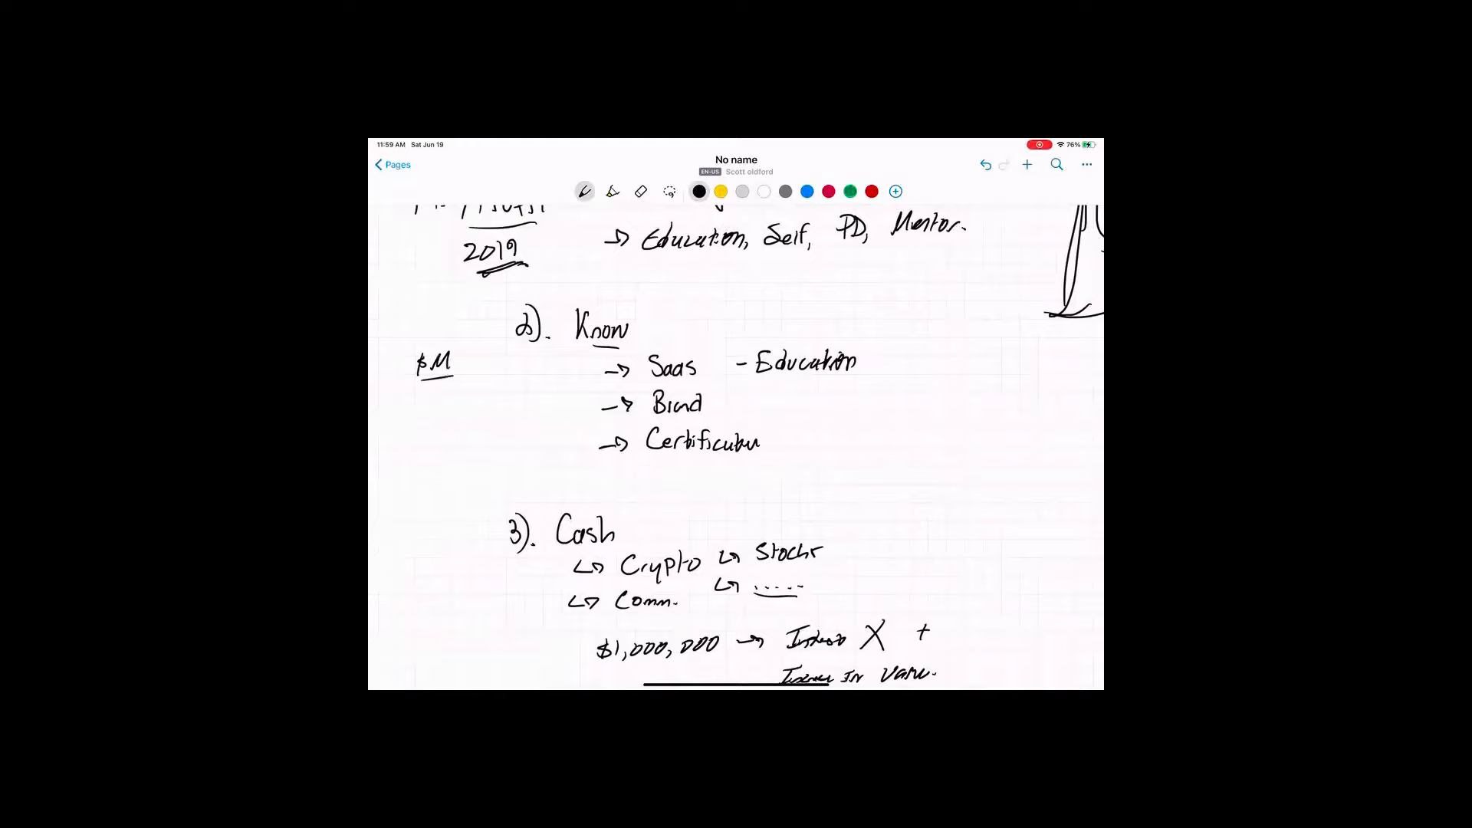
left_click_drag(451, 404, 539, 399)
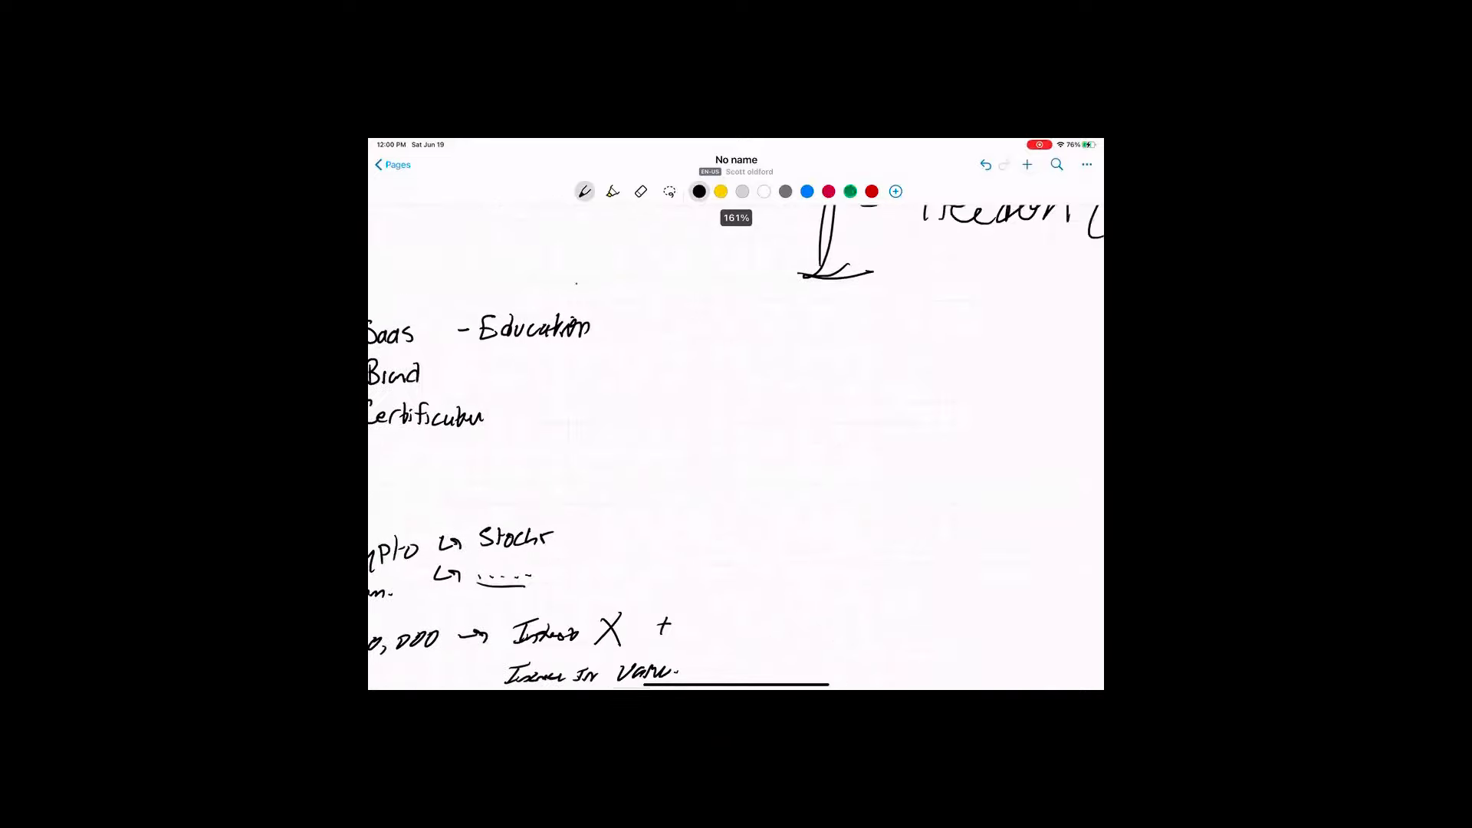
Bracket the Know items as 'Controlled', bracket Cash, and add down arrows at Cash and Stocks
left_click_drag(596, 272, 591, 432)
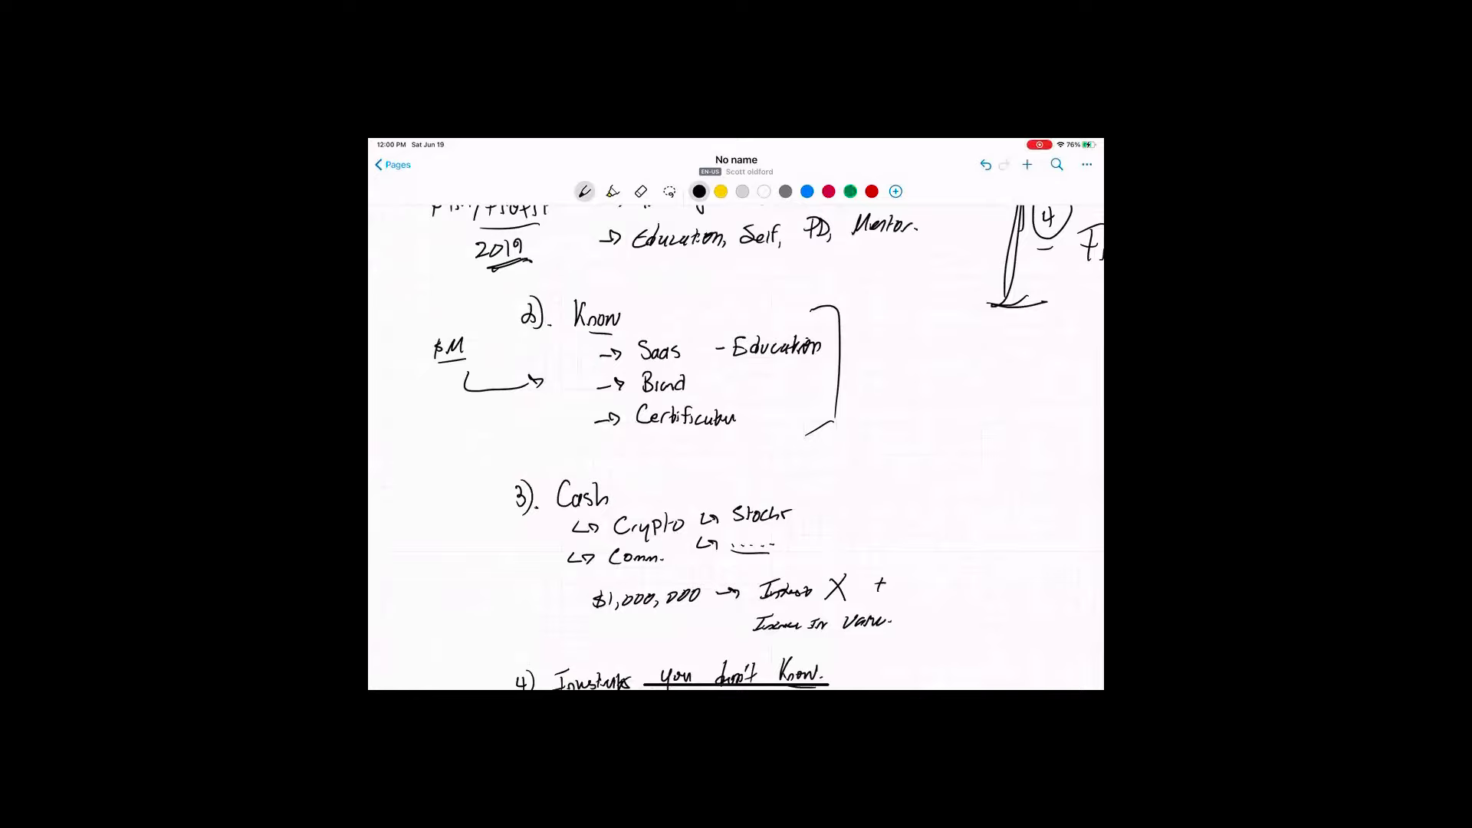
left_click_drag(849, 343, 878, 347)
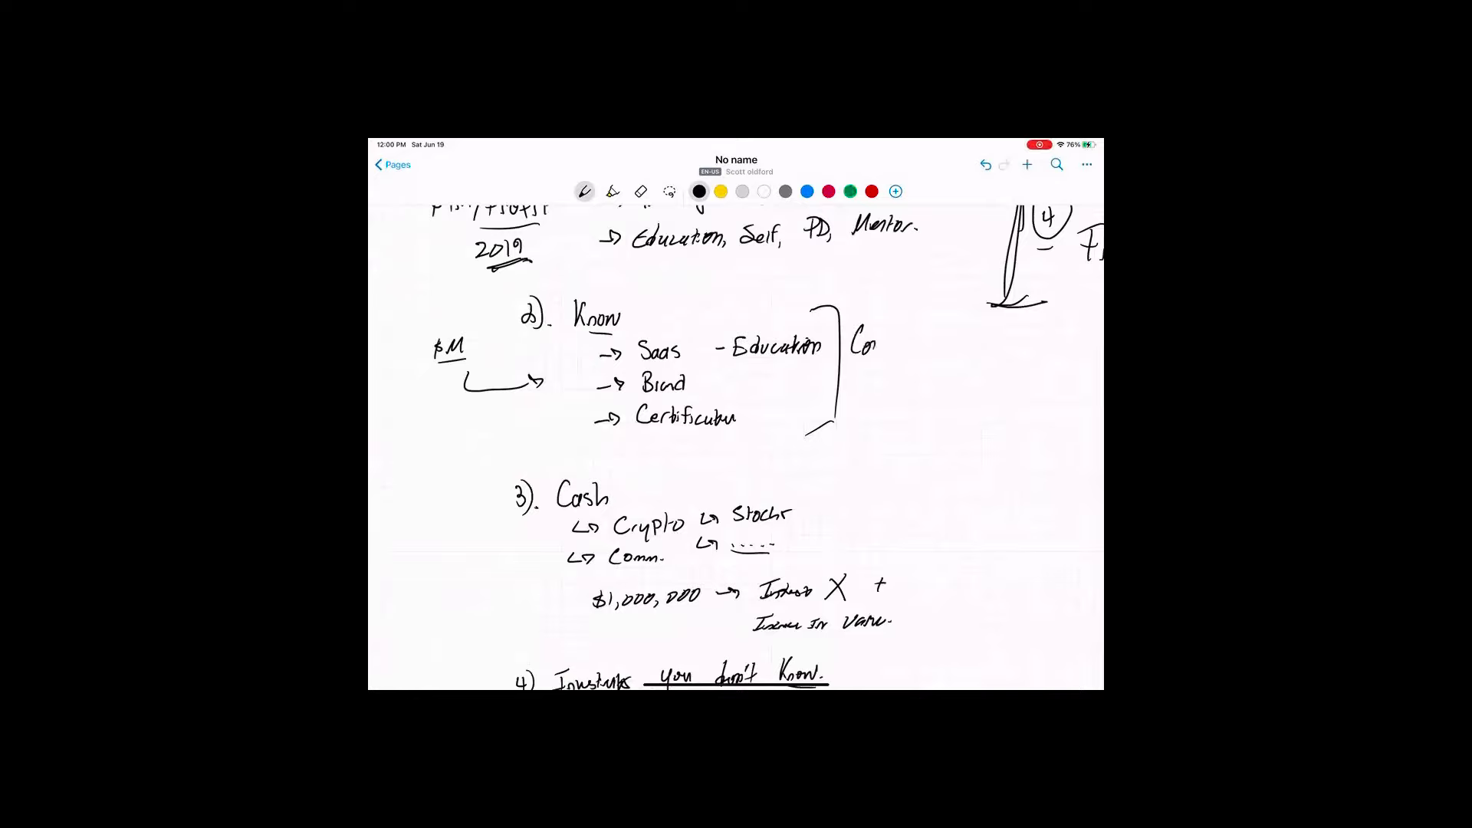
type("Controlled")
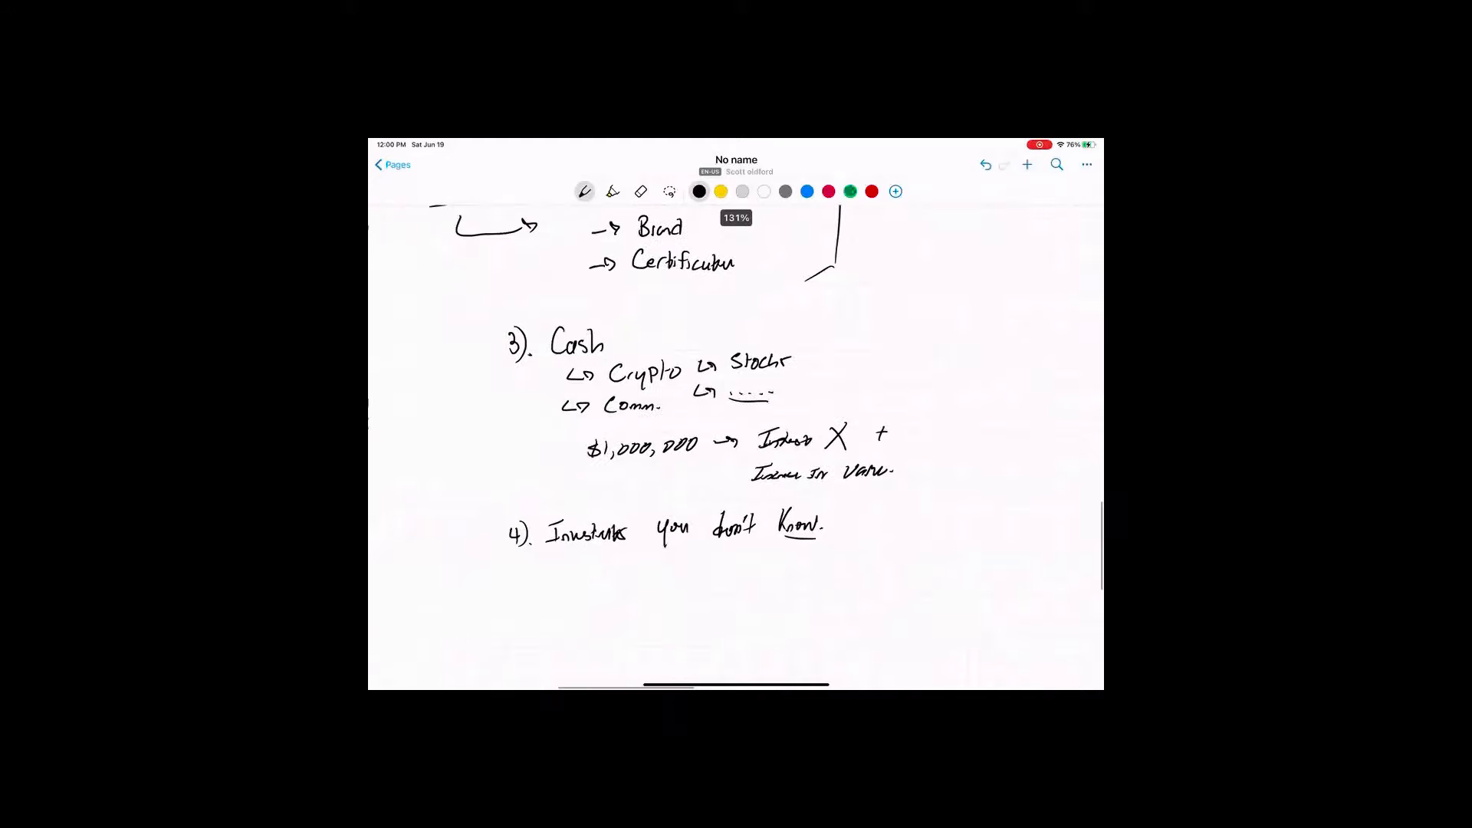
left_click_drag(507, 305, 507, 493)
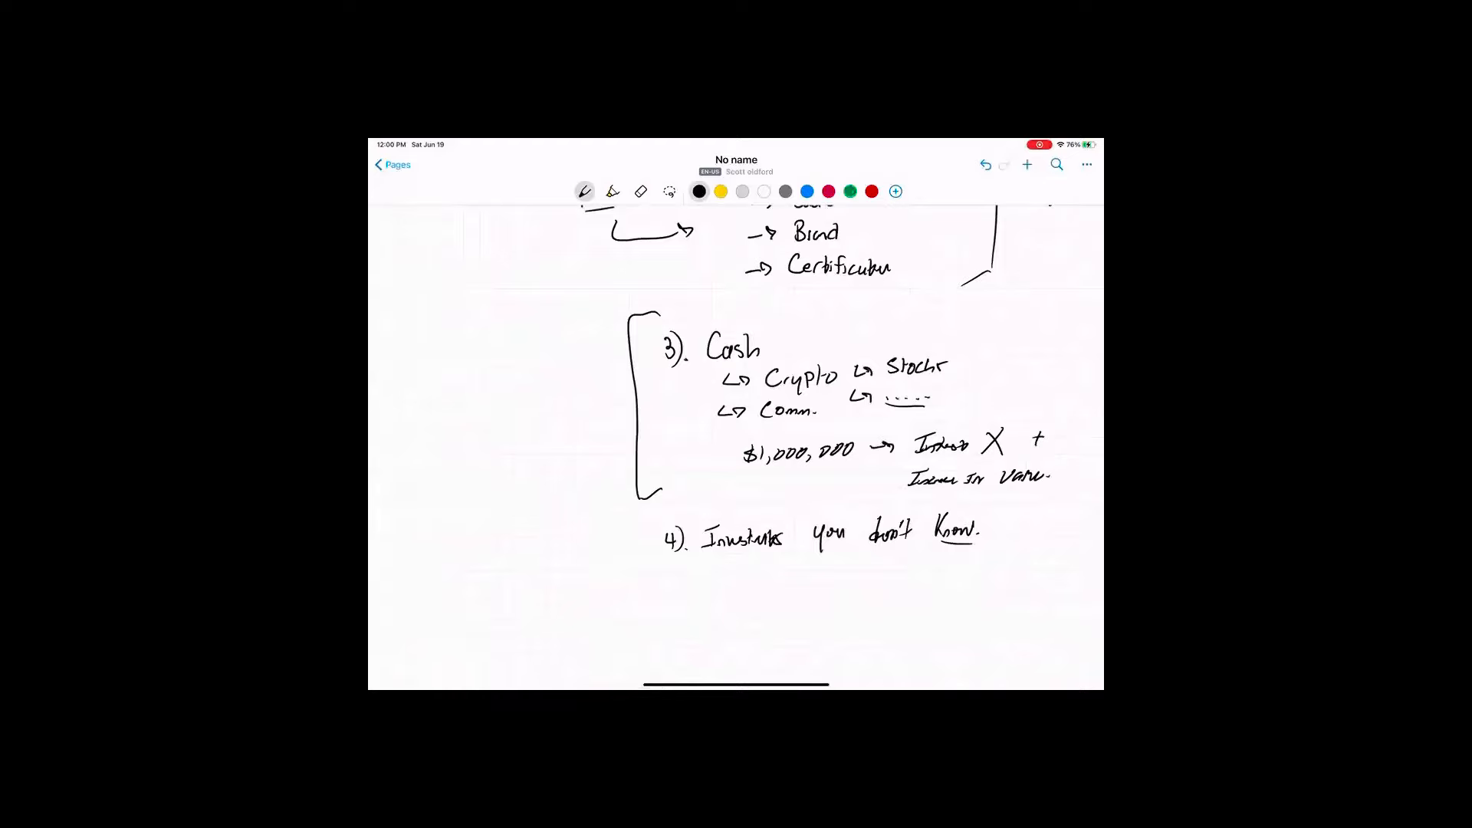
left_click_drag(788, 338, 794, 356)
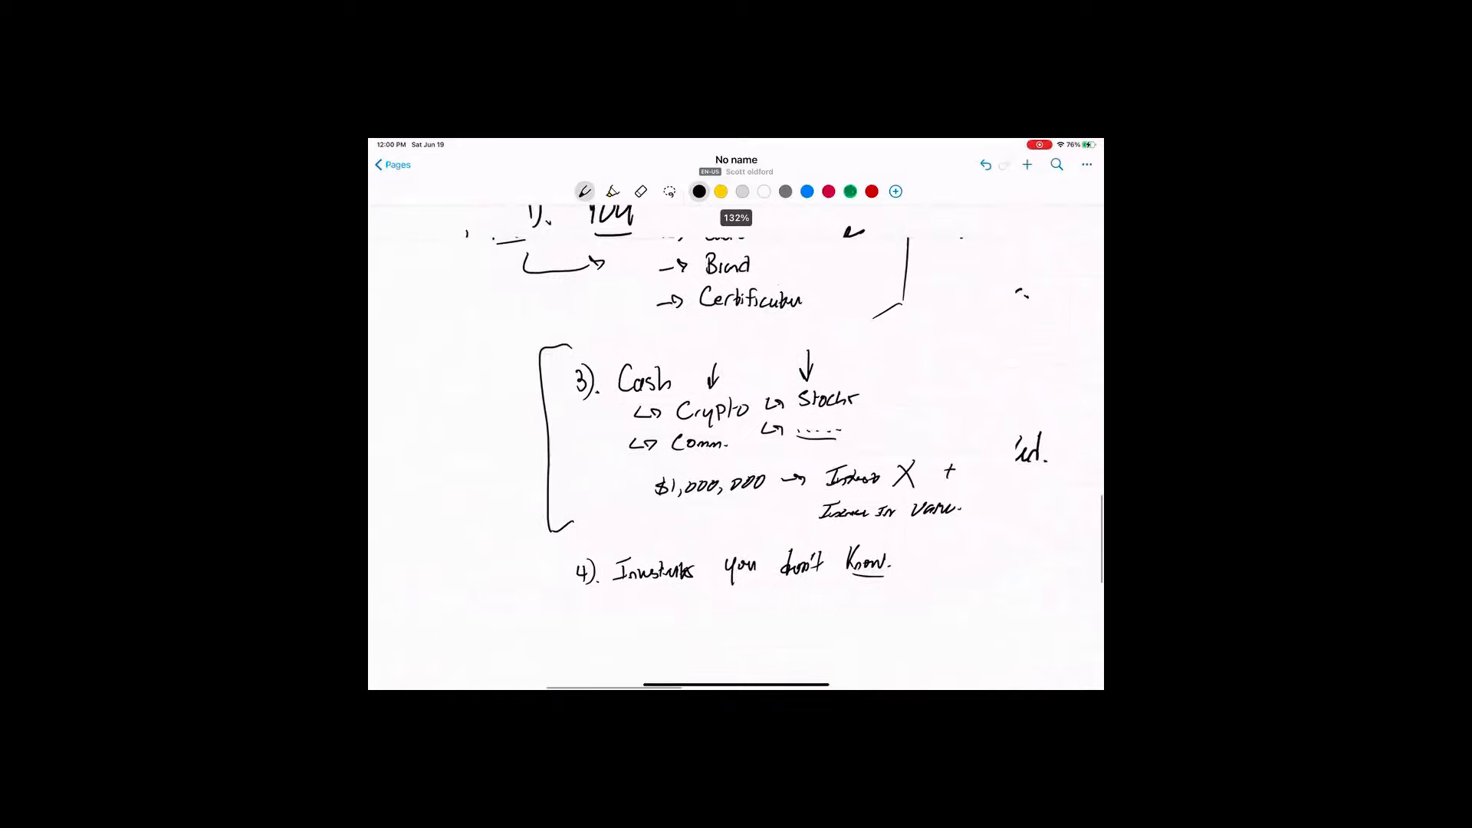
scroll("down", 3)
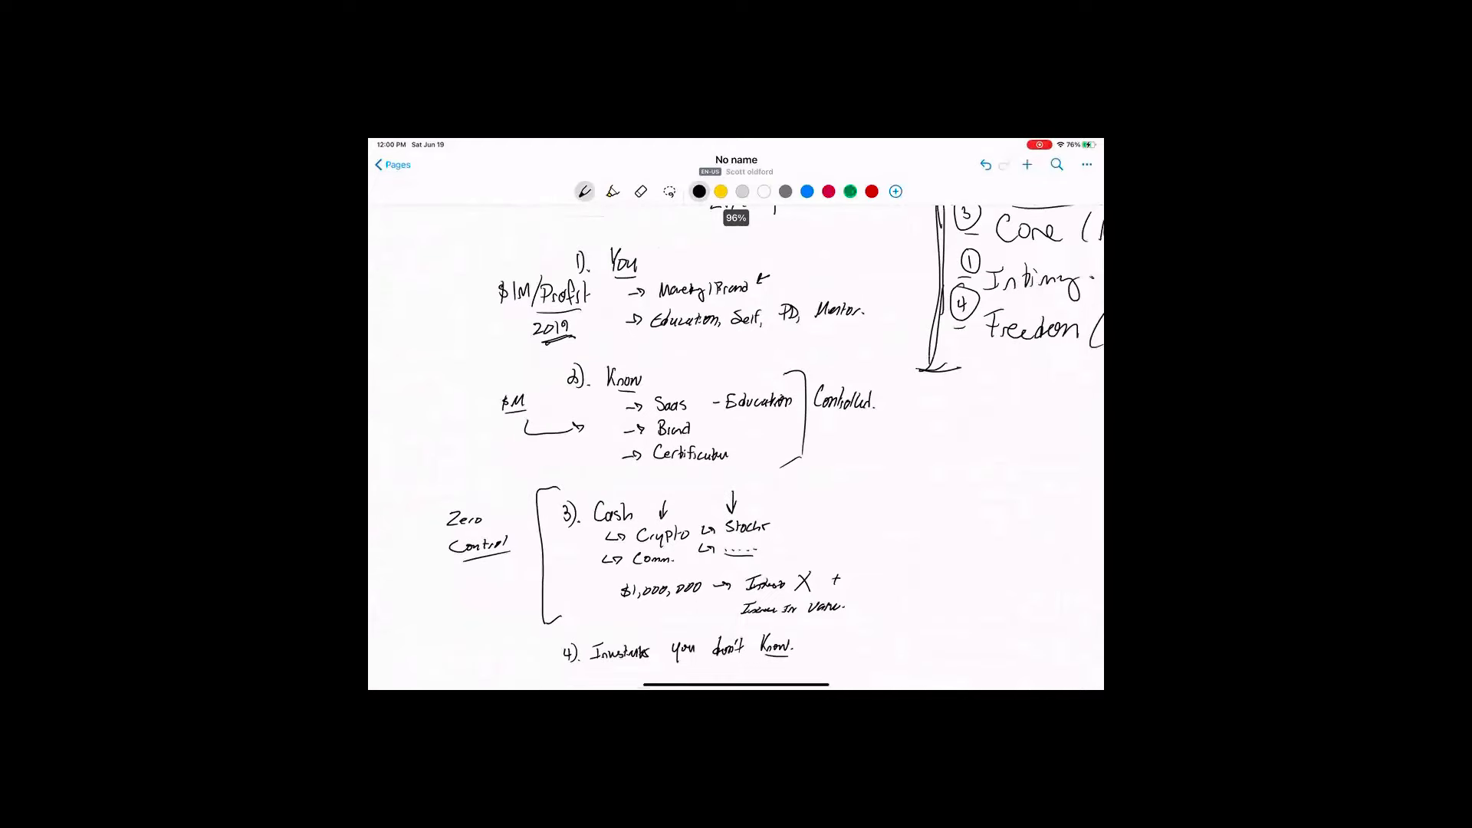
Label Cash 'Zero Control'; under item 4 write 'Financial' and '% → HOPE It Works Out'
left_click_drag(469, 216, 469, 469)
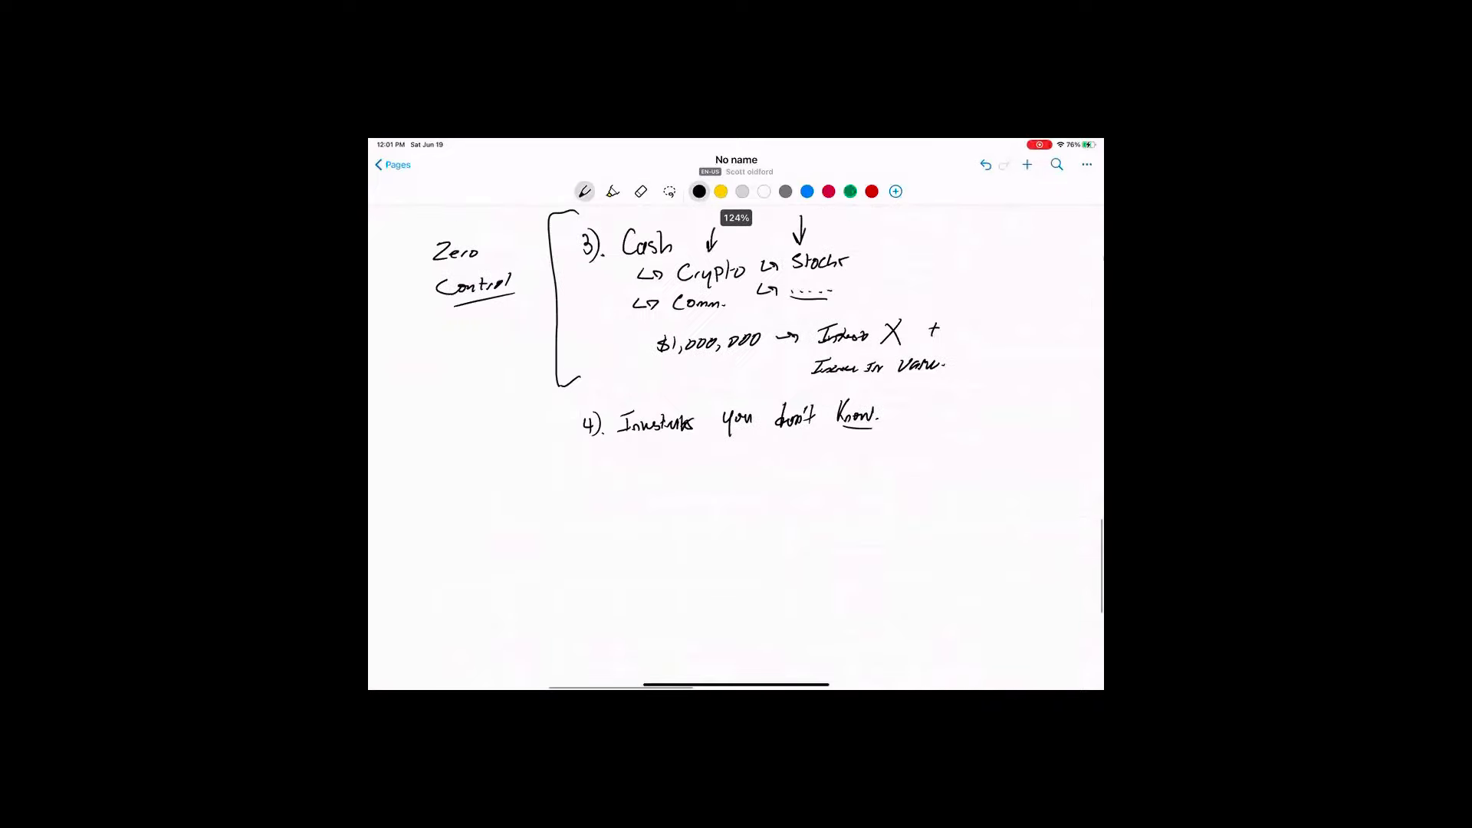
left_click_drag(627, 460, 627, 449)
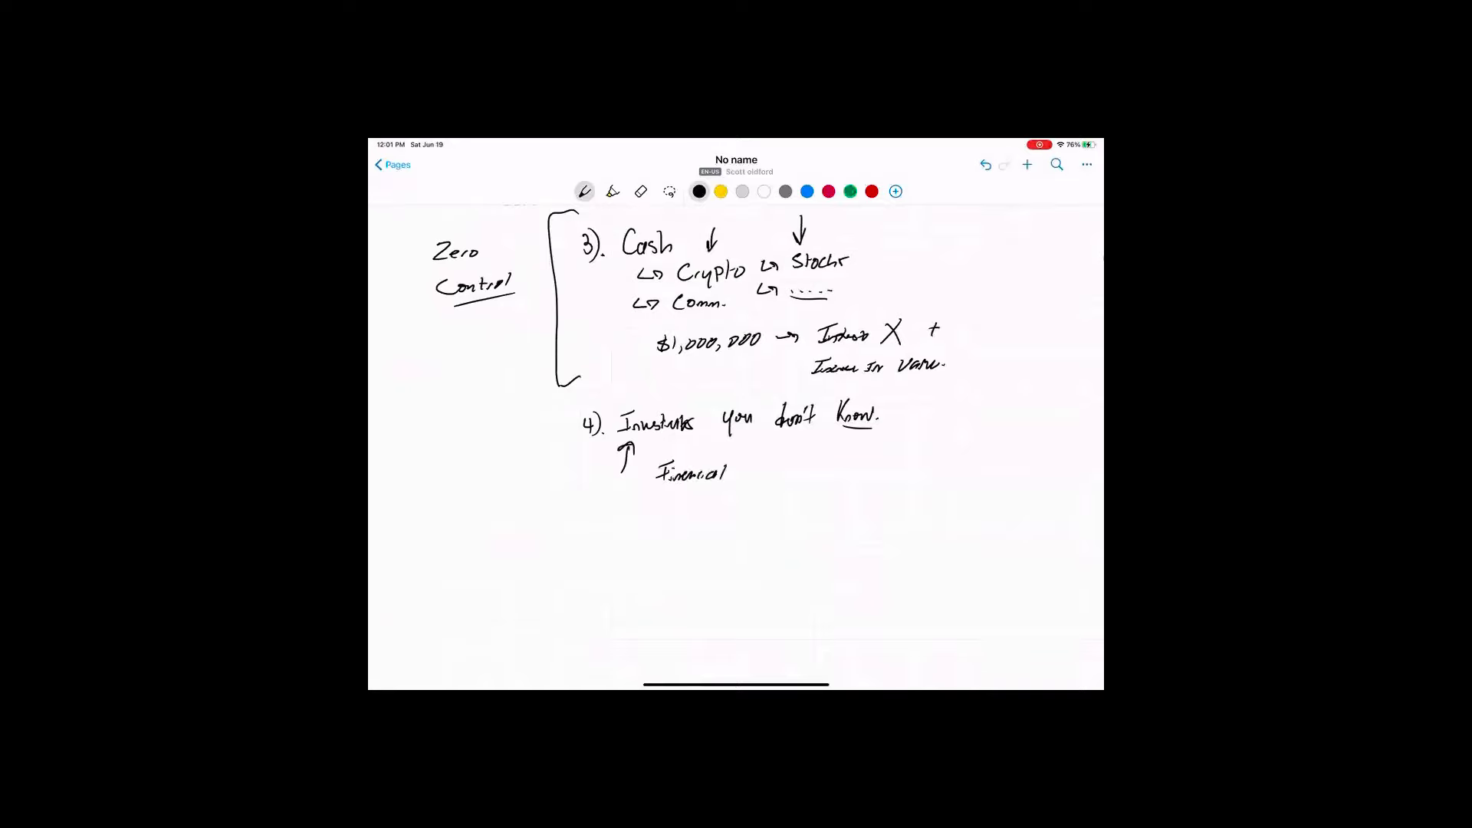
left_click_drag(619, 507, 634, 526)
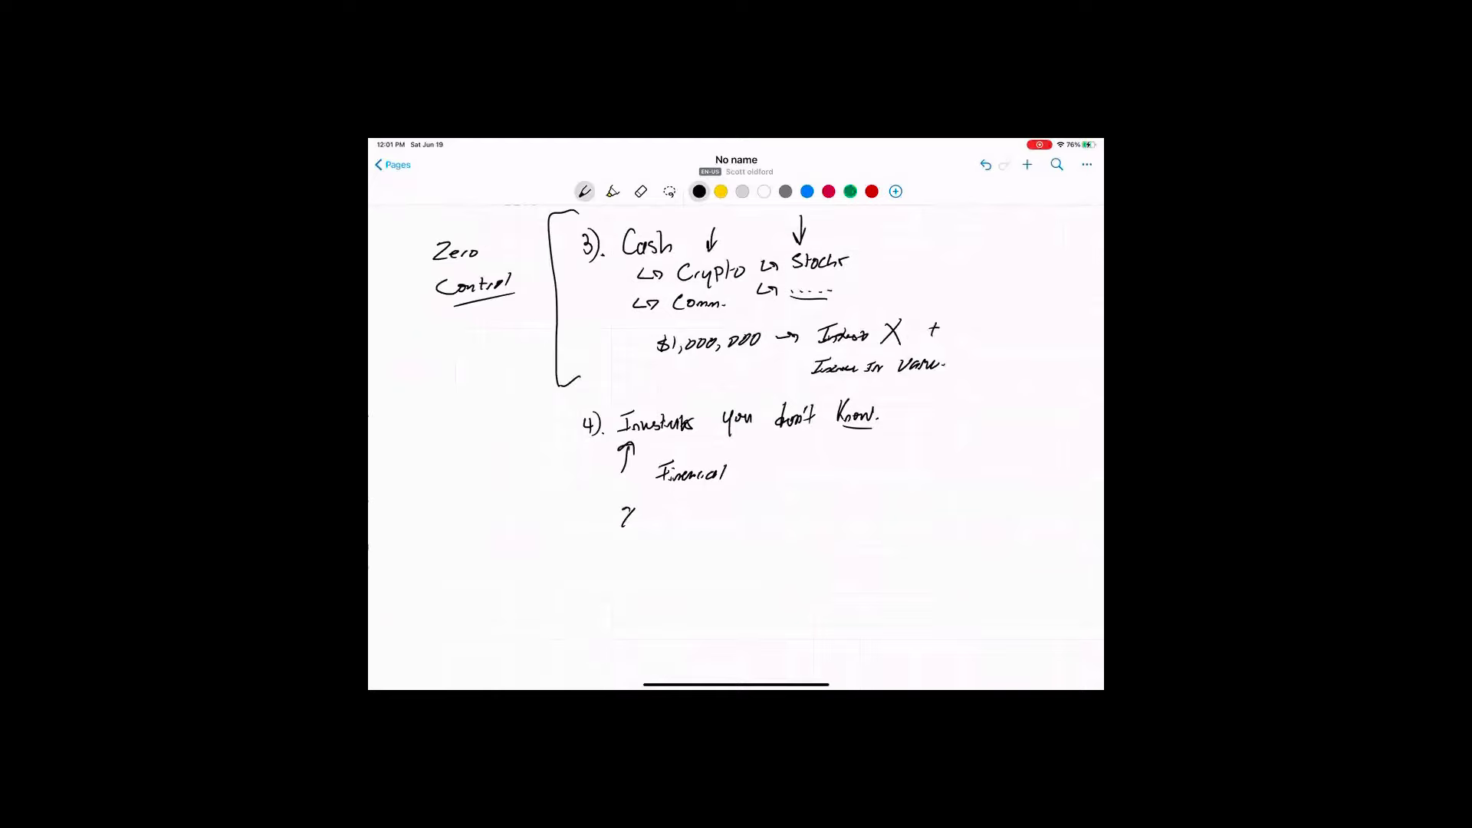
left_click_drag(624, 516, 714, 516)
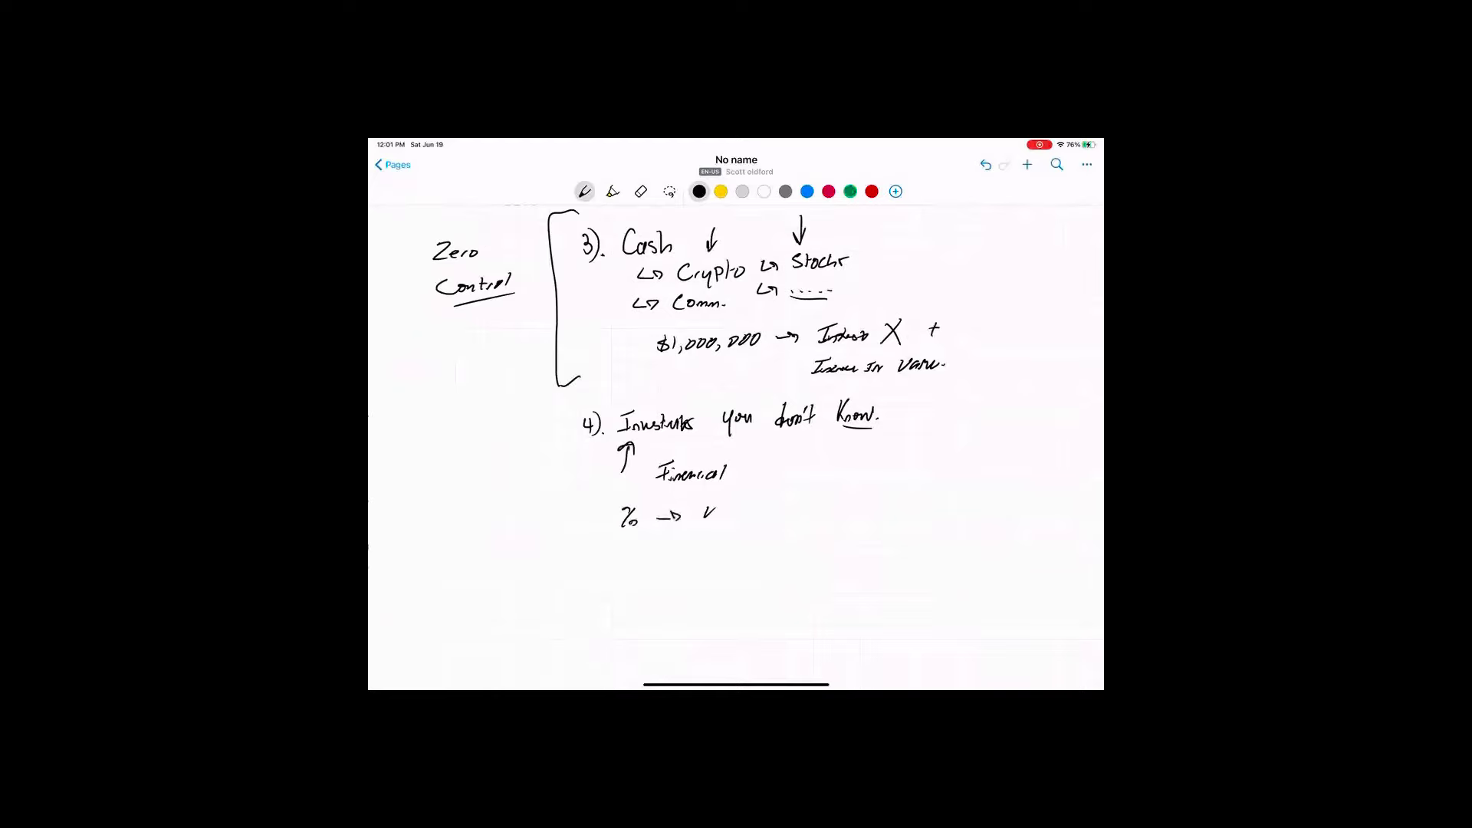
left_click_drag(699, 515, 774, 511)
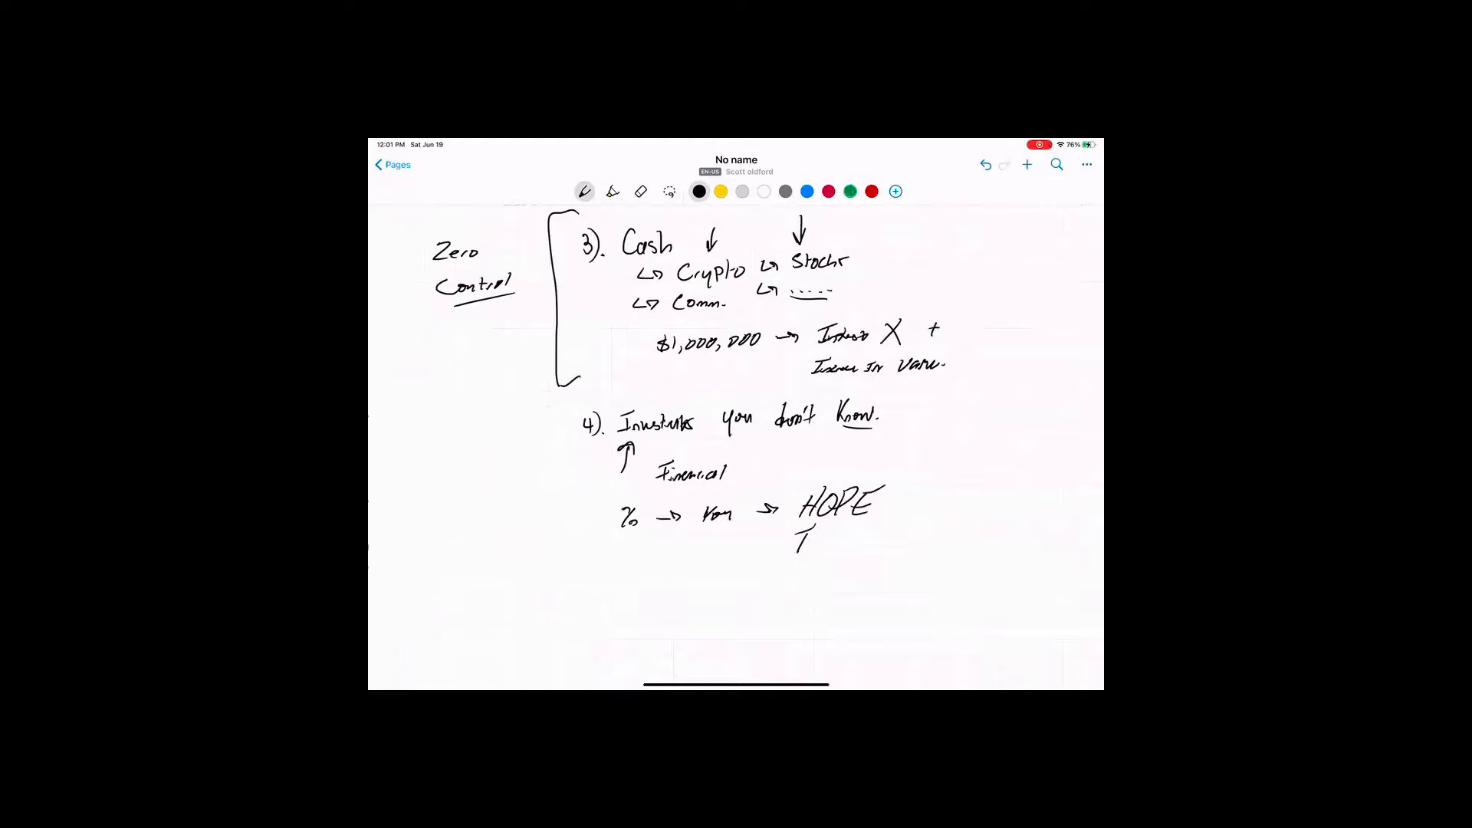
left_click_drag(783, 540, 906, 545)
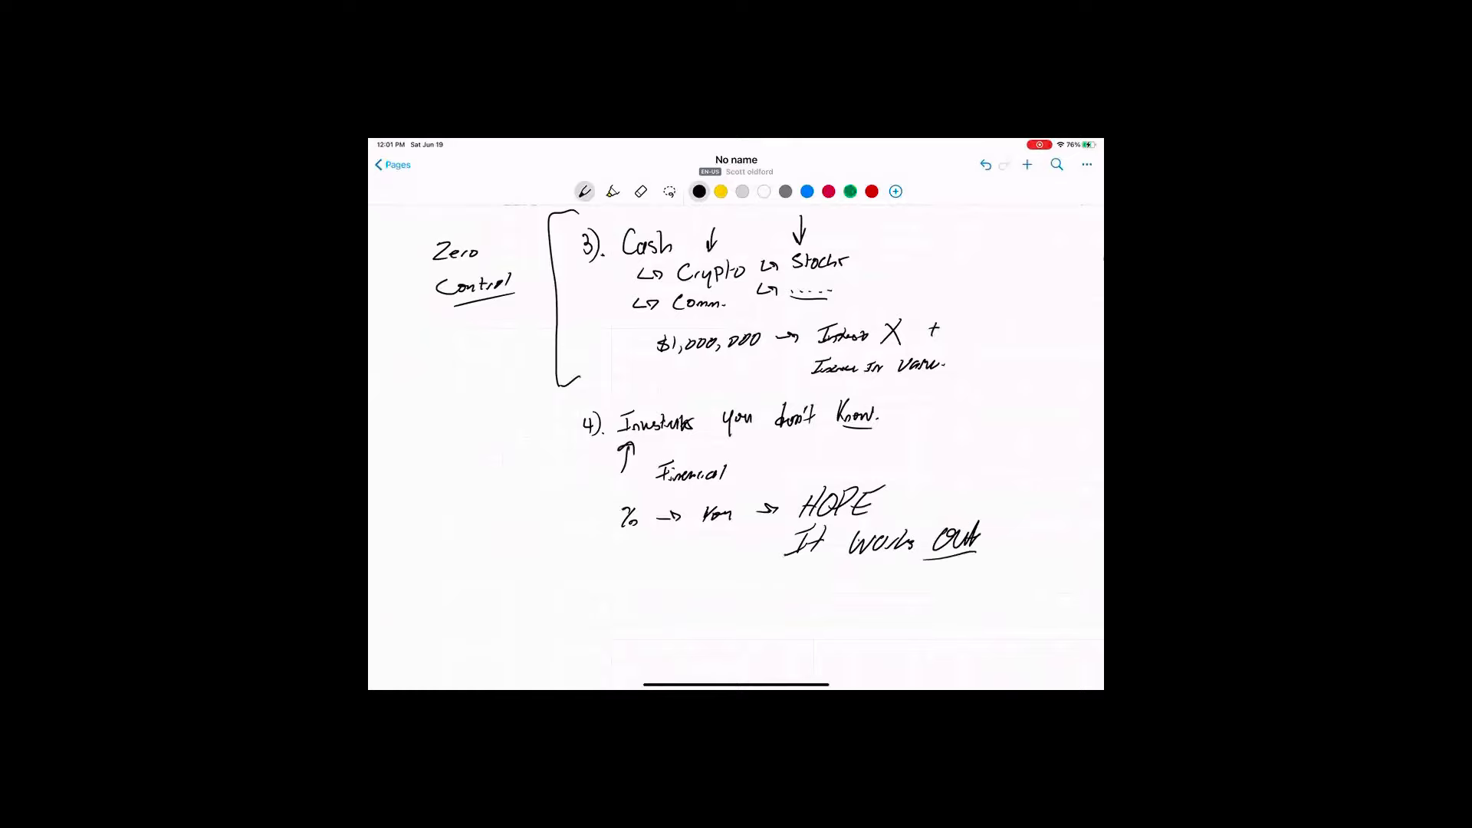
left_click_drag(653, 486, 726, 486)
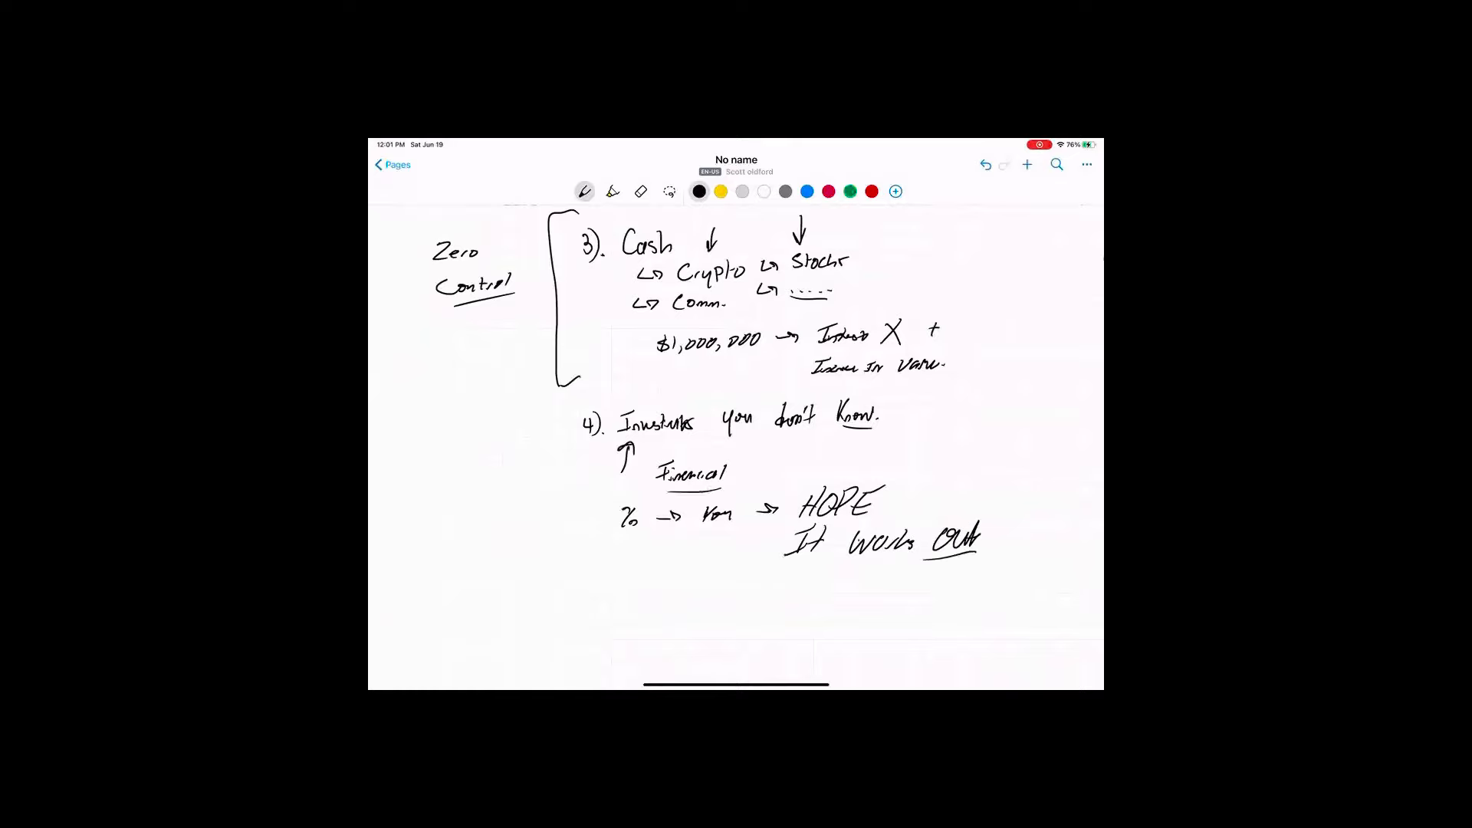
scroll("down", 3)
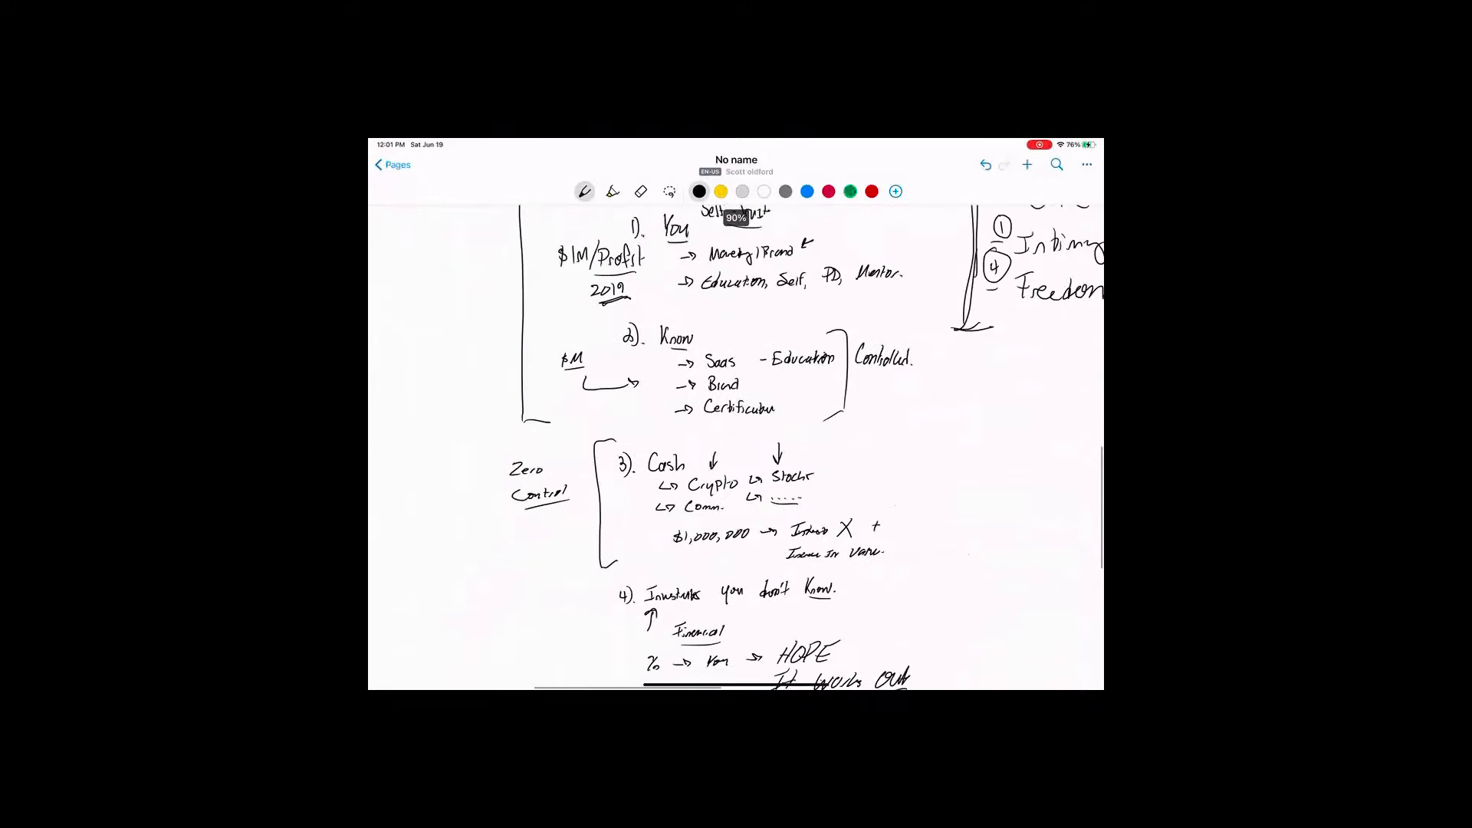
Zoom out to the whole page and draw a new stroke in the empty lower right
scroll("down", 3)
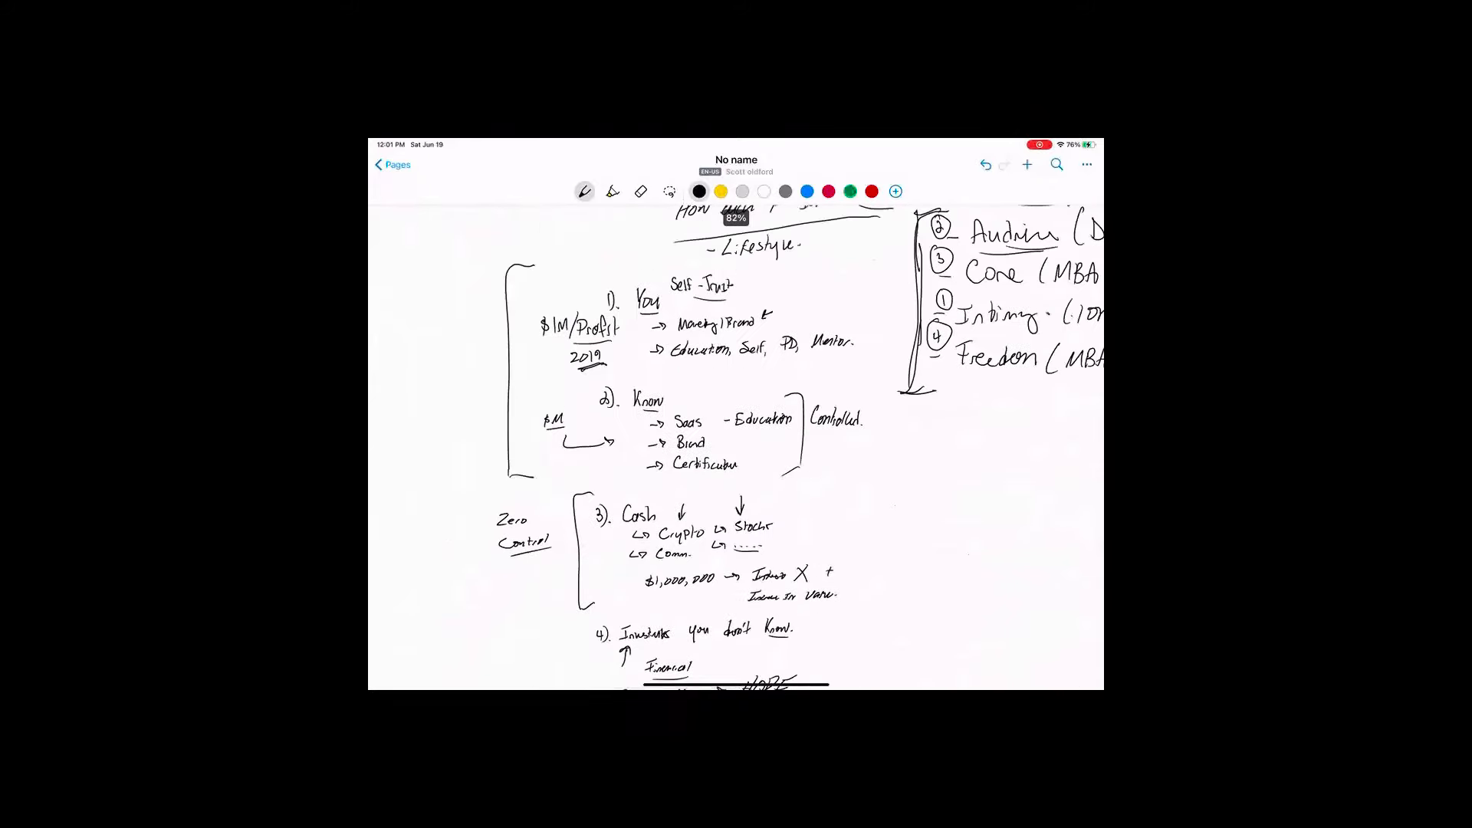
left_click_drag(441, 306, 488, 338)
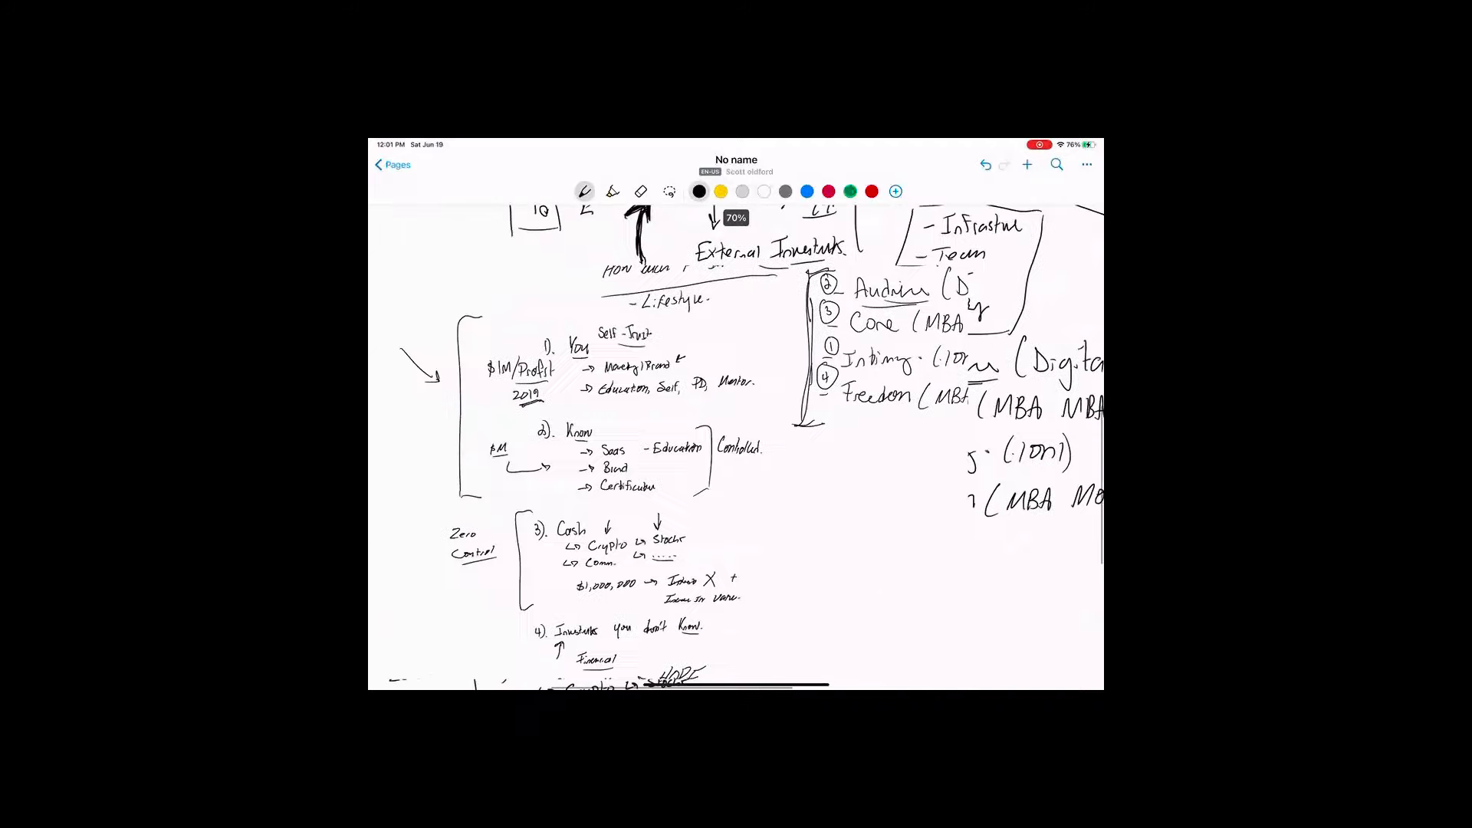
scroll("down", 3)
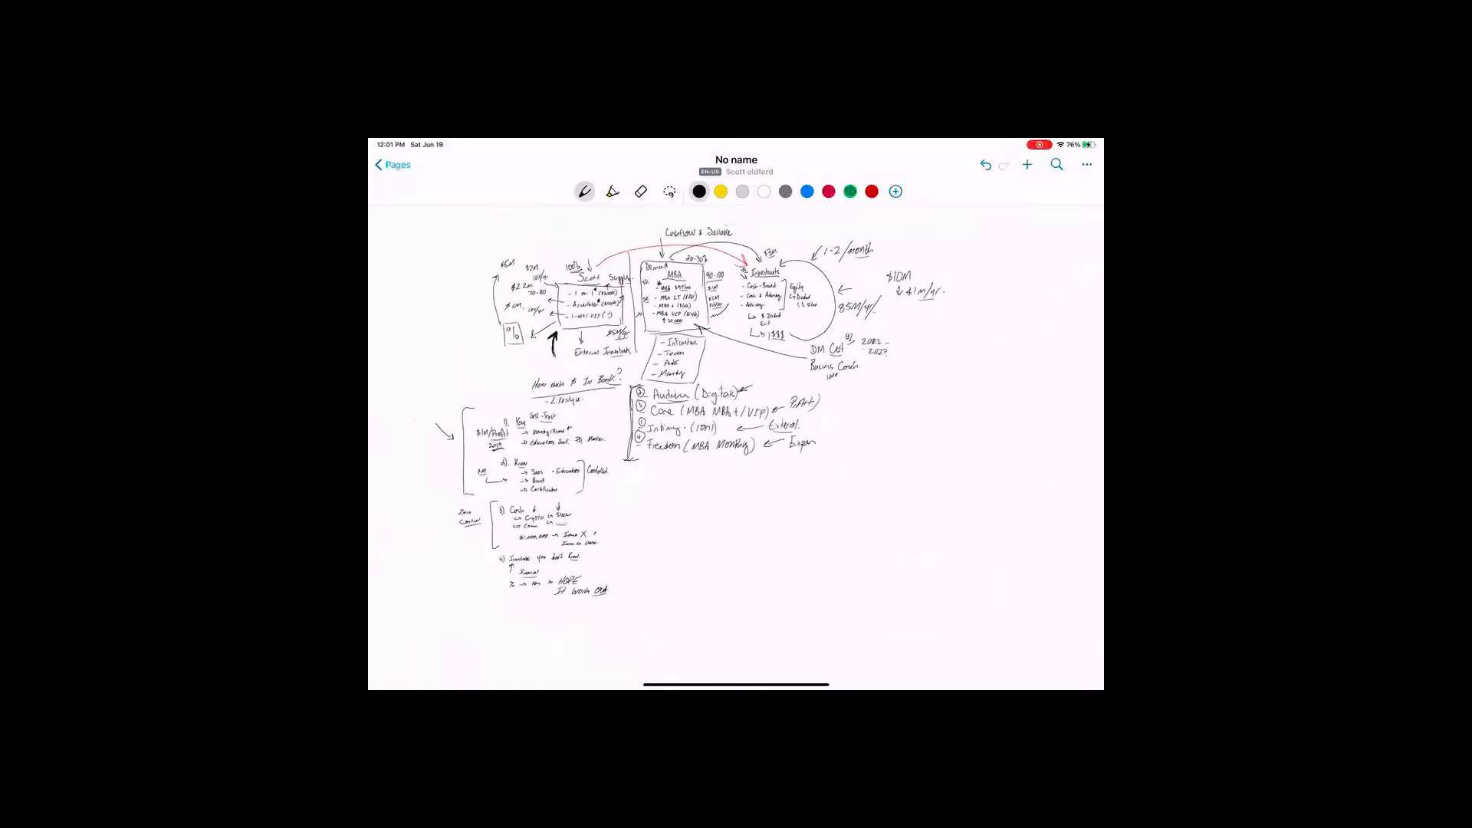
left_click_drag(816, 493, 868, 535)
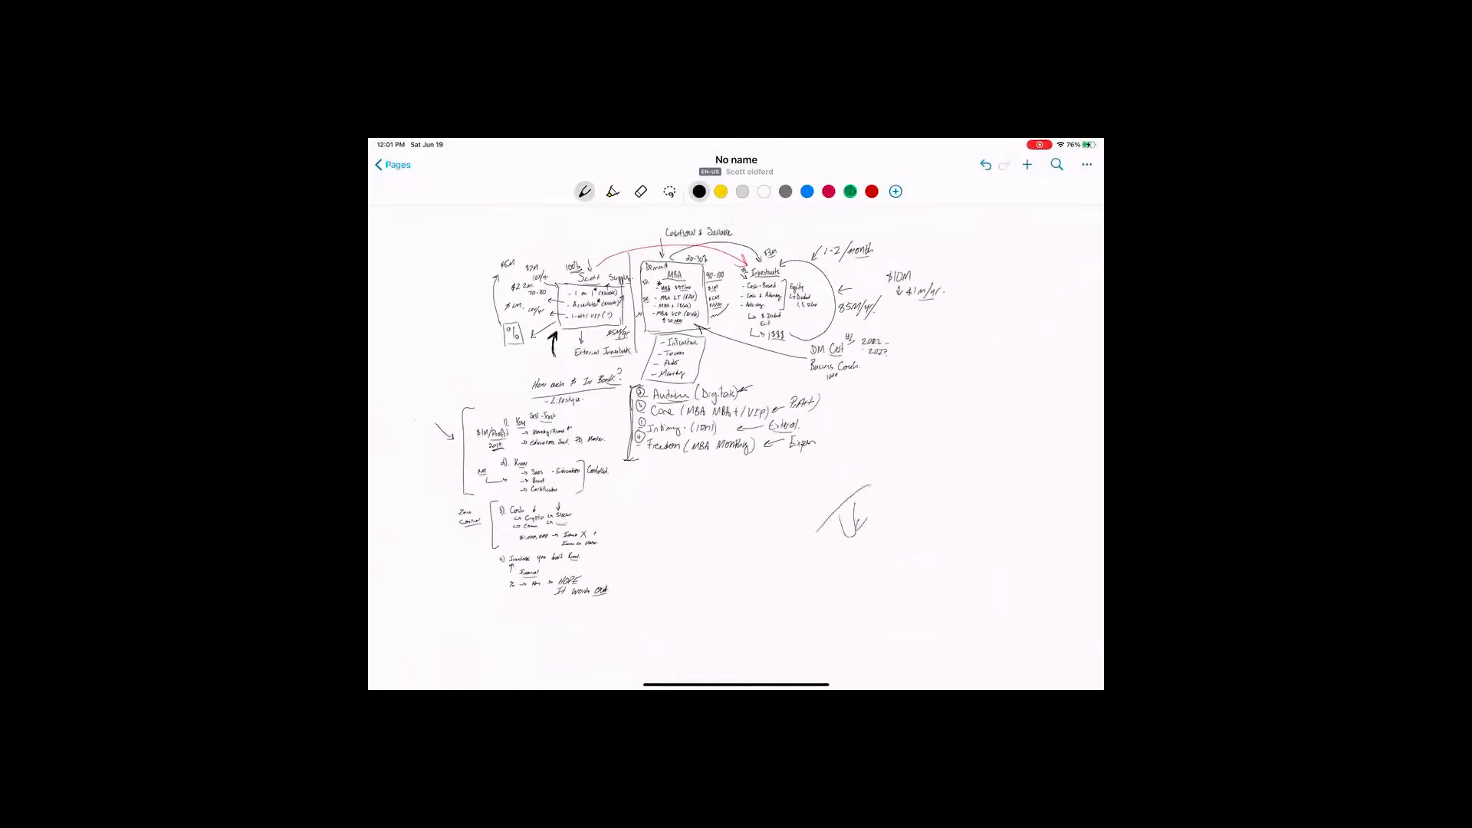